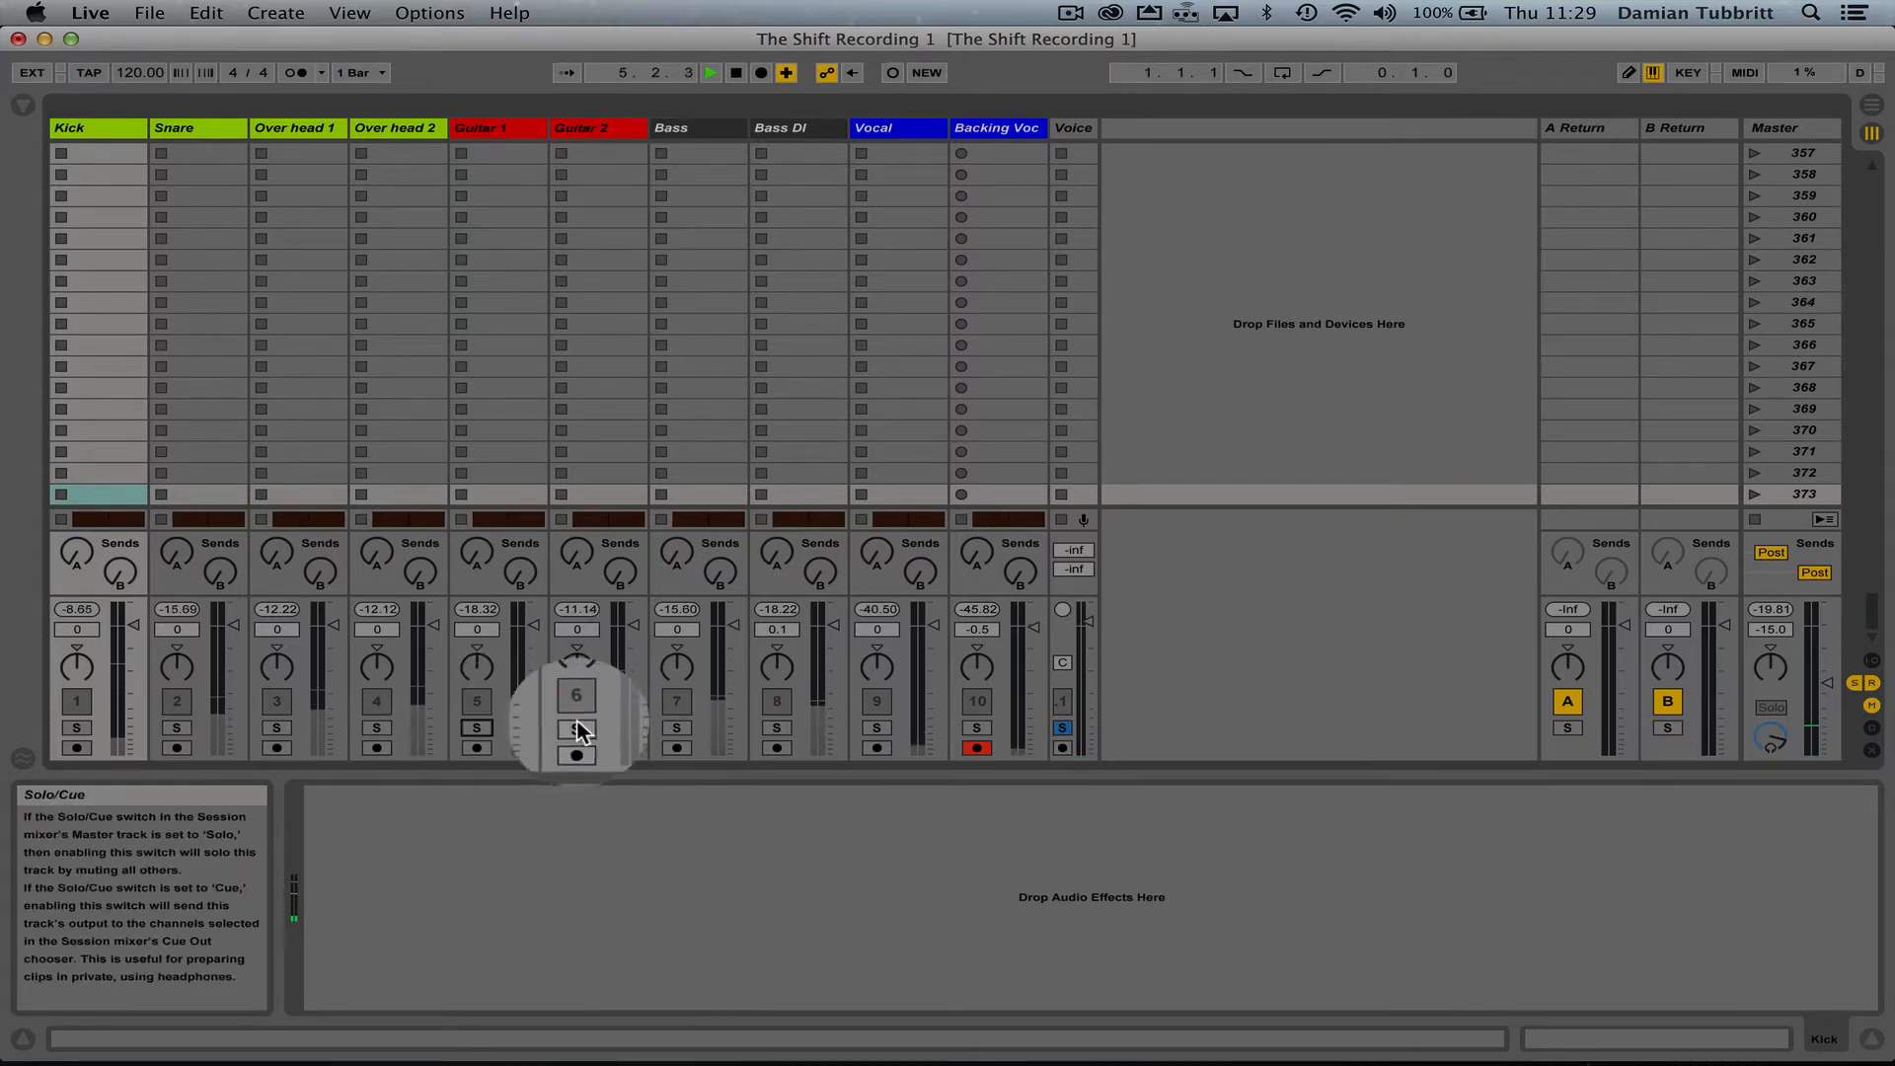
- Read the mixer controls' info and raise the Kick track's volume fader to 4.2 dB
{"action": "left_click", "coordinate": [575, 729]}
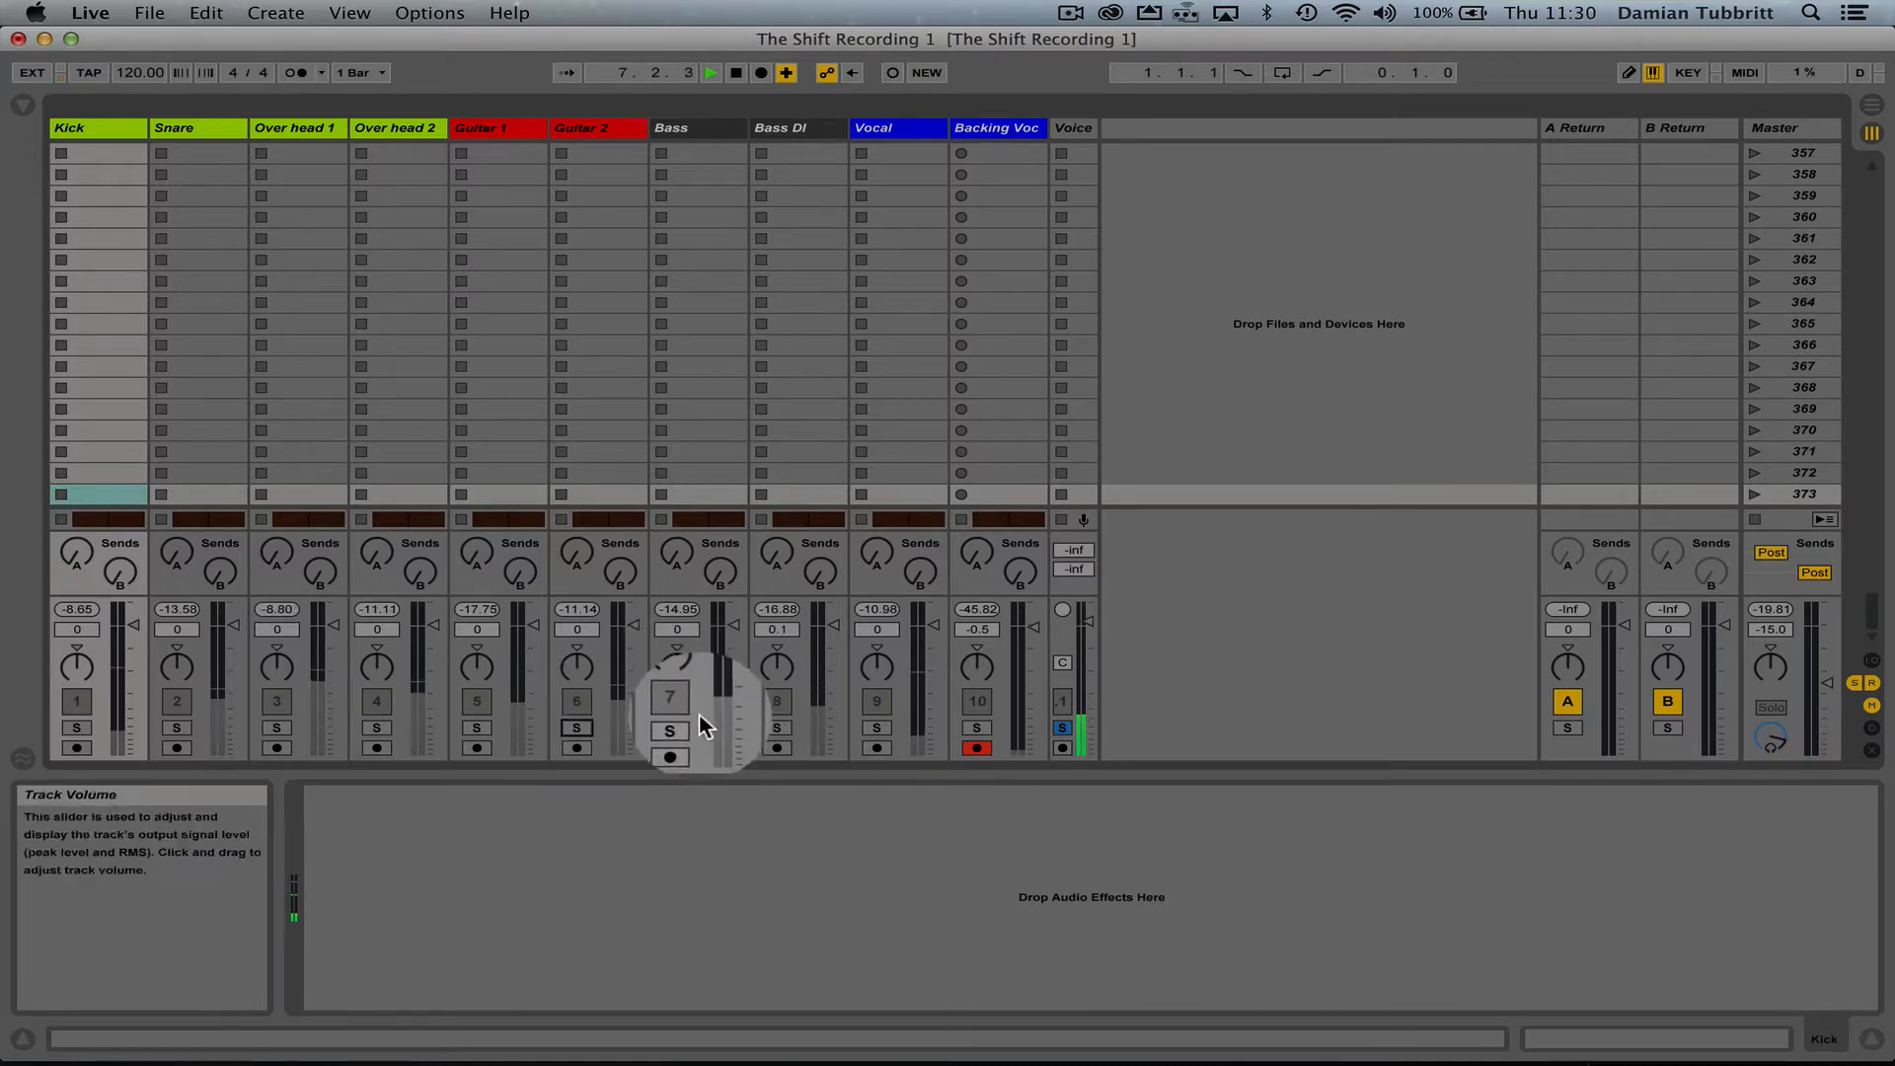
{"action": "left_click", "coordinate": [673, 729]}
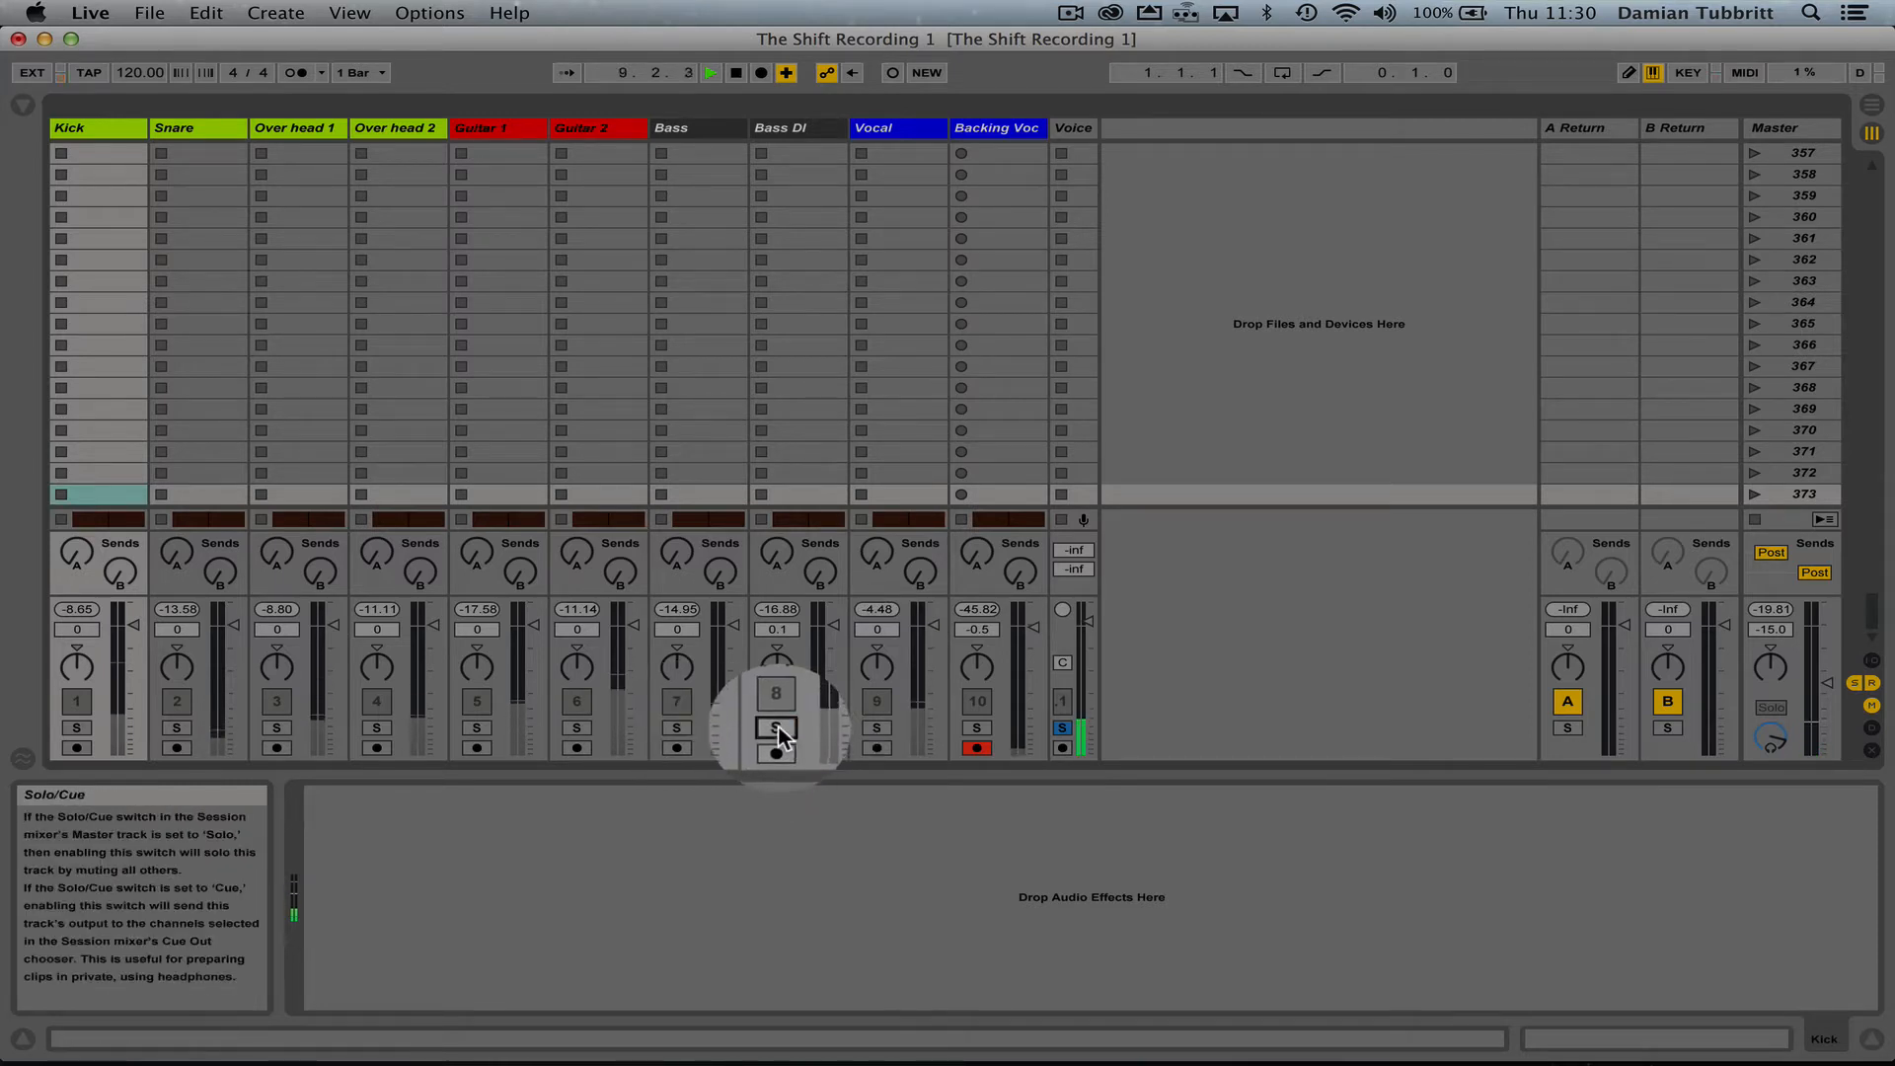
{"action": "left_click", "coordinate": [776, 728]}
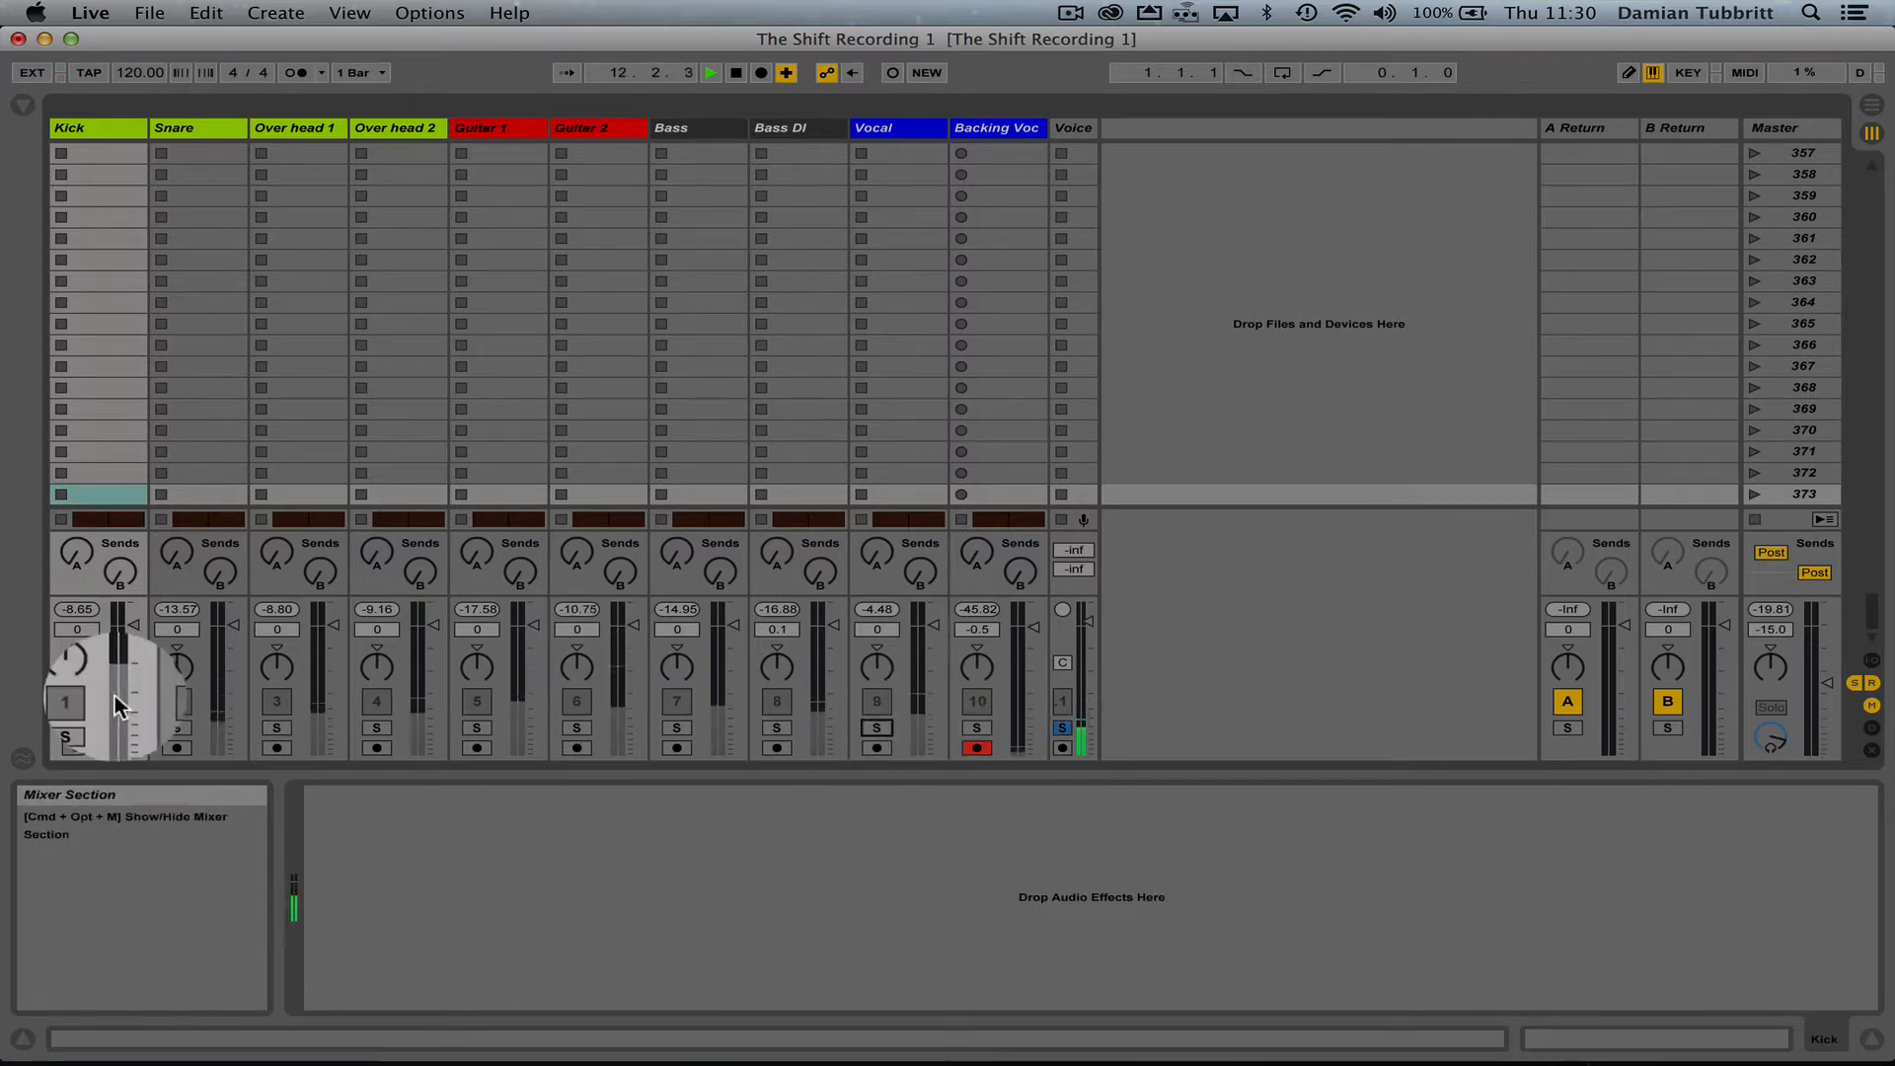
{"action": "left_click", "coordinate": [69, 729]}
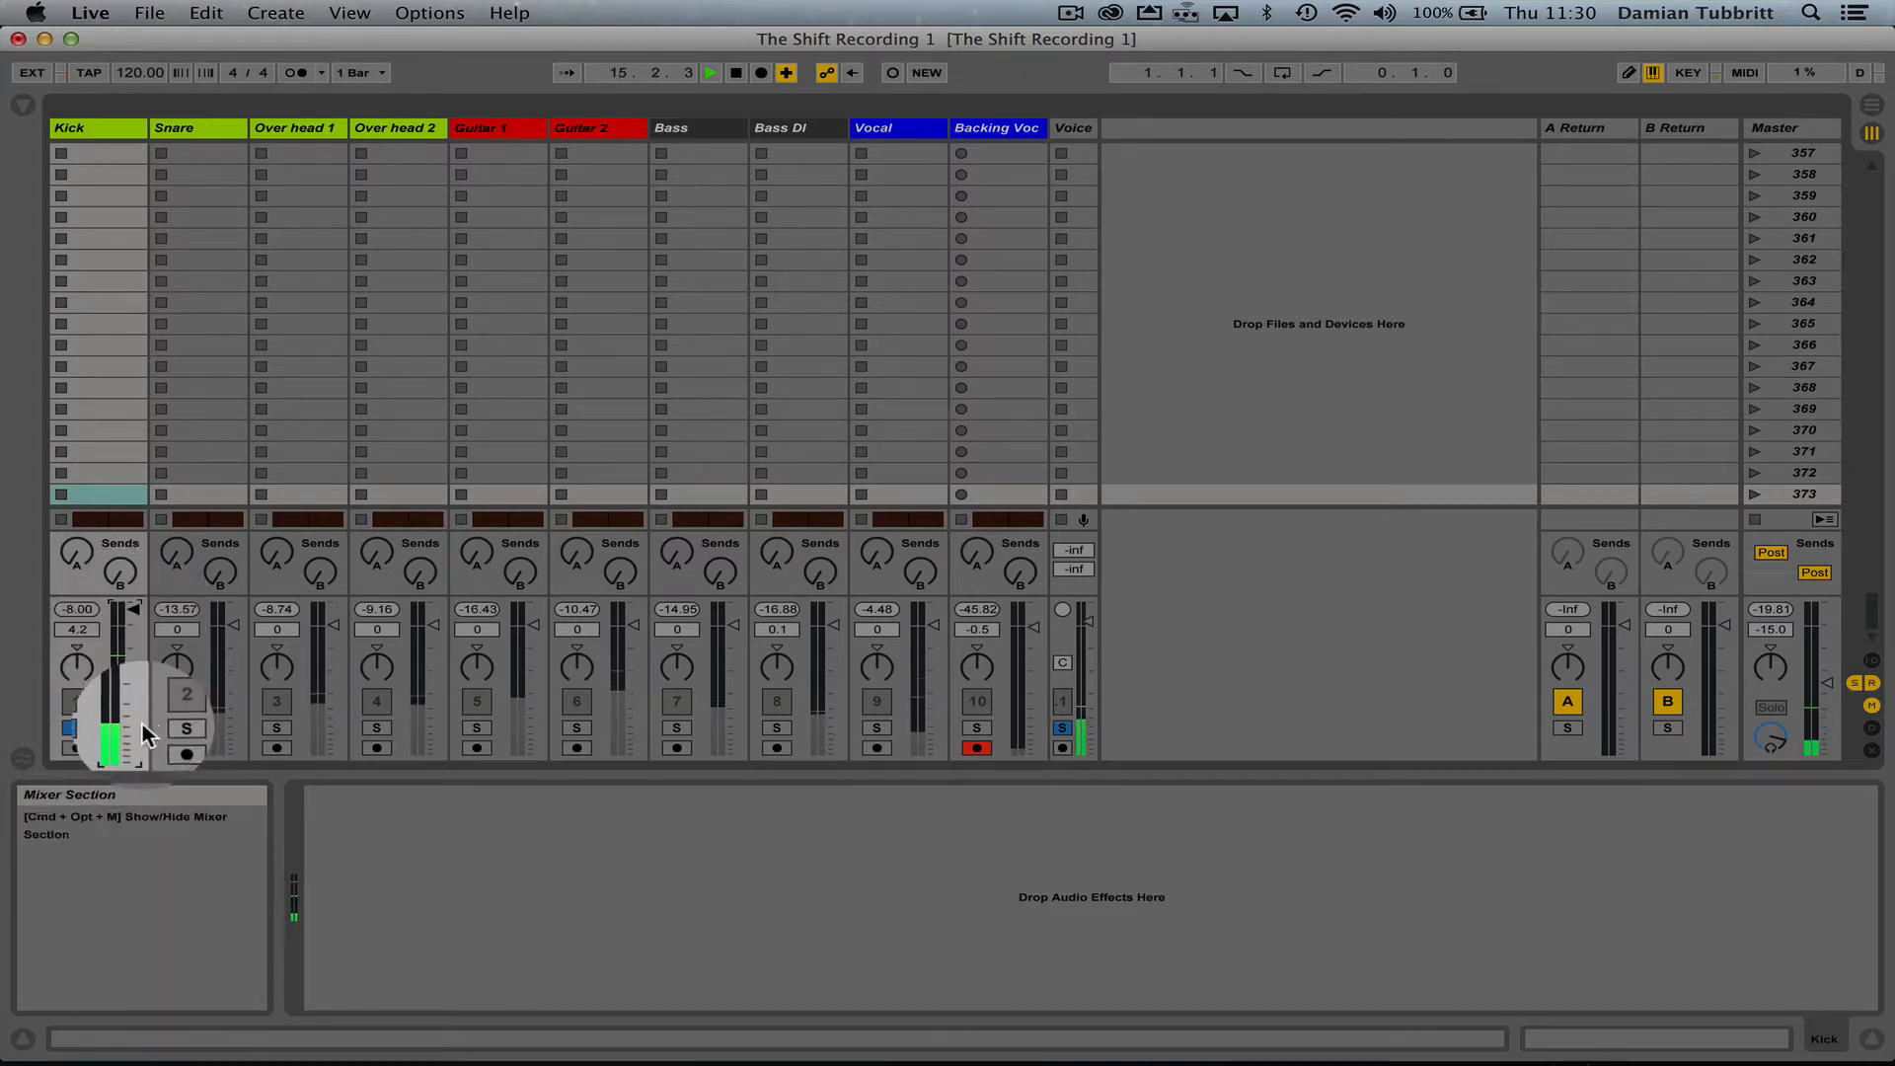
{"action": "left_click", "coordinate": [68, 727]}
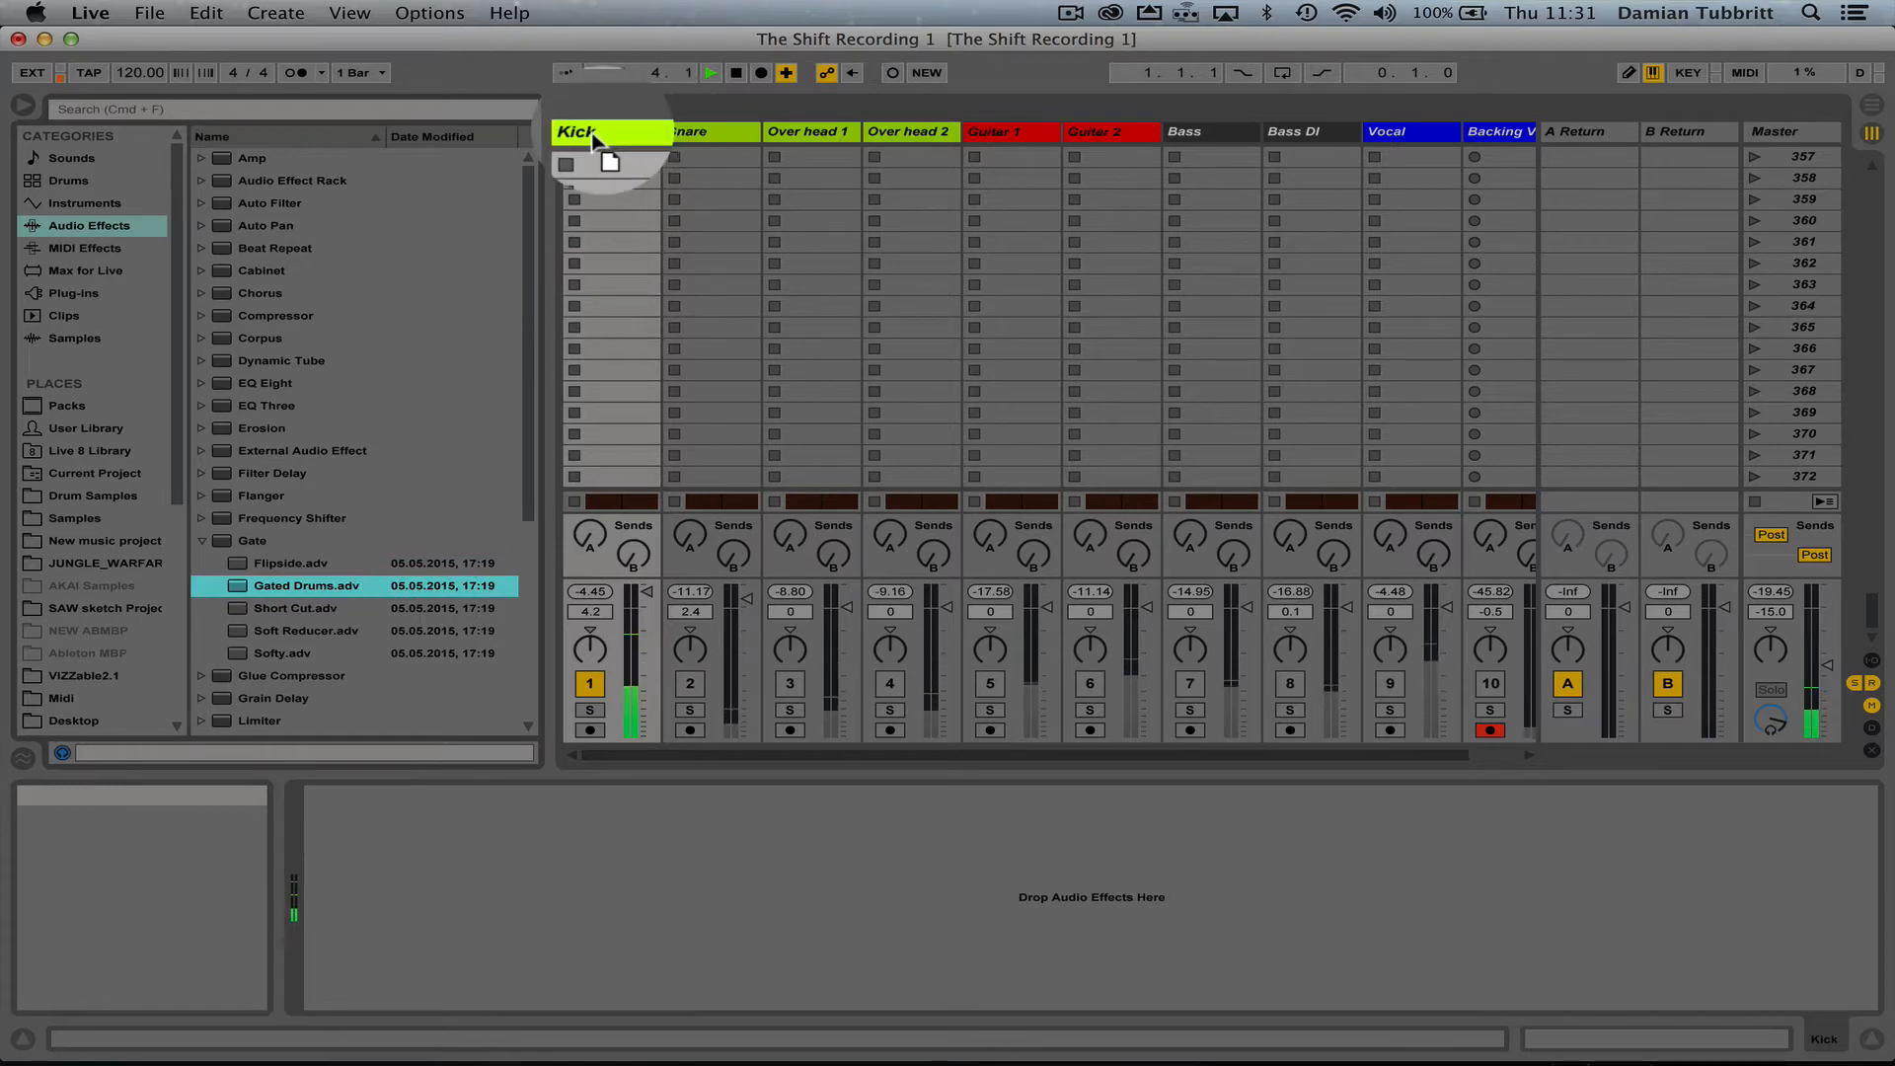
- Load the Gated Drums.adv gate preset onto the Kick track
{"action": "double_click", "coordinate": [307, 586]}
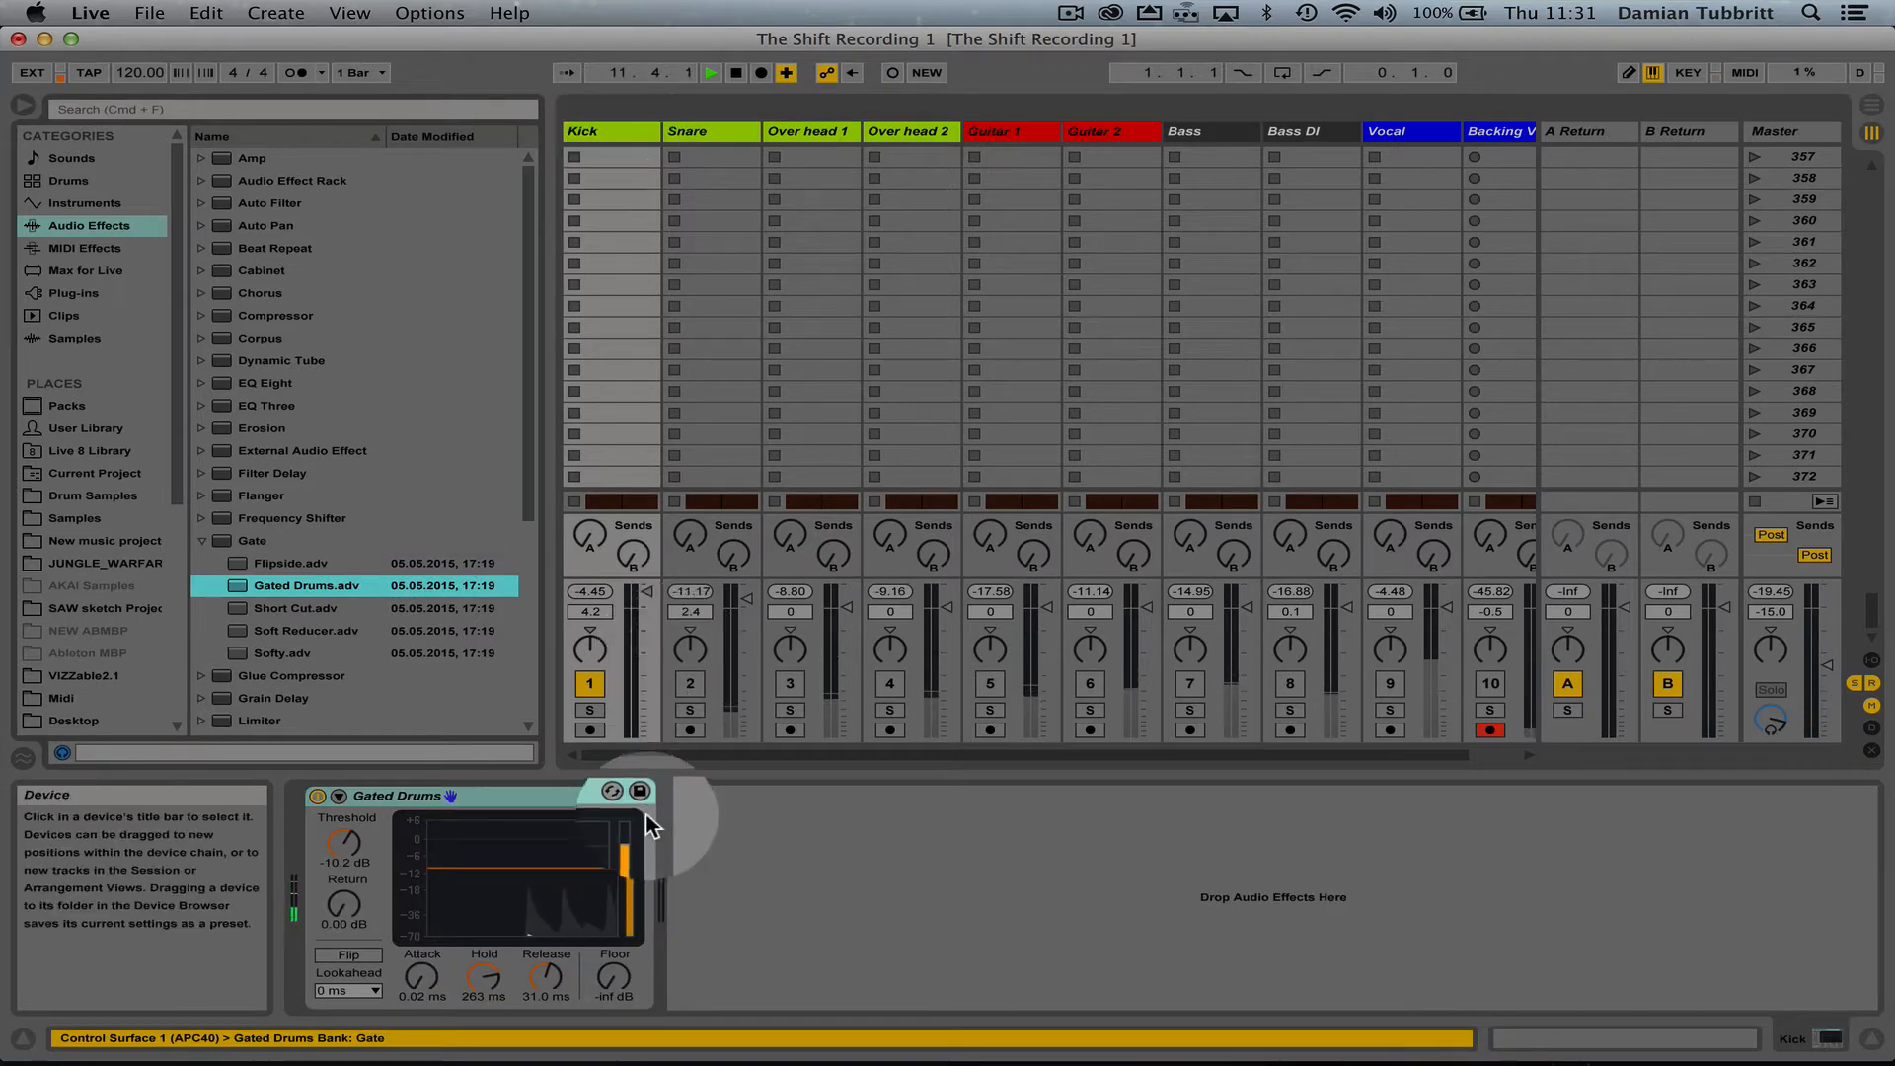
{"action": "mouse_move", "coordinate": [504, 901]}
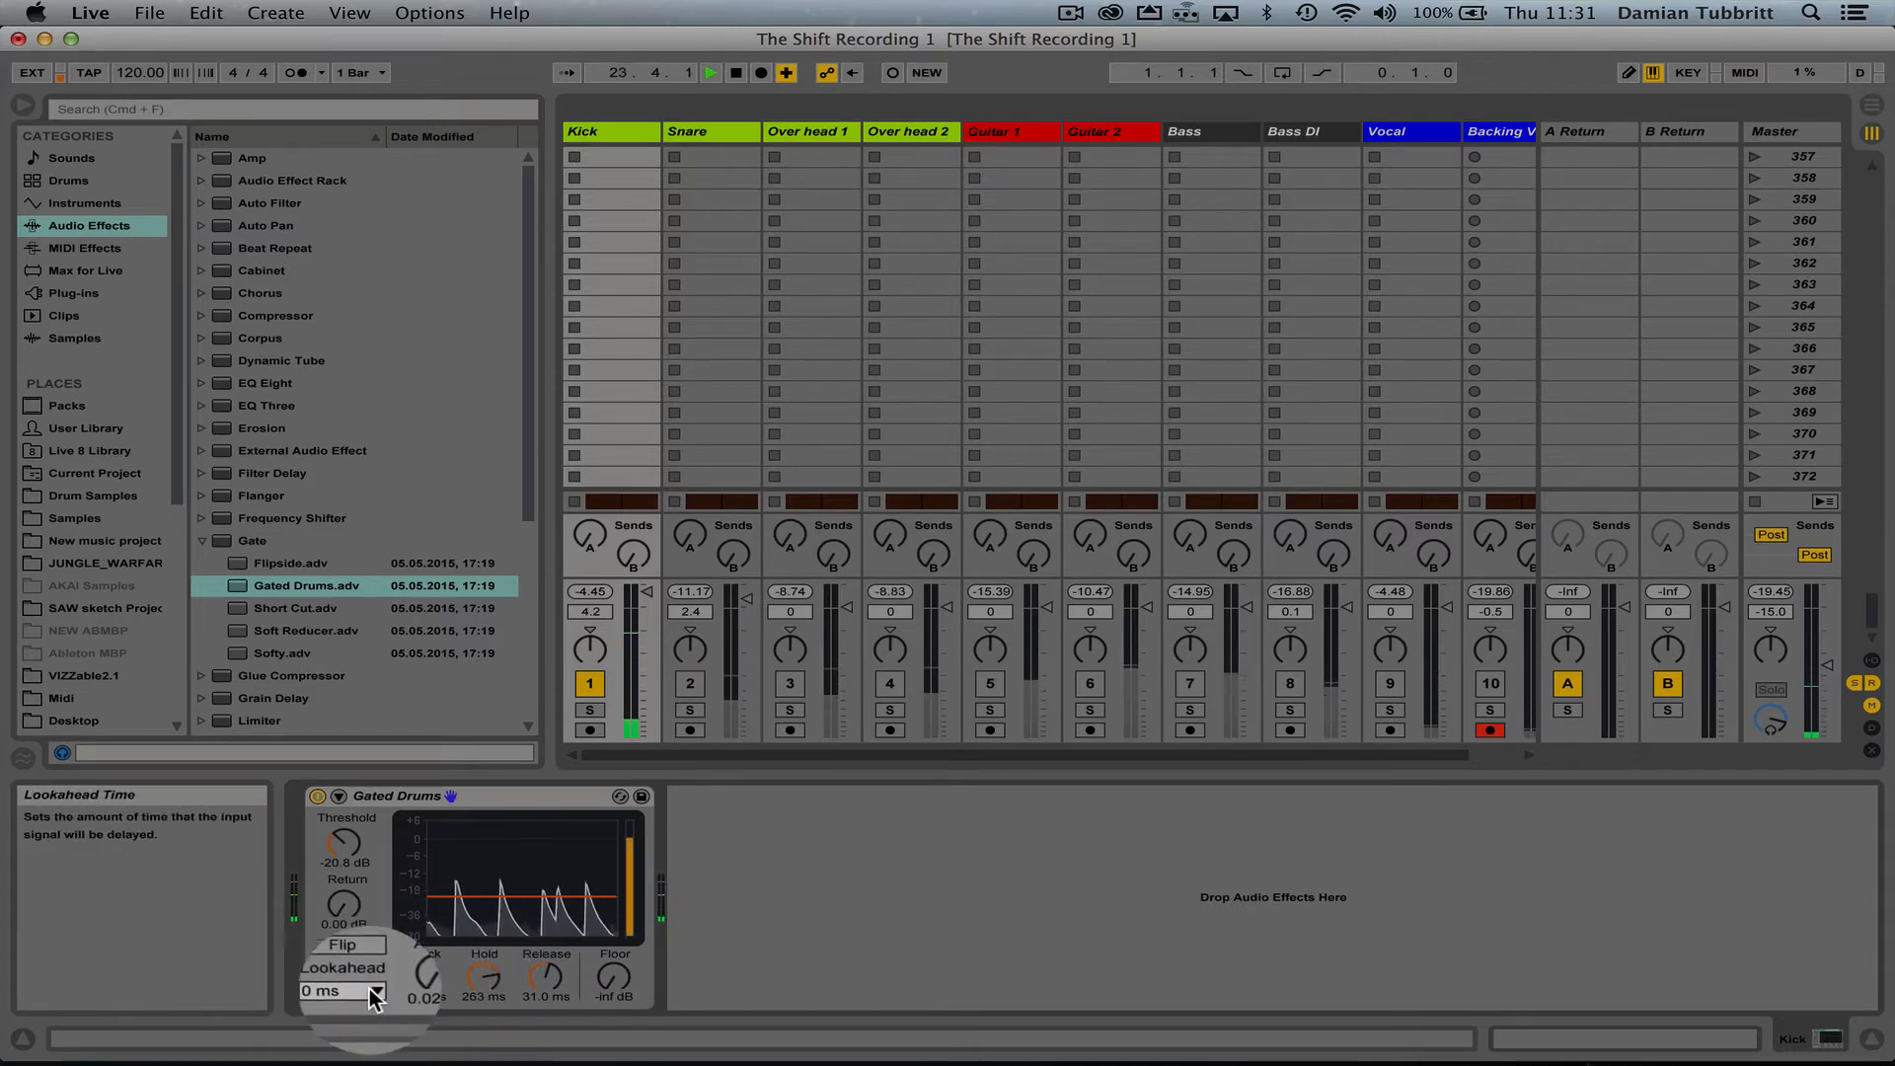
- Set the Kick gate's Lookahead to 10 ms
{"action": "left_click", "coordinate": [347, 989]}
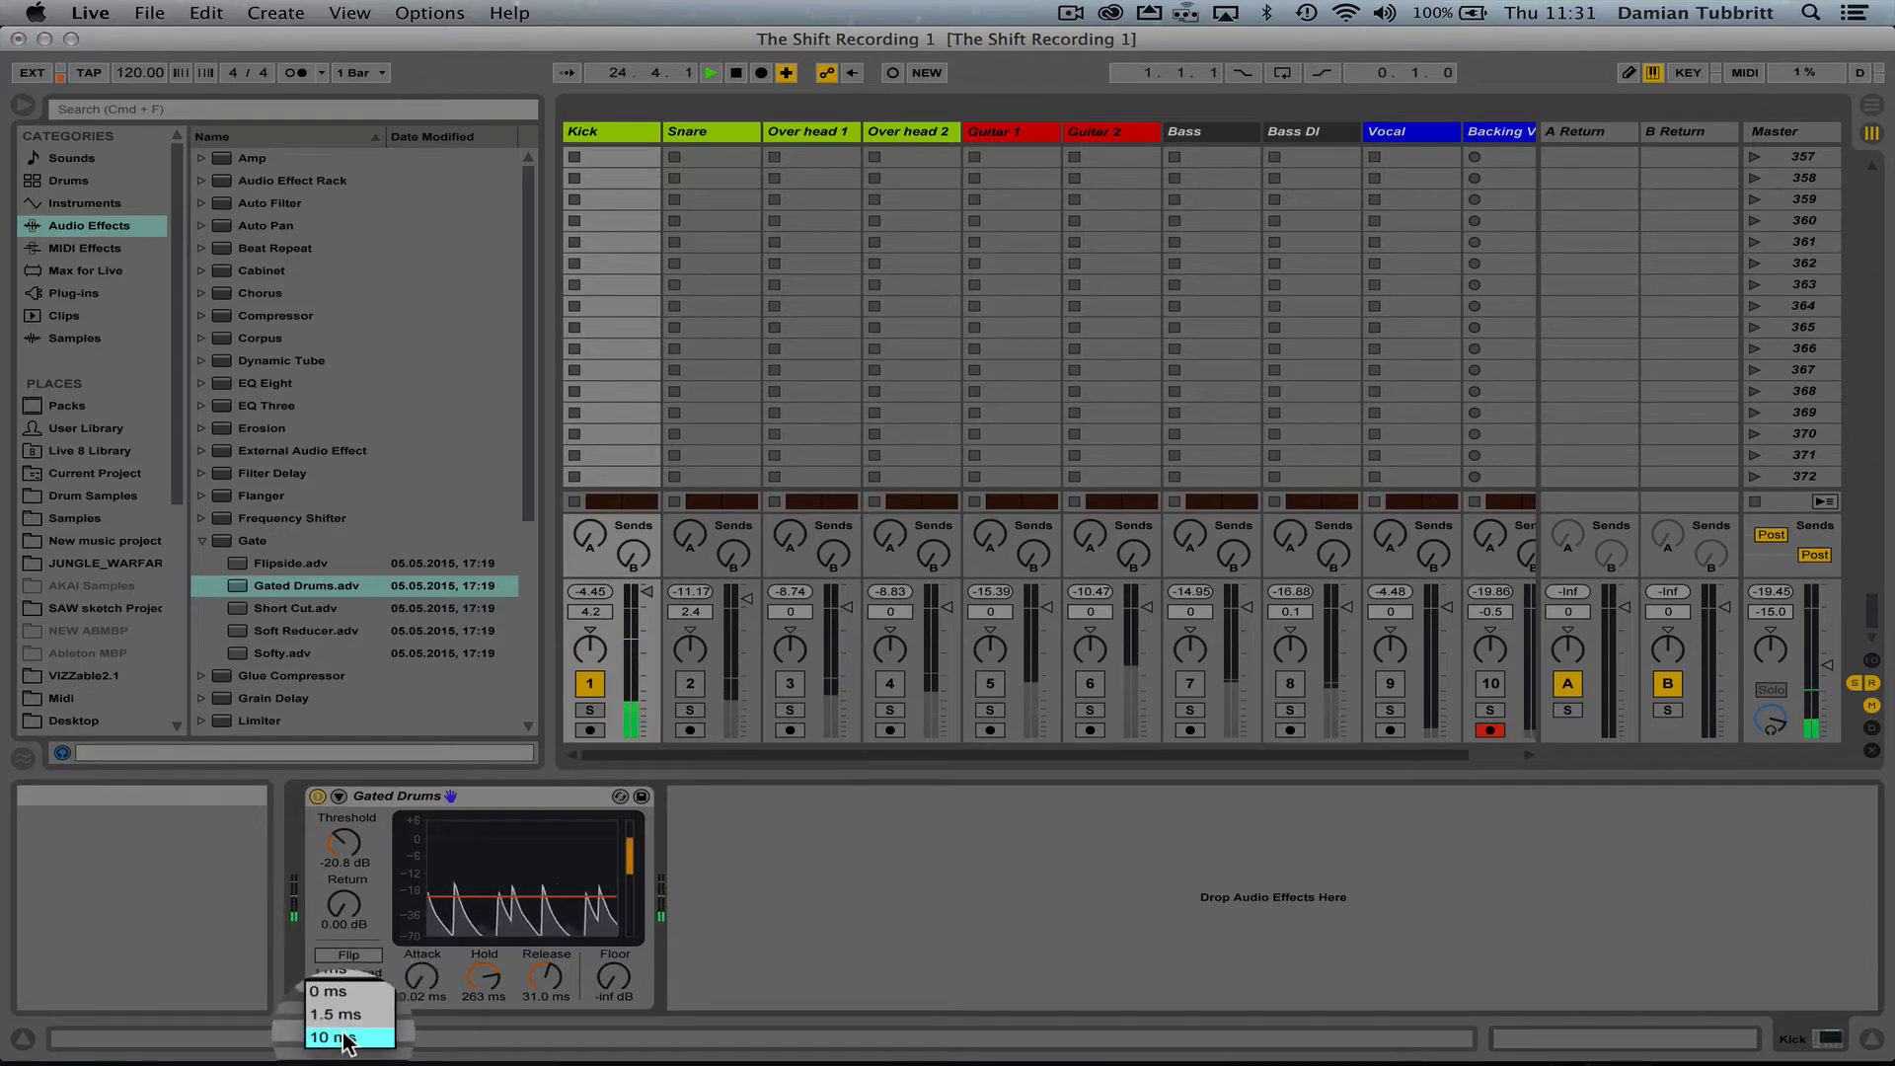
{"action": "left_click", "coordinate": [346, 1036]}
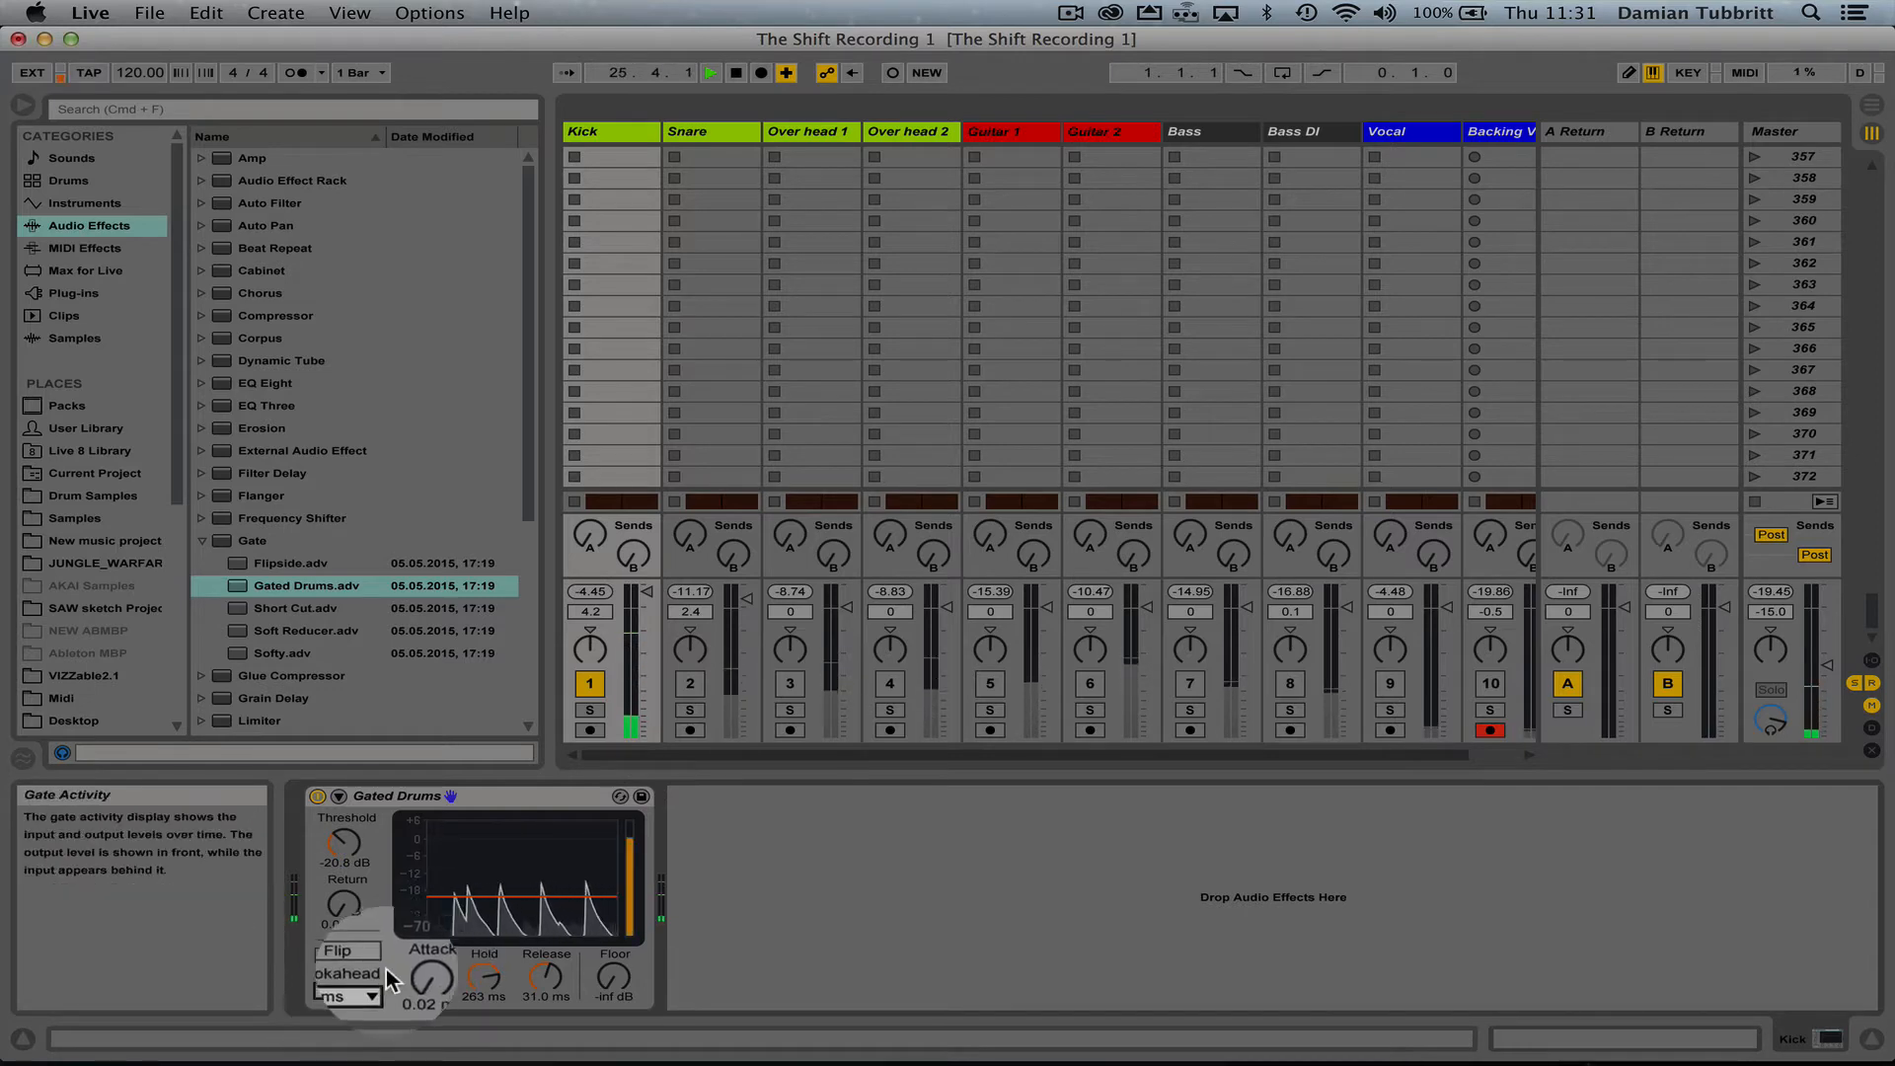
{"action": "left_click", "coordinate": [355, 997]}
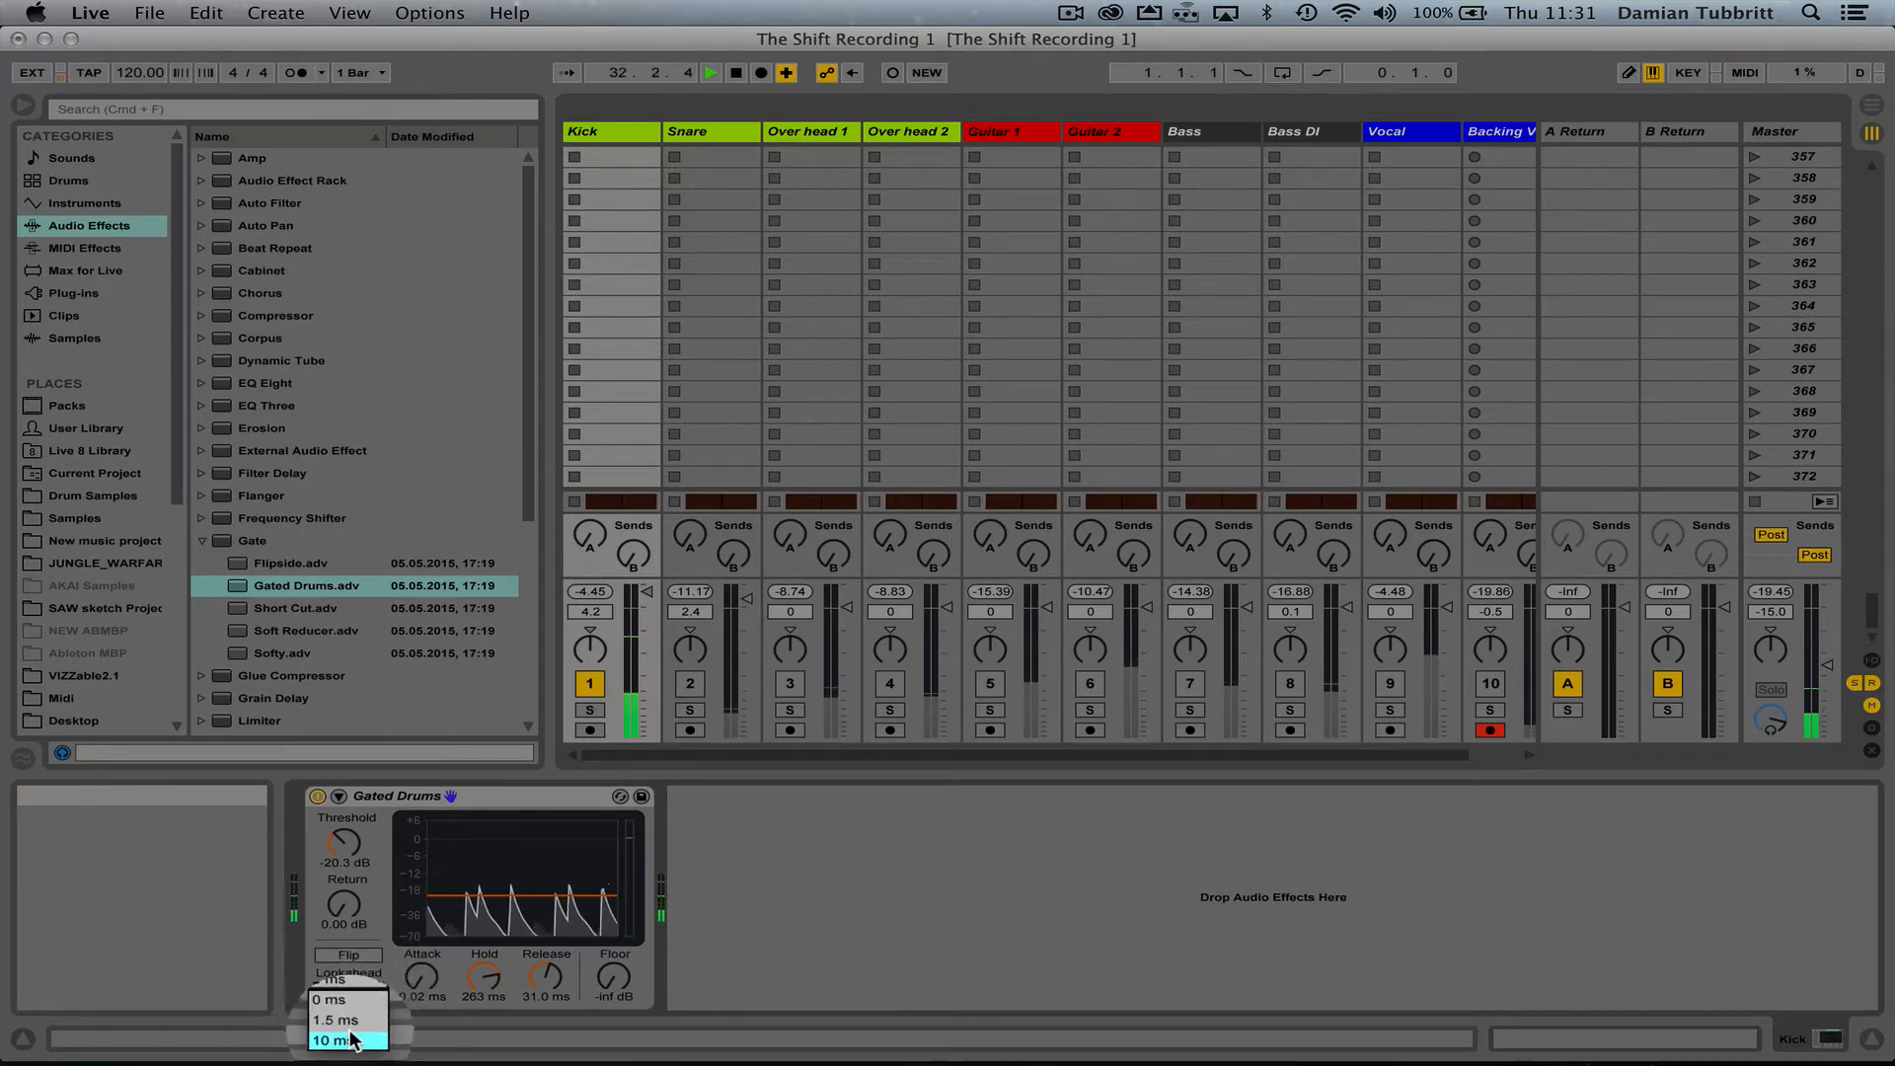
{"action": "left_click", "coordinate": [340, 1039]}
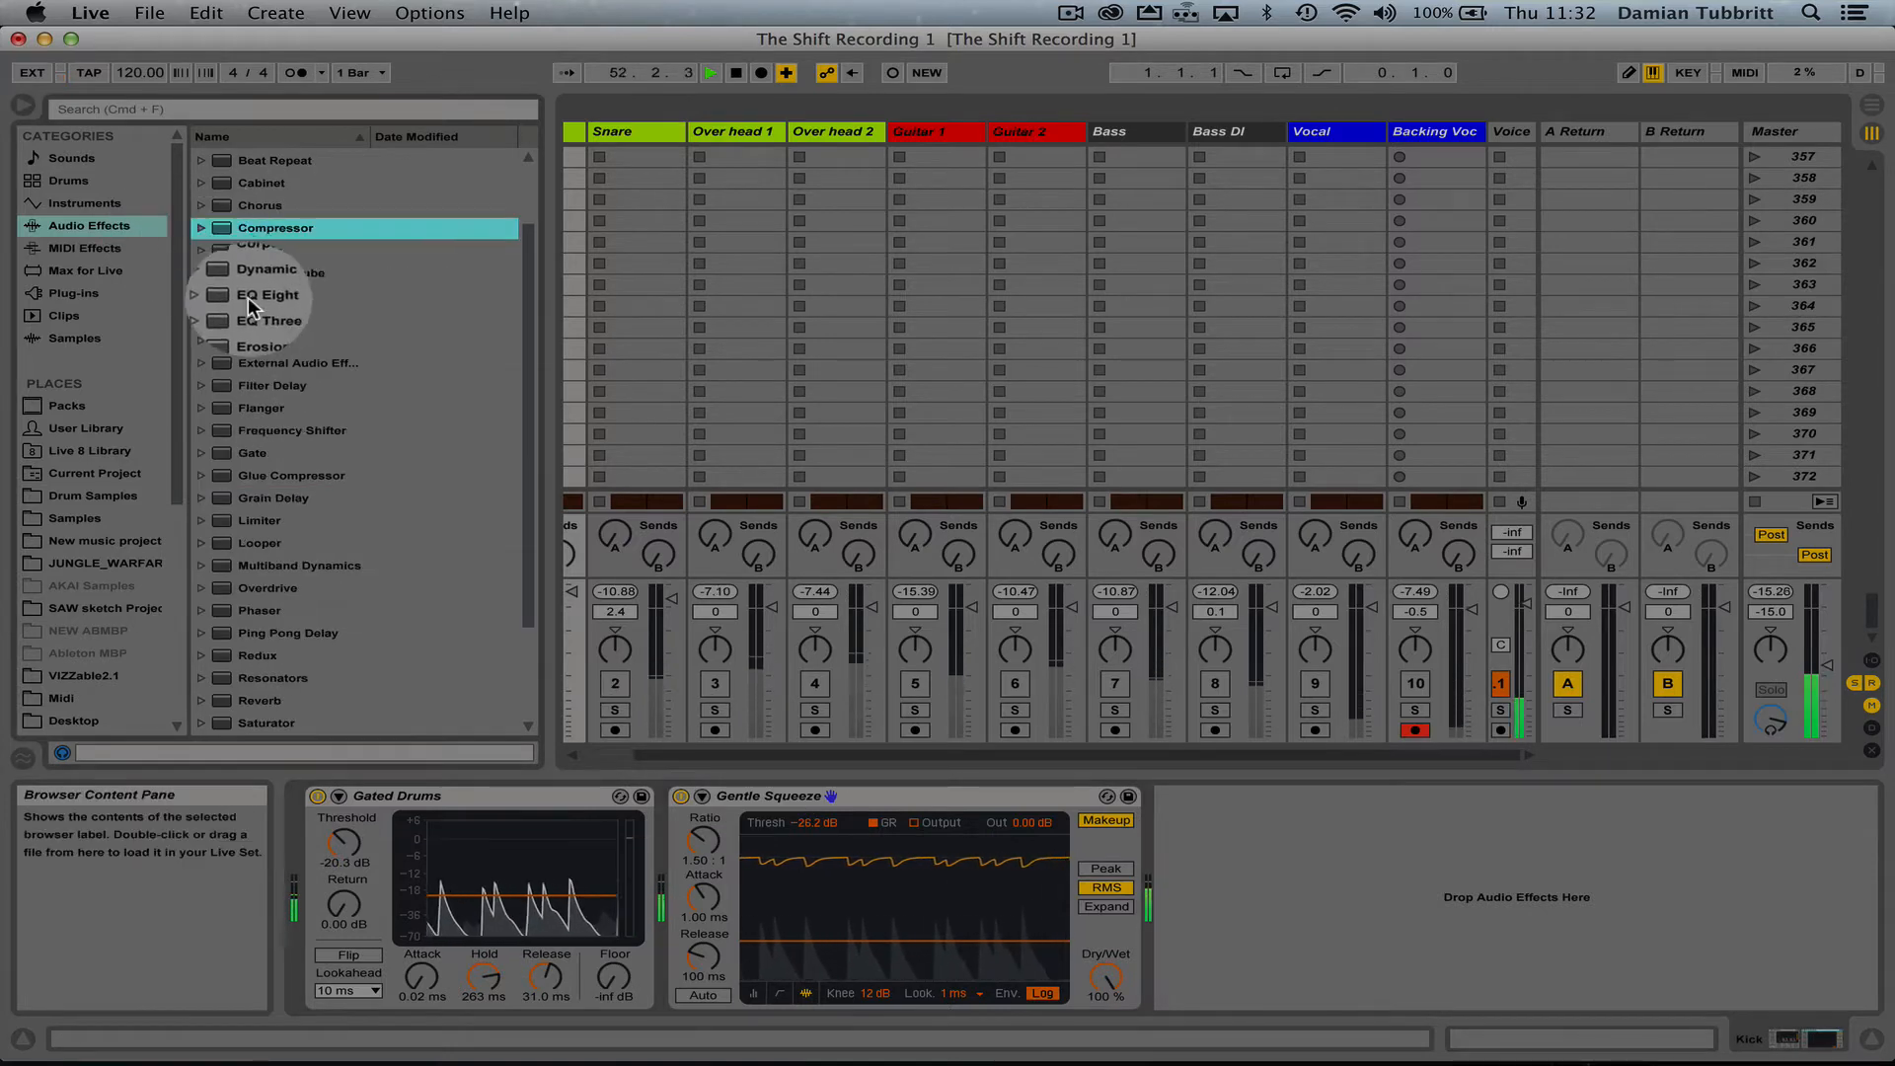
- Add an EQ Eight after the Kick compressor and focus the new device
{"action": "double_click", "coordinate": [264, 295]}
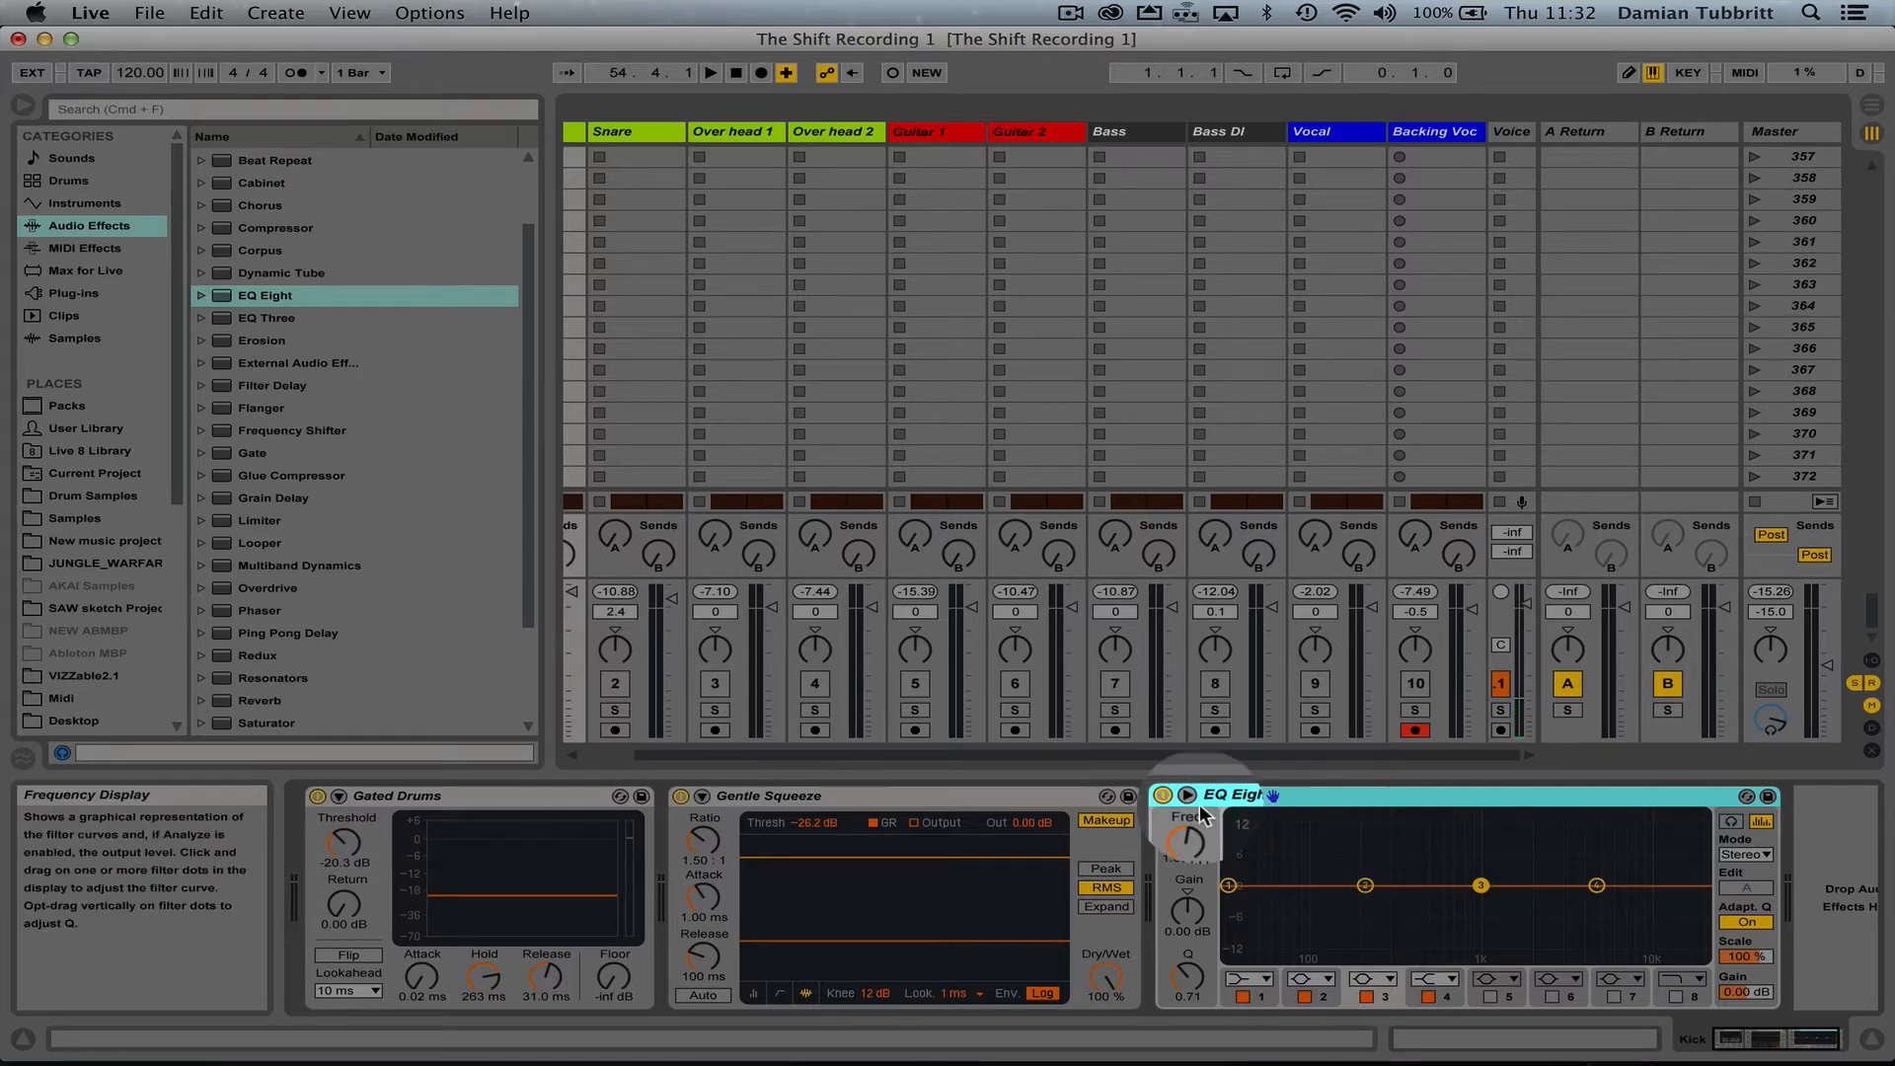
{"action": "left_click", "coordinate": [709, 73]}
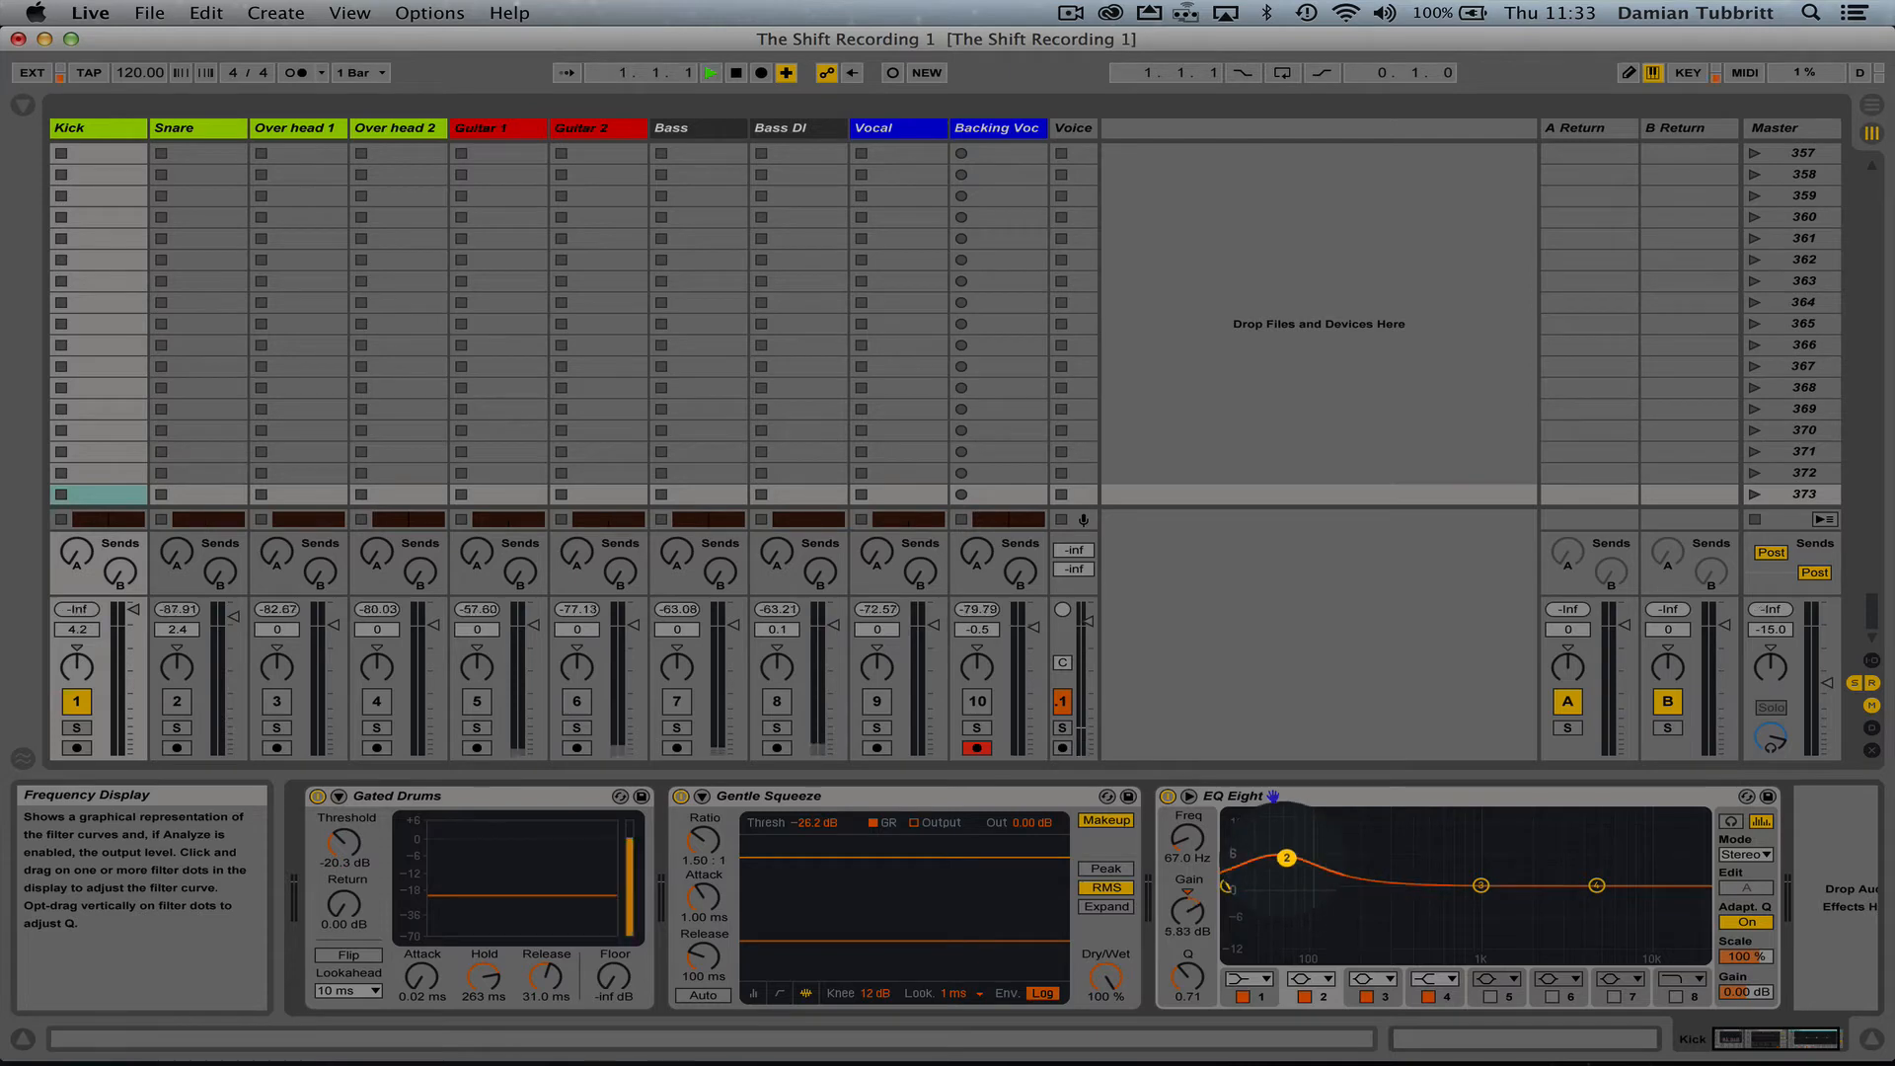
- Drag the Kick EQ's filter dot 3 down to about -6.6 dB at 1.32 kHz
{"action": "left_click", "coordinate": [710, 72]}
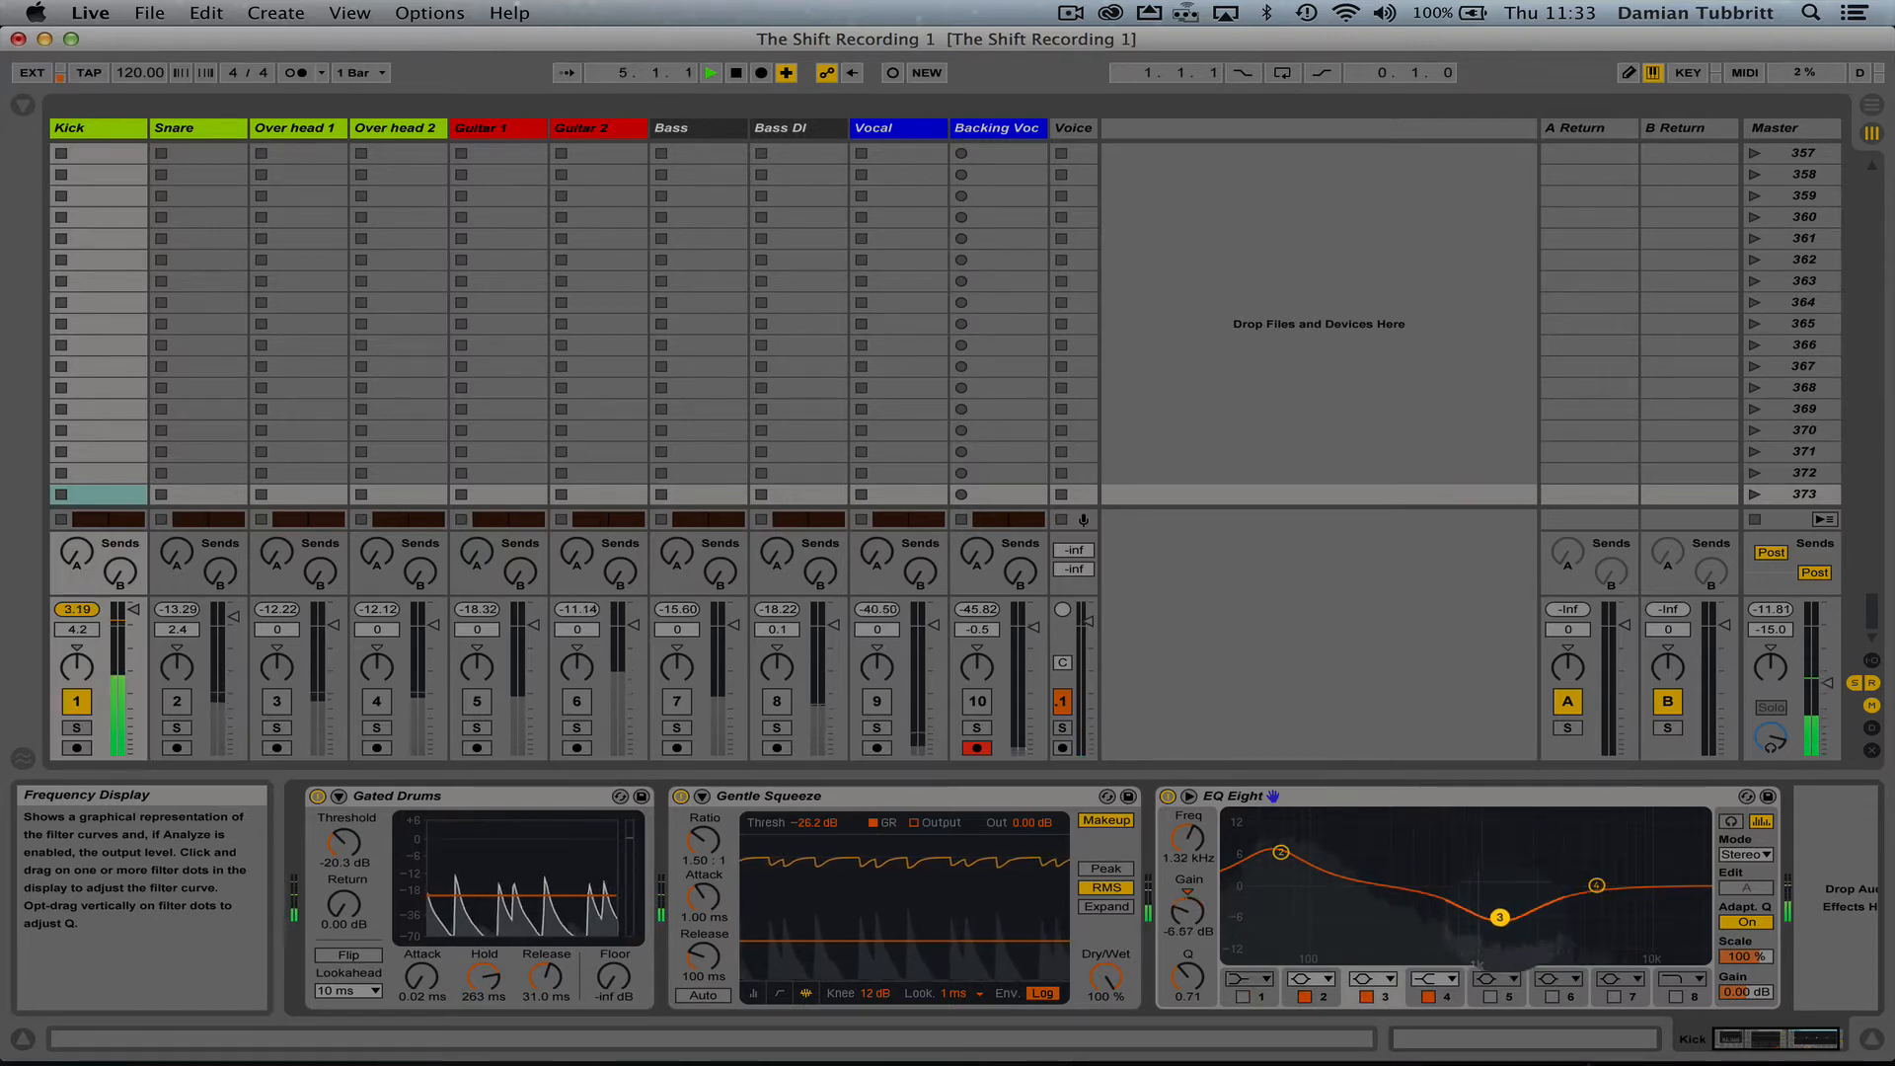
{"action": "left_click_drag", "start_coordinate": [1500, 917], "coordinate": [1501, 884]}
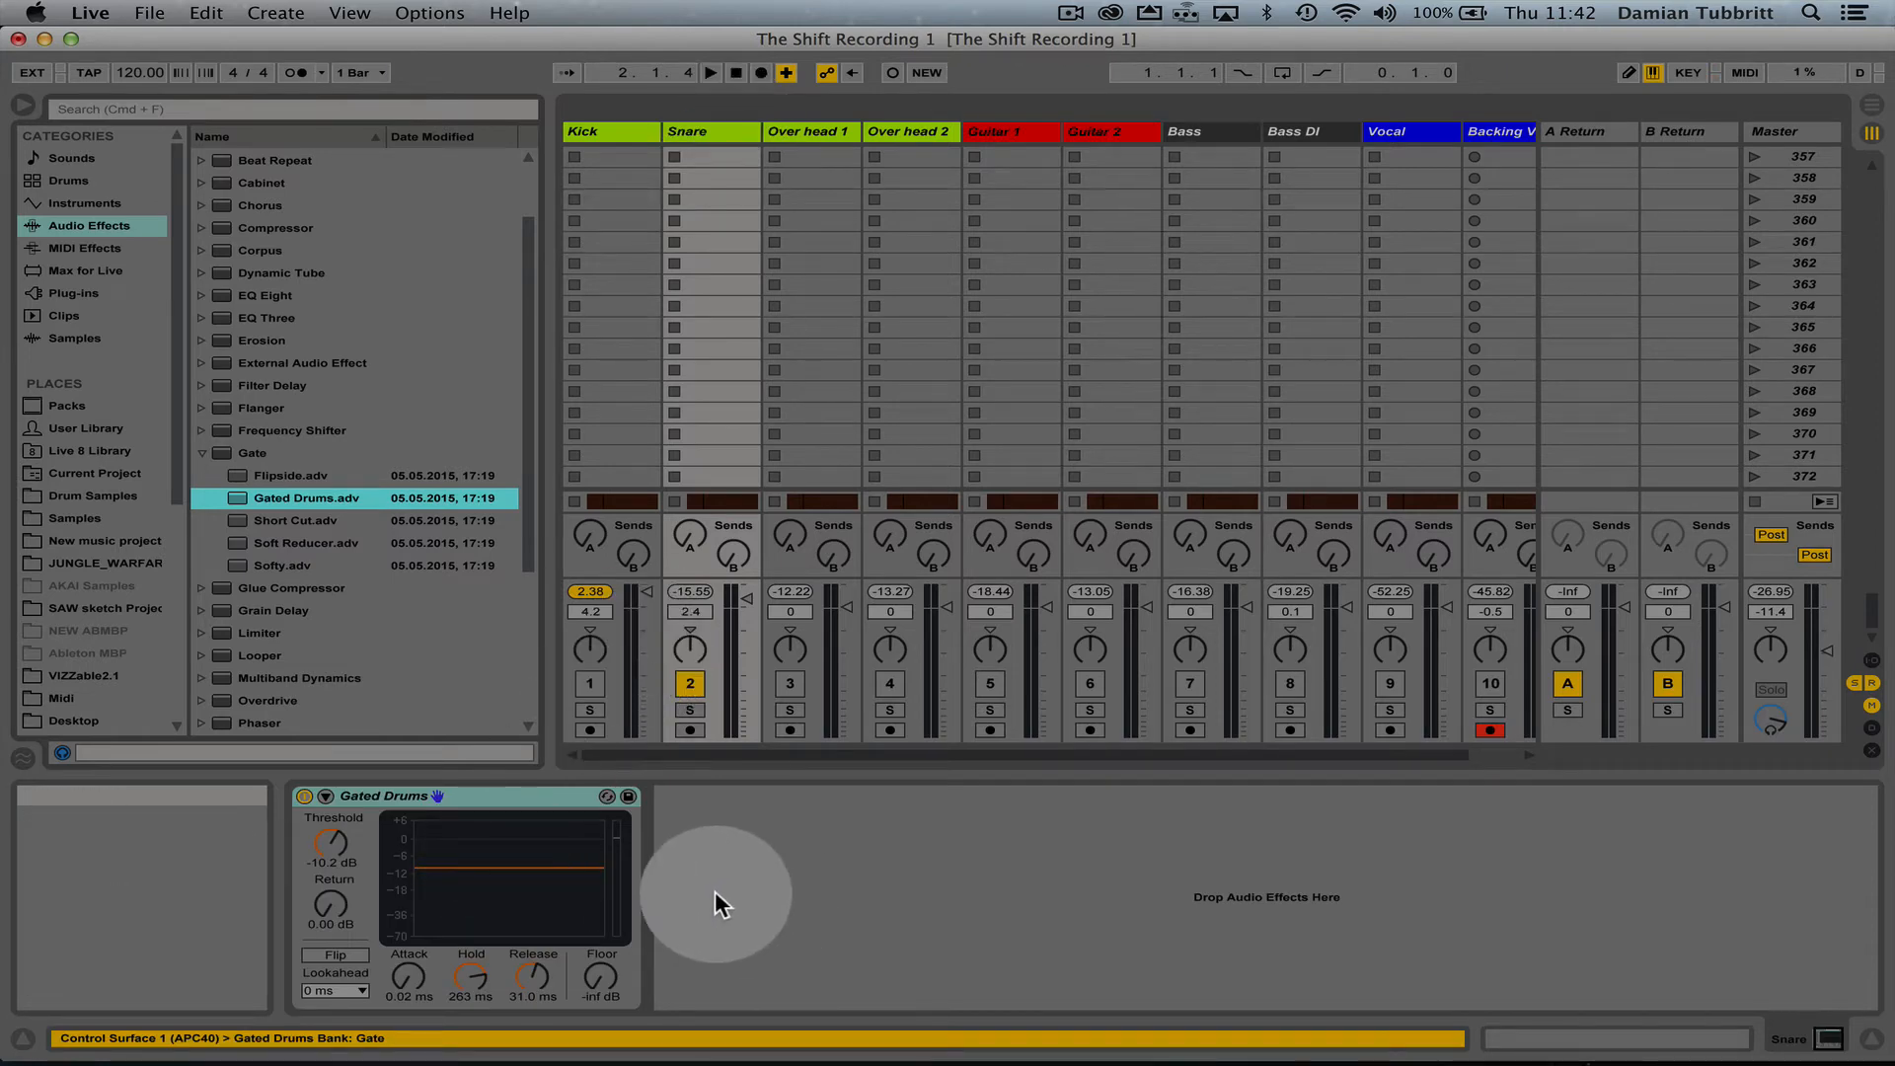
- Lower the Snare's Gated Drums threshold to about -32.4 dB and expand the Compressor presets
{"action": "left_click", "coordinate": [711, 72]}
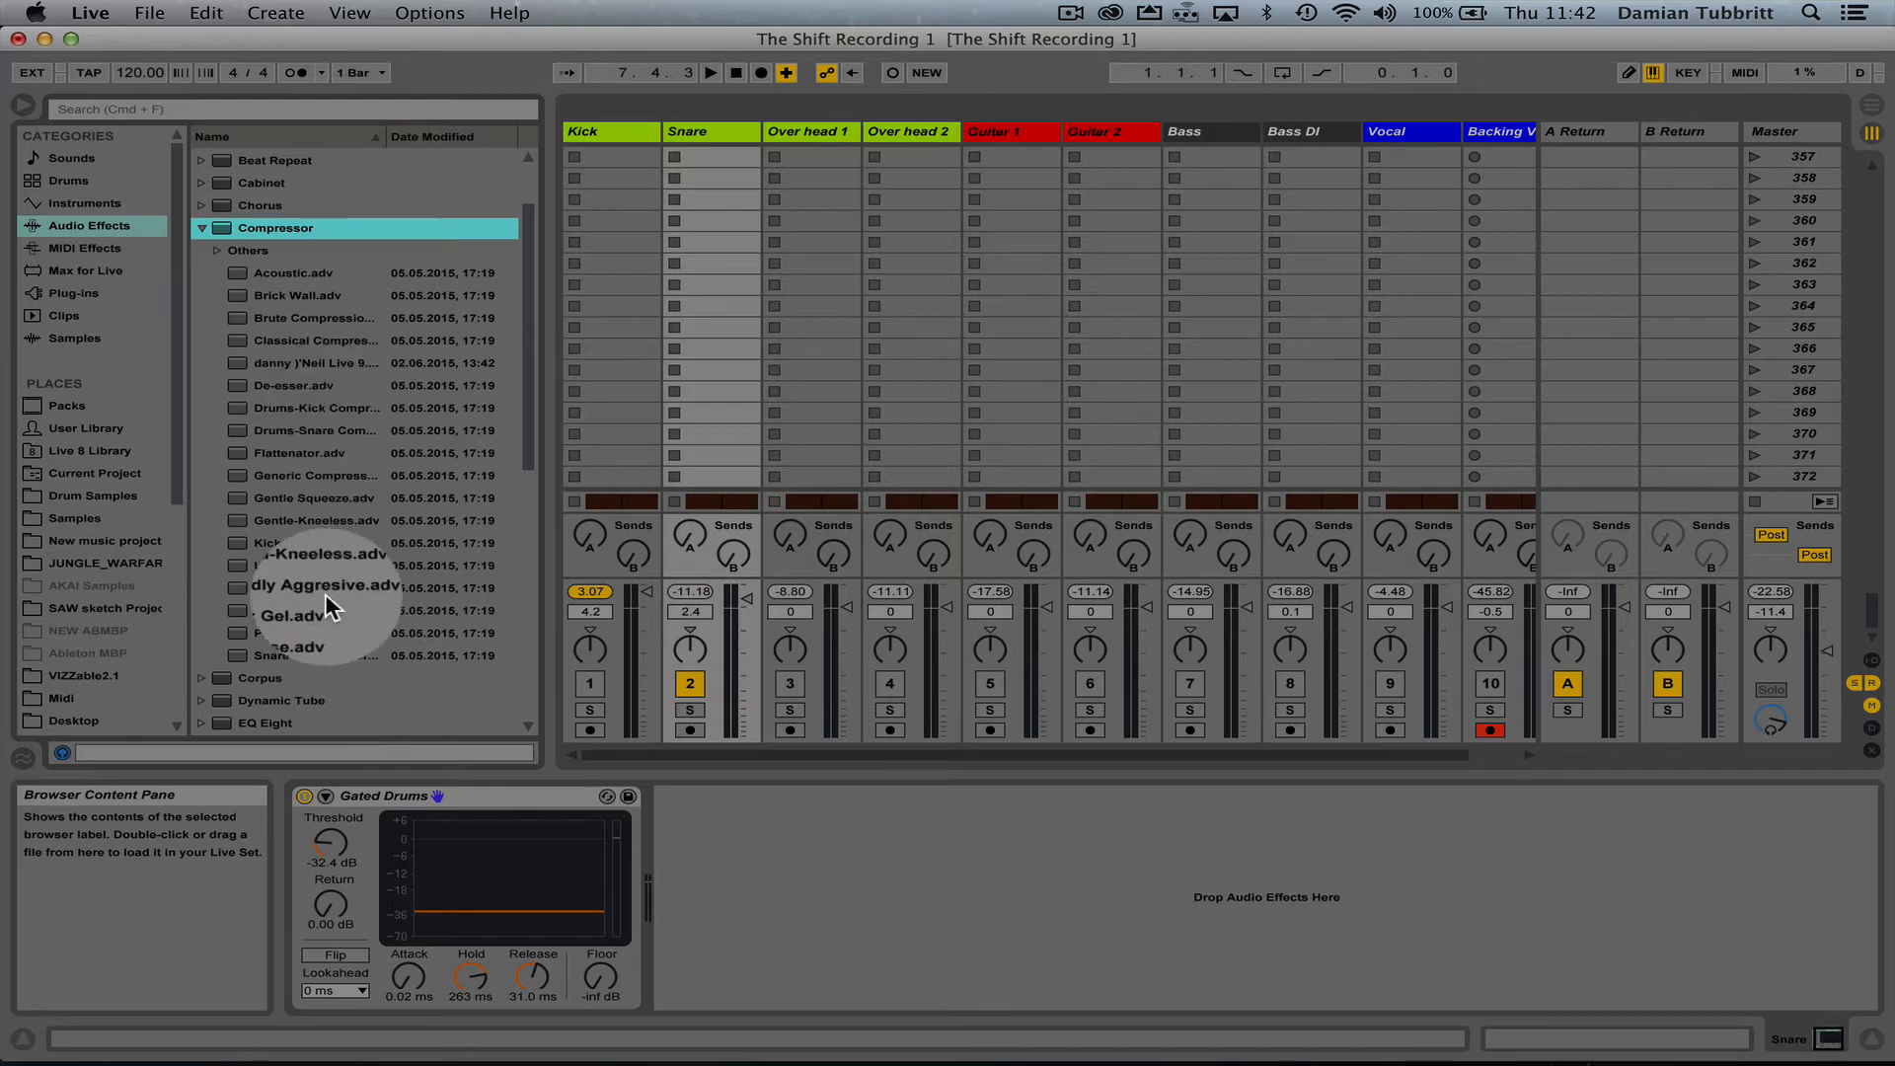
- Load the Precise.adv compressor preset onto the Snare after its gate
{"action": "double_click", "coordinate": [290, 633]}
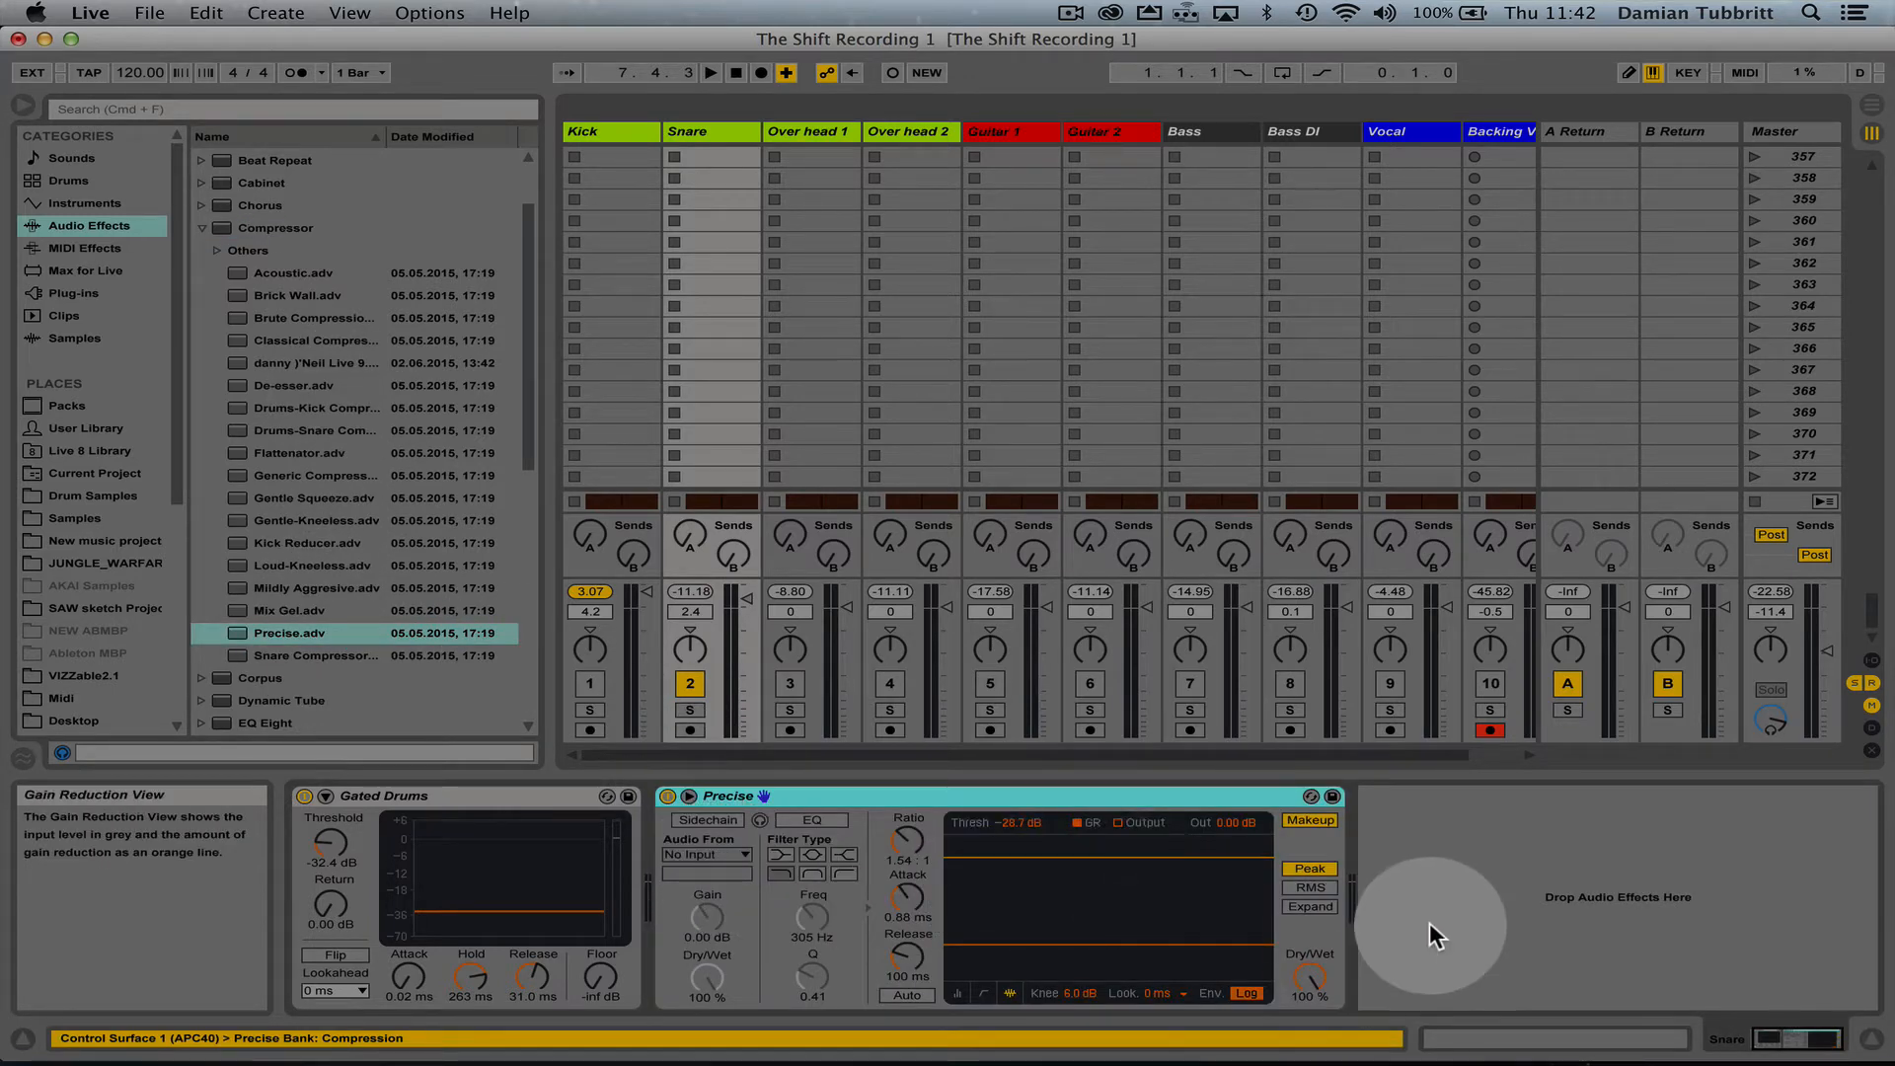
{"action": "left_click", "coordinate": [1313, 885]}
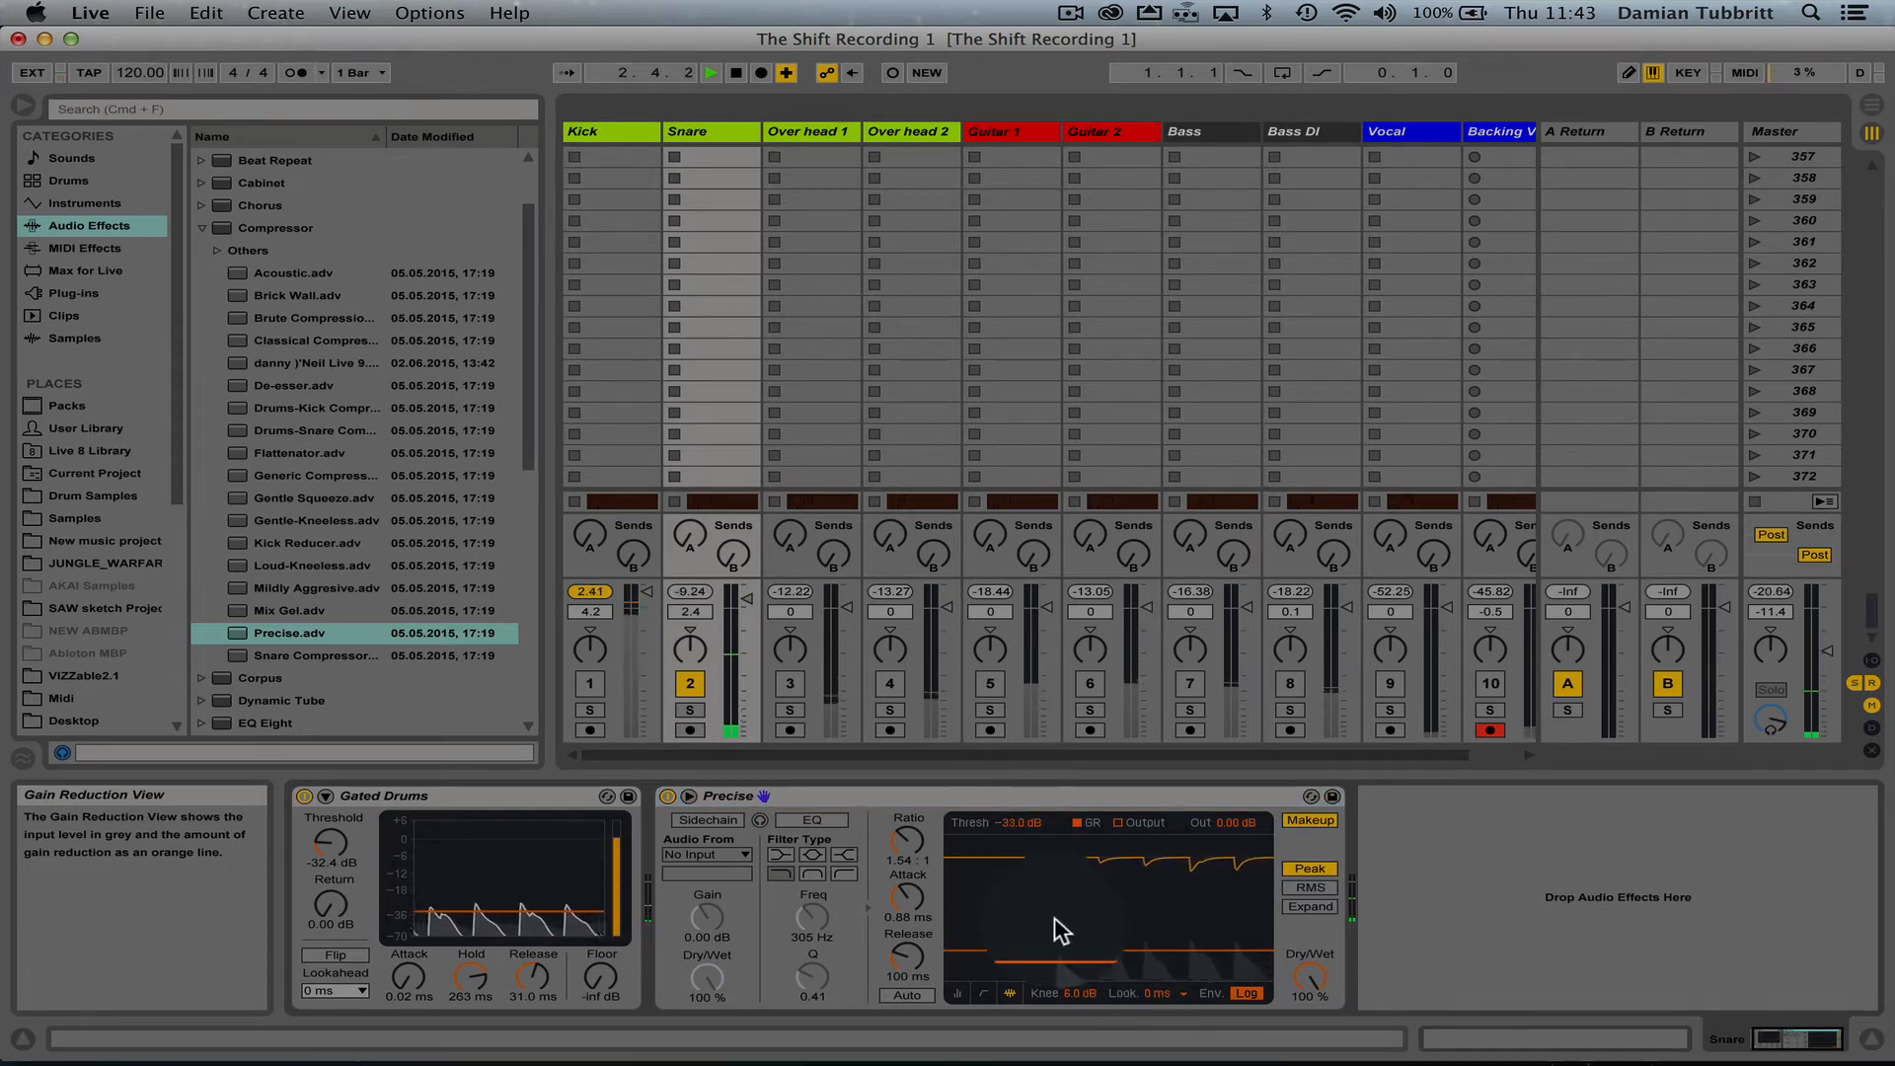
{"action": "mouse_move", "coordinate": [1072, 996]}
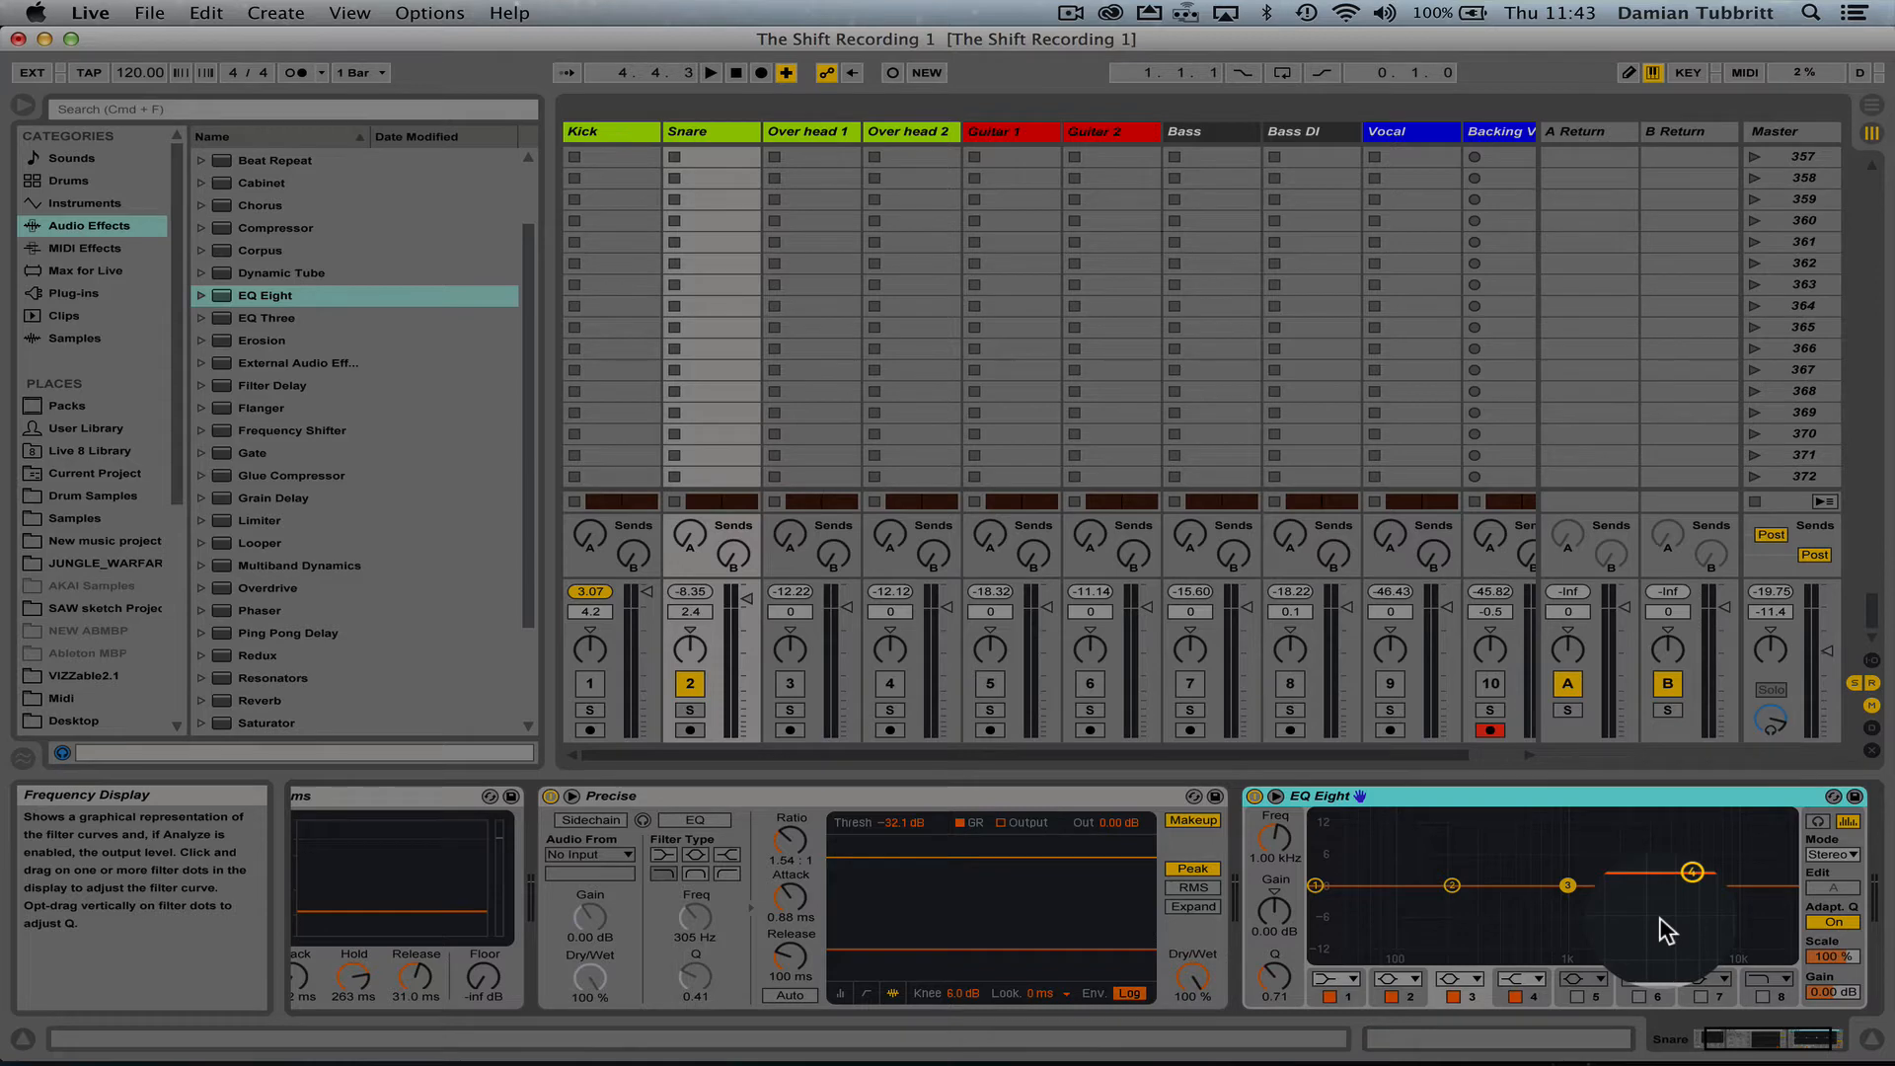
- Try a boost around 187 Hz on the Snare's EQ Eight, keeping the bands near flat
{"action": "left_click_drag", "start_coordinate": [1692, 871], "coordinate": [1450, 886]}
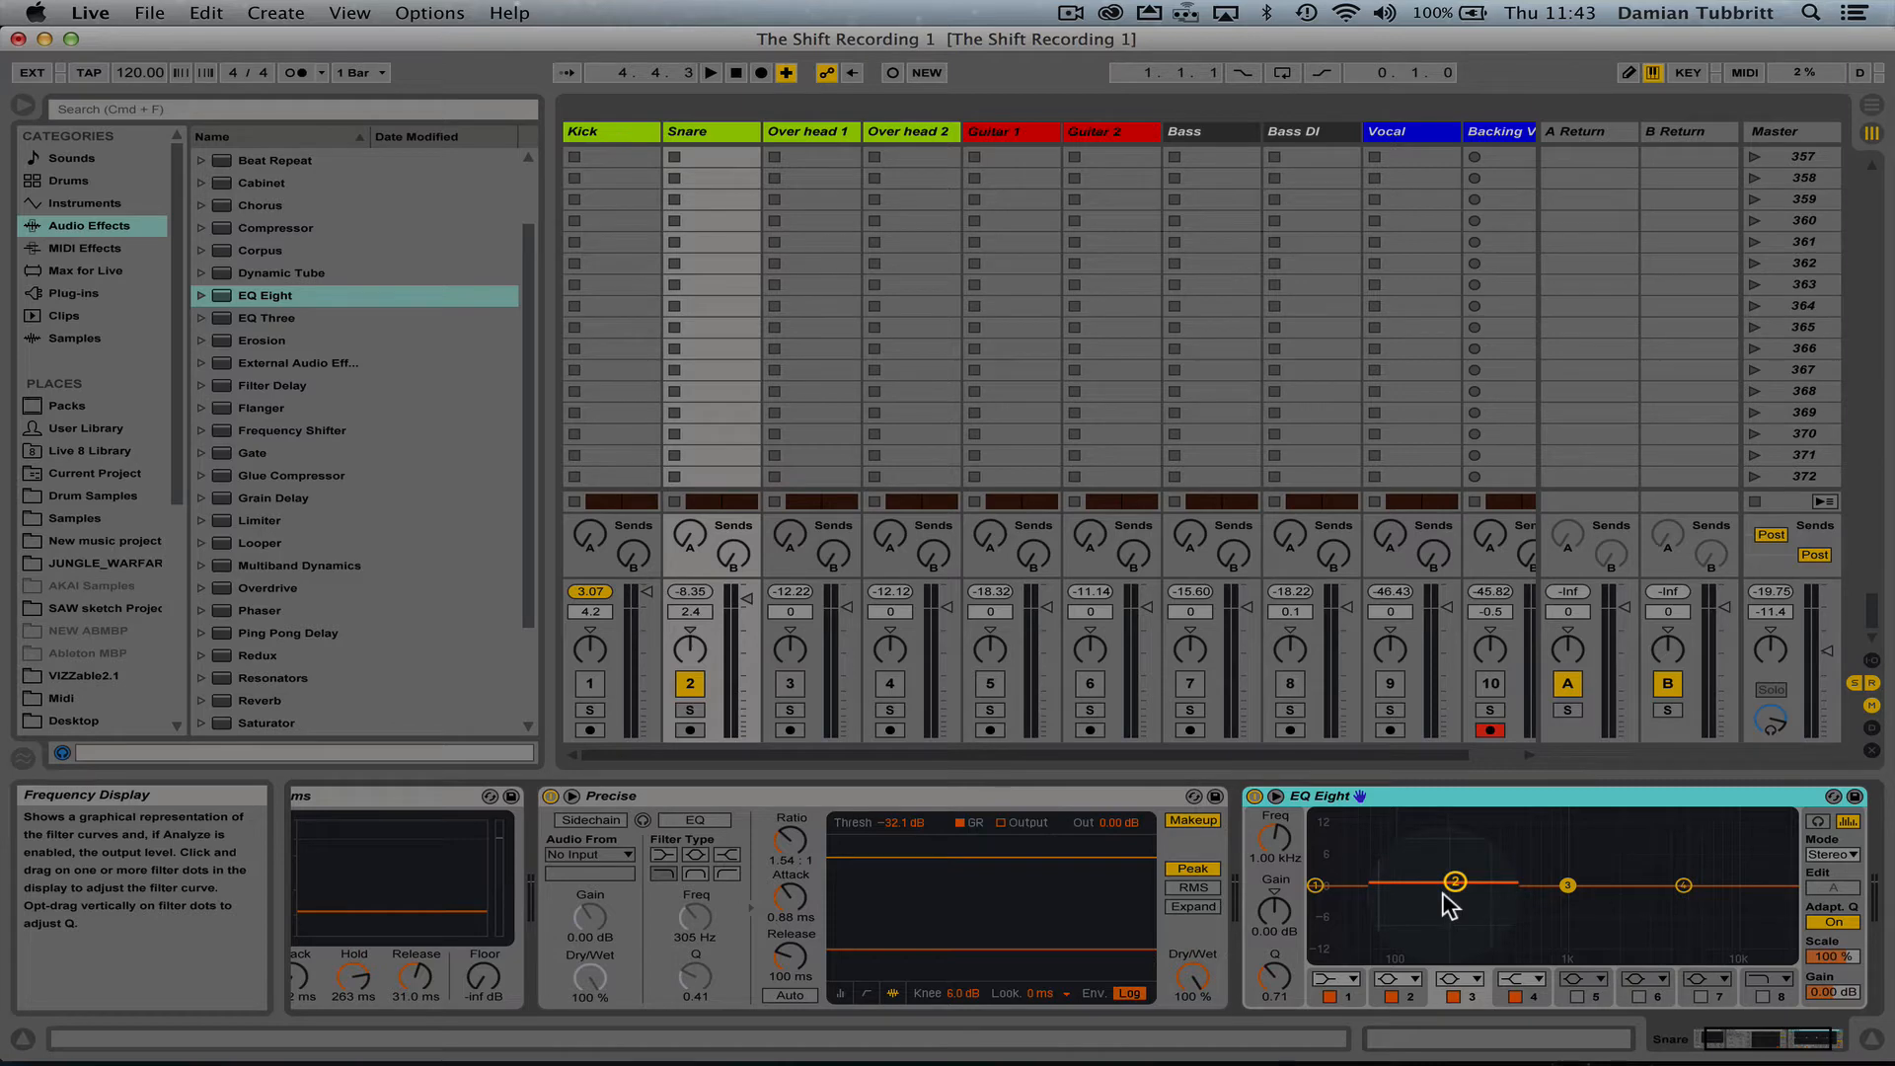
{"action": "left_click_drag", "start_coordinate": [1455, 881], "coordinate": [1449, 869]}
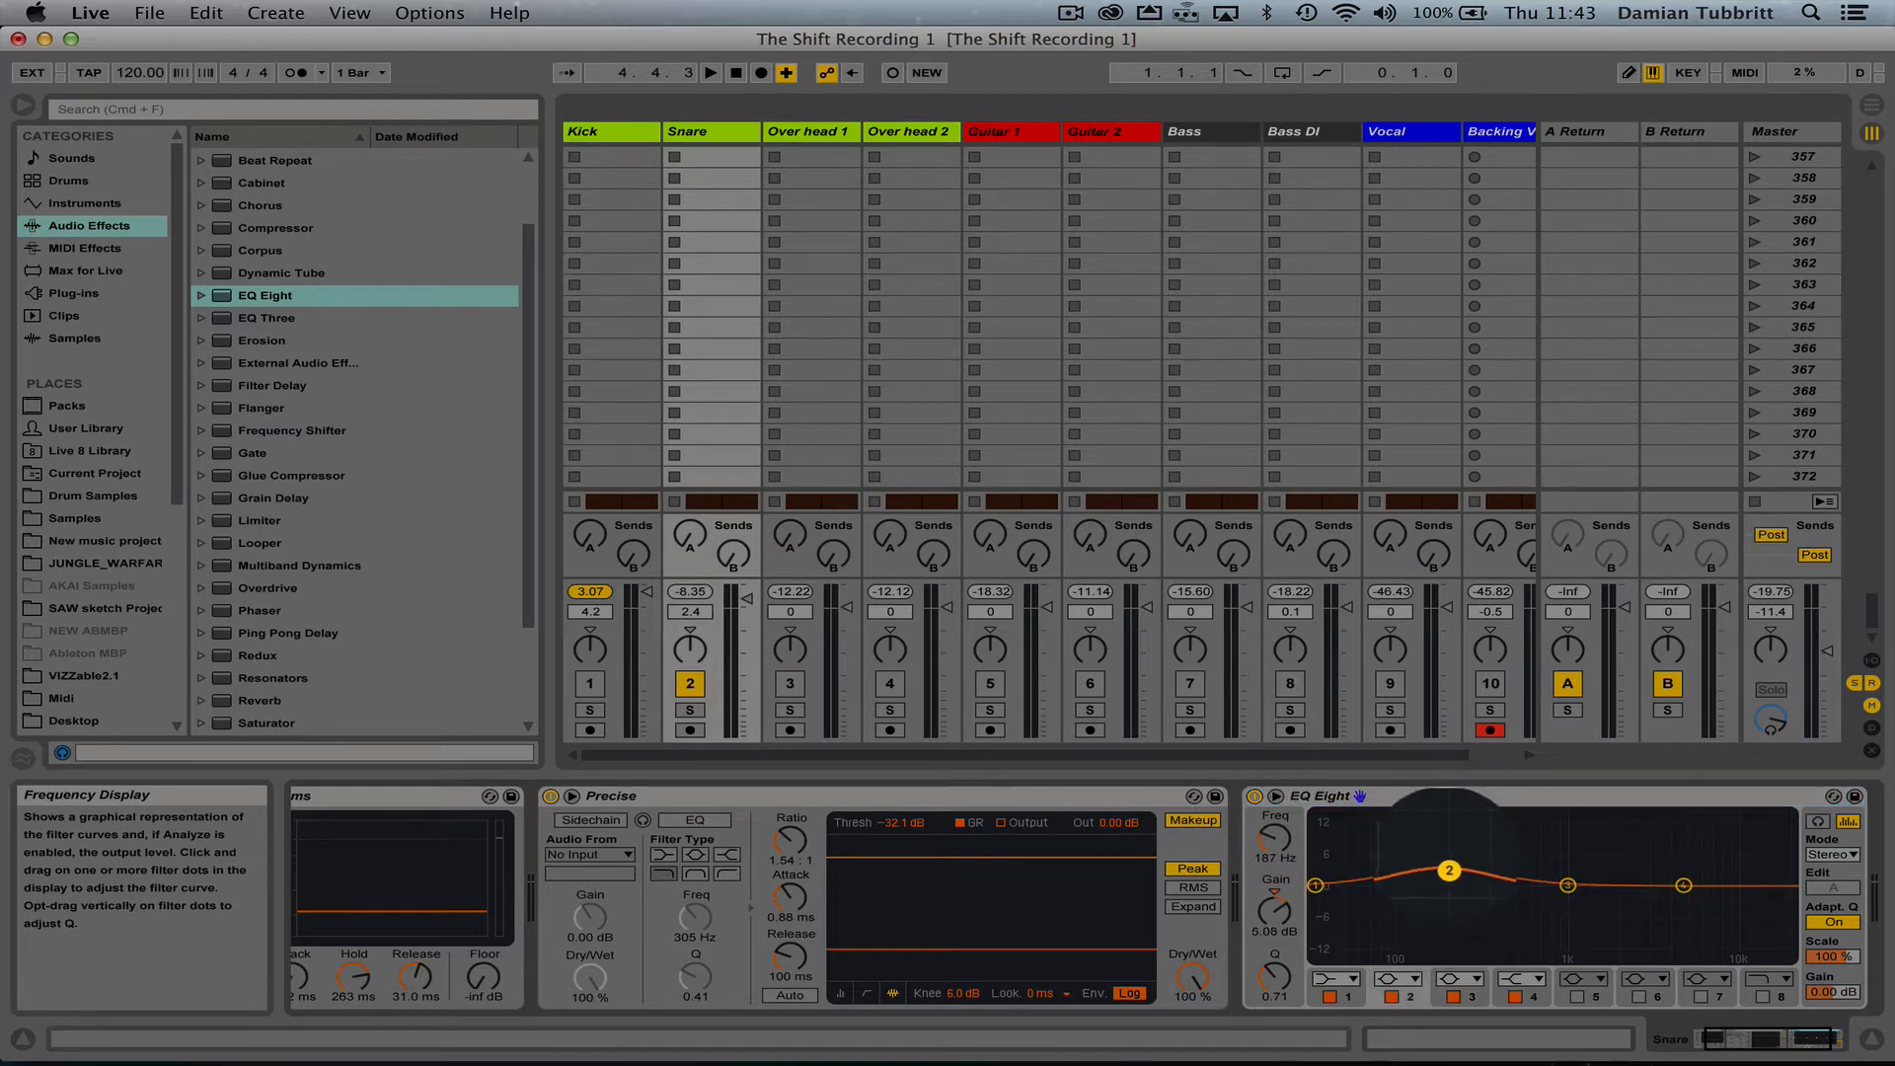
{"action": "left_click_drag", "start_coordinate": [1448, 871], "coordinate": [1438, 875]}
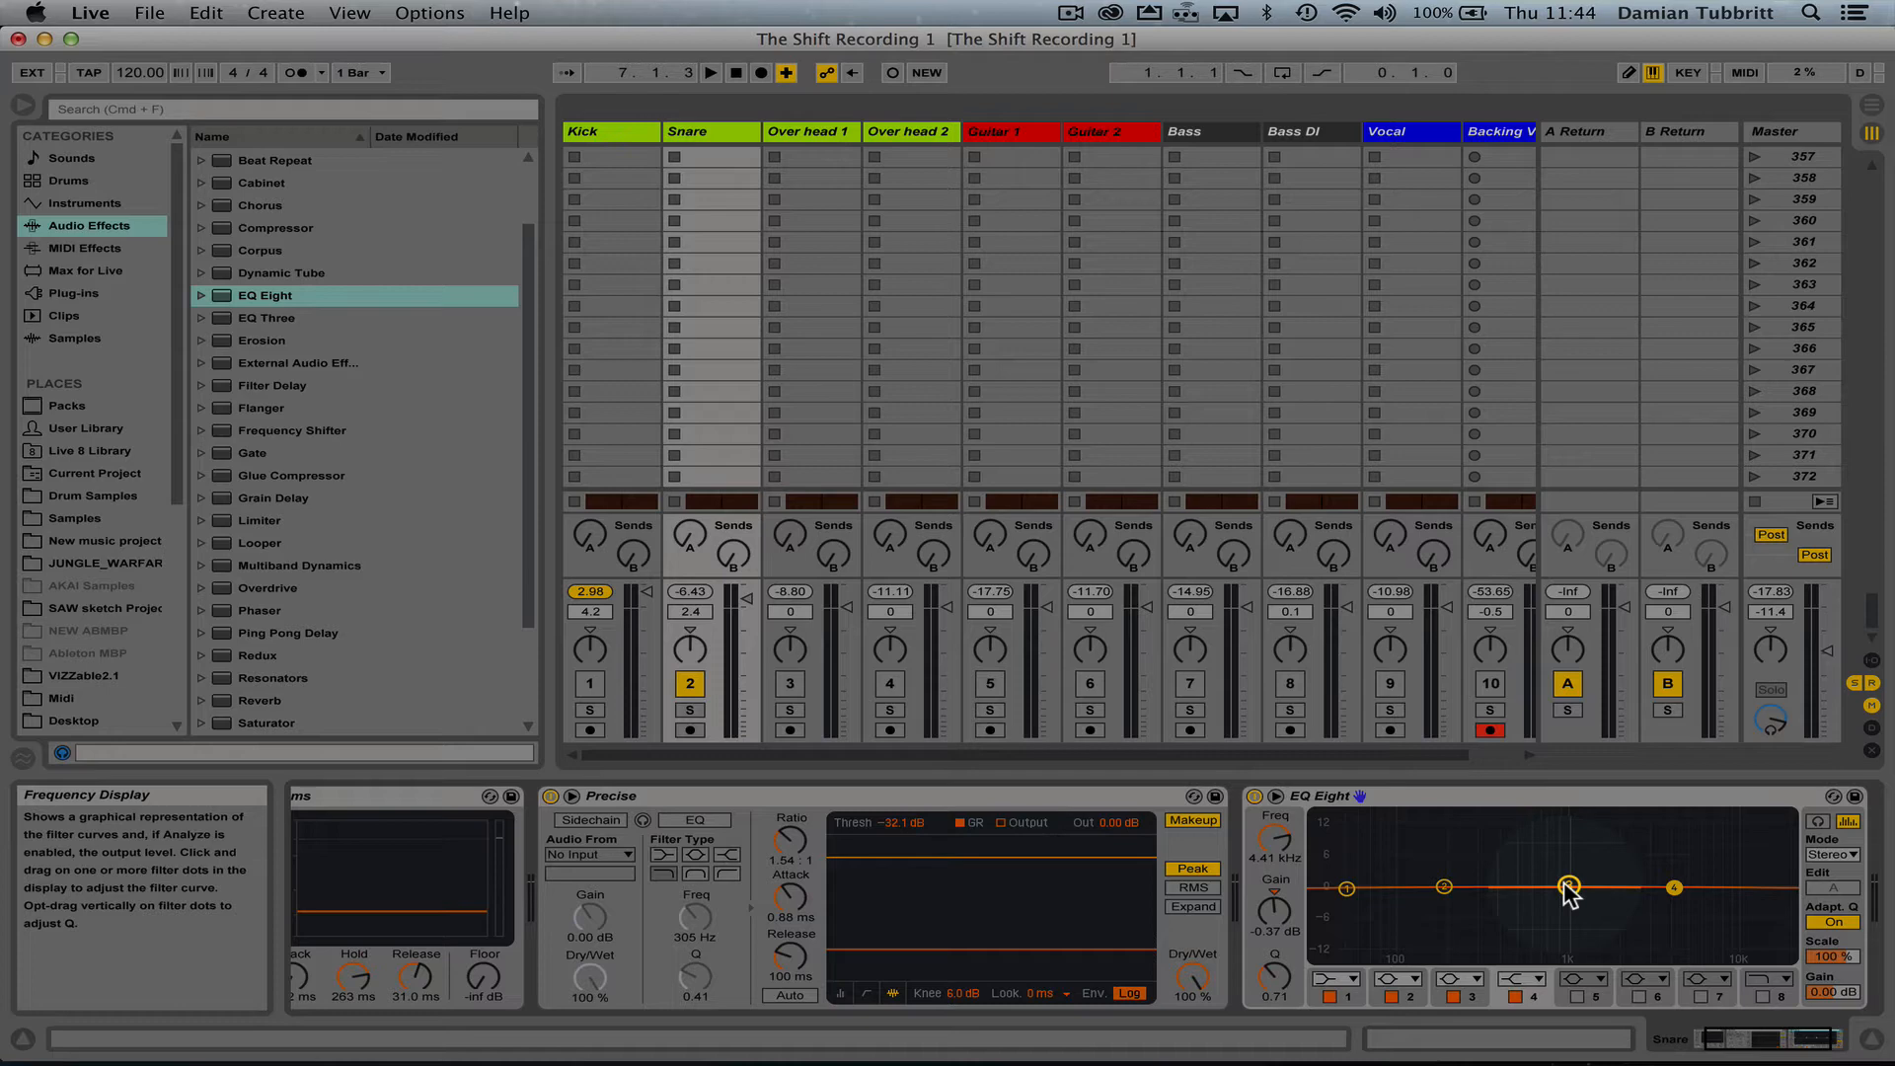
- Sweep a sharp band 3 boost on the Snare EQ from 3.5 kHz down to 255 Hz
{"action": "left_click_drag", "start_coordinate": [1571, 890], "coordinate": [1581, 889]}
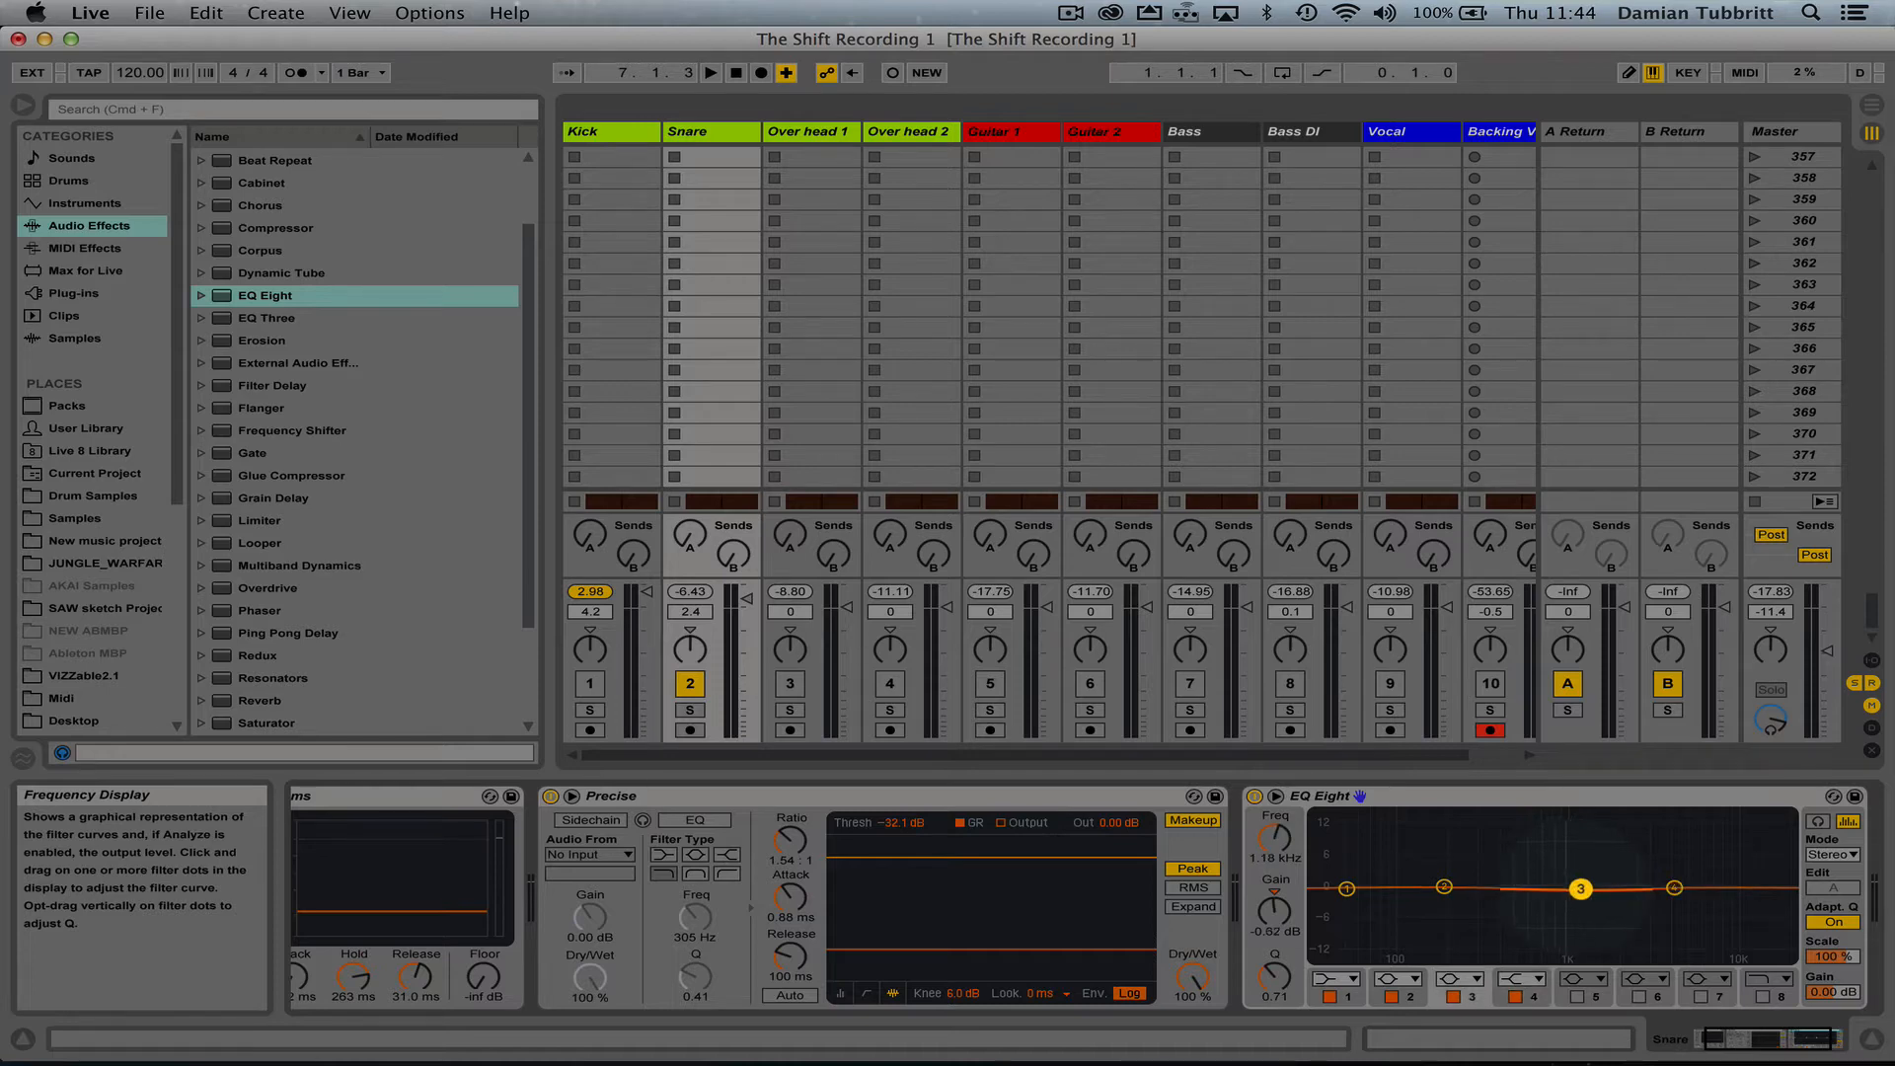
{"action": "left_click_drag", "start_coordinate": [1581, 888], "coordinate": [1660, 819]}
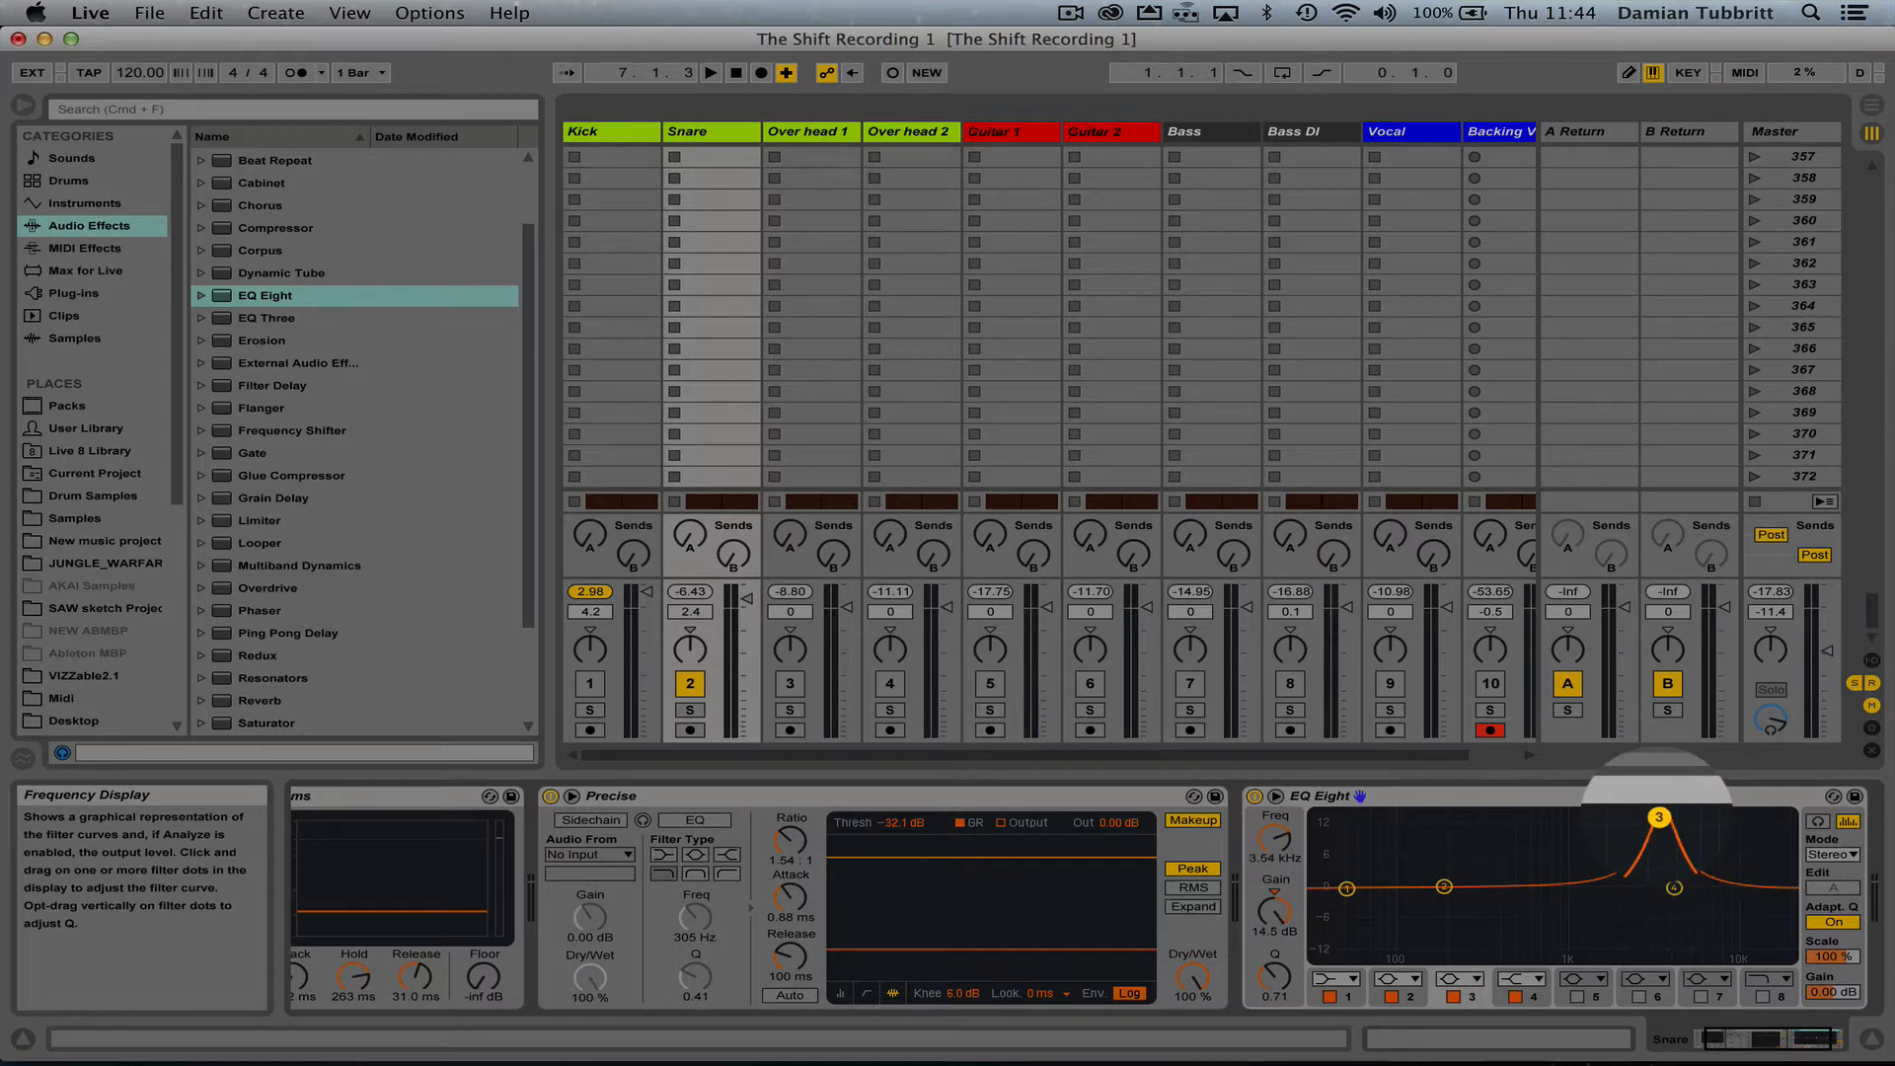
{"action": "left_click_drag", "start_coordinate": [1658, 818], "coordinate": [1631, 818]}
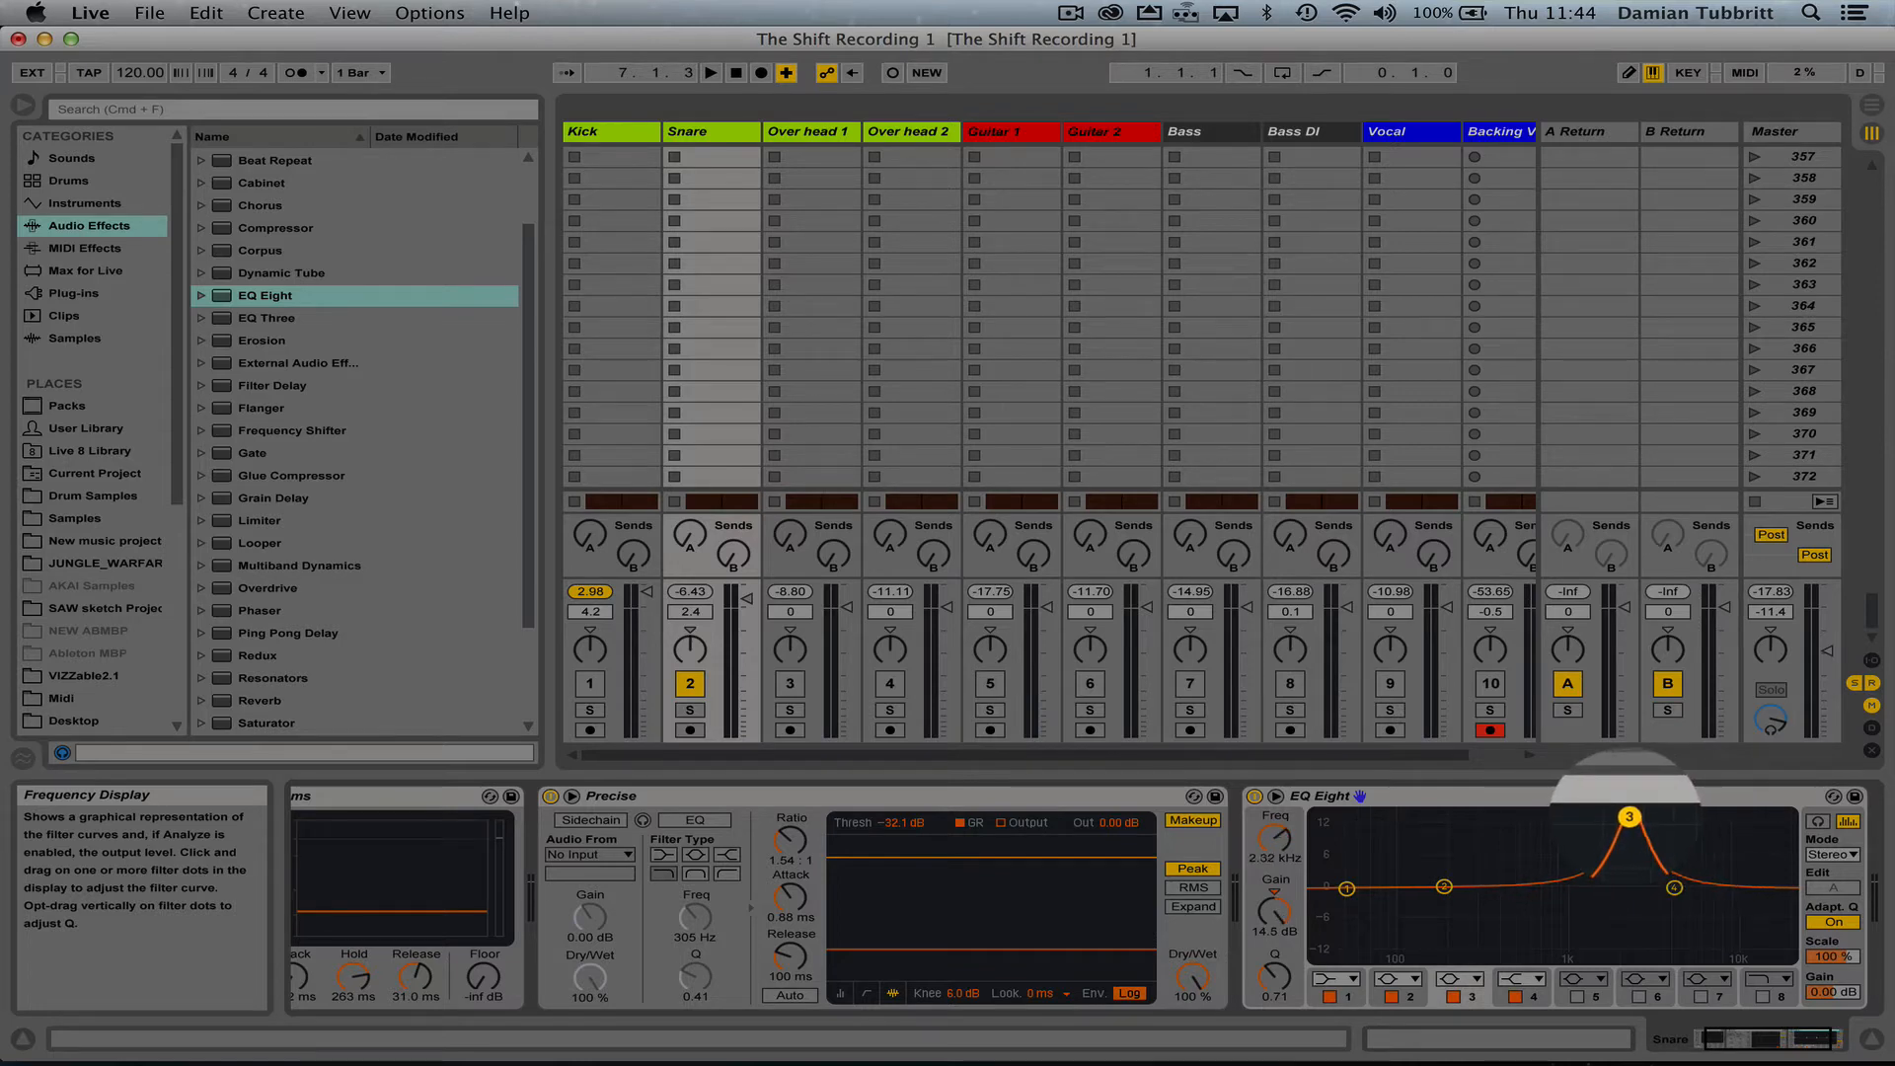
{"action": "left_click_drag", "start_coordinate": [1630, 818], "coordinate": [1470, 813]}
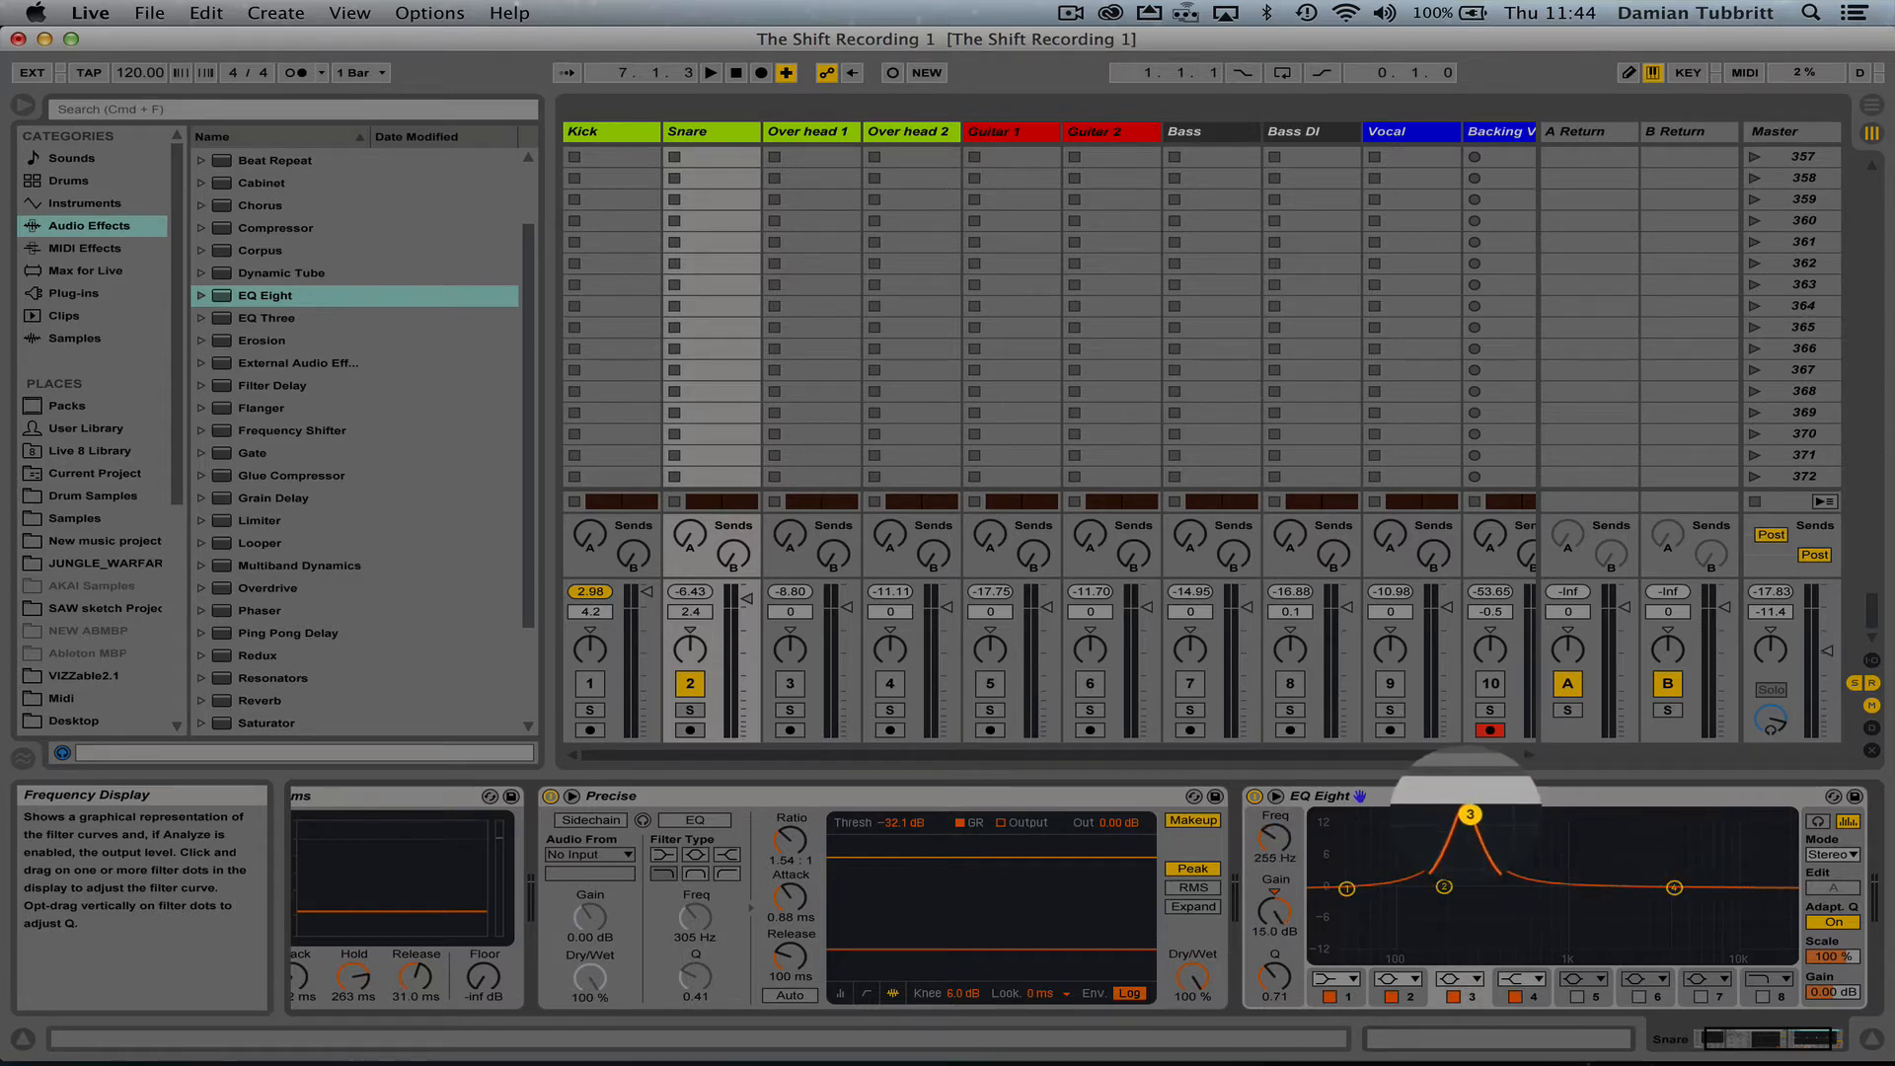
- Turn band 3 into a narrow cut of about 9.3 dB near 776 Hz
{"action": "left_click", "coordinate": [710, 72]}
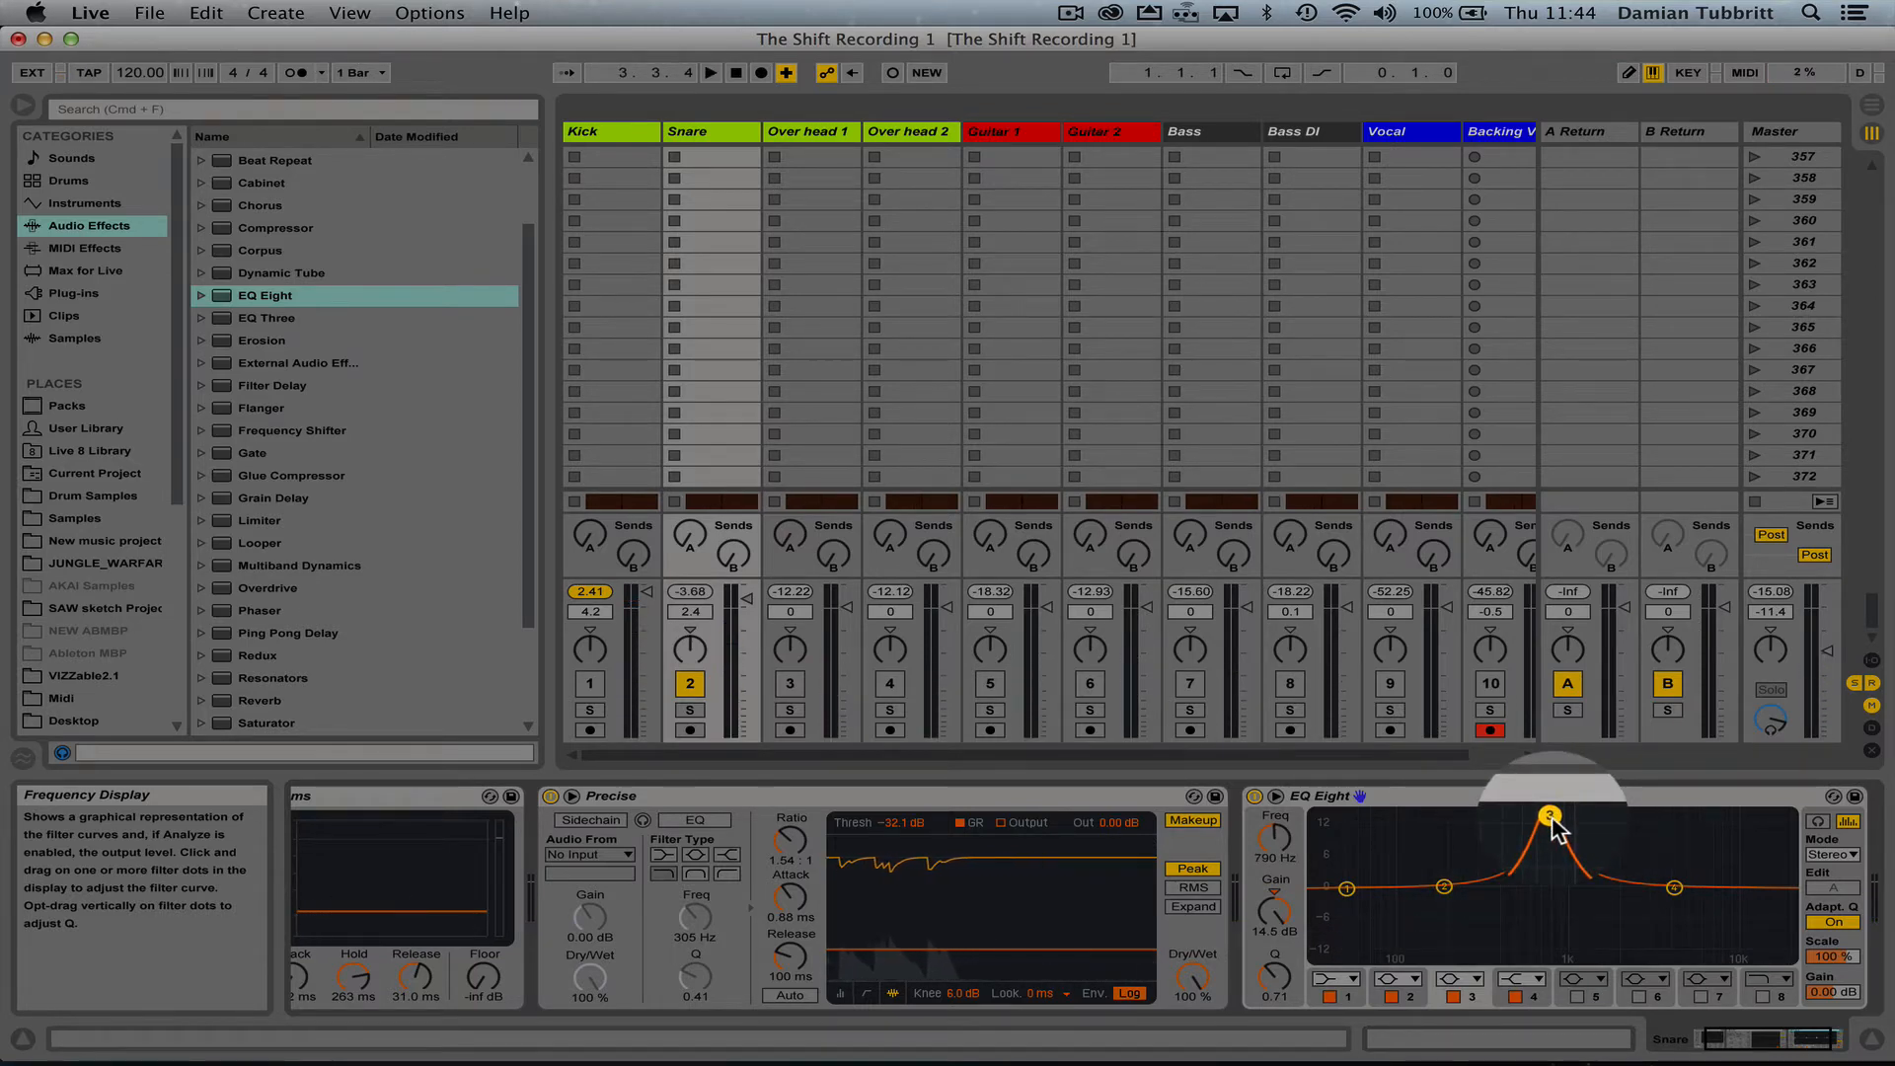
{"action": "left_click", "coordinate": [710, 72]}
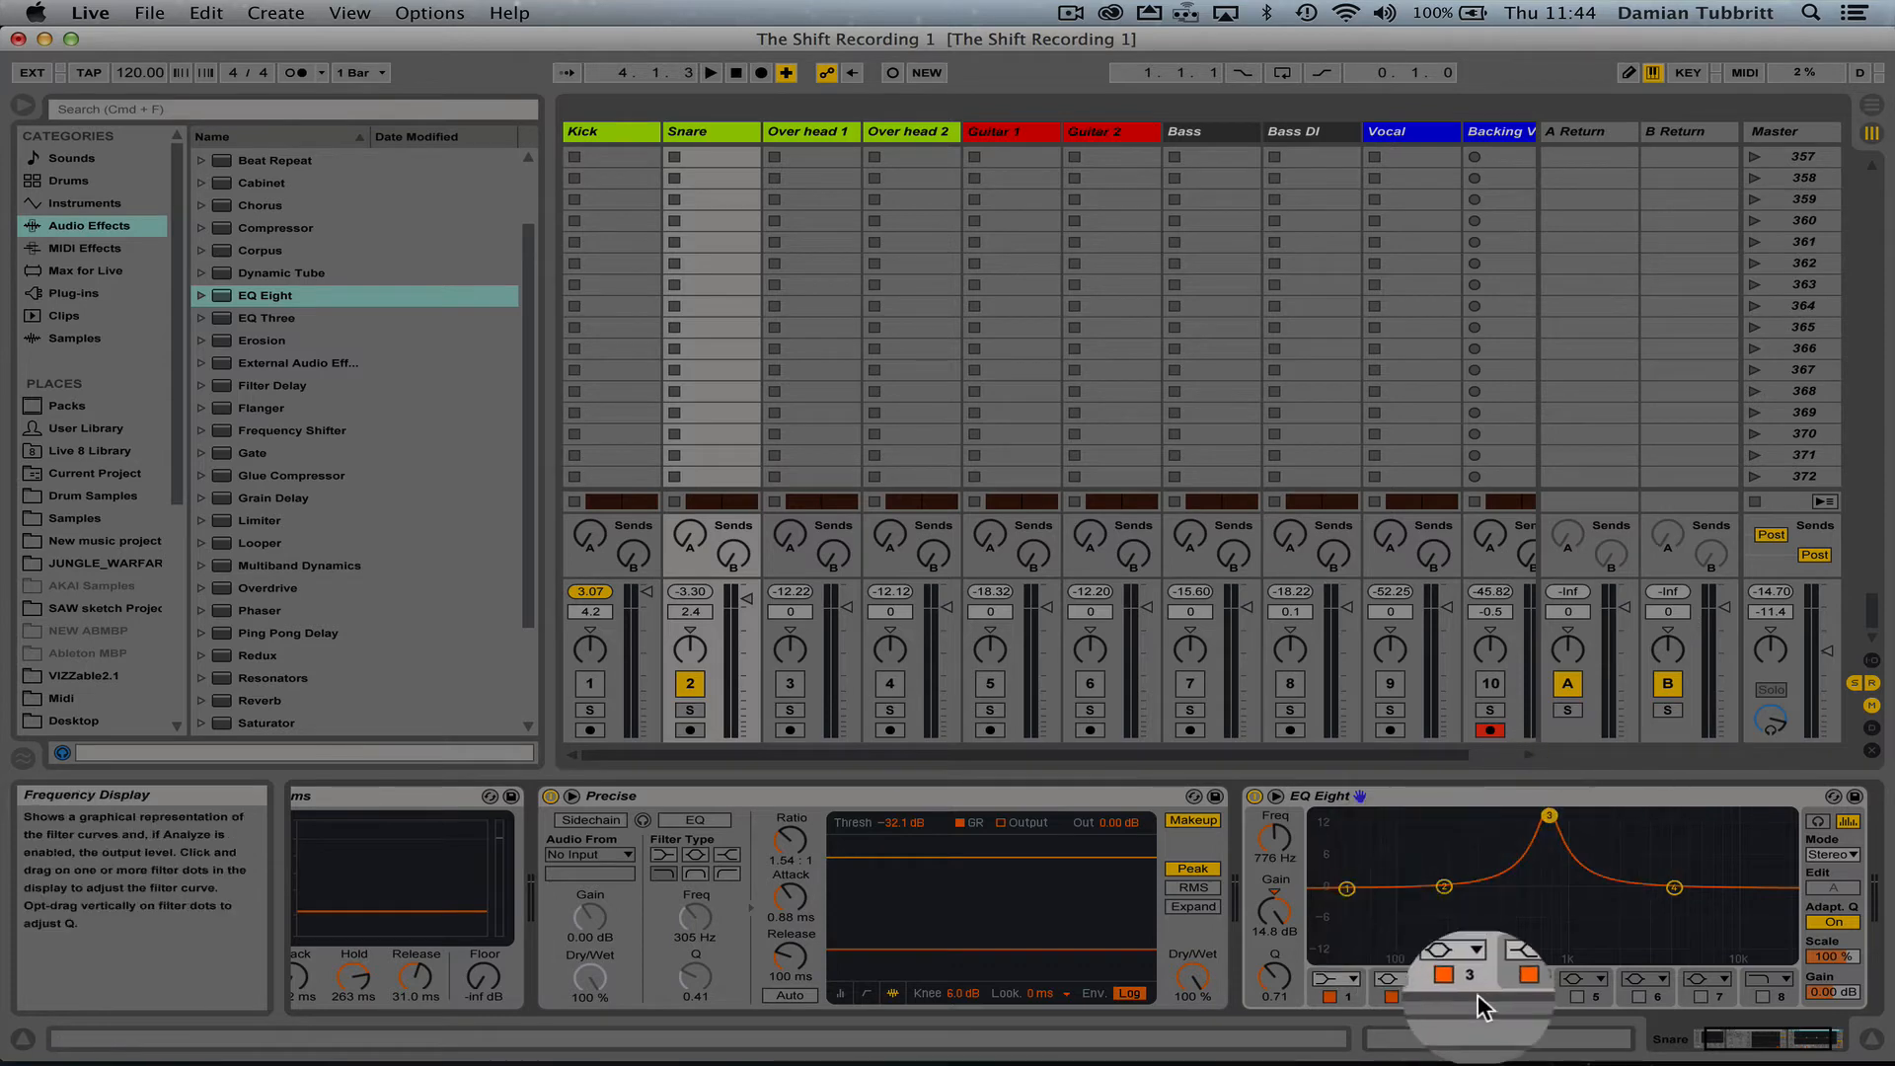
{"action": "mouse_move", "coordinate": [1276, 921]}
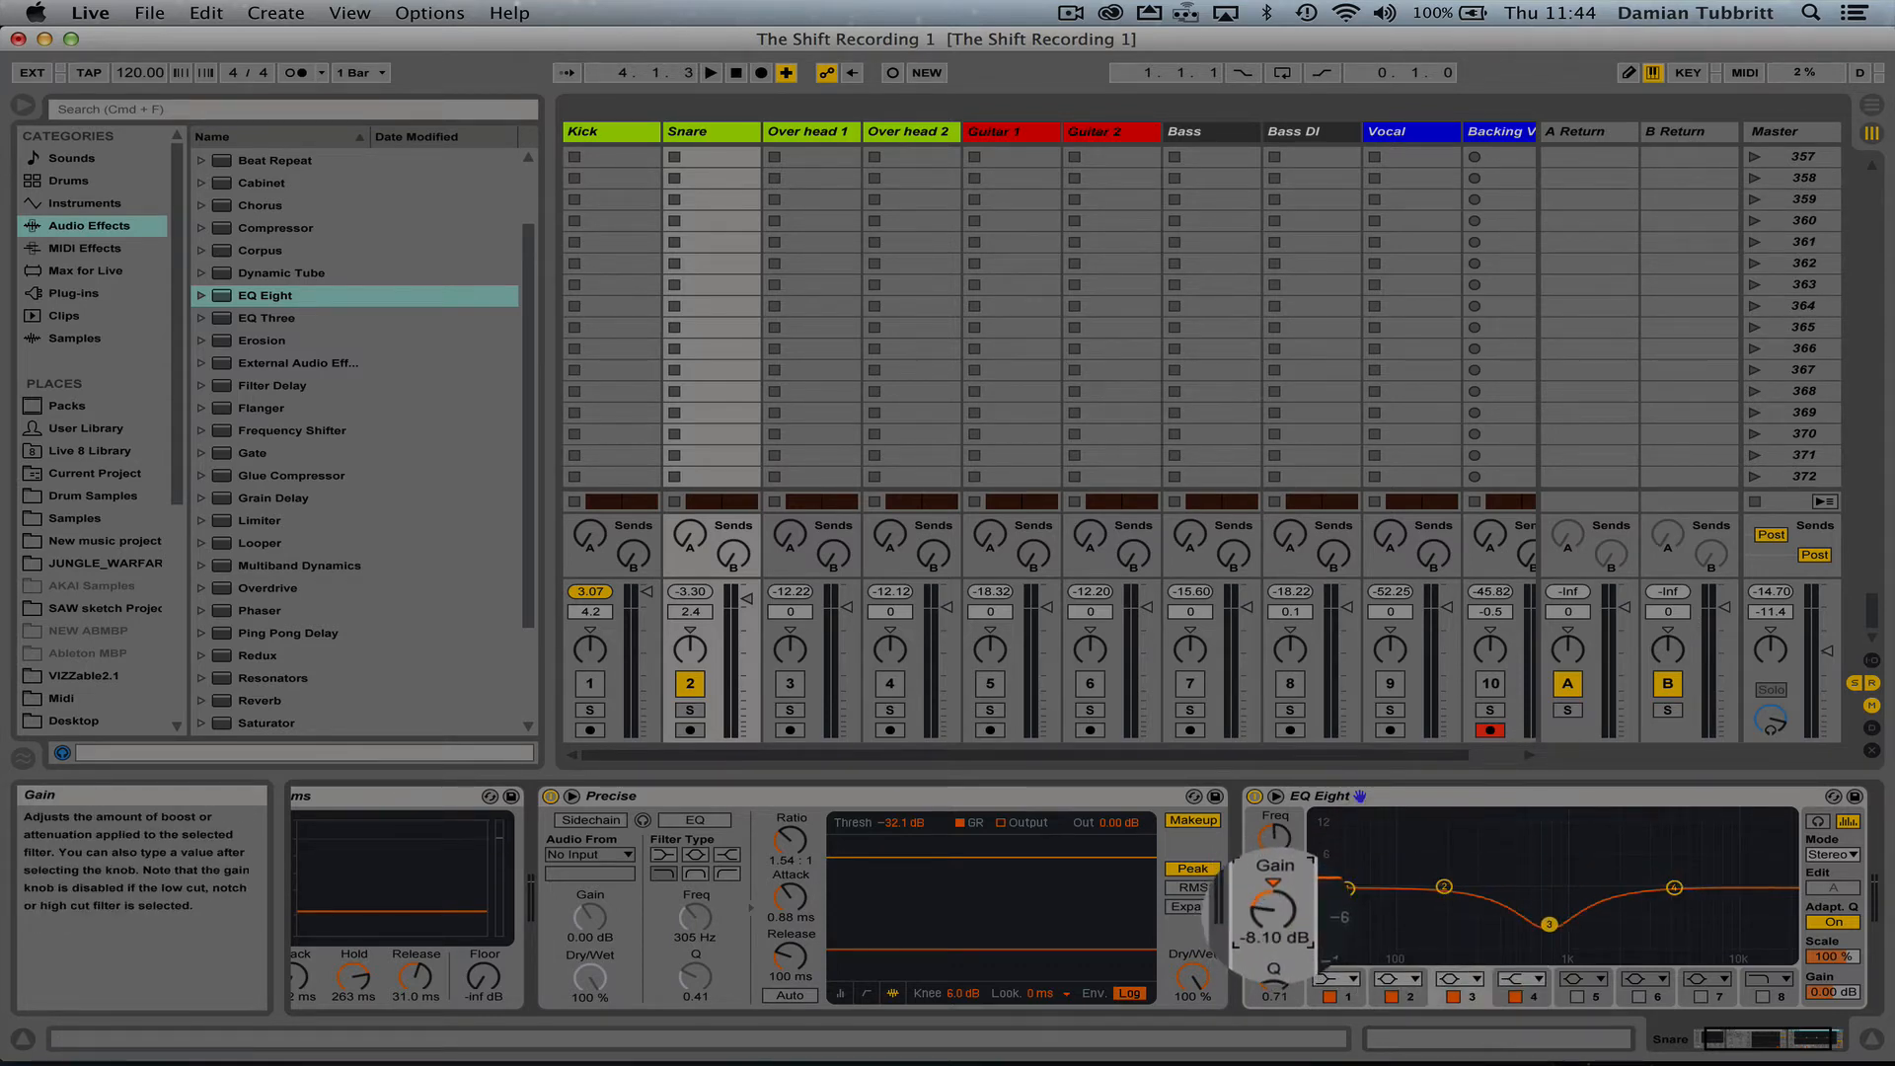
{"action": "left_click_drag", "start_coordinate": [1275, 900], "coordinate": [1275, 942]}
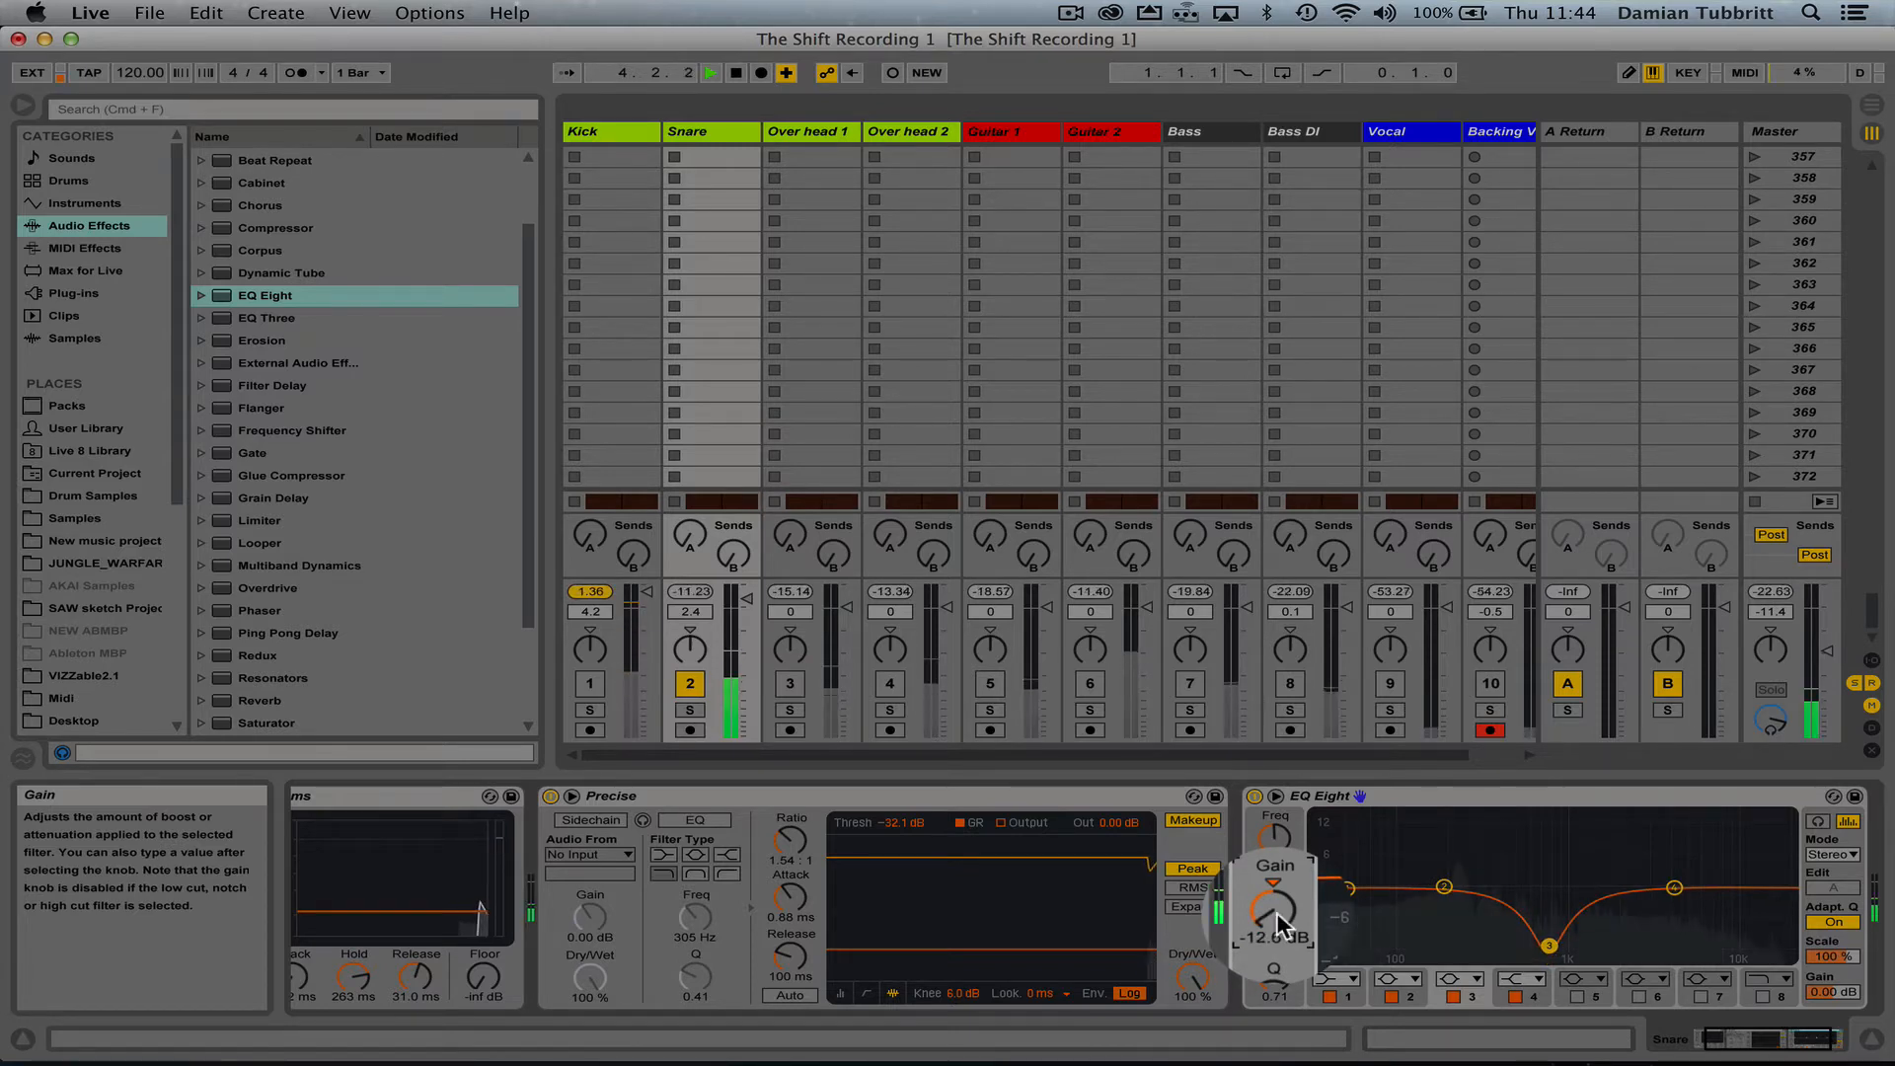
{"action": "left_click_drag", "start_coordinate": [1275, 912], "coordinate": [1275, 900]}
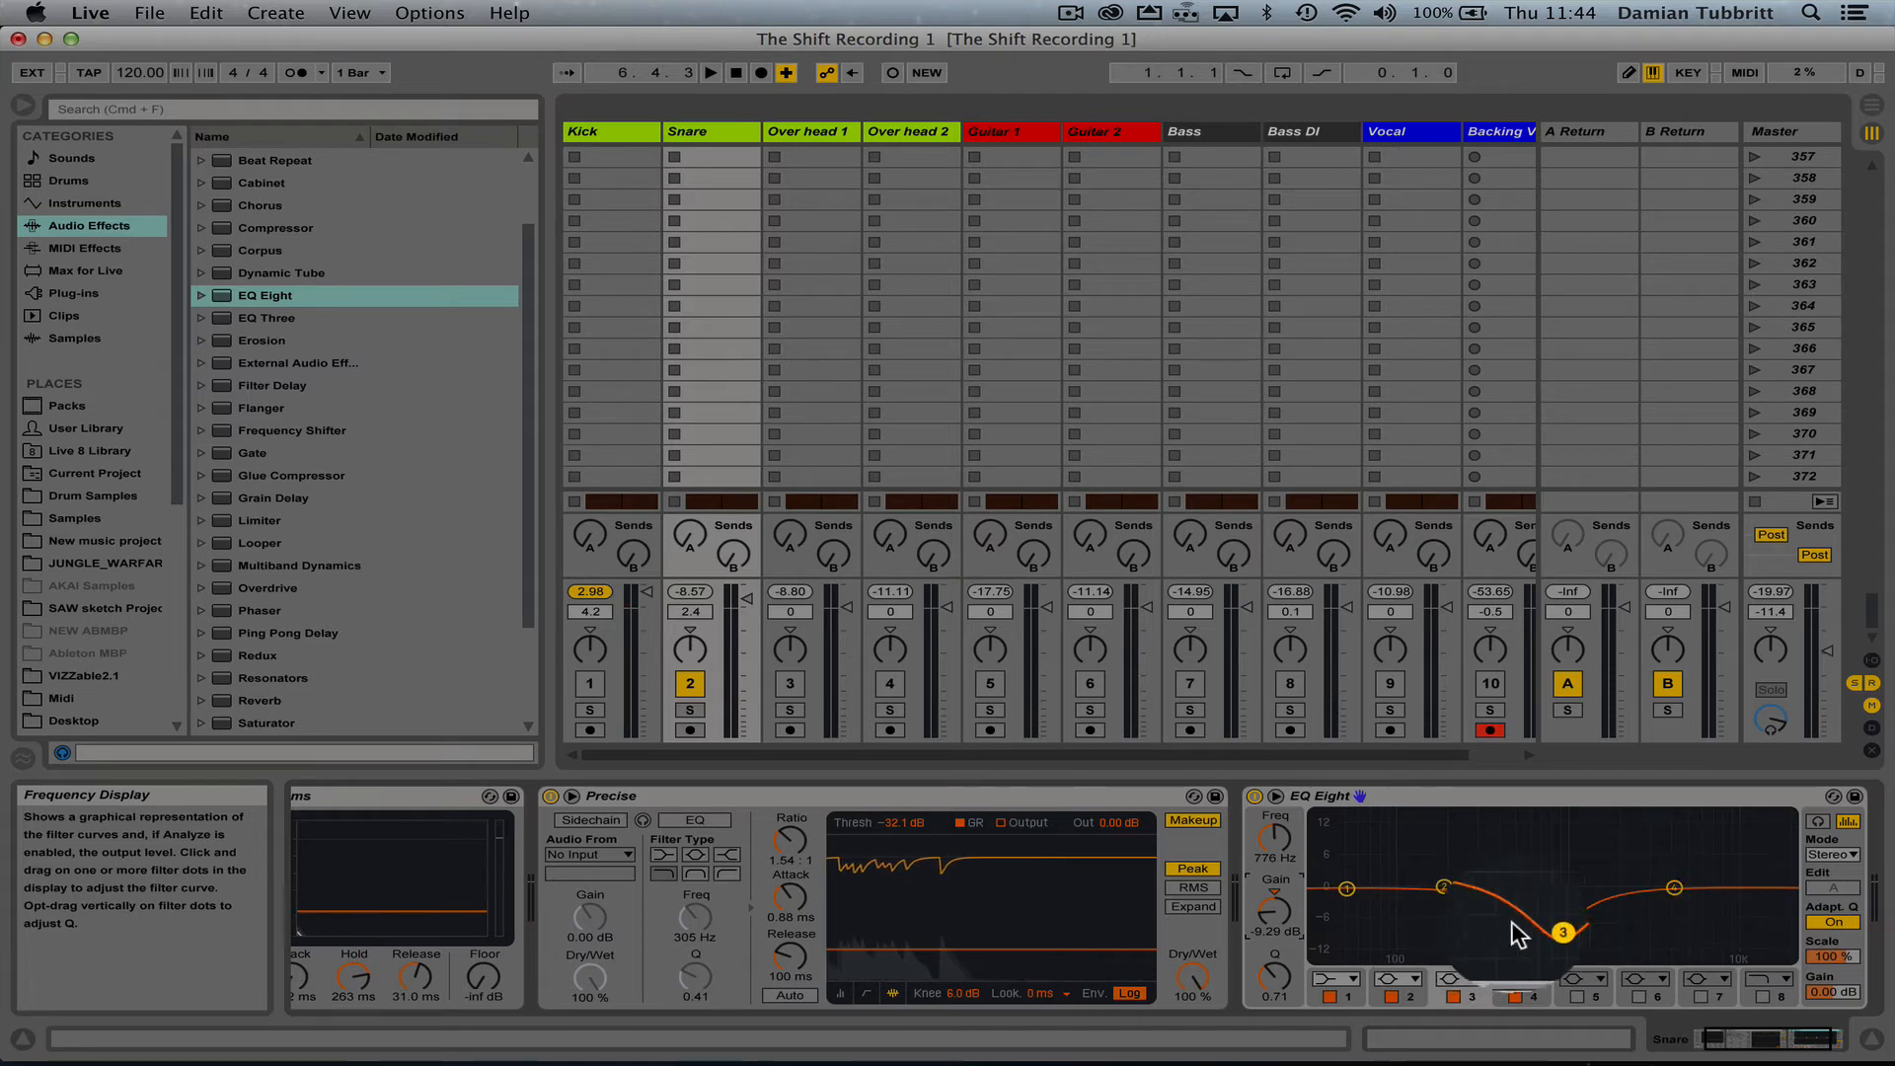
{"action": "left_click_drag", "start_coordinate": [1564, 931], "coordinate": [1550, 942]}
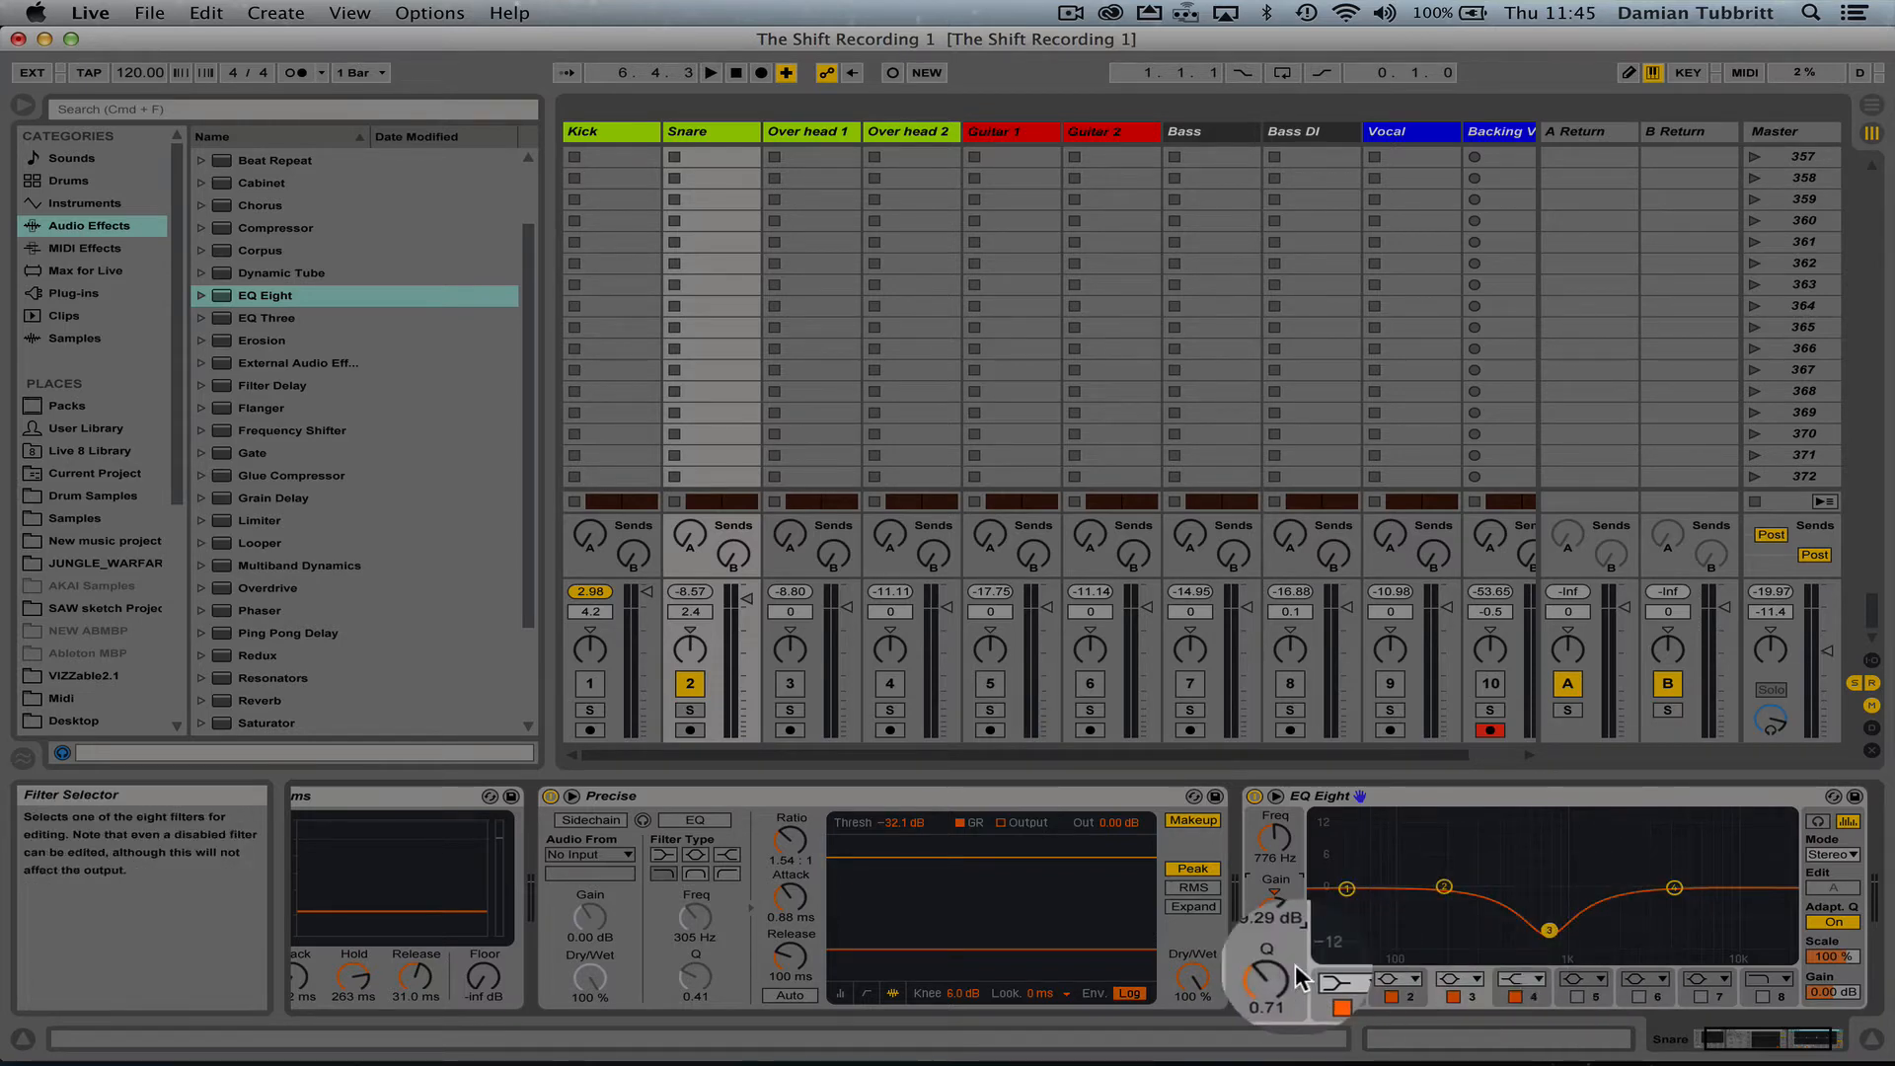
{"action": "mouse_move", "coordinate": [1296, 976]}
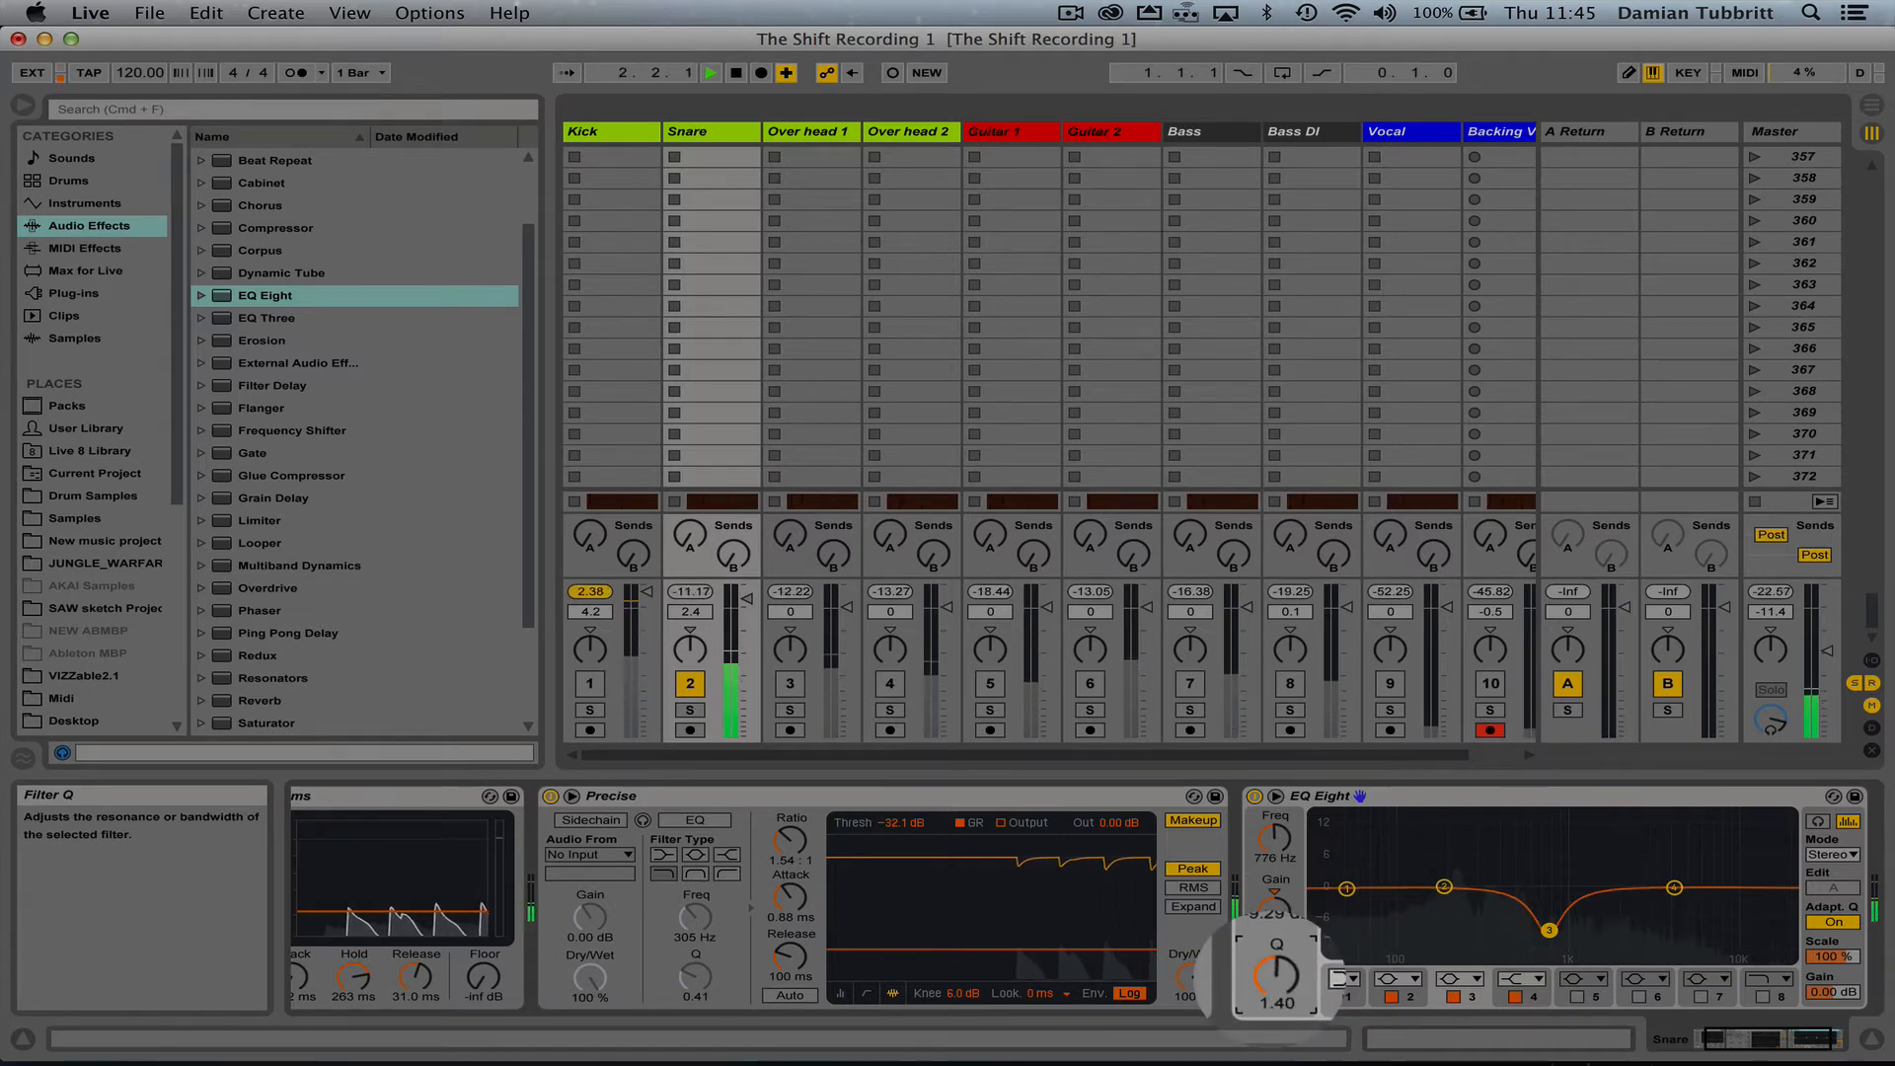
{"action": "left_click_drag", "start_coordinate": [1277, 967], "coordinate": [1277, 943]}
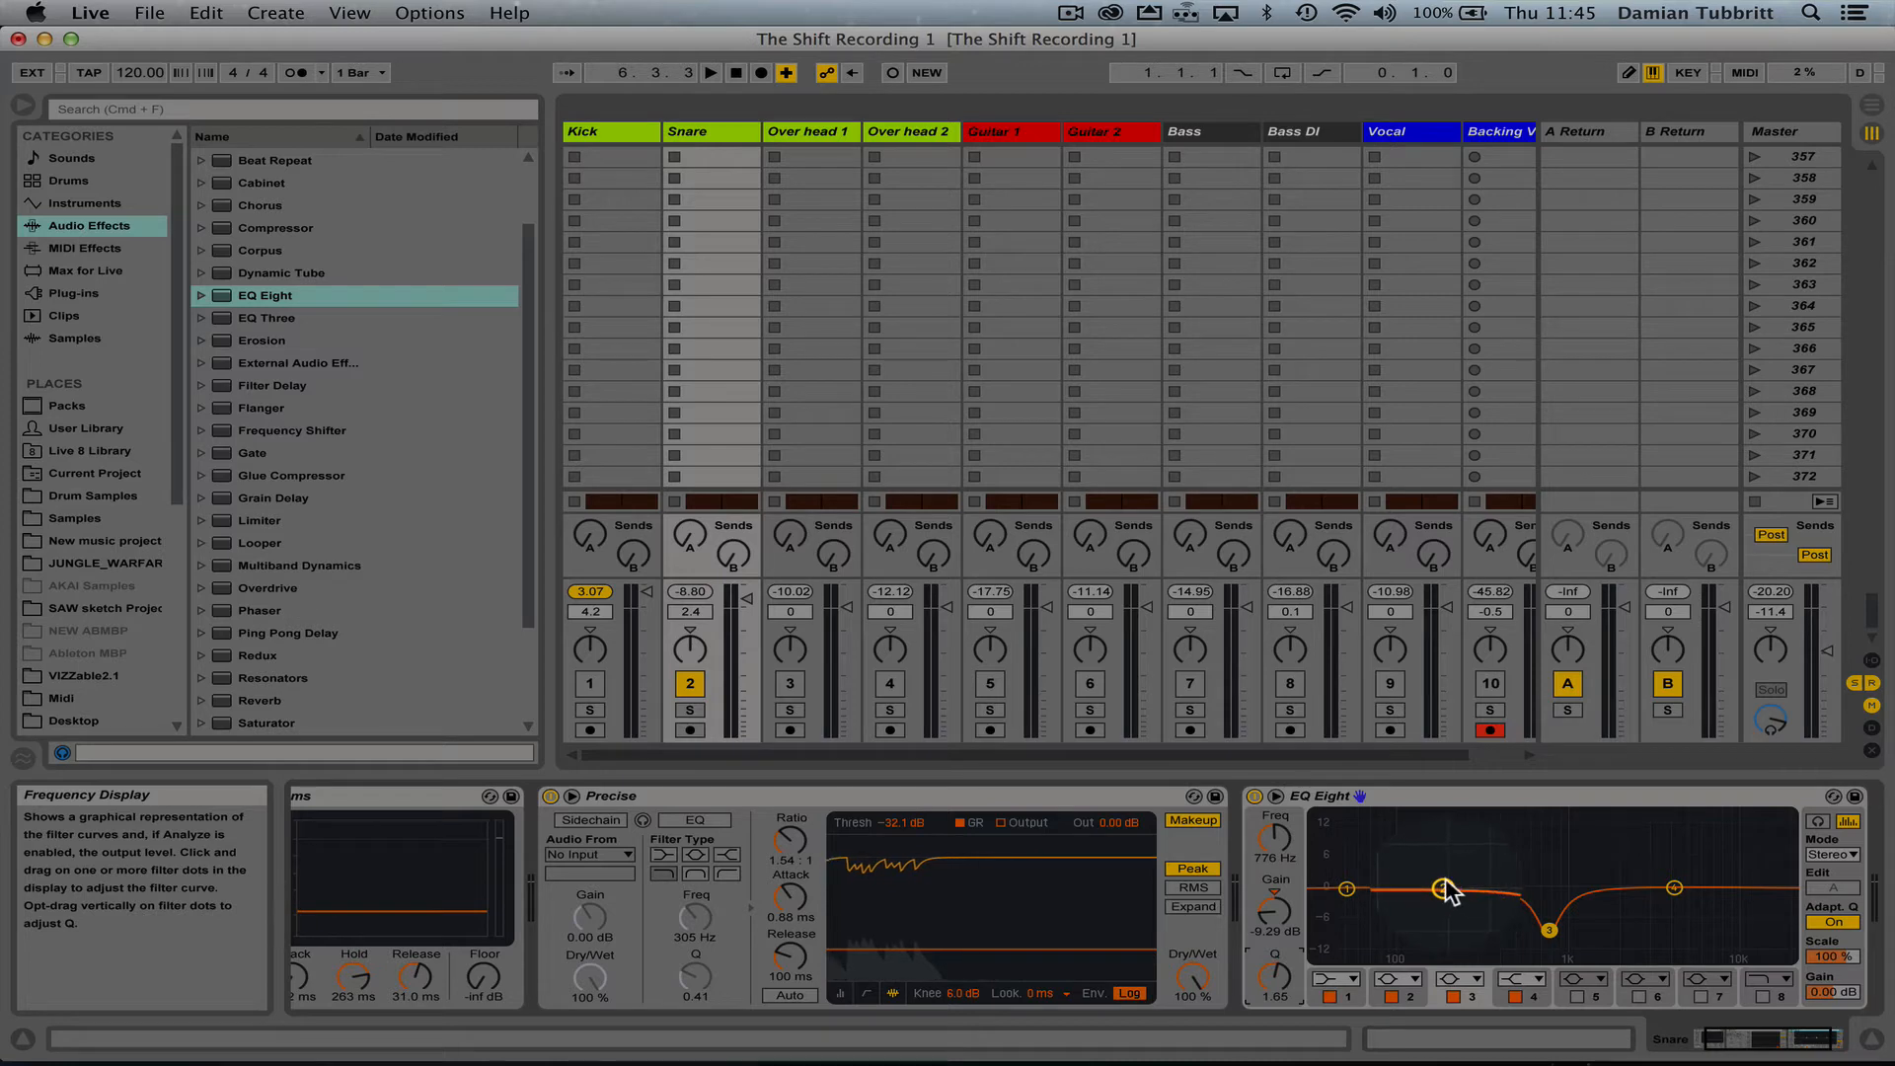
- Boost the Snare EQ's band 2 by 4.3 dB at 237 Hz and change band 4's filter shape
{"action": "left_click_drag", "start_coordinate": [1450, 888], "coordinate": [1458, 876]}
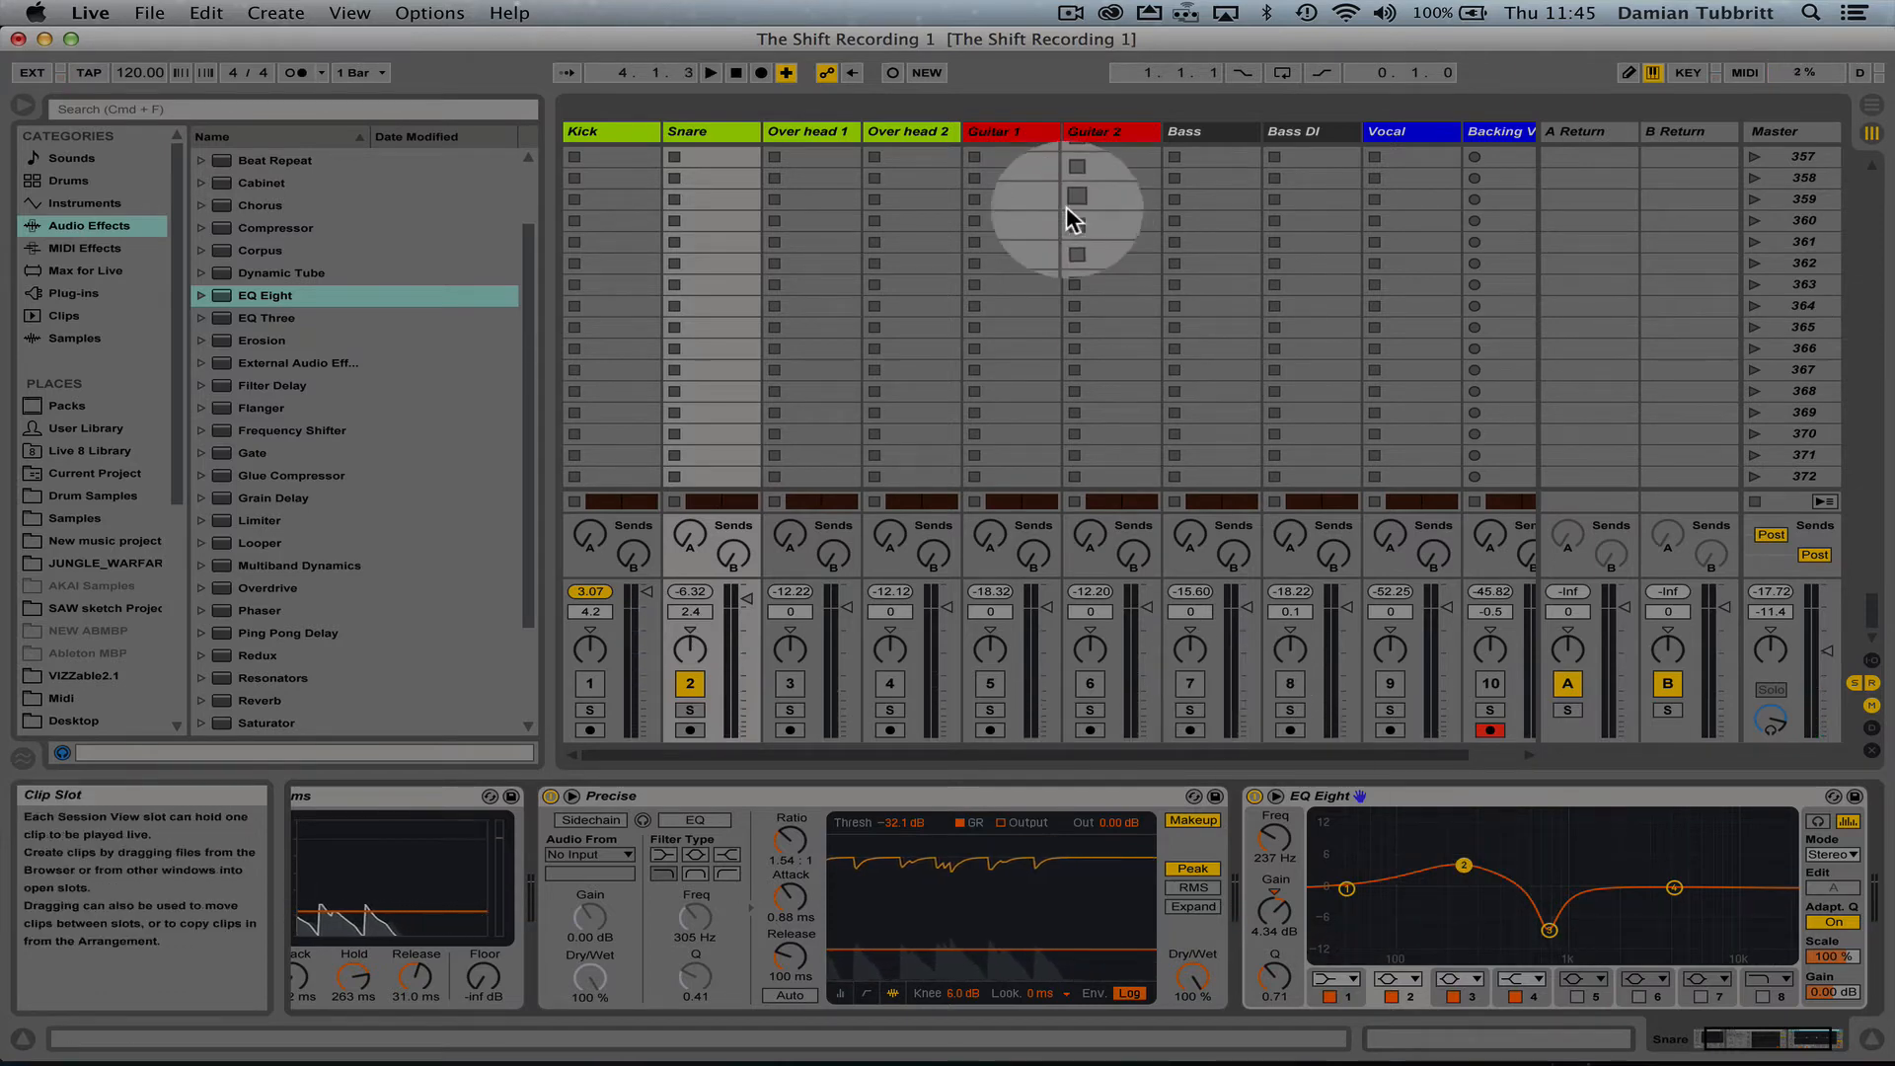
{"action": "left_click", "coordinate": [711, 132]}
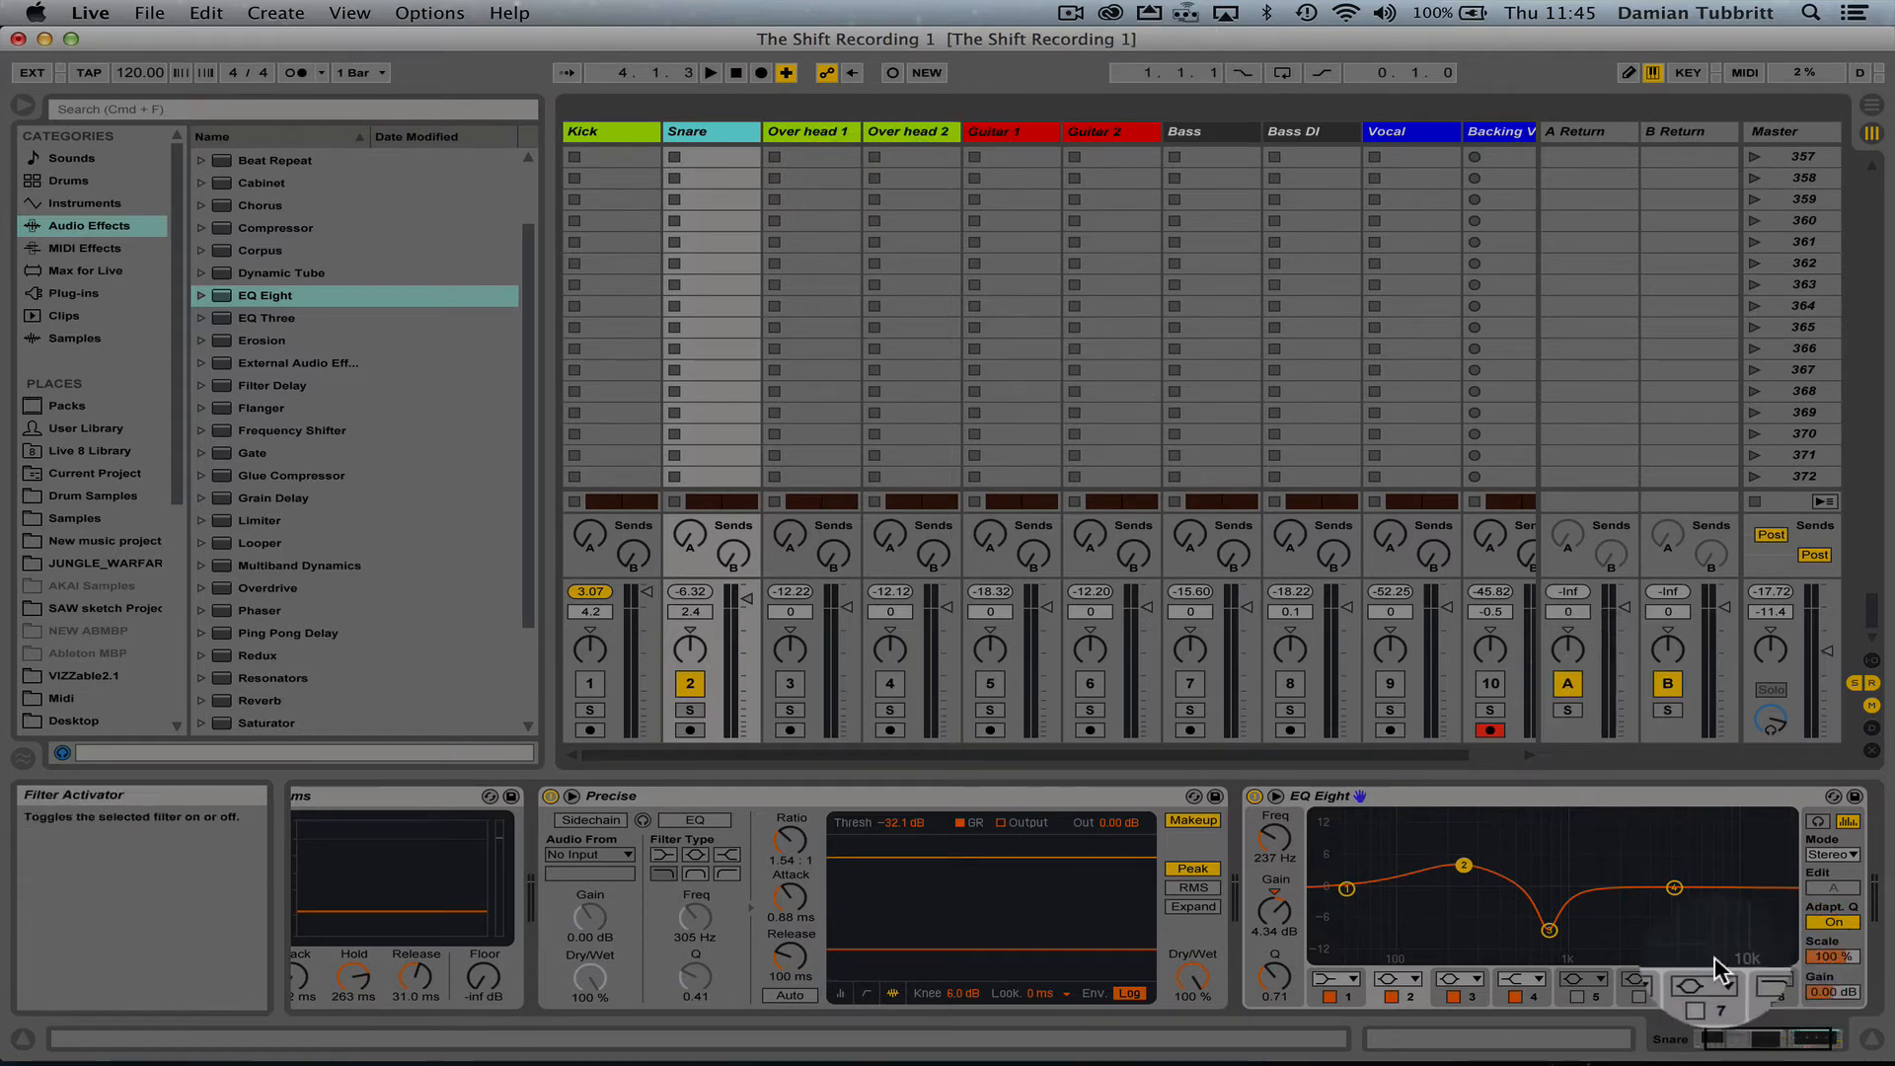
{"action": "left_click", "coordinate": [1515, 1003]}
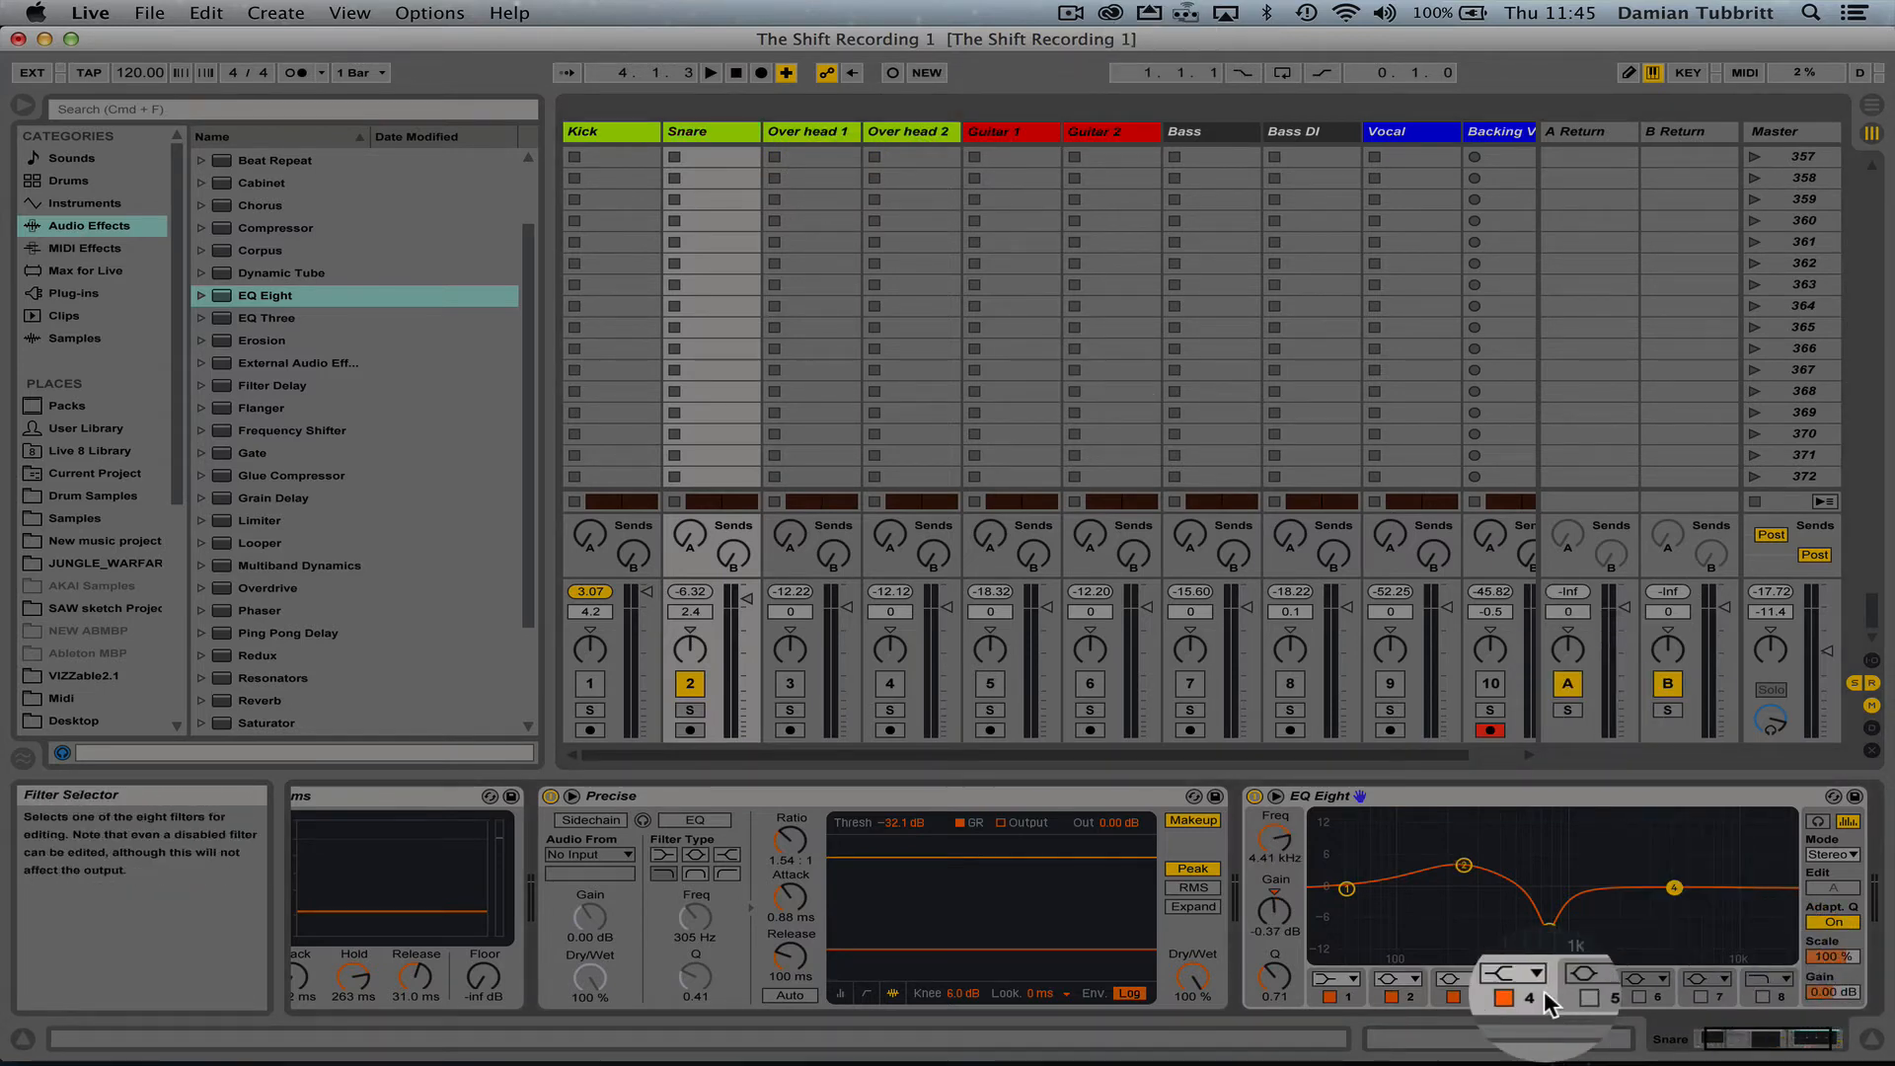
{"action": "left_click", "coordinate": [1515, 977]}
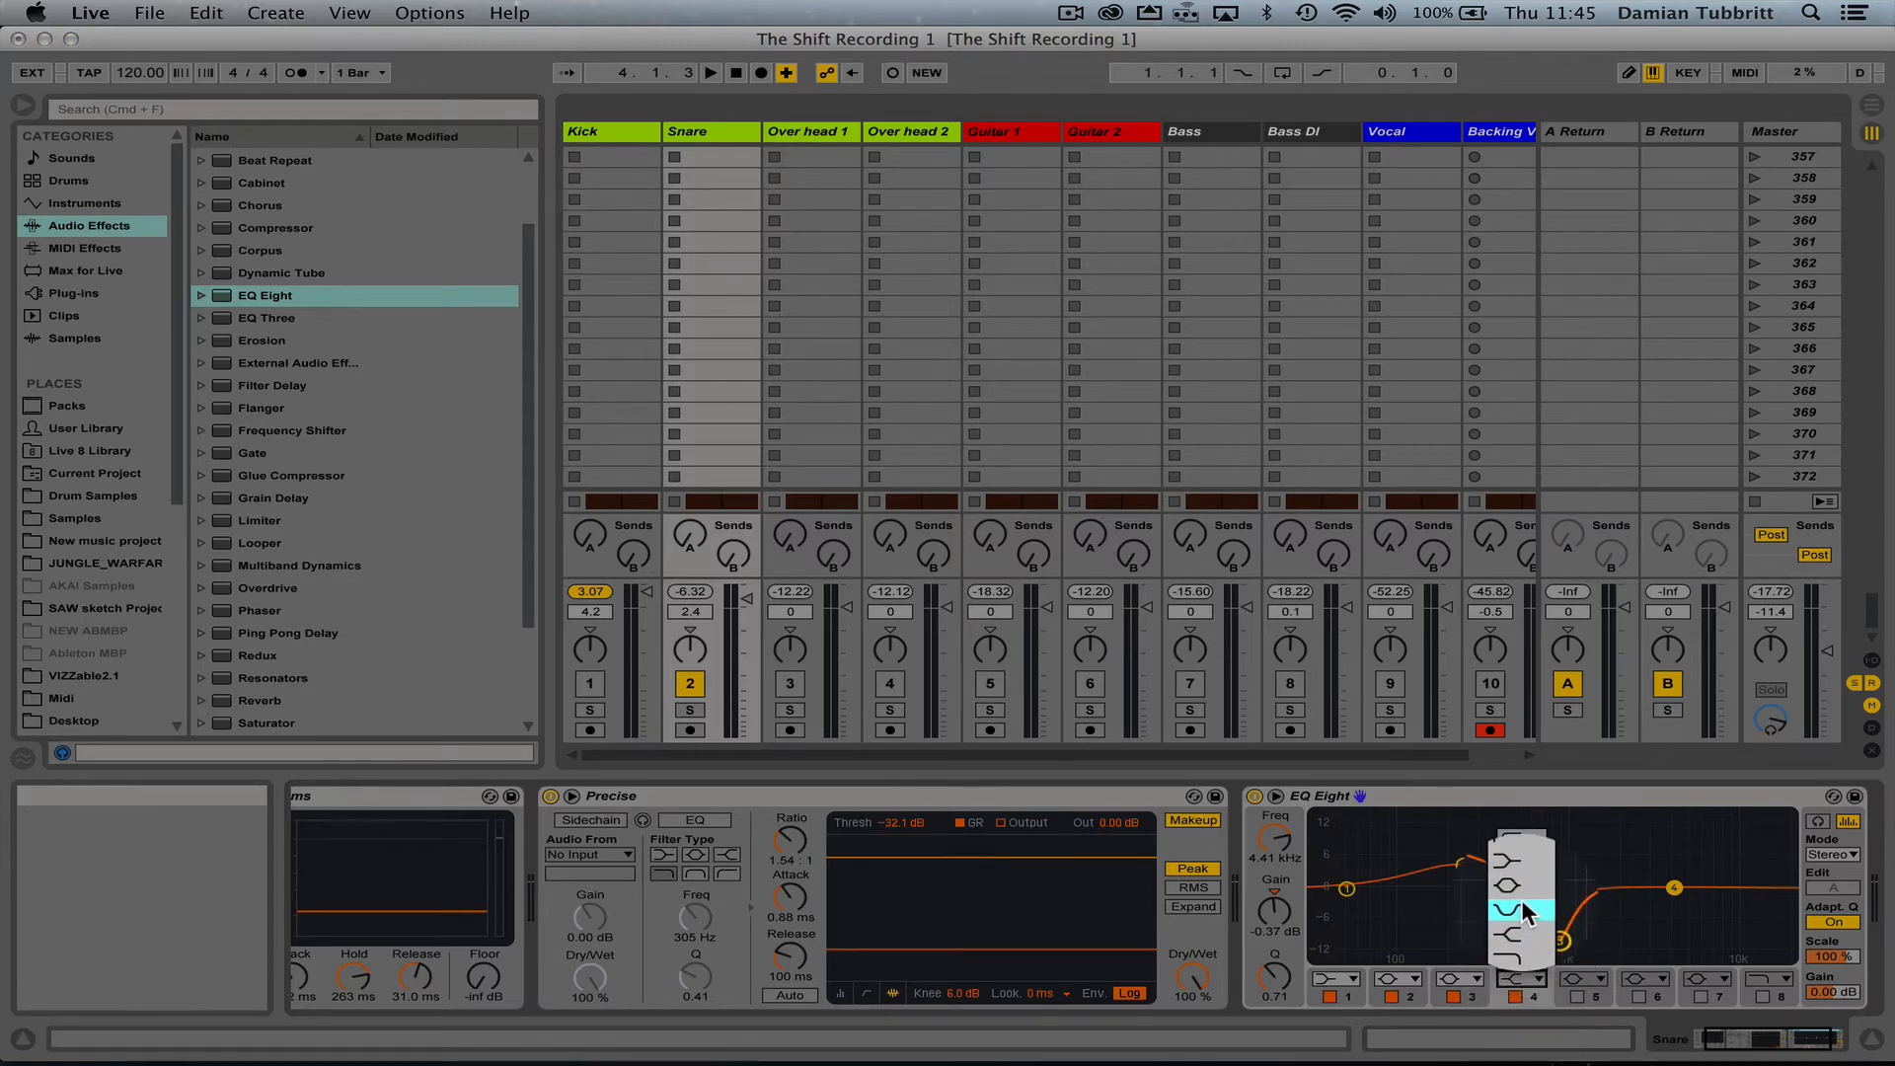
{"action": "left_click_drag", "start_coordinate": [1527, 910], "coordinate": [1551, 929]}
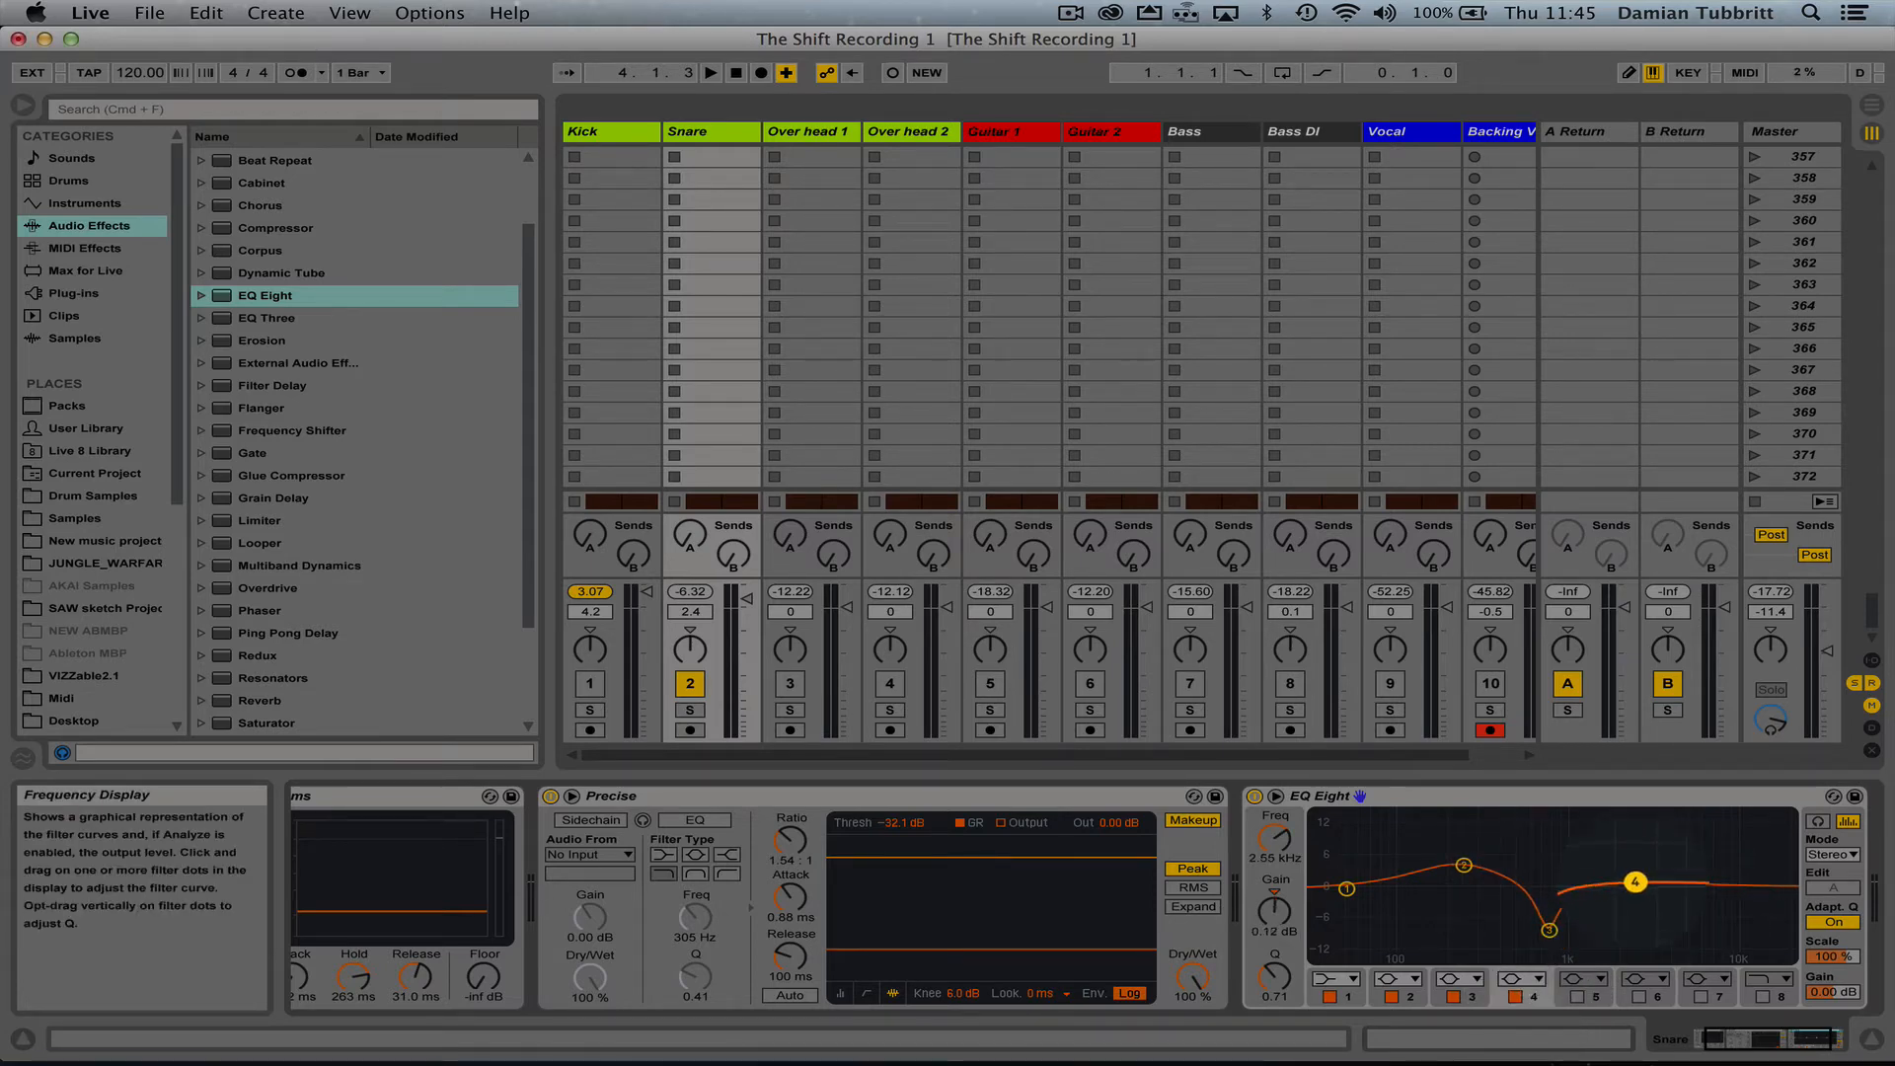
{"action": "left_click", "coordinate": [712, 73]}
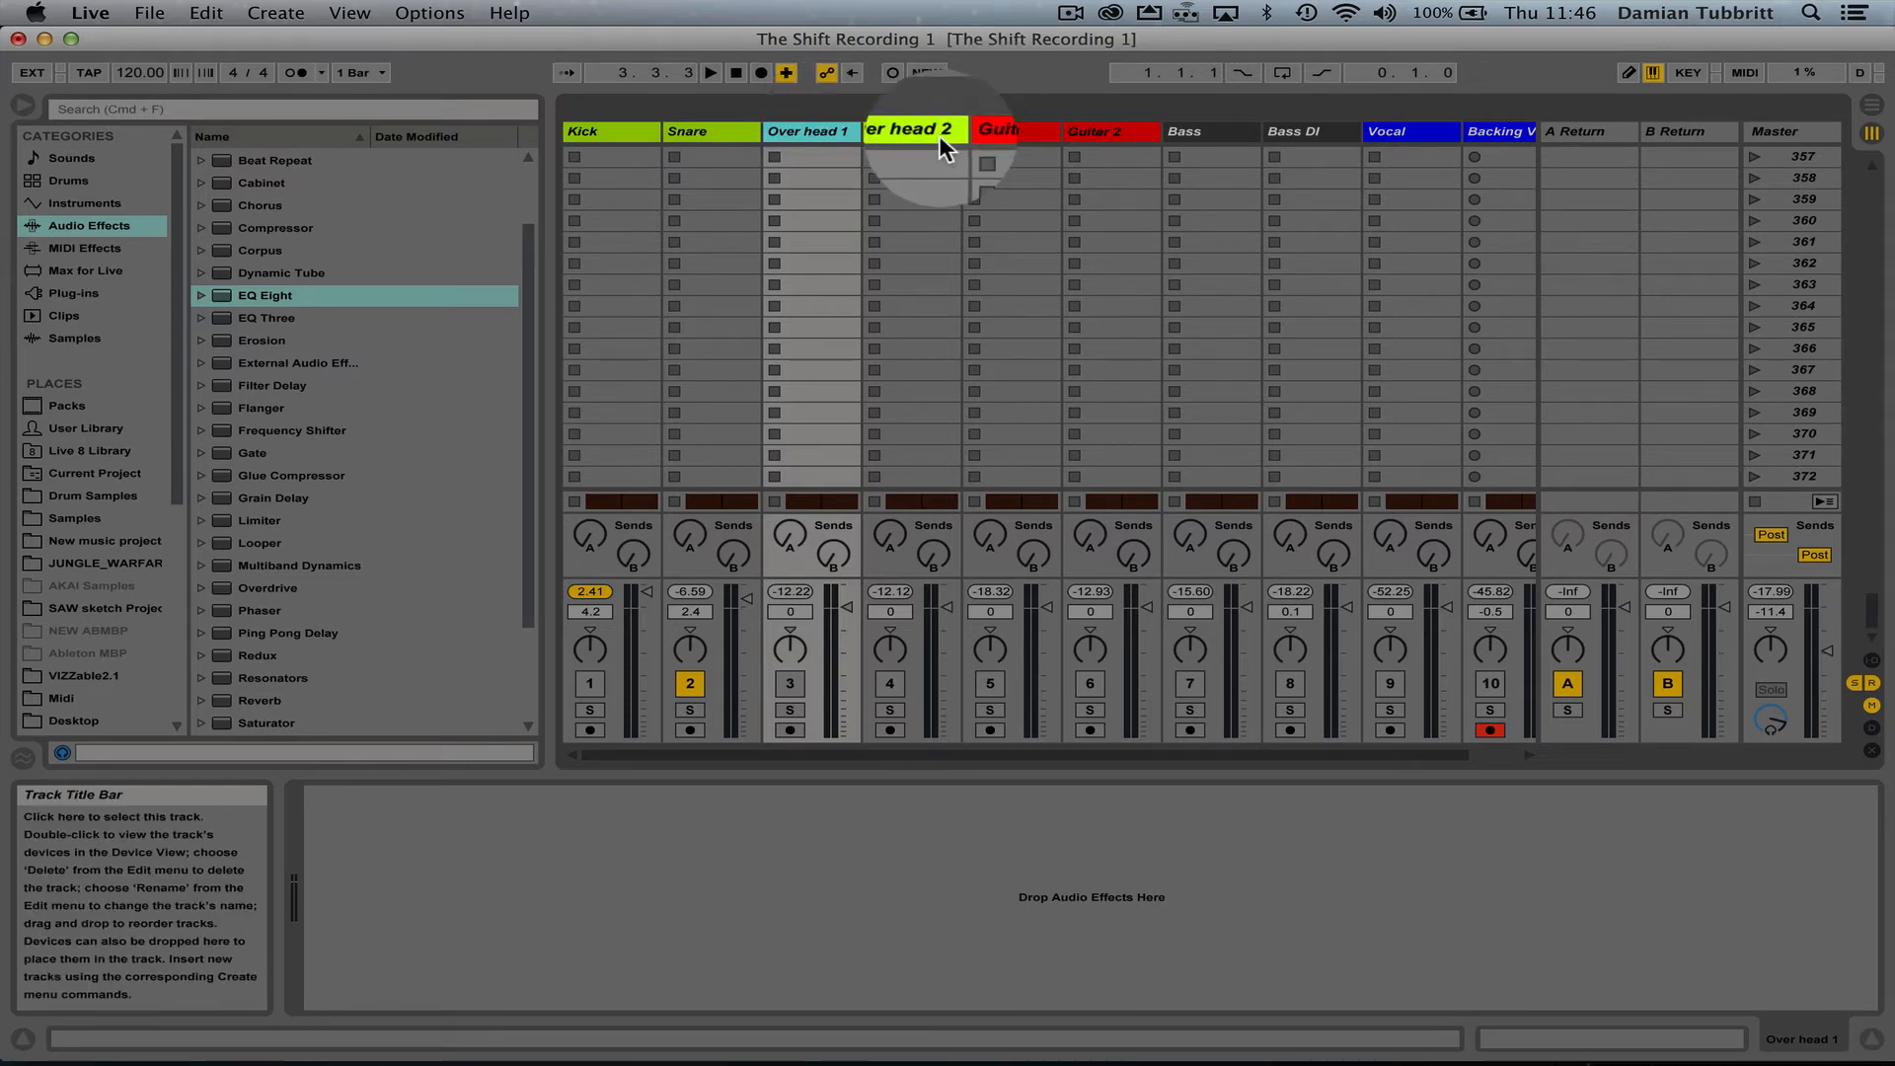
- Group Over head 1 and 2 into a new '3 Group' track and pan them apart
{"action": "right_click", "coordinate": [914, 131]}
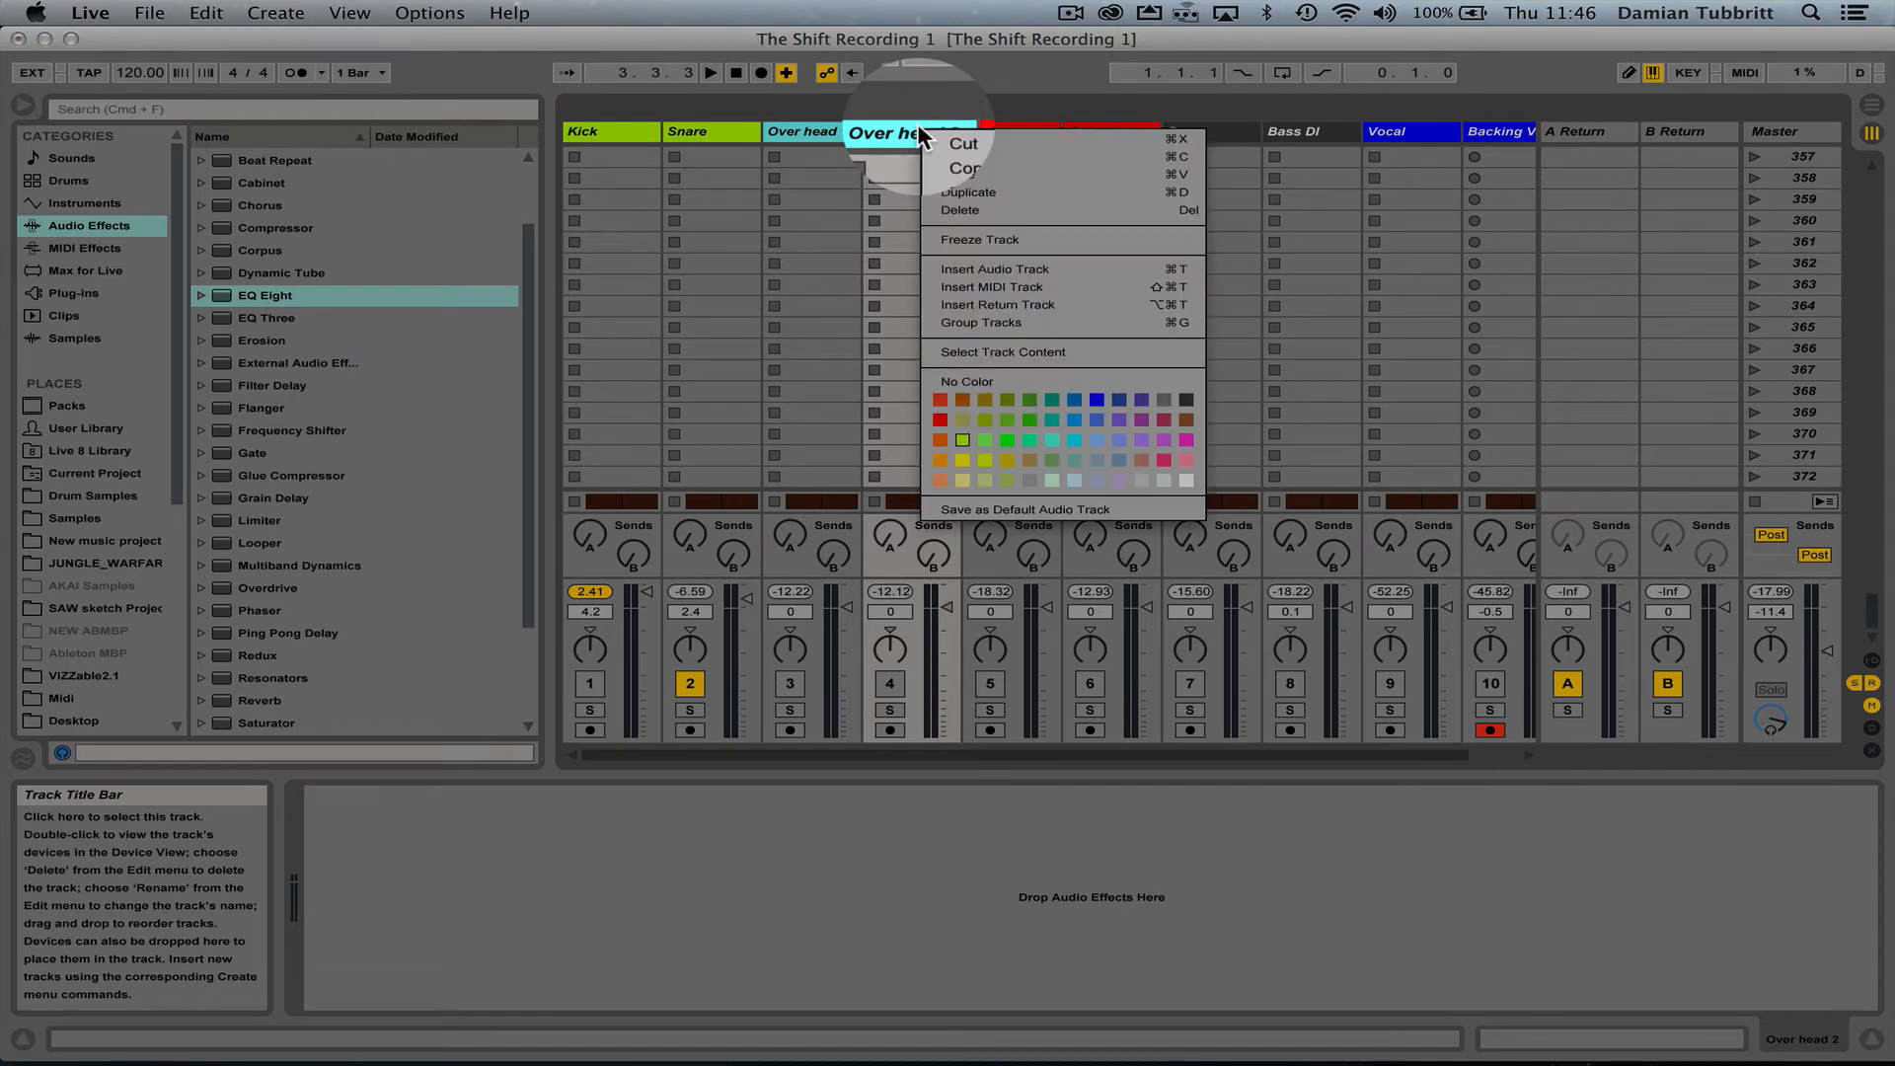
{"action": "left_click", "coordinate": [981, 323]}
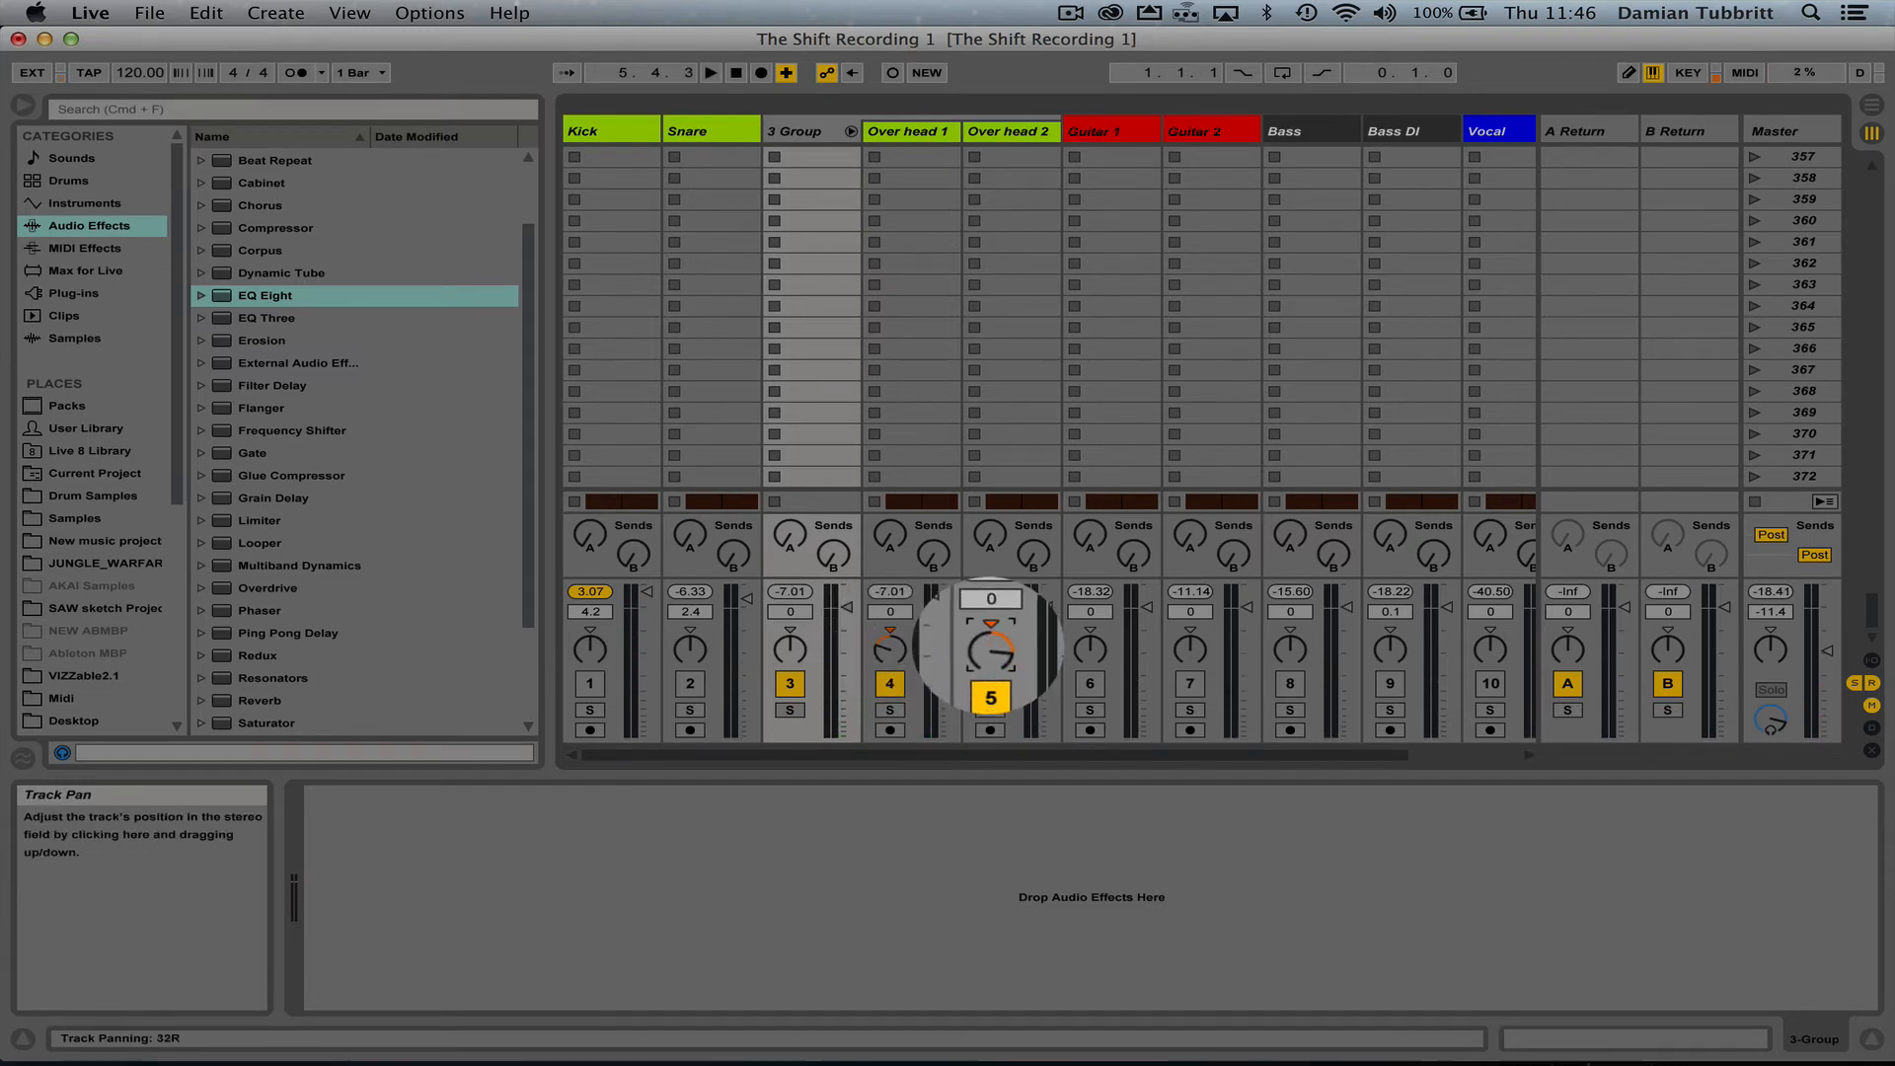
{"action": "left_click_drag", "start_coordinate": [990, 652], "coordinate": [990, 629]}
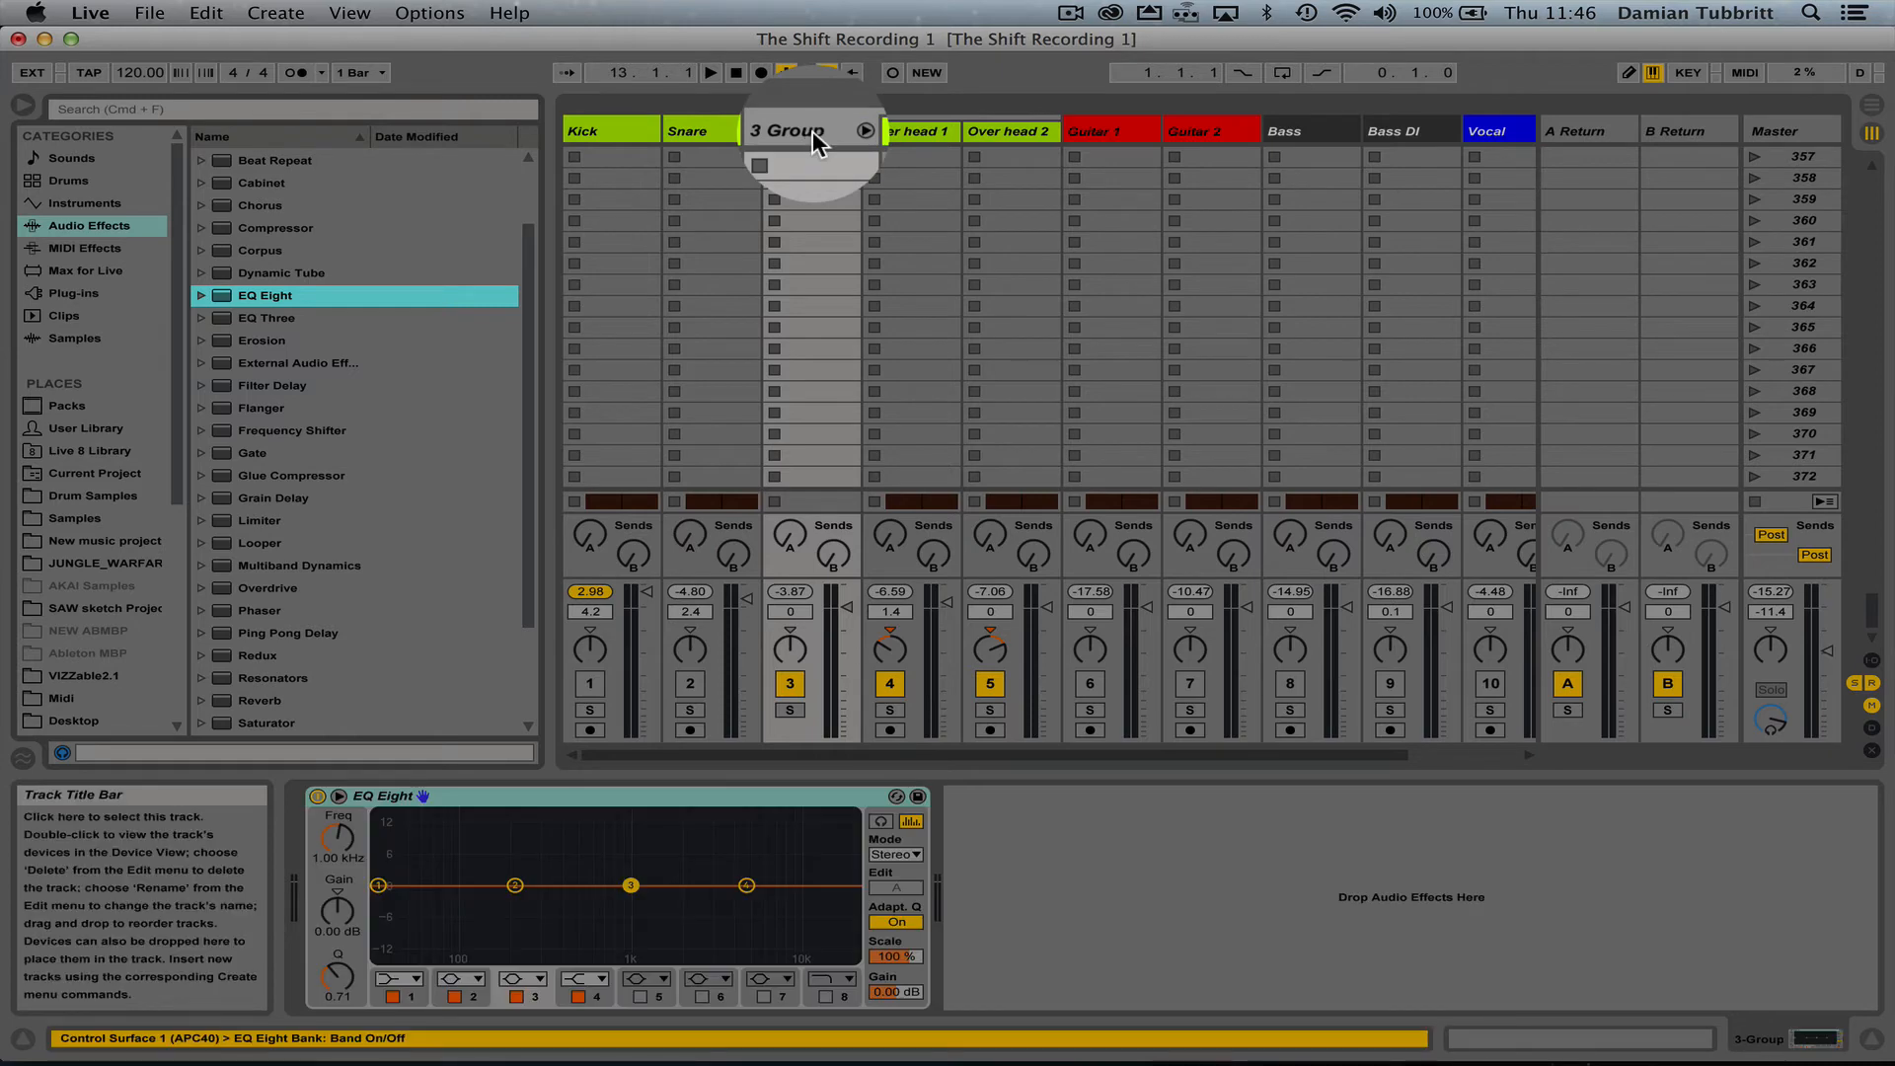
- Rename the '3 Group' overhead group track to 'oh group'
{"action": "right_click", "coordinate": [791, 131]}
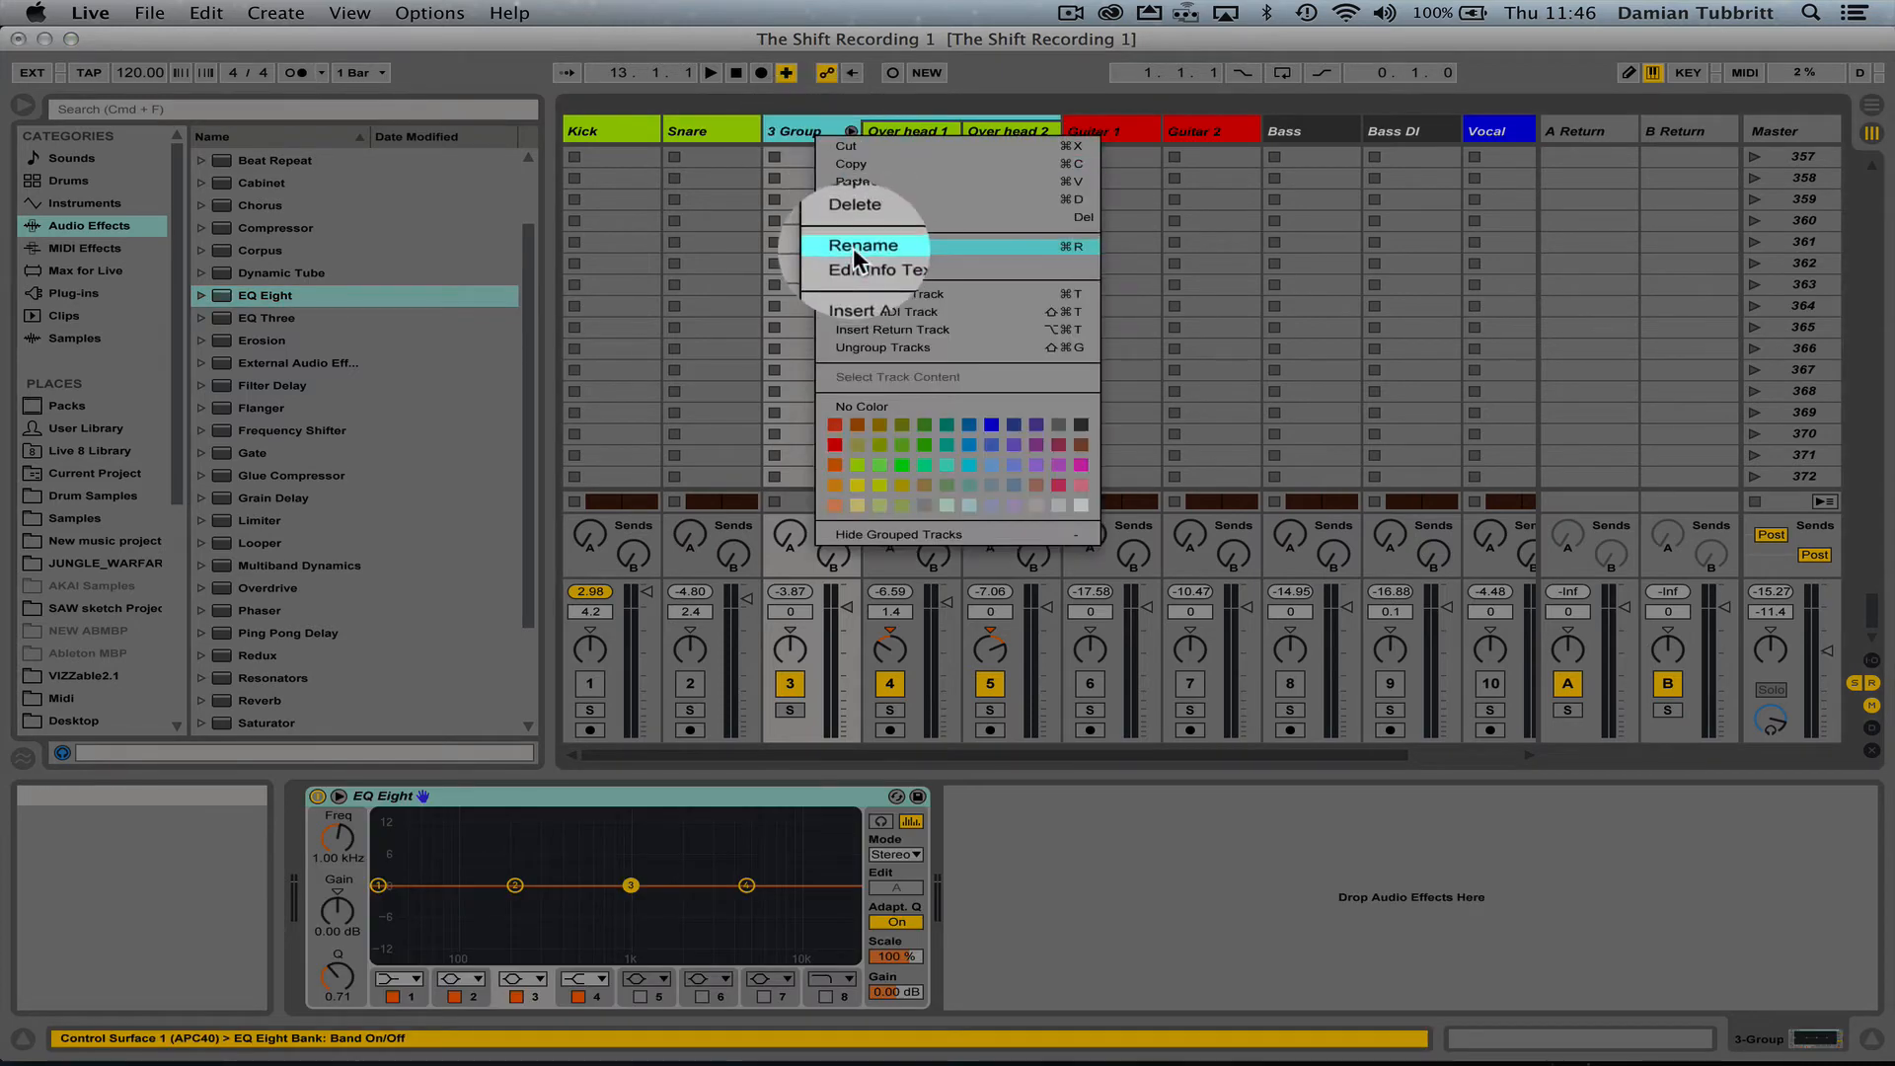
{"action": "left_click", "coordinate": [863, 245]}
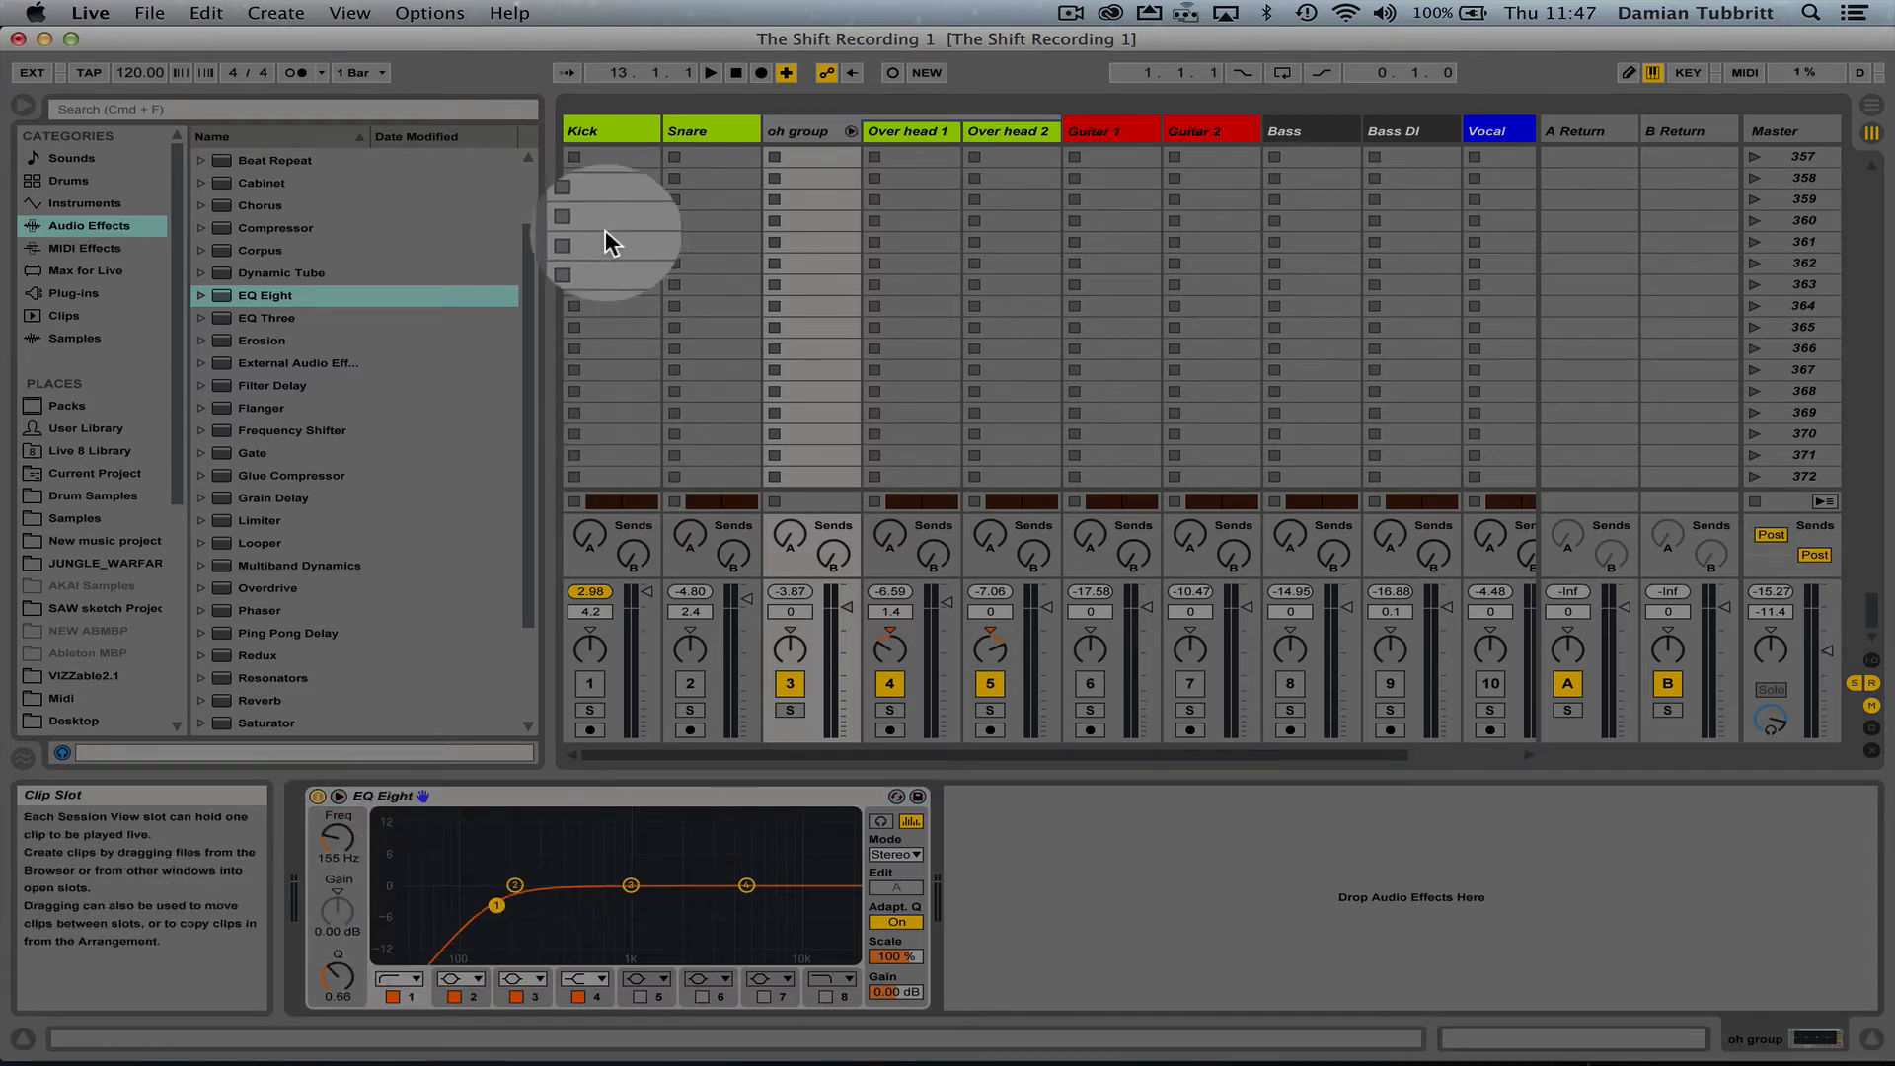
{"action": "left_click", "coordinate": [731, 72]}
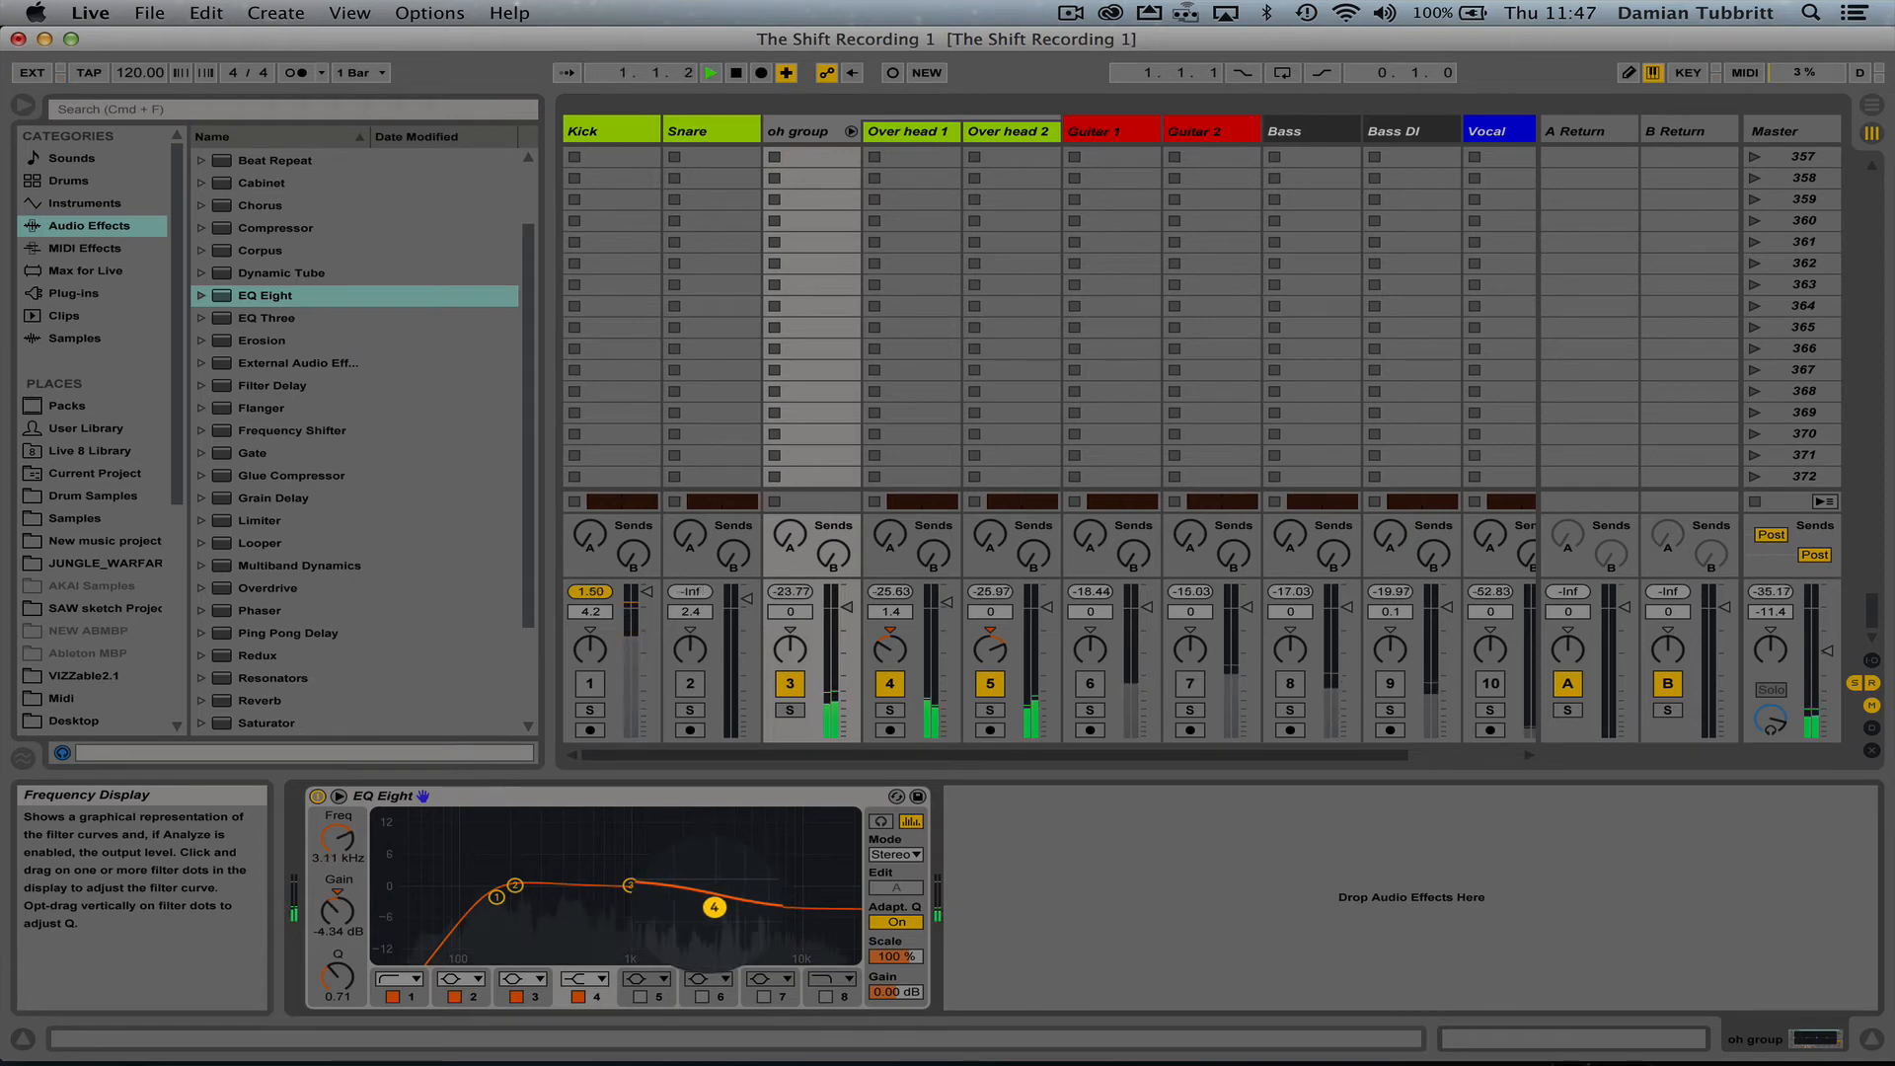
- Drag the group's EQ Eight band 4 down toward about -7 dB near 2.9 kHz
{"action": "left_click", "coordinate": [709, 72]}
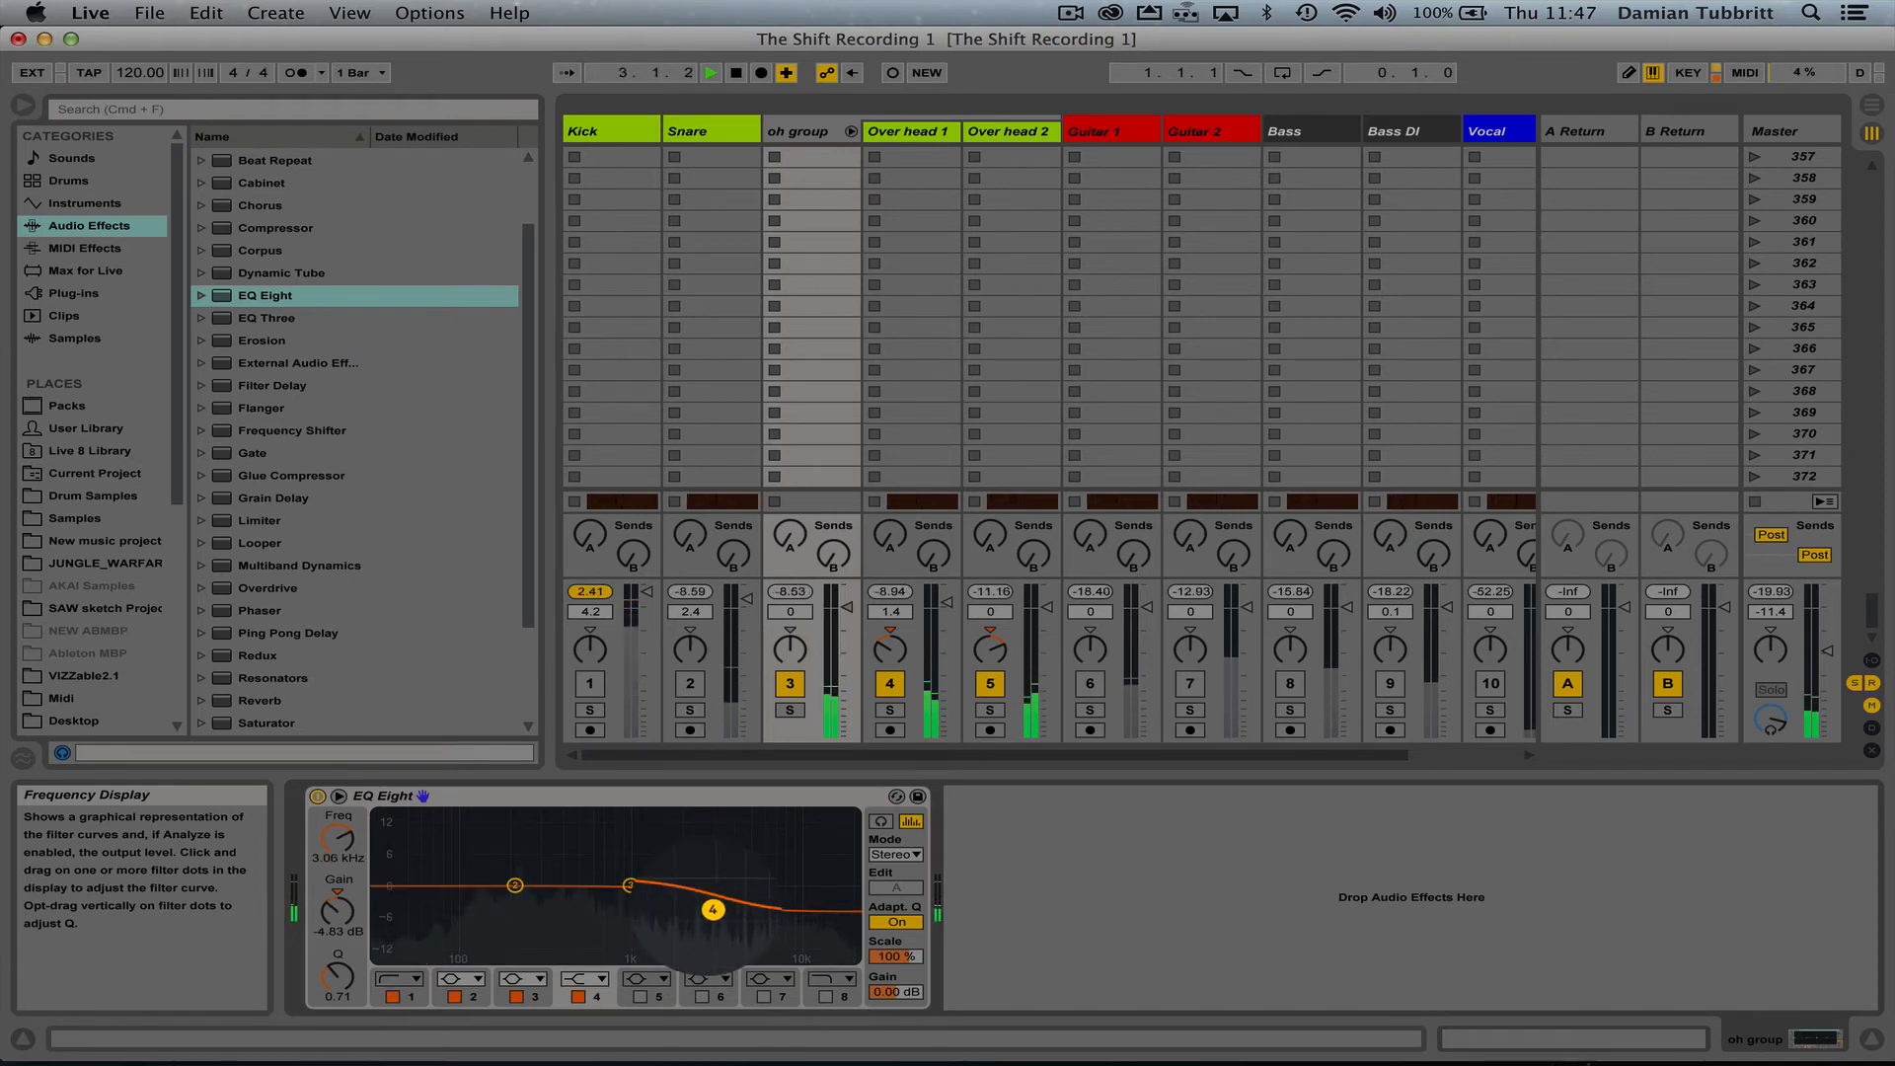
{"action": "left_click_drag", "start_coordinate": [712, 909], "coordinate": [711, 912]}
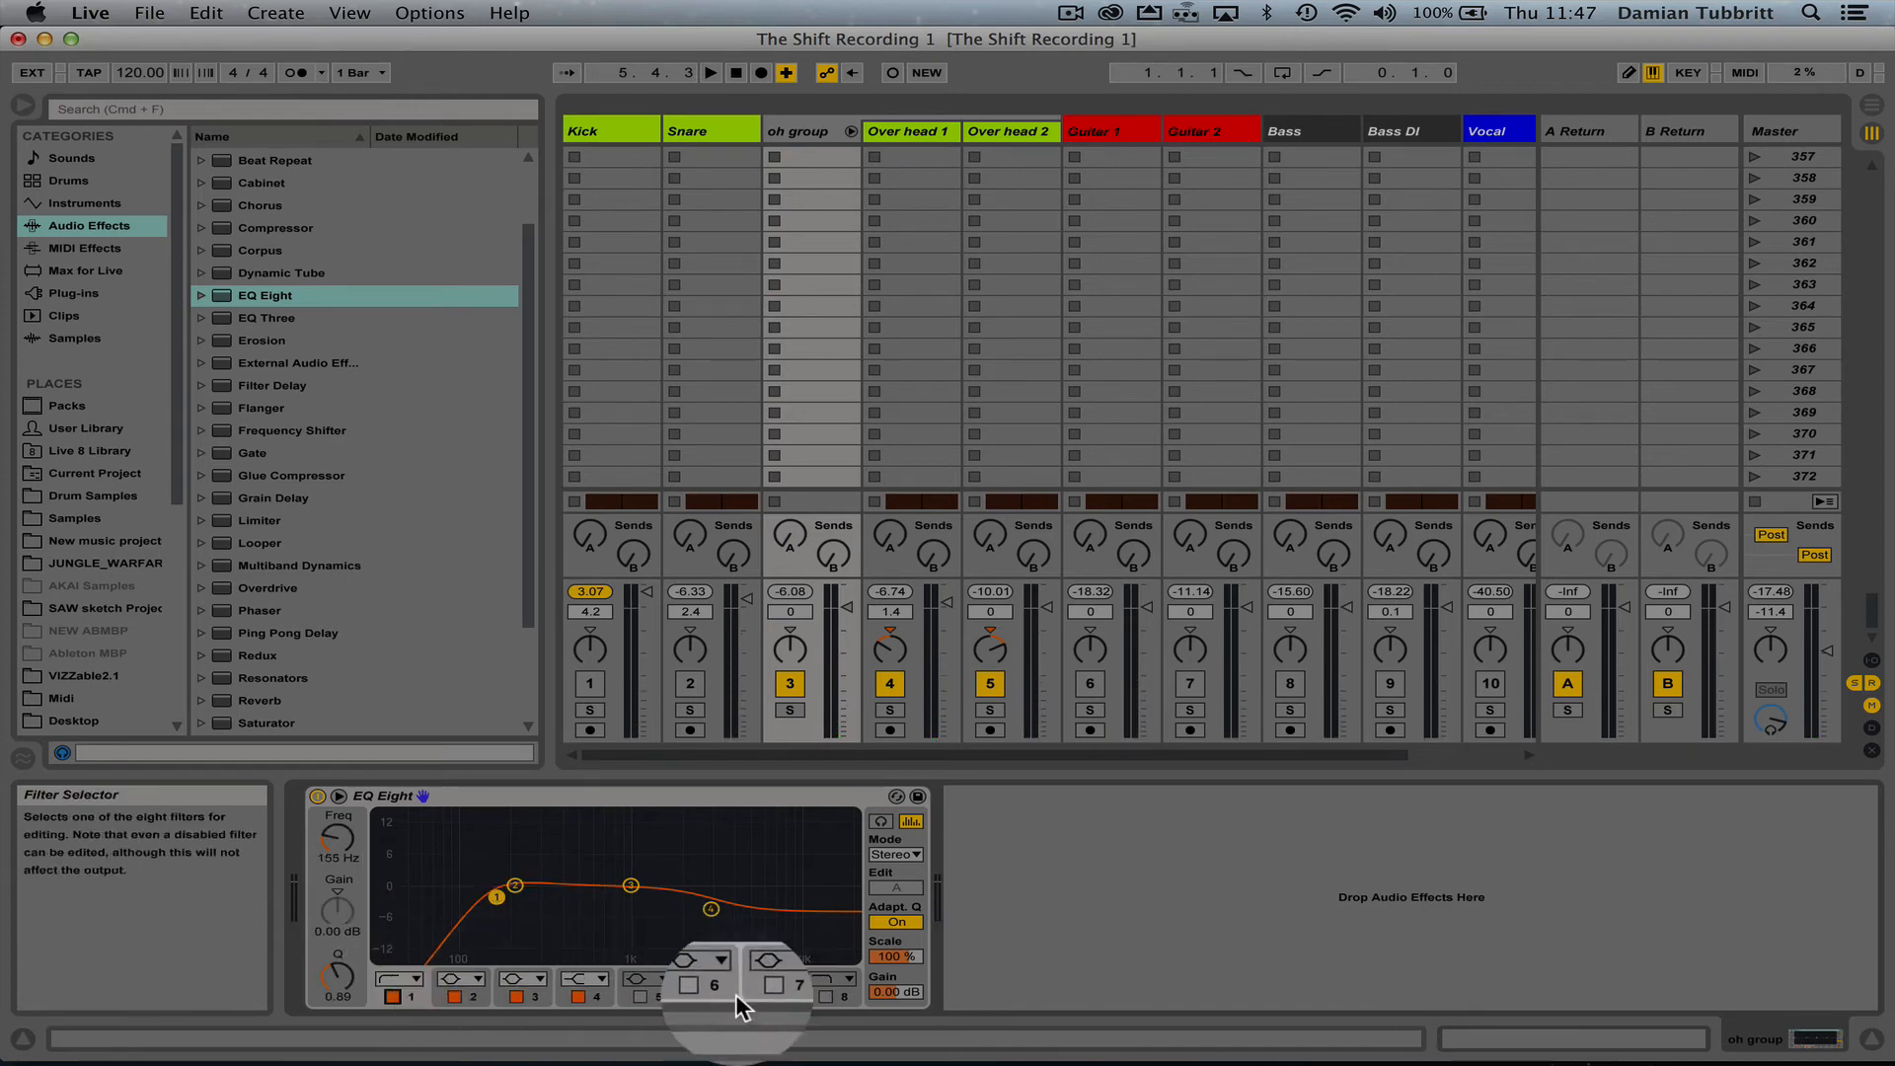
{"action": "left_click_drag", "start_coordinate": [709, 906], "coordinate": [711, 904]}
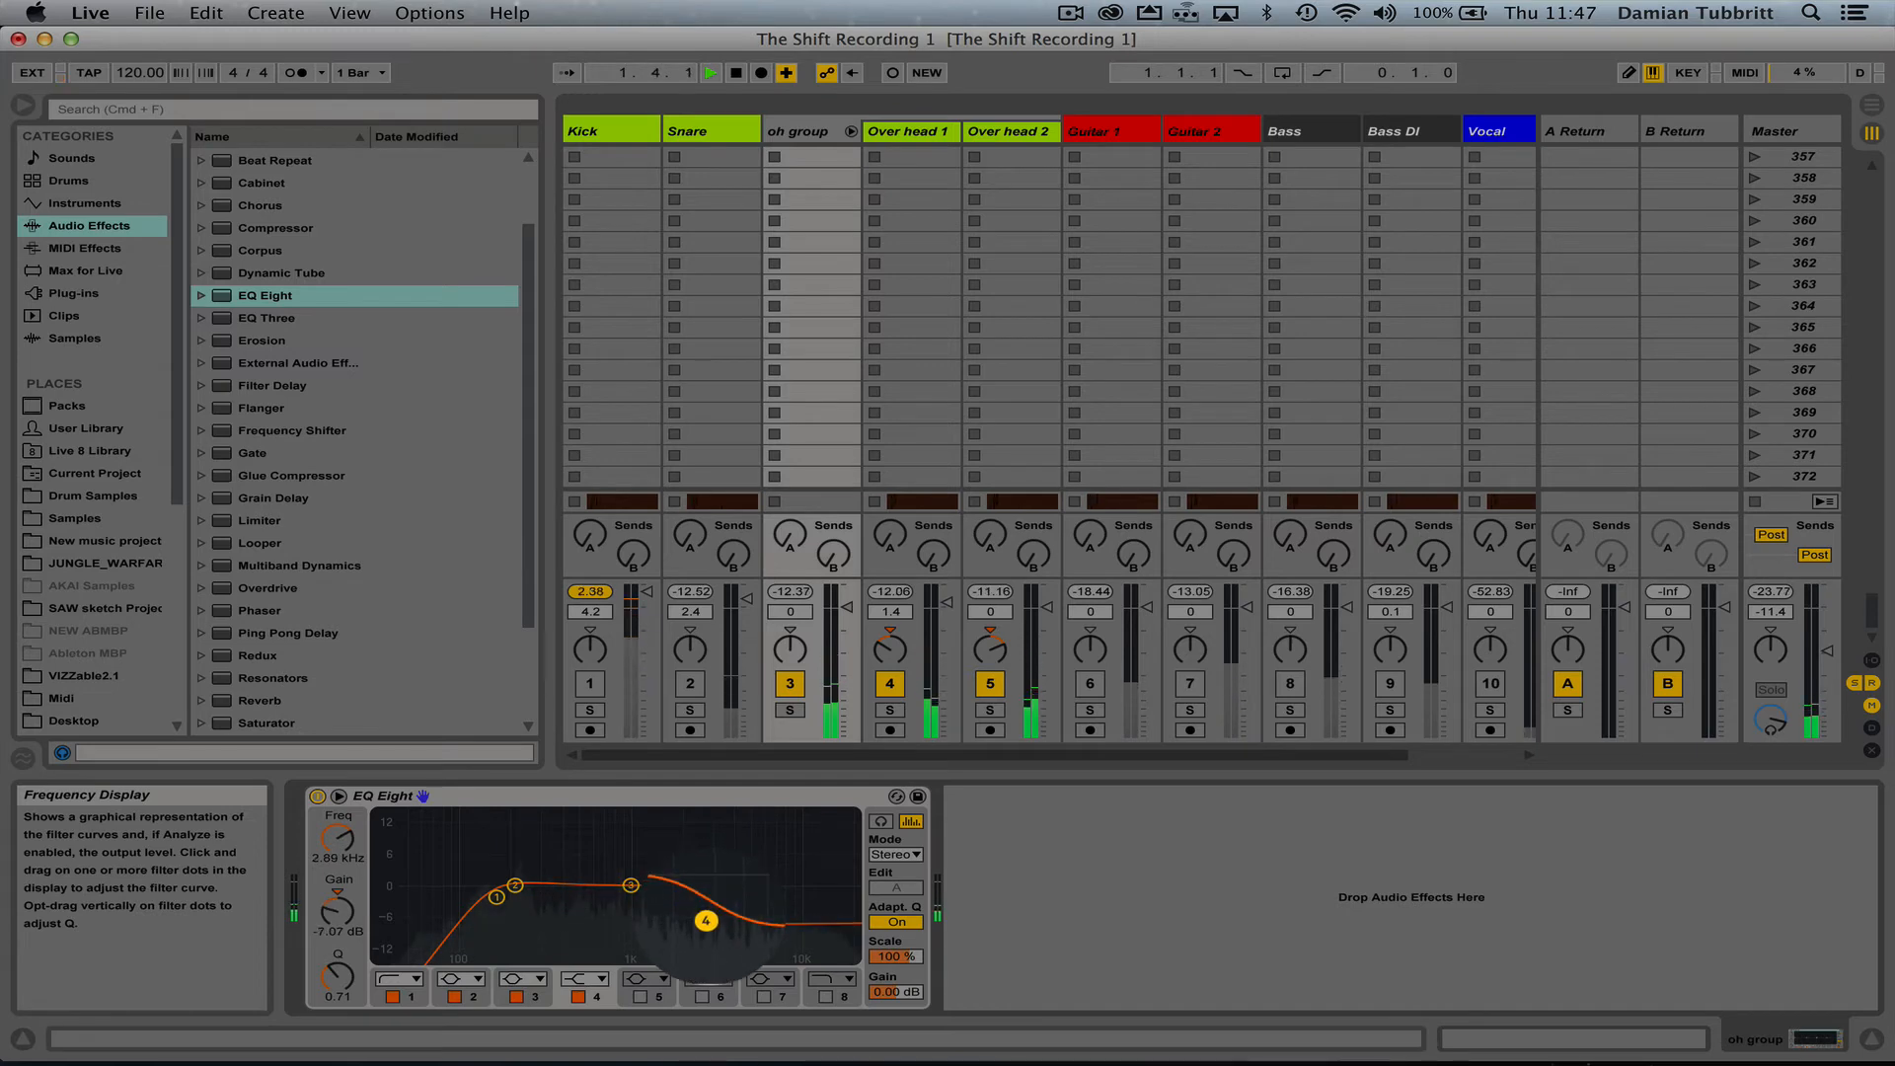
{"action": "left_click_drag", "start_coordinate": [705, 921], "coordinate": [739, 921]}
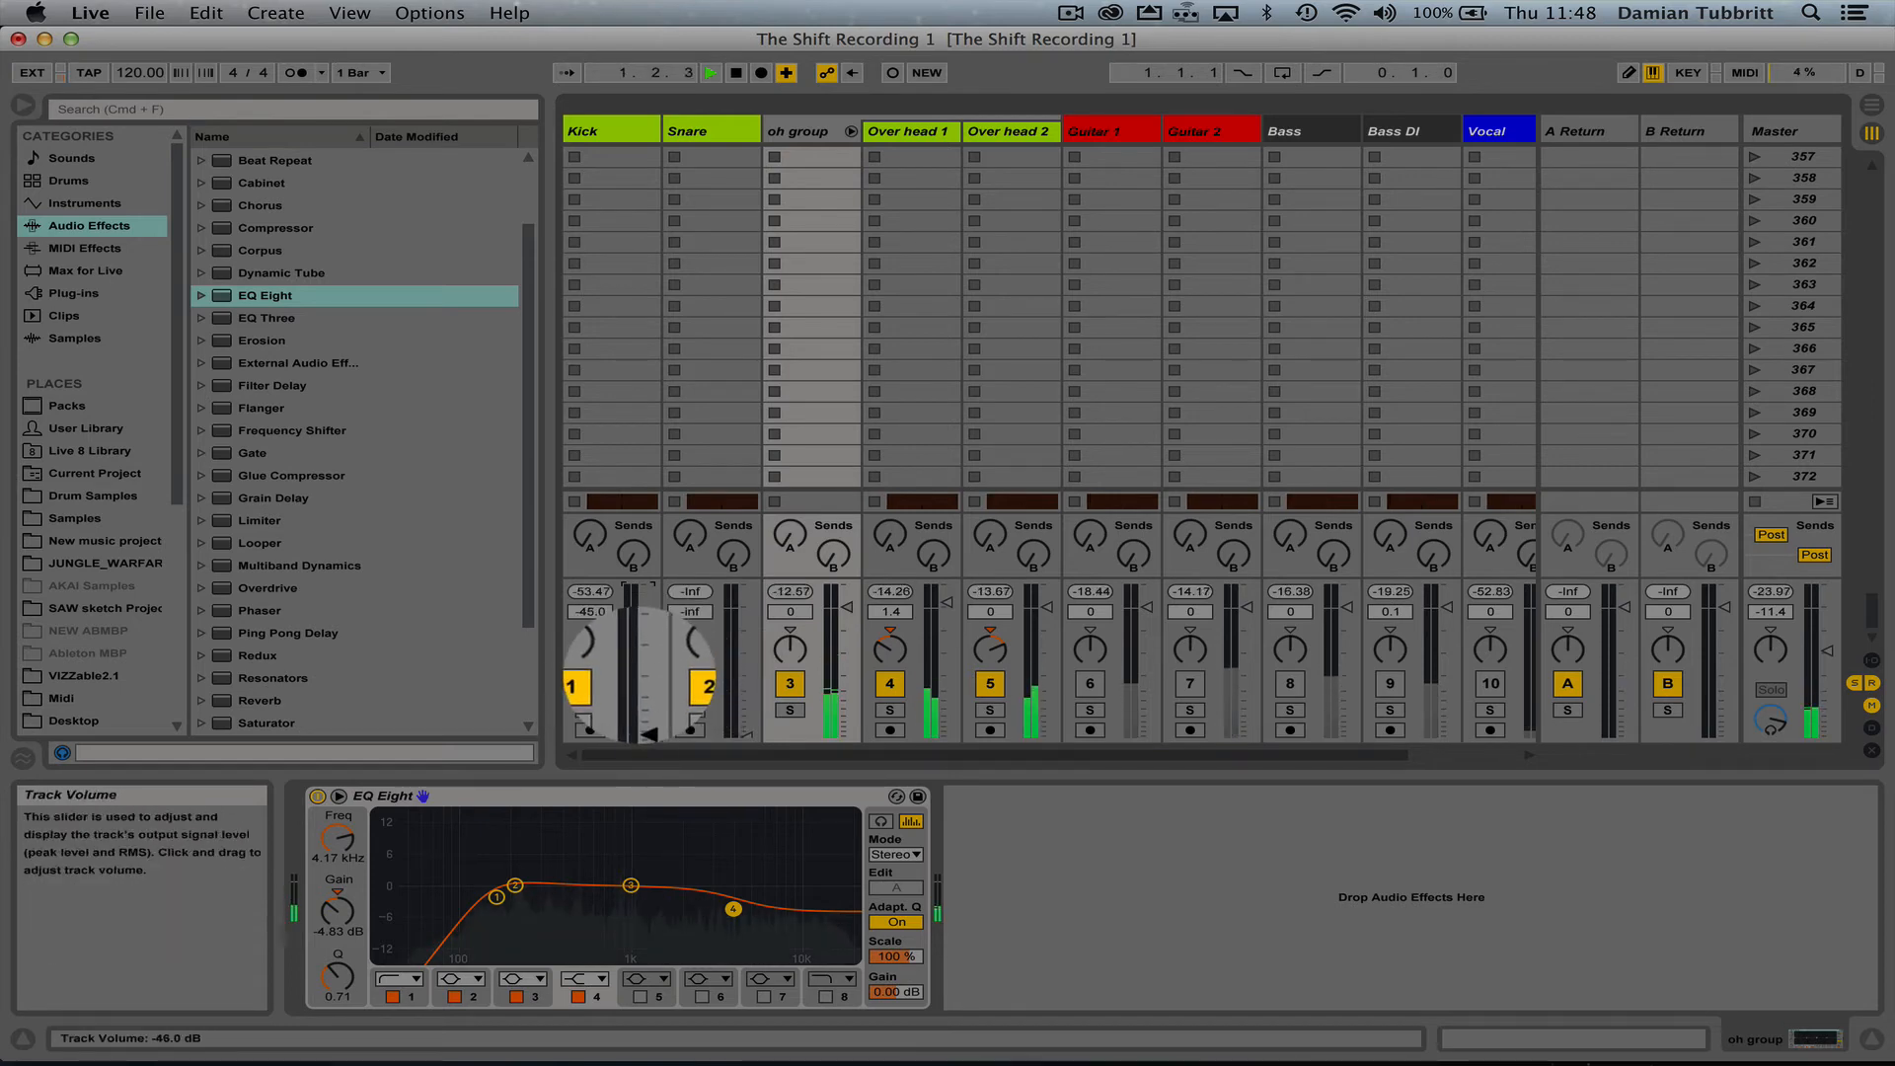
- Pull the Kick track's volume fader down to about -14 dB
{"action": "left_click_drag", "start_coordinate": [594, 689], "coordinate": [594, 640]}
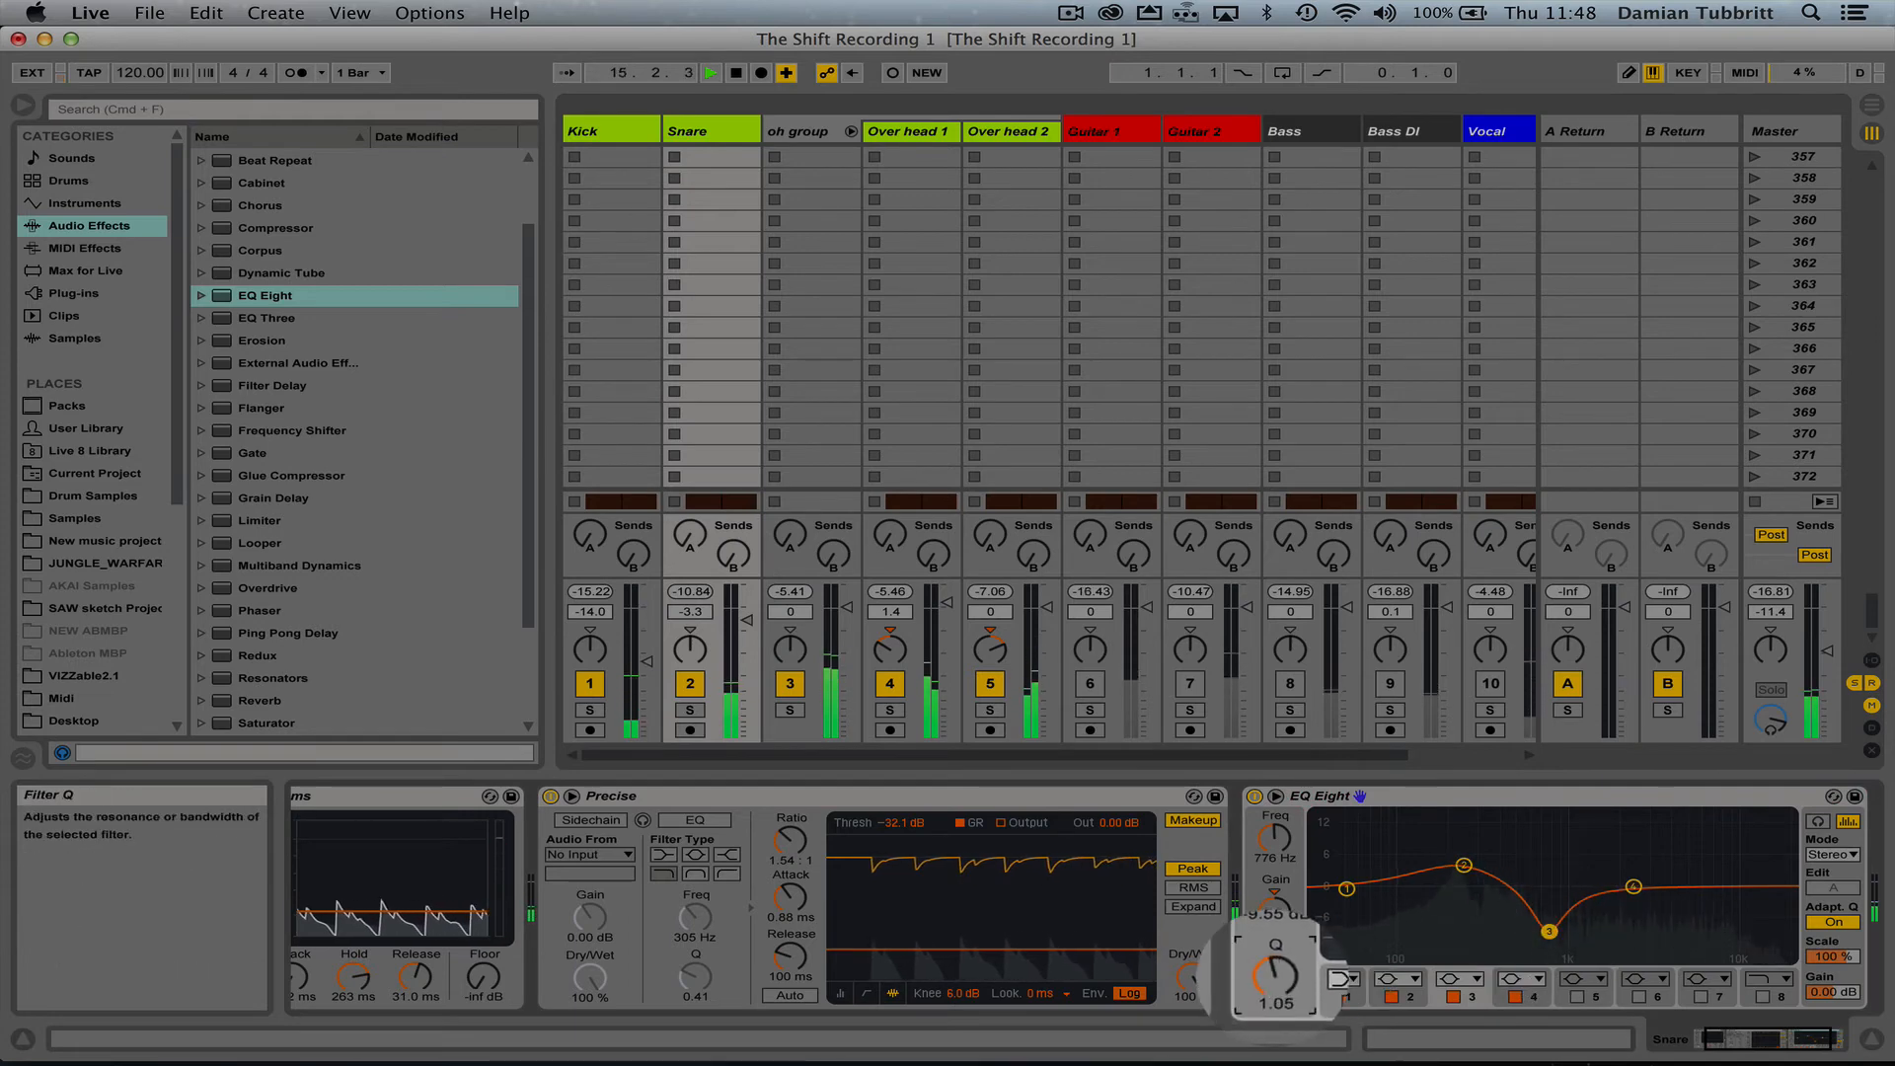
- Set the snare notch Q to 1.05 and add a 2.6 dB oh group bump near 354 Hz
{"action": "left_click_drag", "start_coordinate": [1464, 865], "coordinate": [1439, 868]}
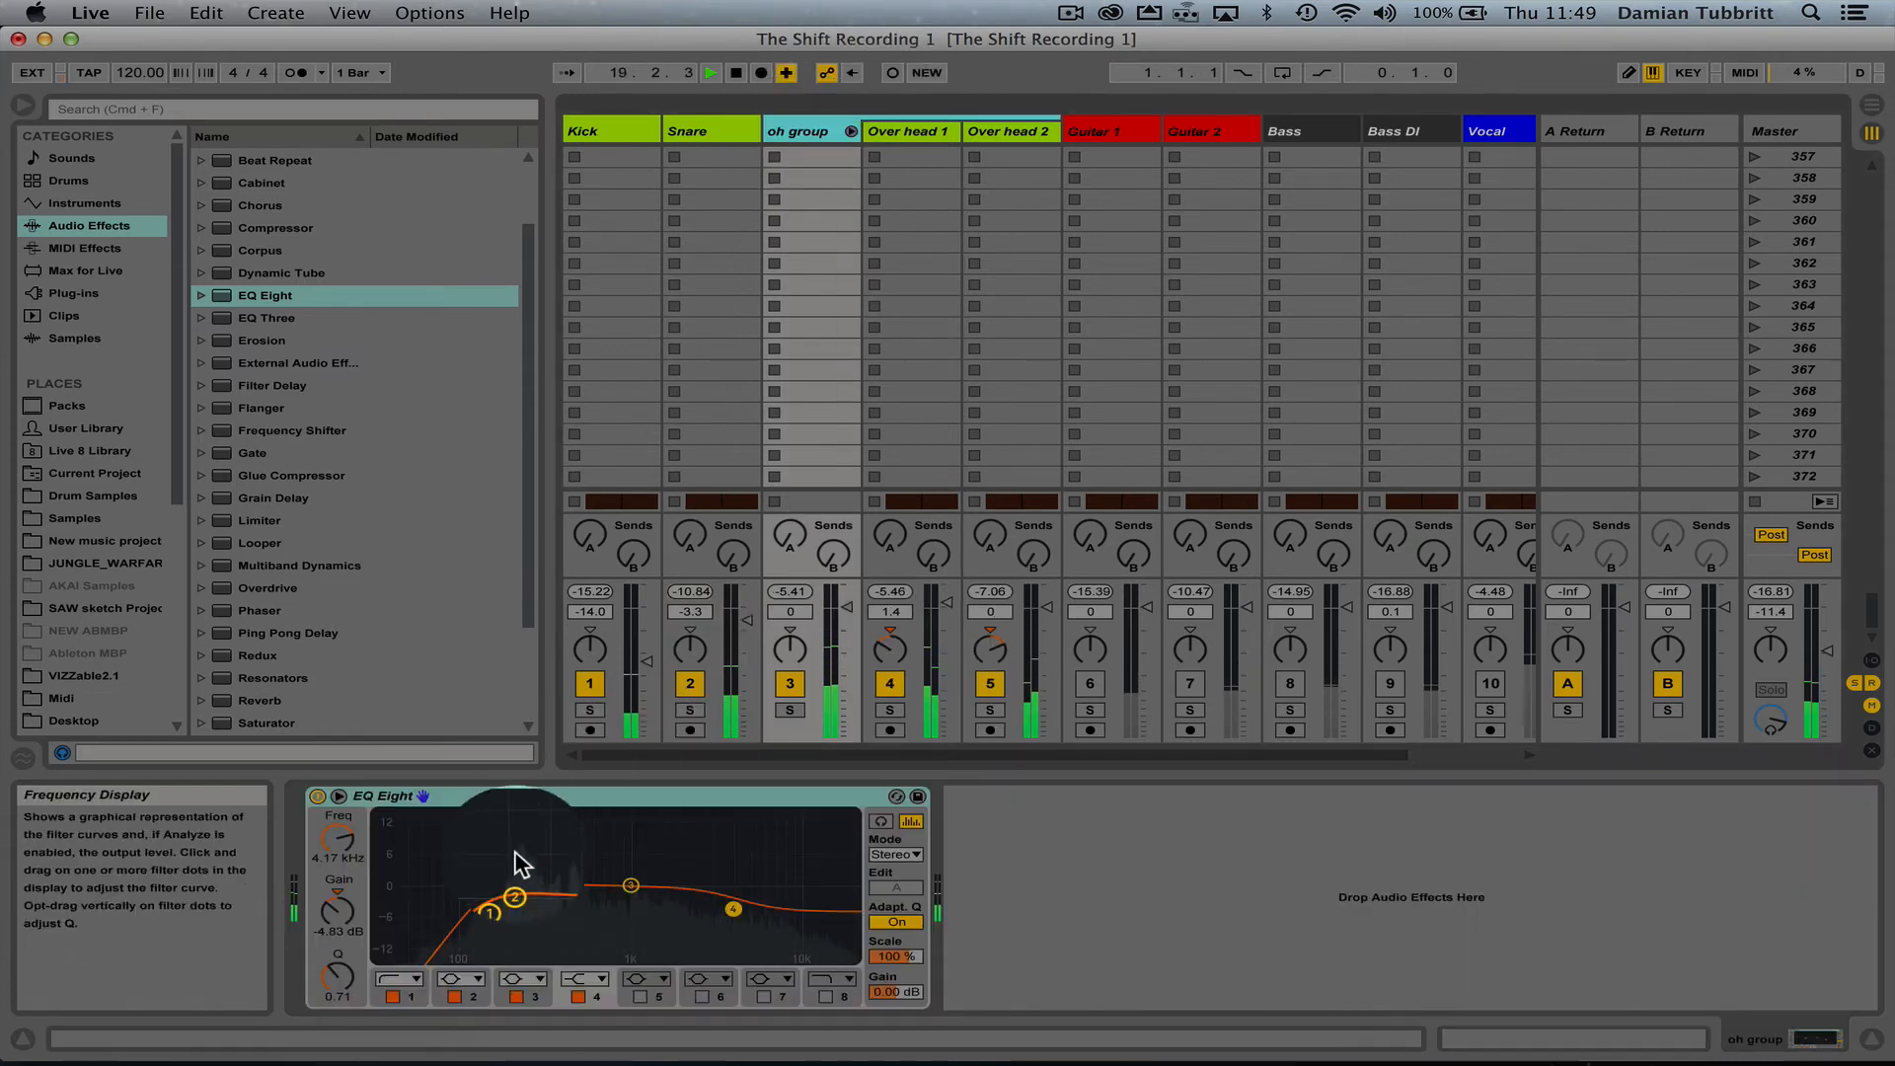
{"action": "left_click_drag", "start_coordinate": [516, 897], "coordinate": [447, 897]}
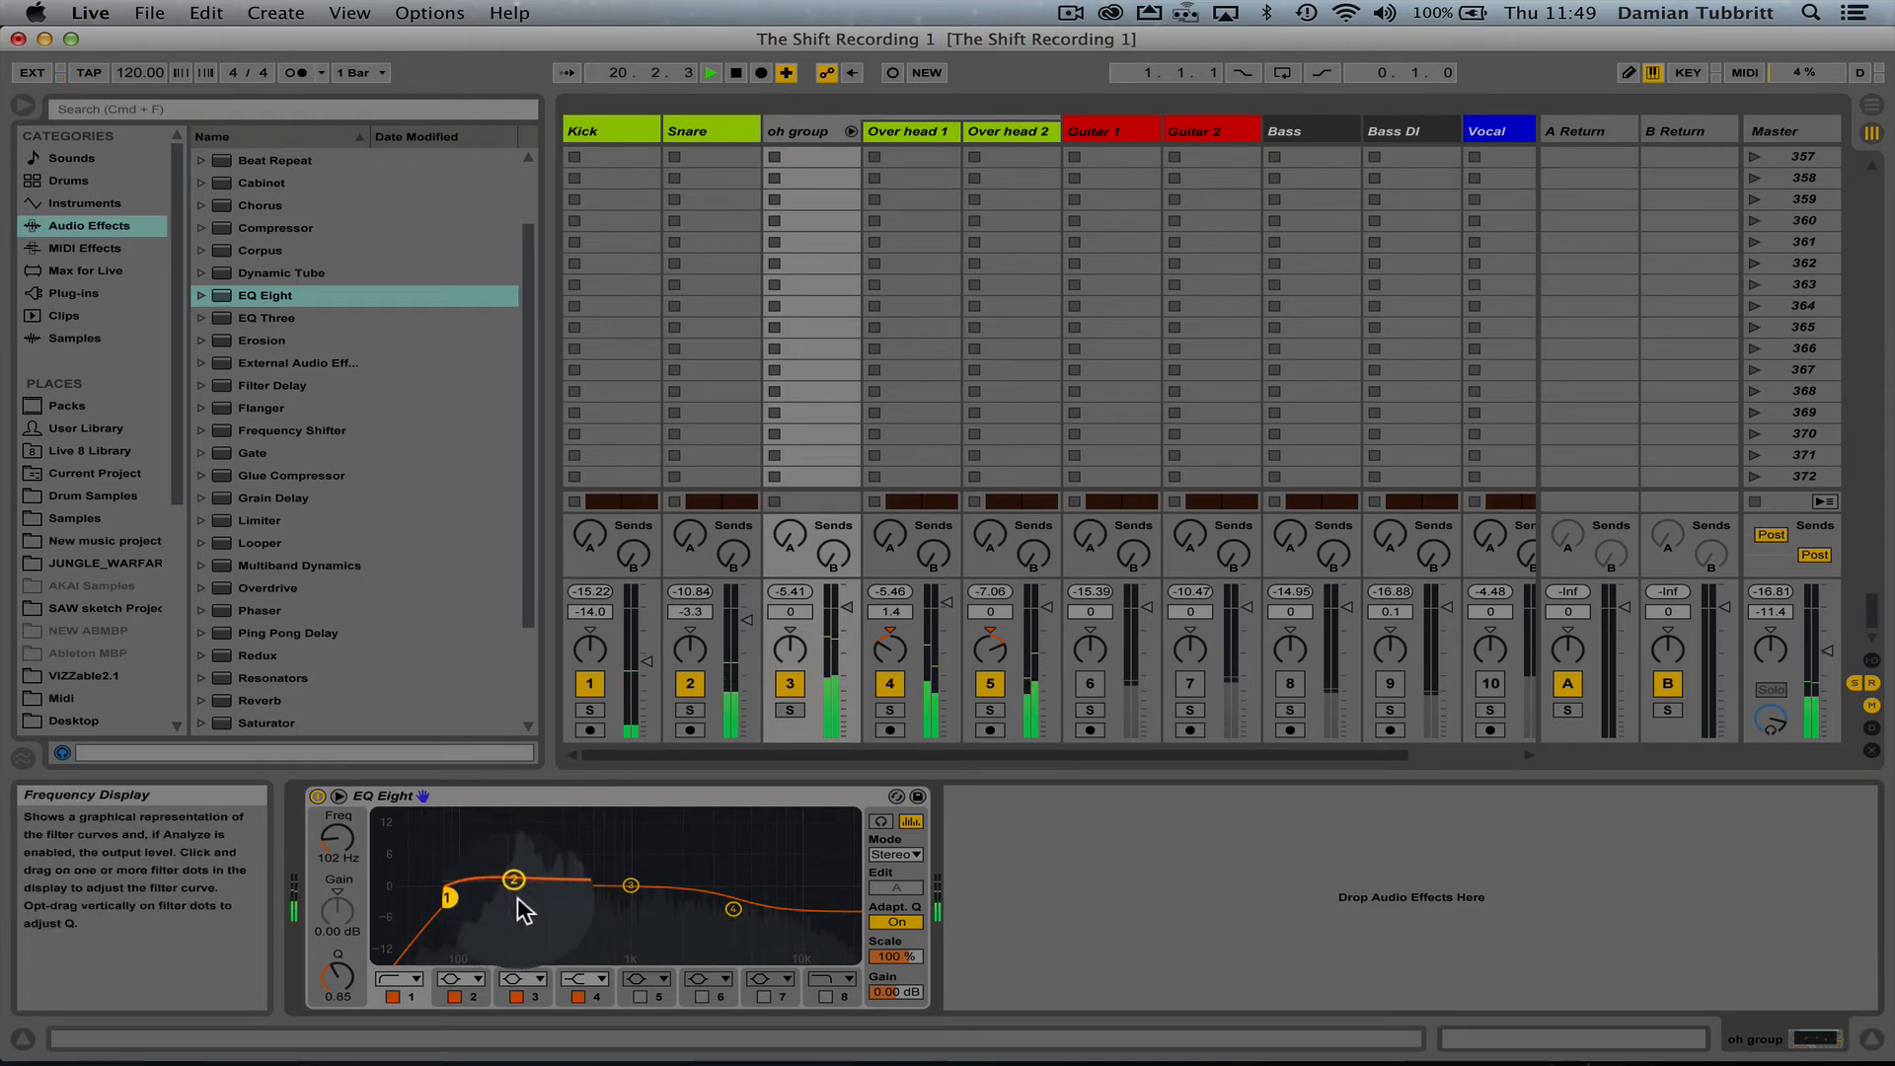
{"action": "left_click_drag", "start_coordinate": [515, 878], "coordinate": [518, 877]}
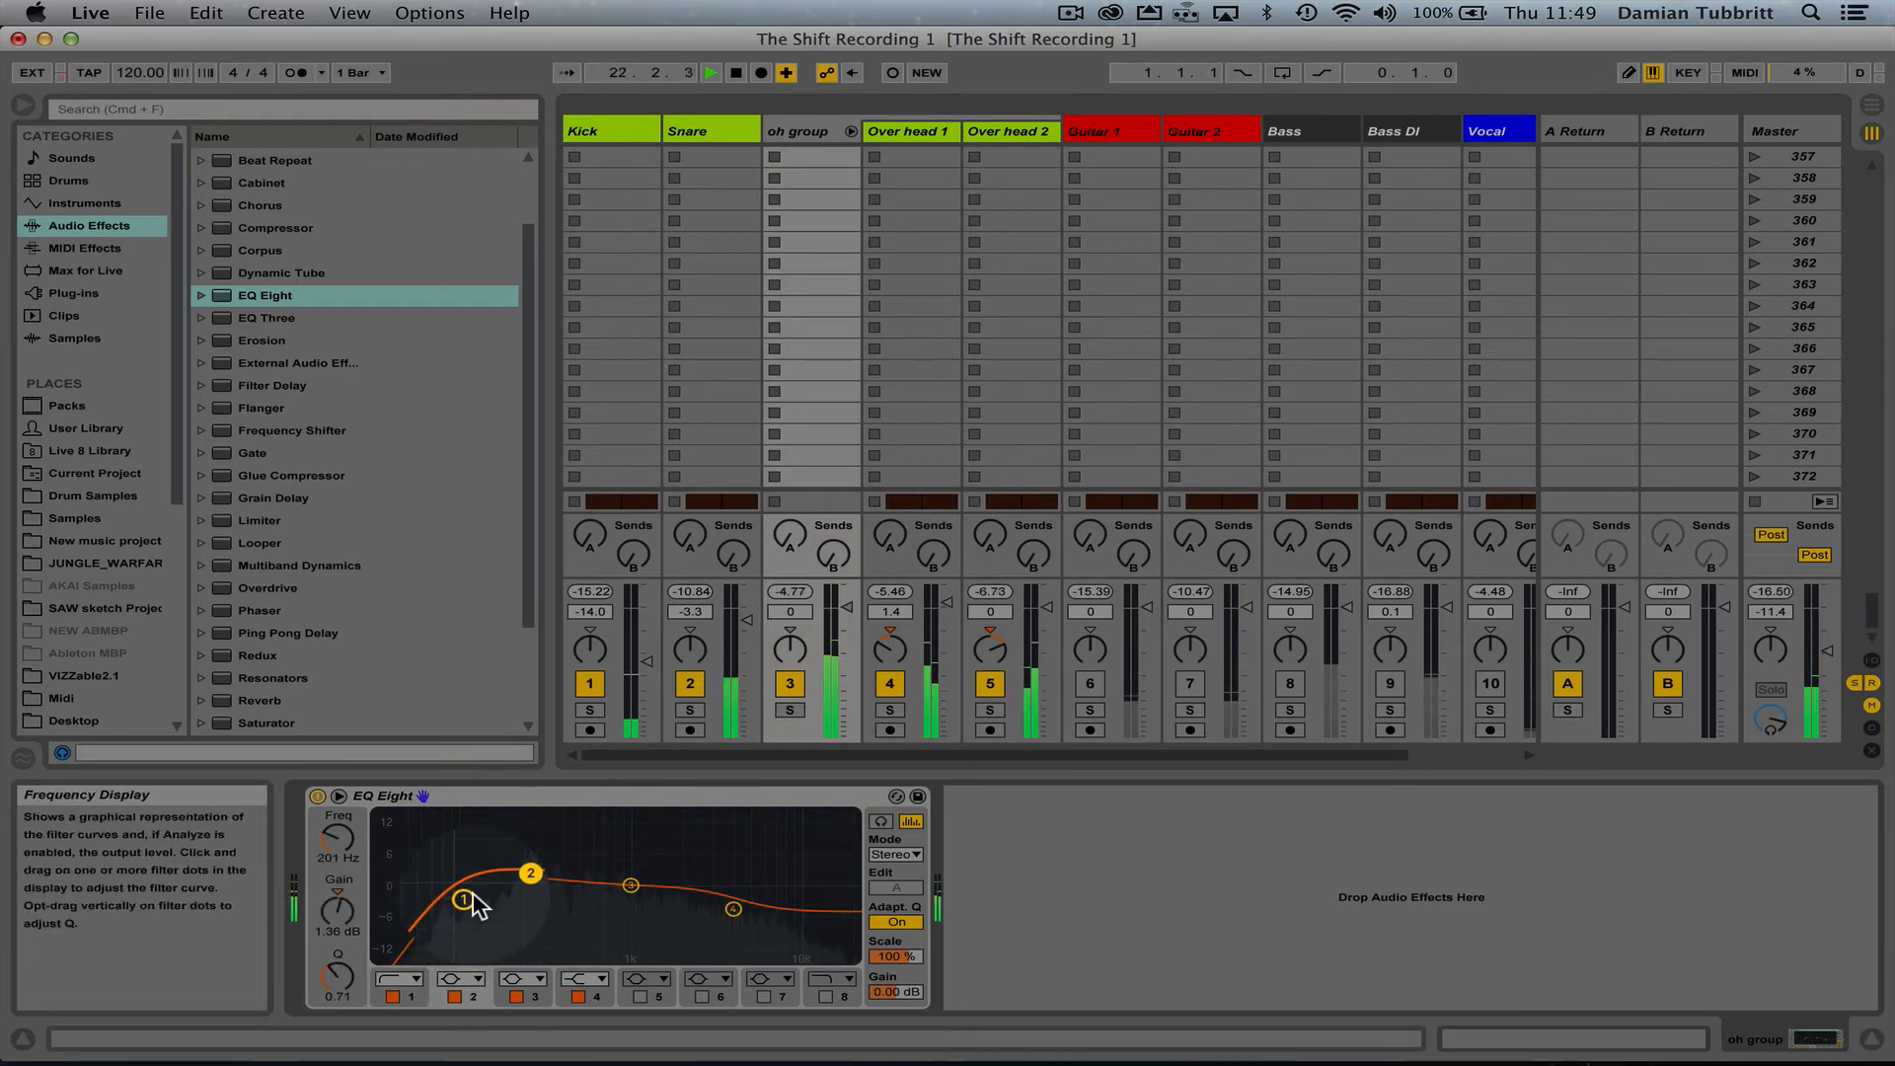
{"action": "left_click_drag", "start_coordinate": [530, 873], "coordinate": [546, 885]}
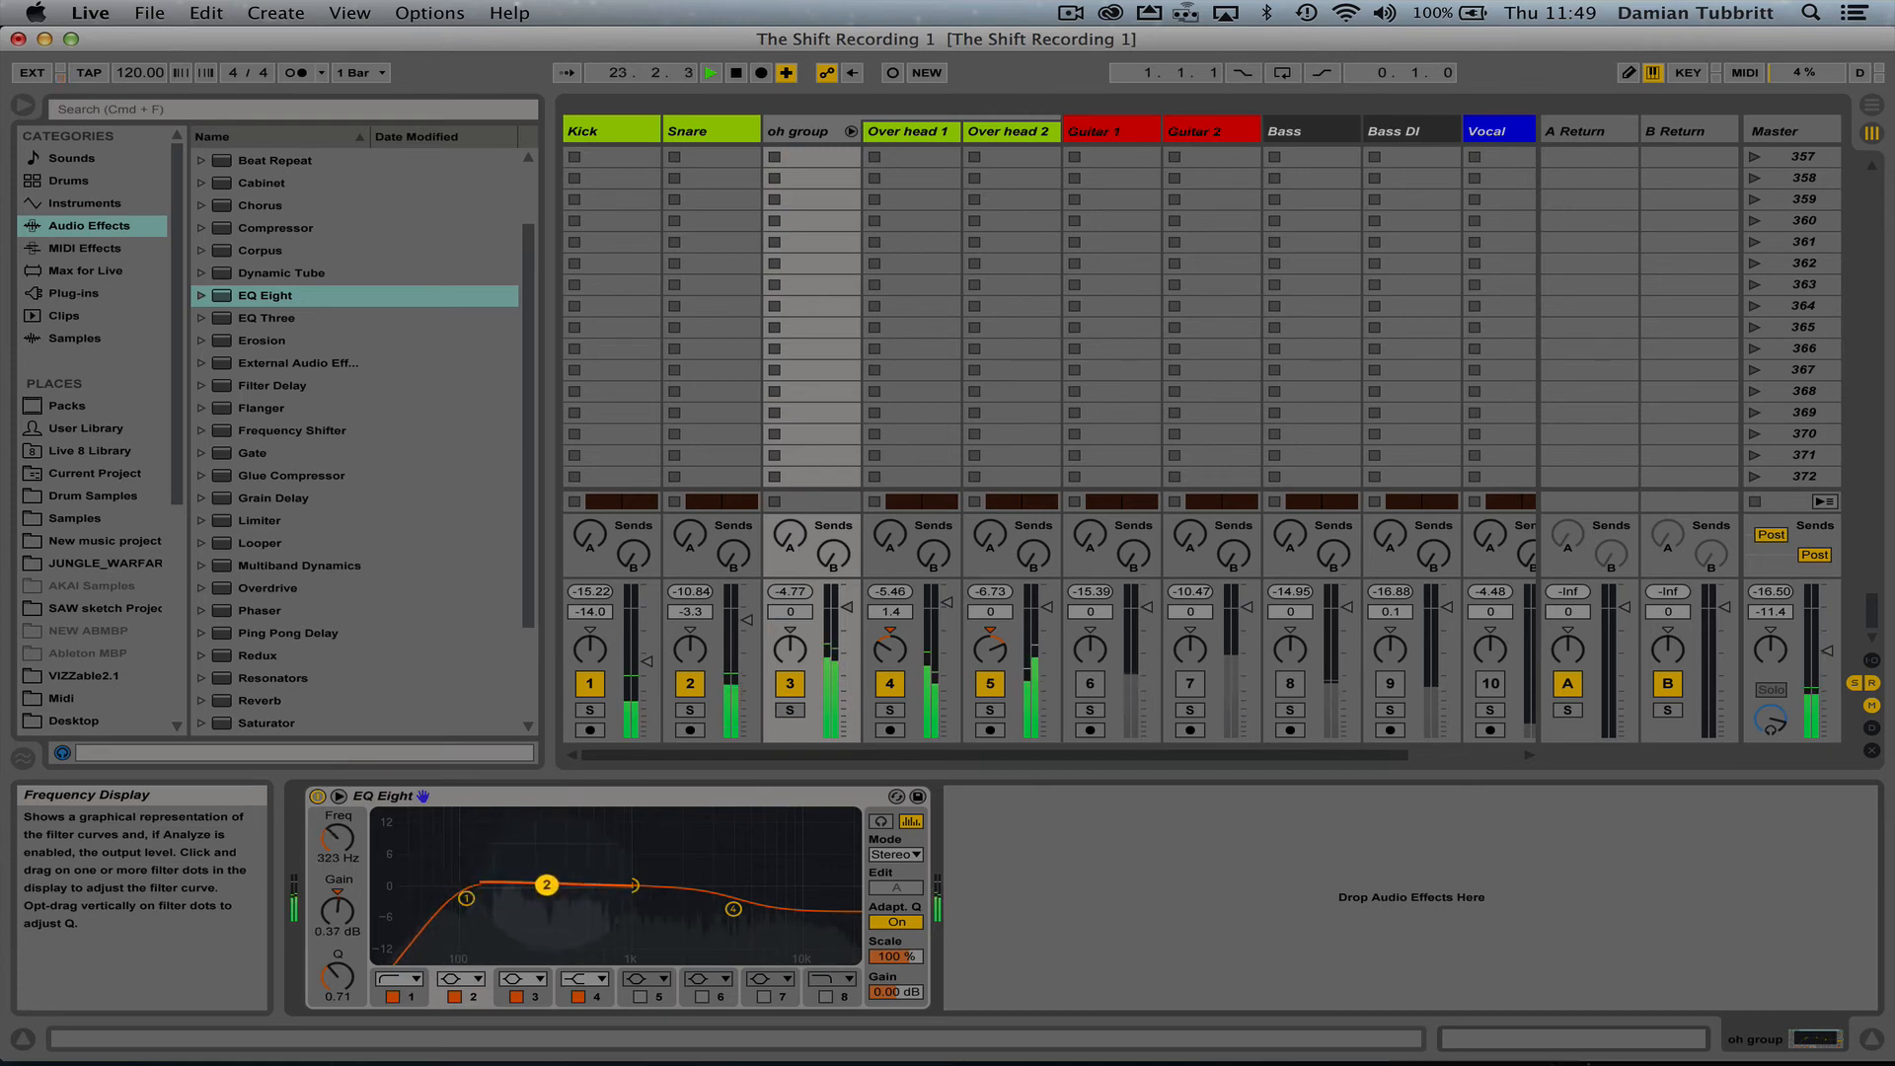
{"action": "left_click_drag", "start_coordinate": [545, 887], "coordinate": [554, 874]}
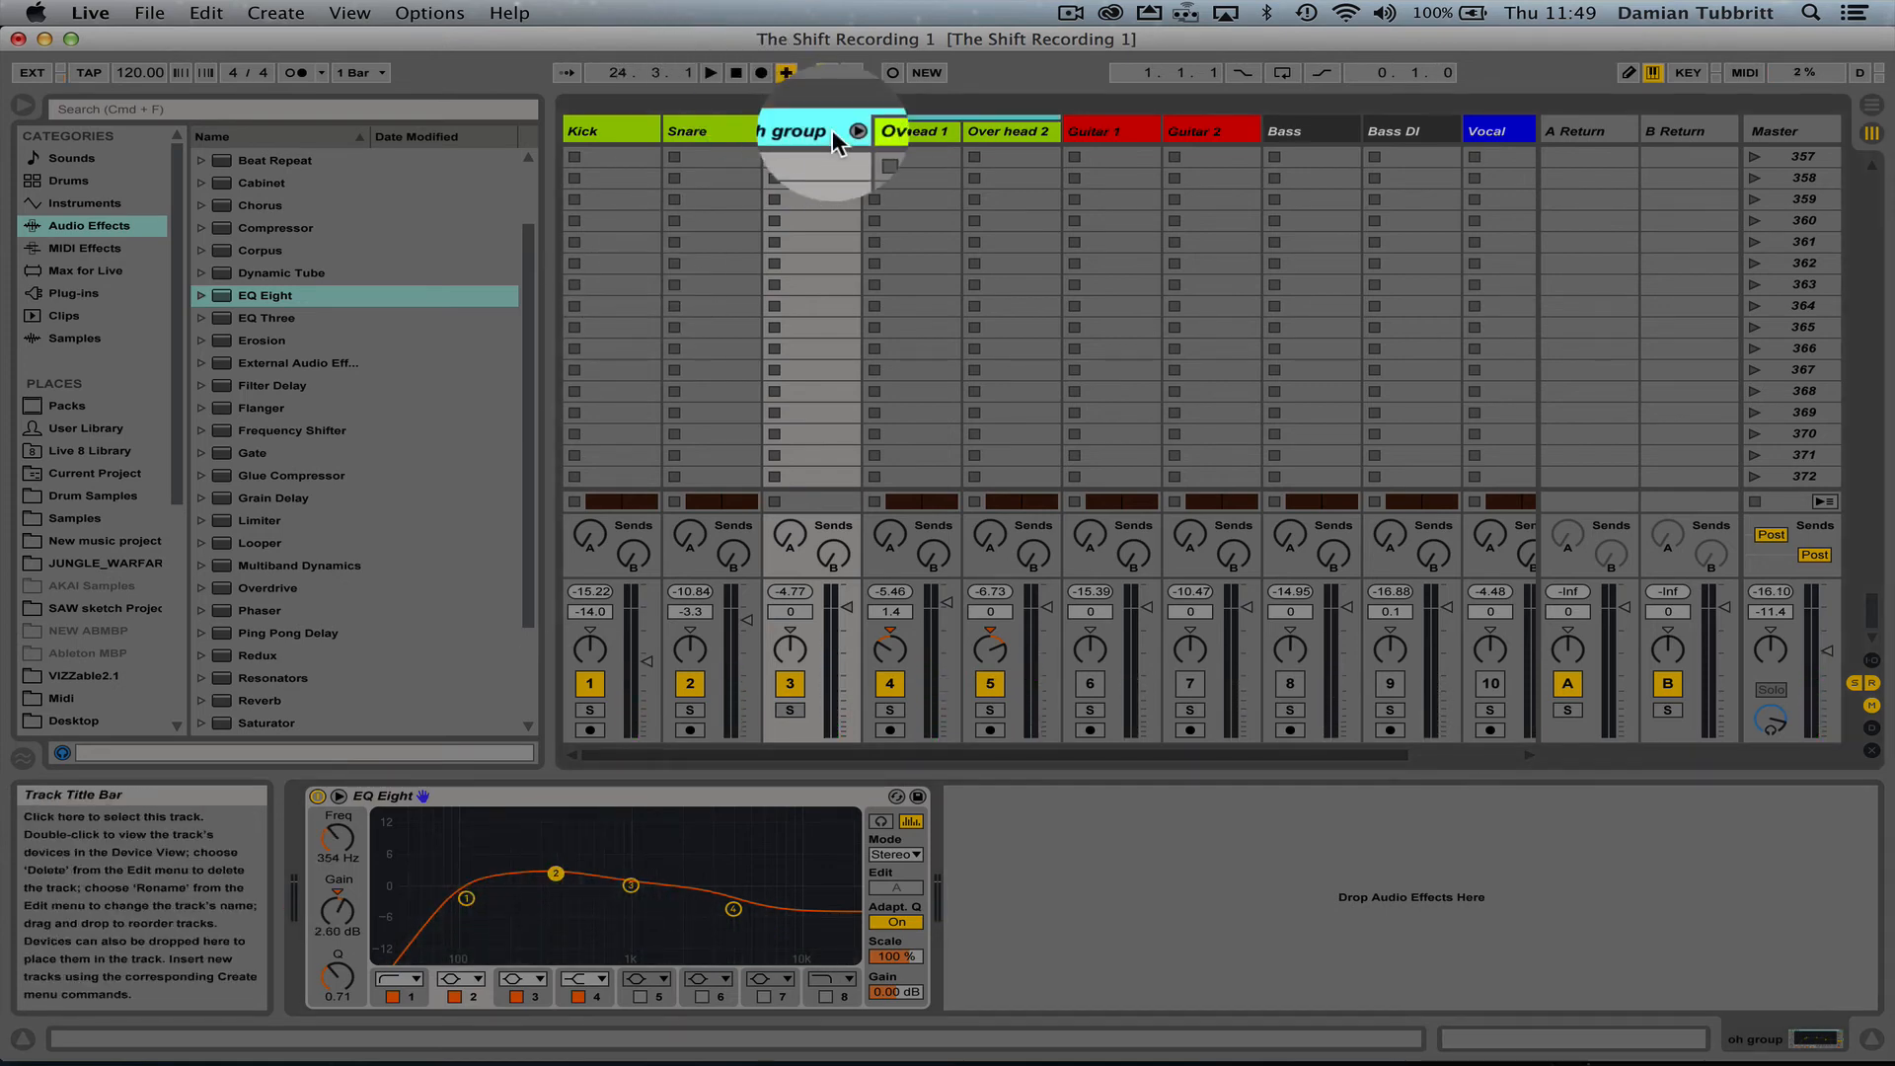
{"action": "right_click", "coordinate": [798, 129]}
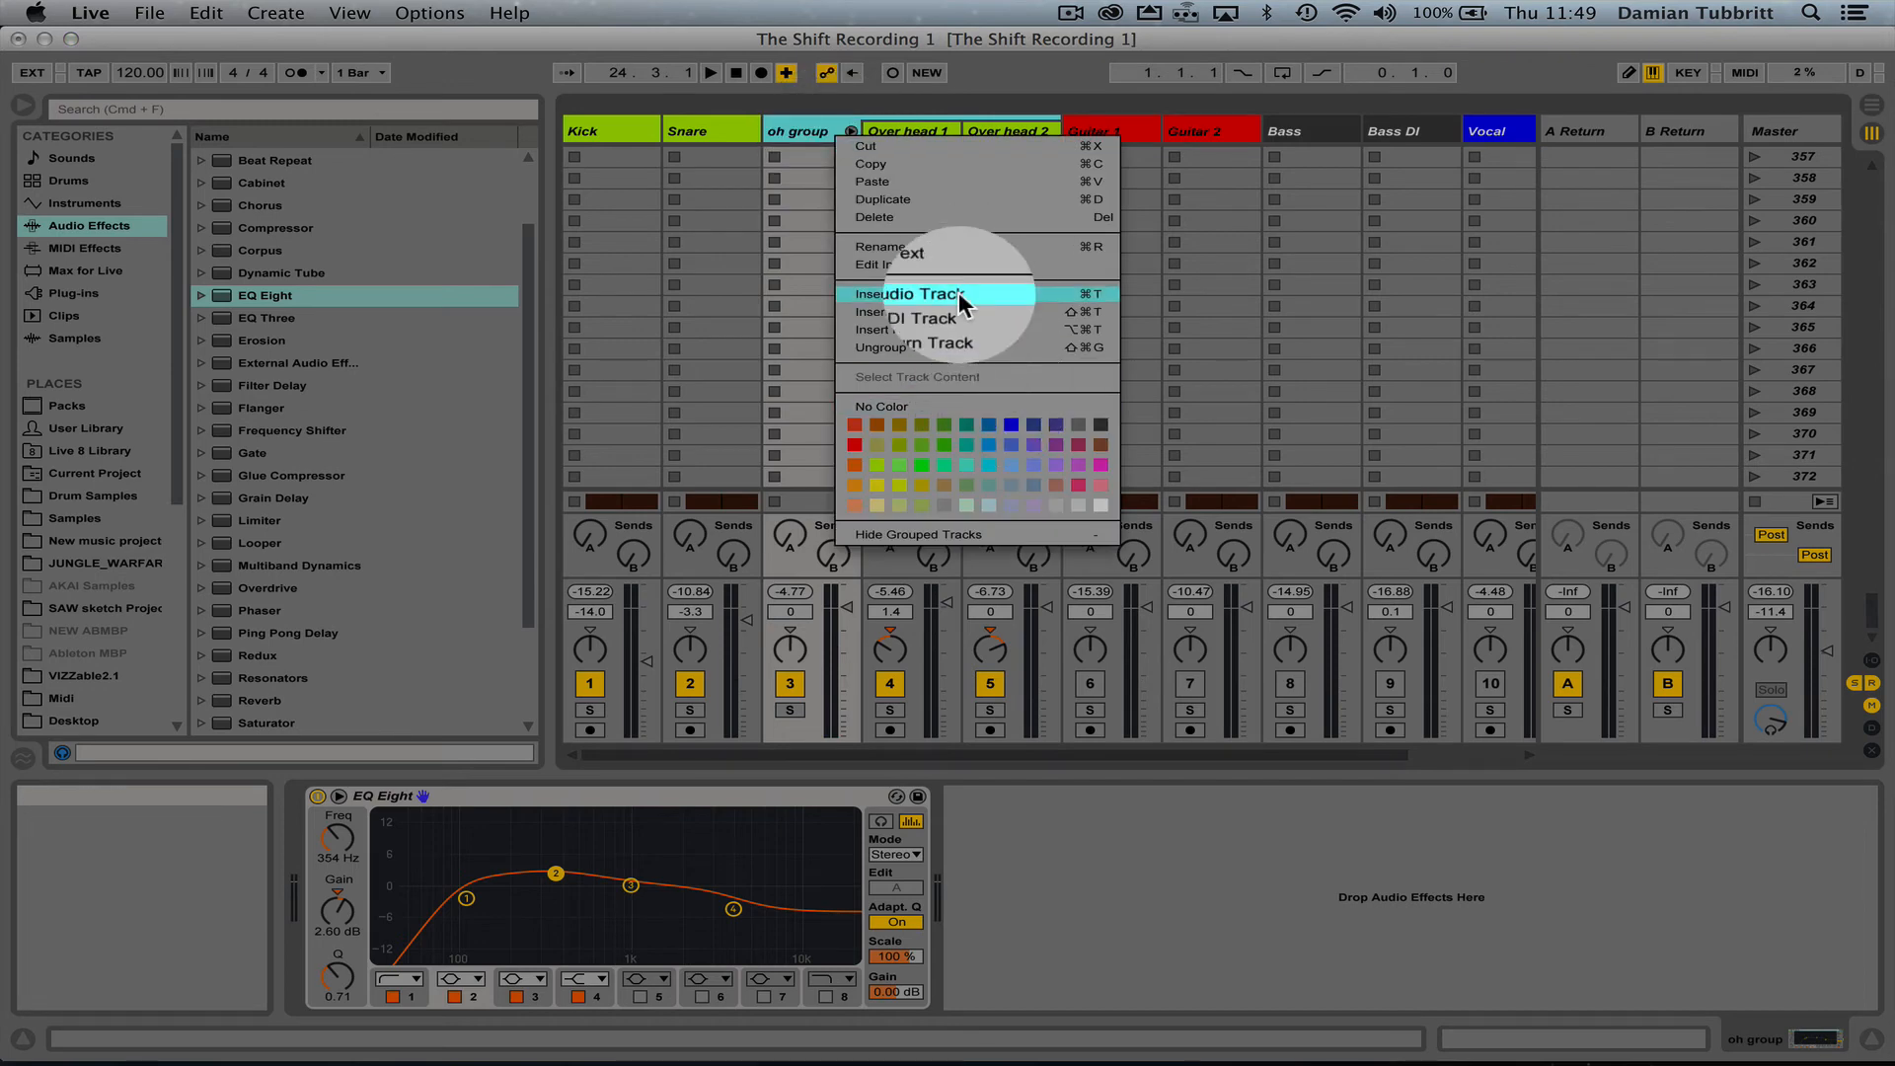
{"action": "left_click", "coordinate": [905, 294]}
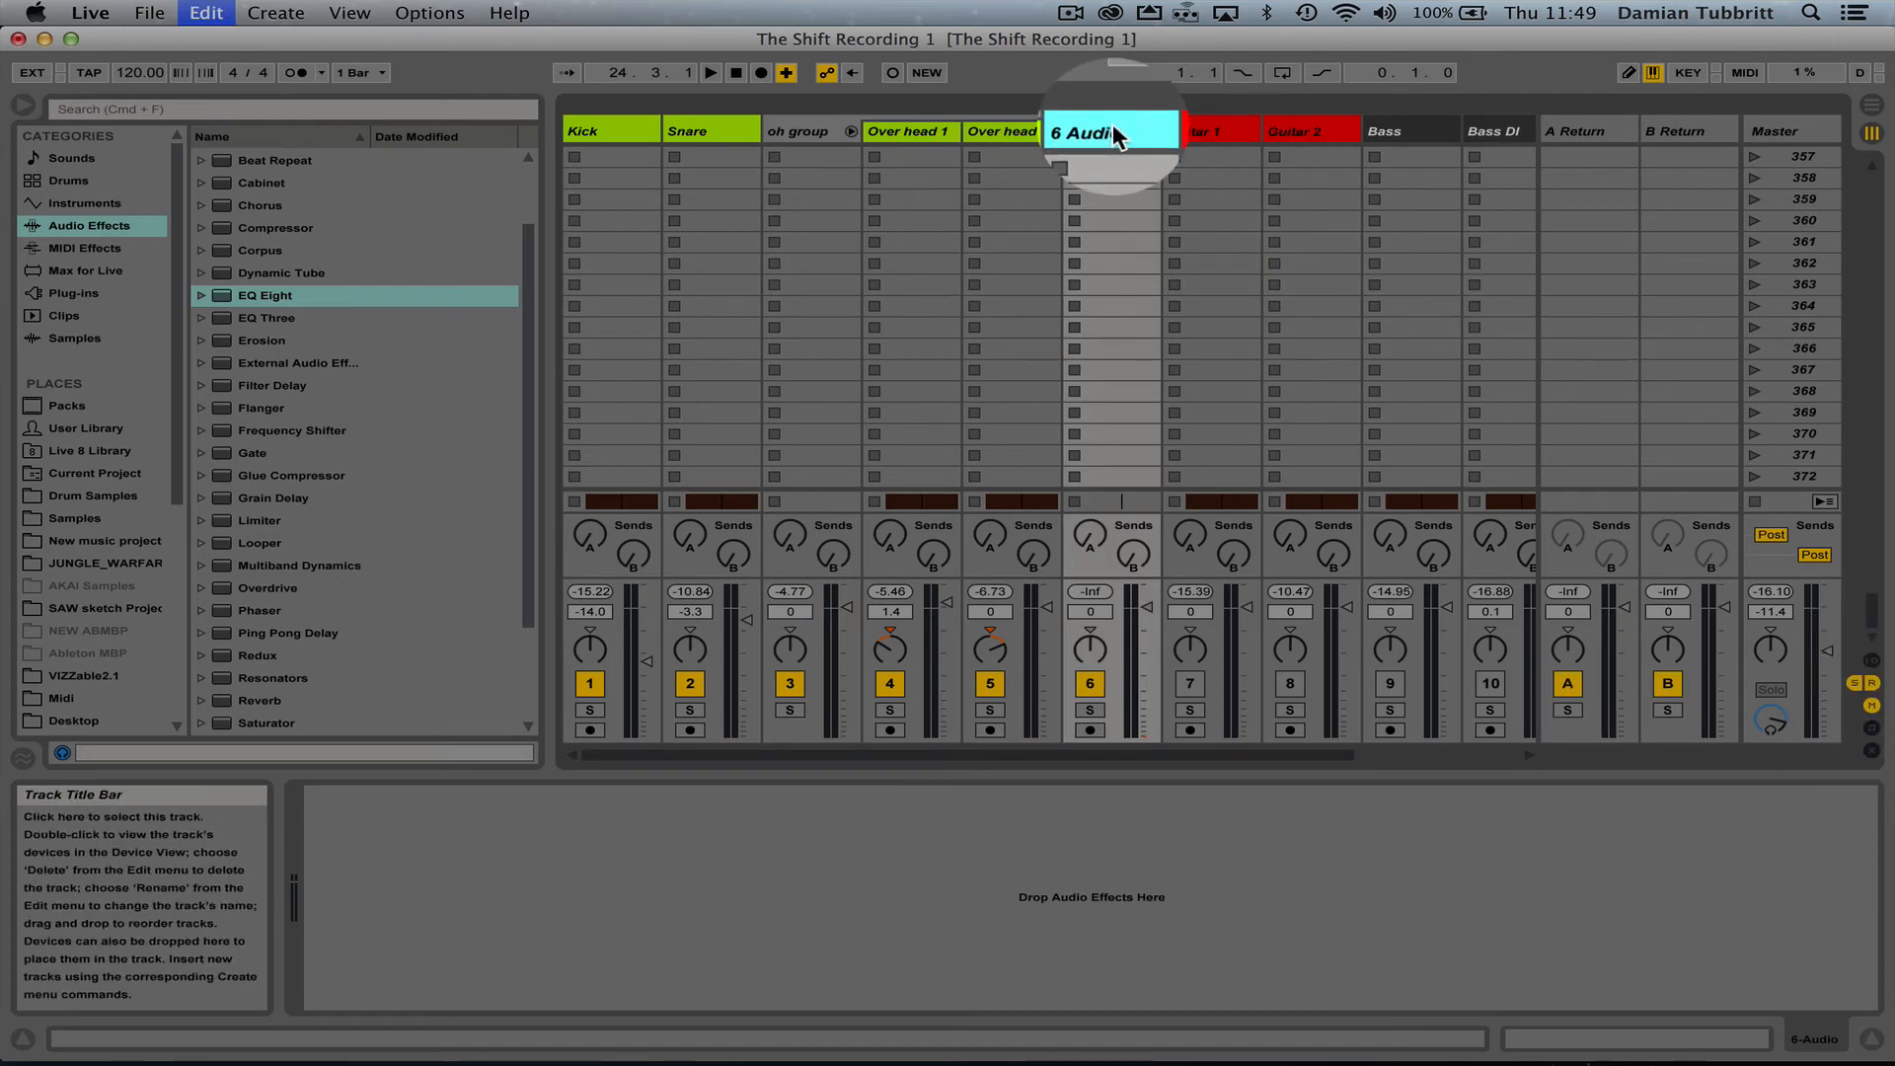
{"action": "left_click", "coordinate": [800, 131]}
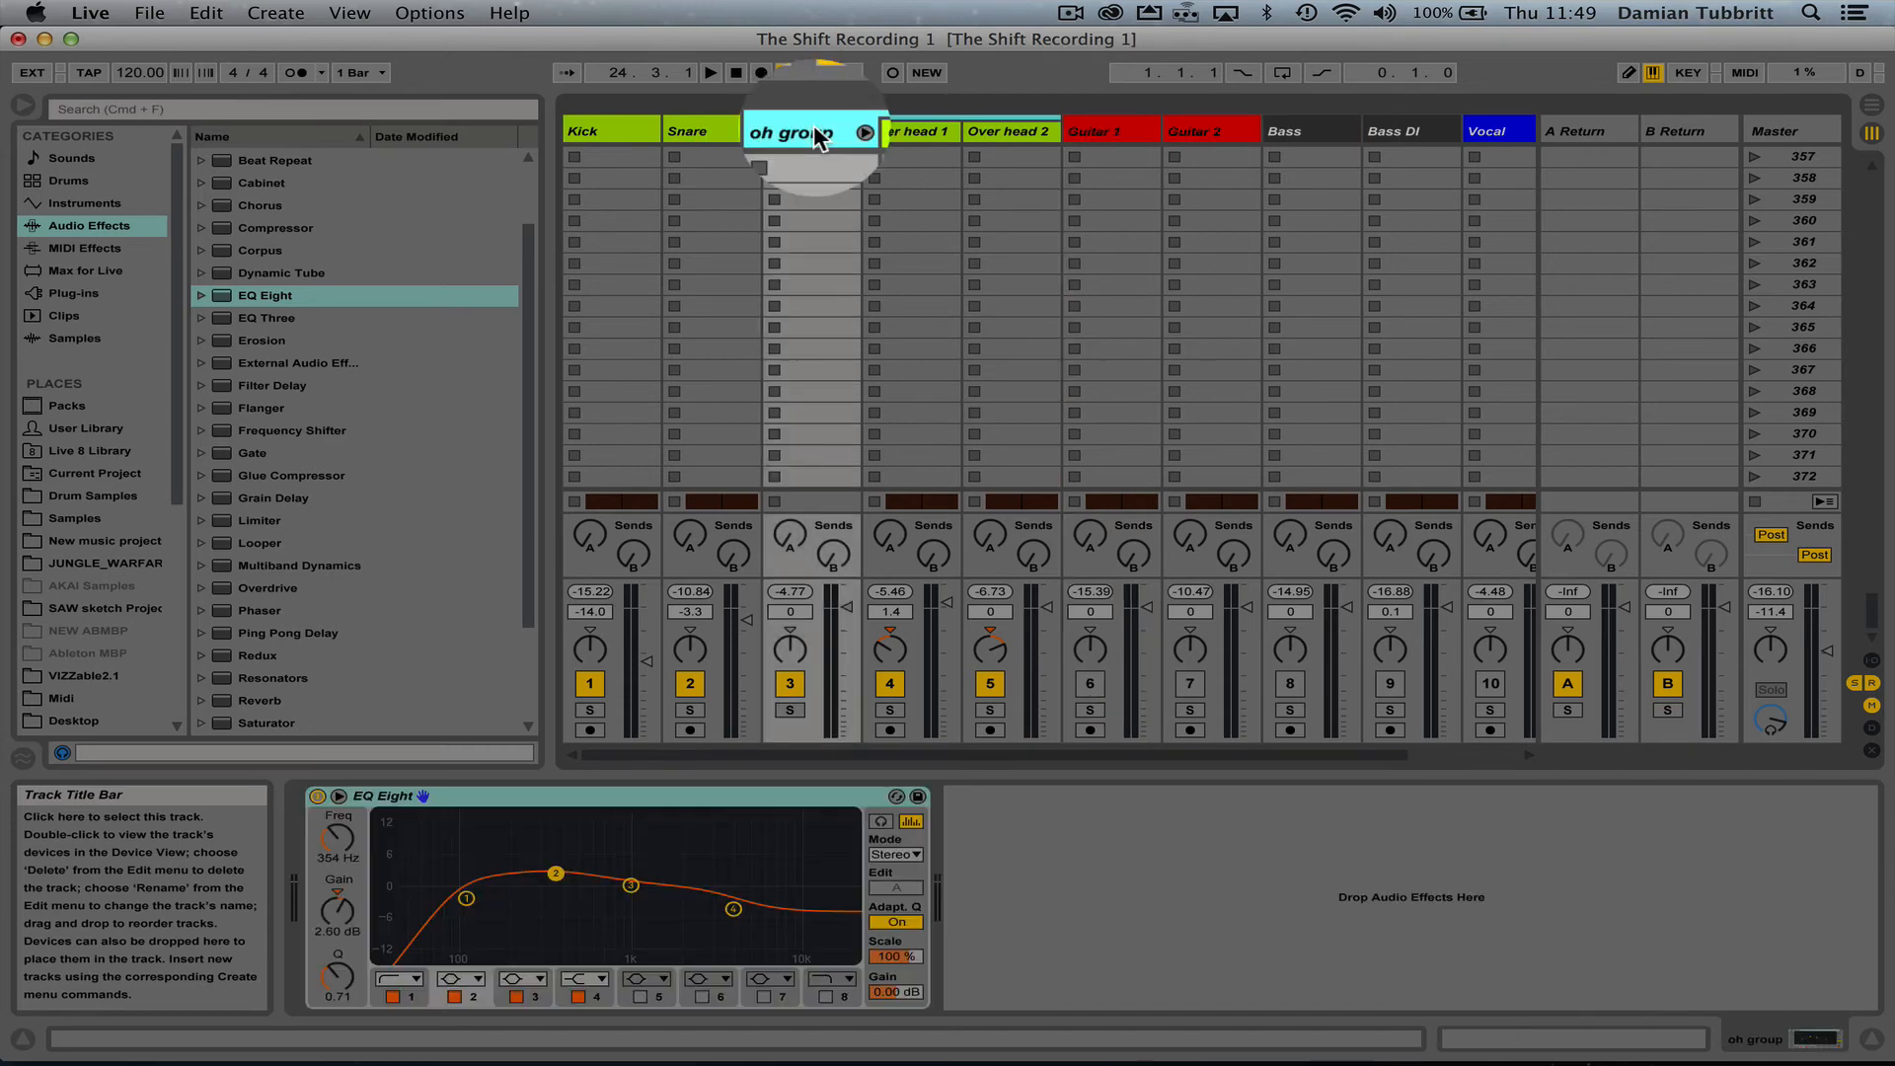
{"action": "right_click", "coordinate": [807, 130]}
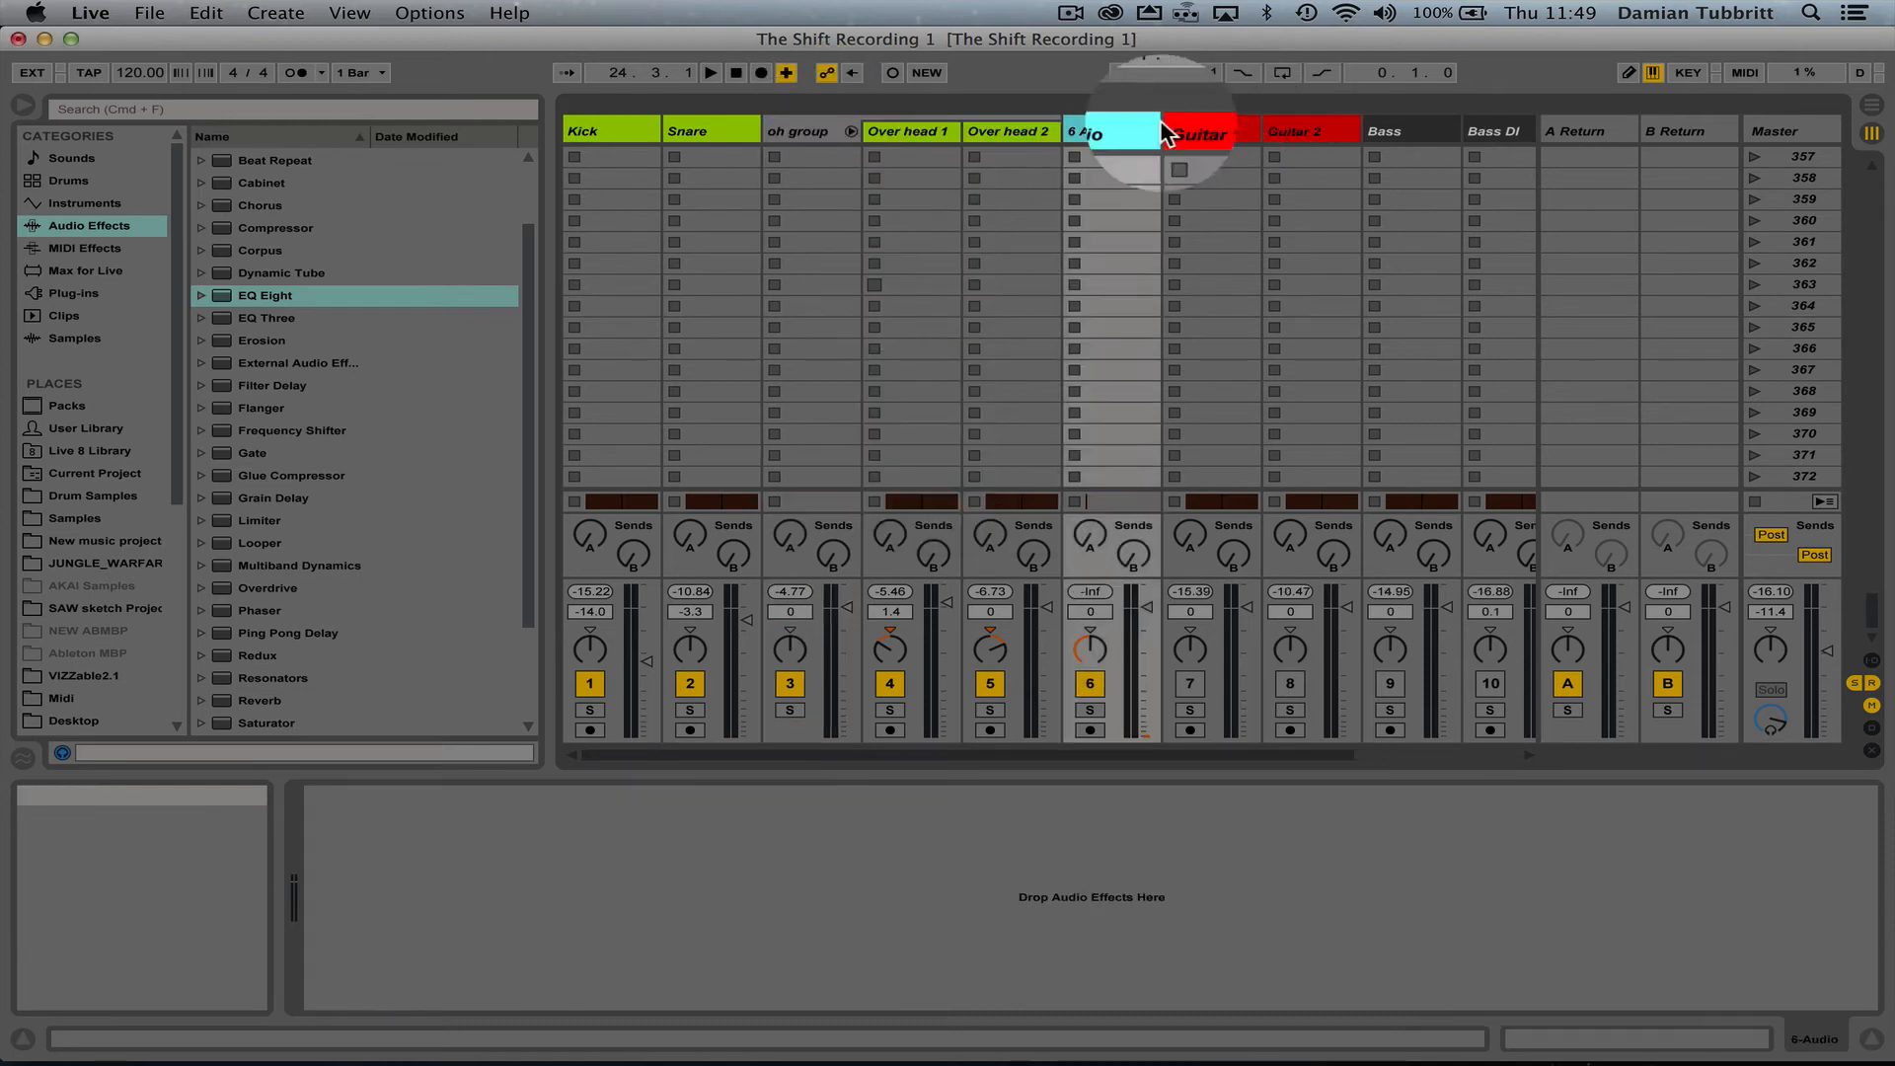
- Name the new audio track after the overhead group 'drum bus'
{"action": "double_click", "coordinate": [1108, 132]}
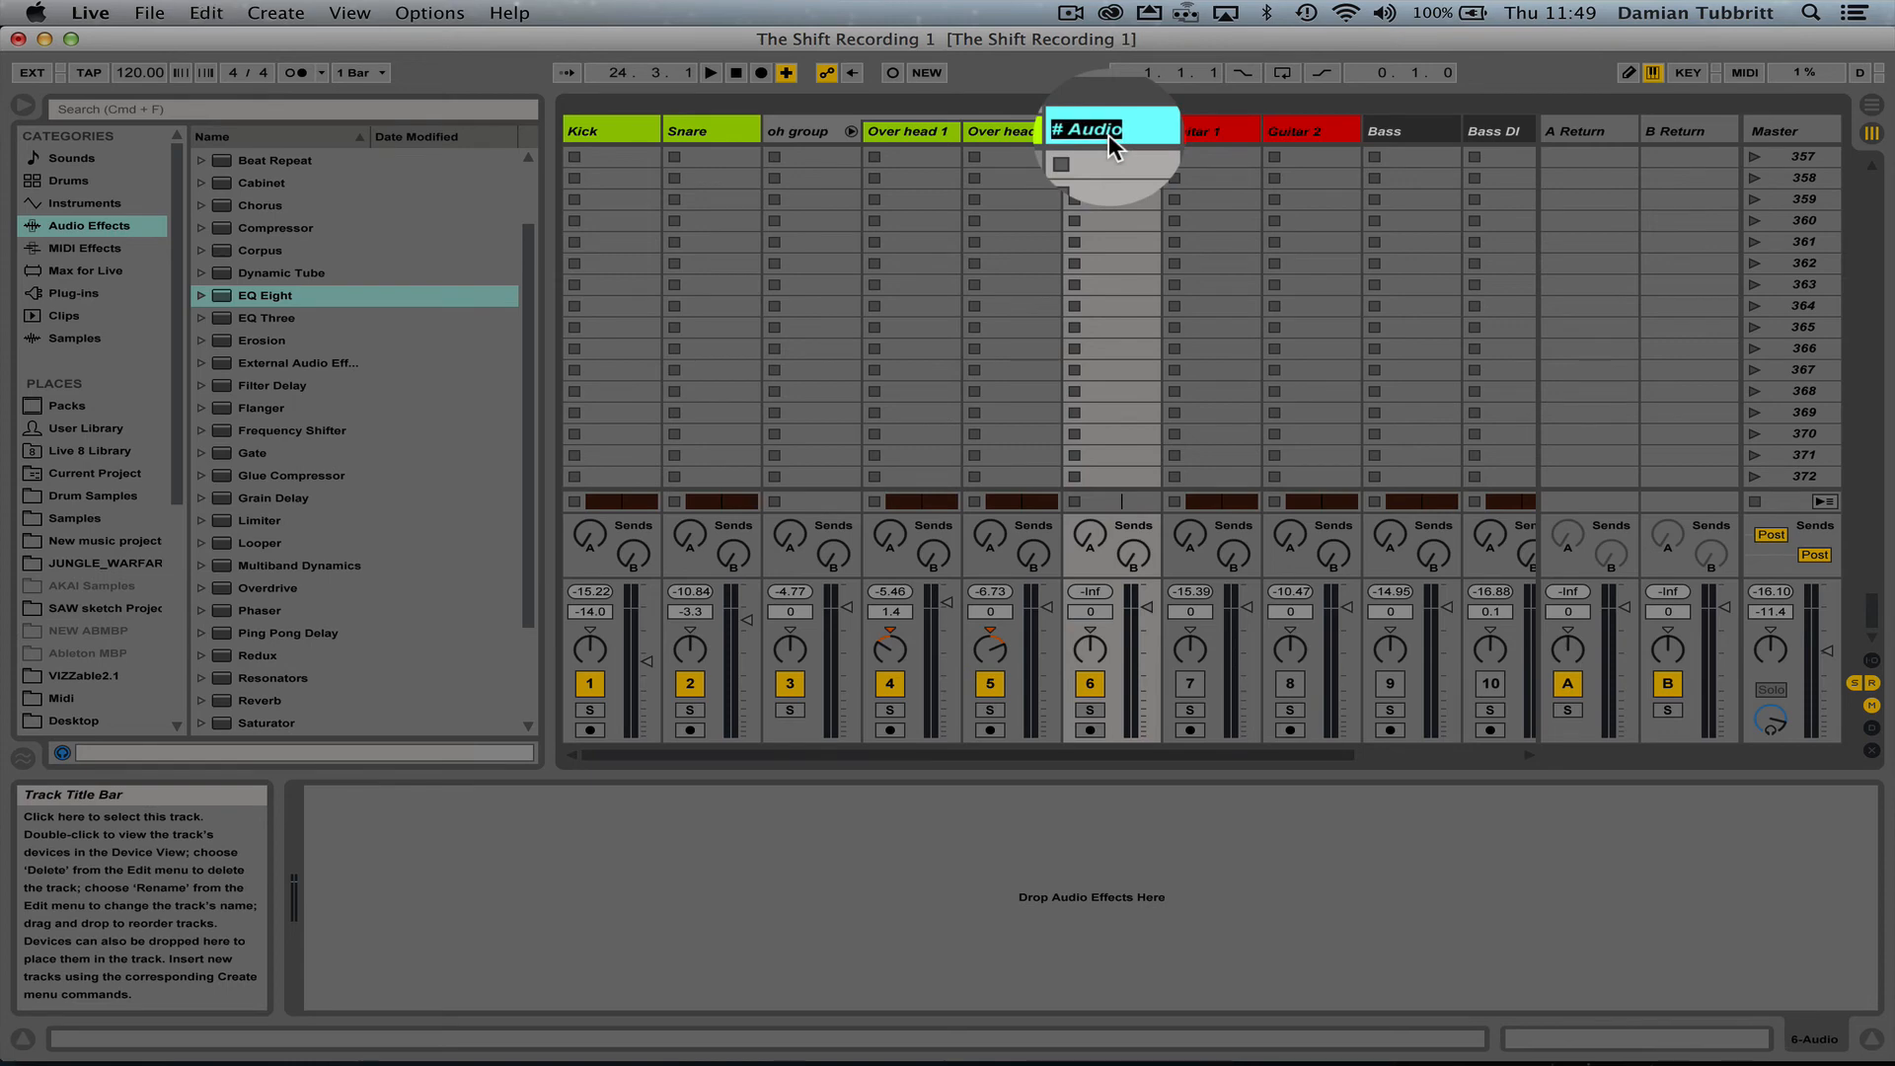
{"action": "type", "text": "drum bus"}
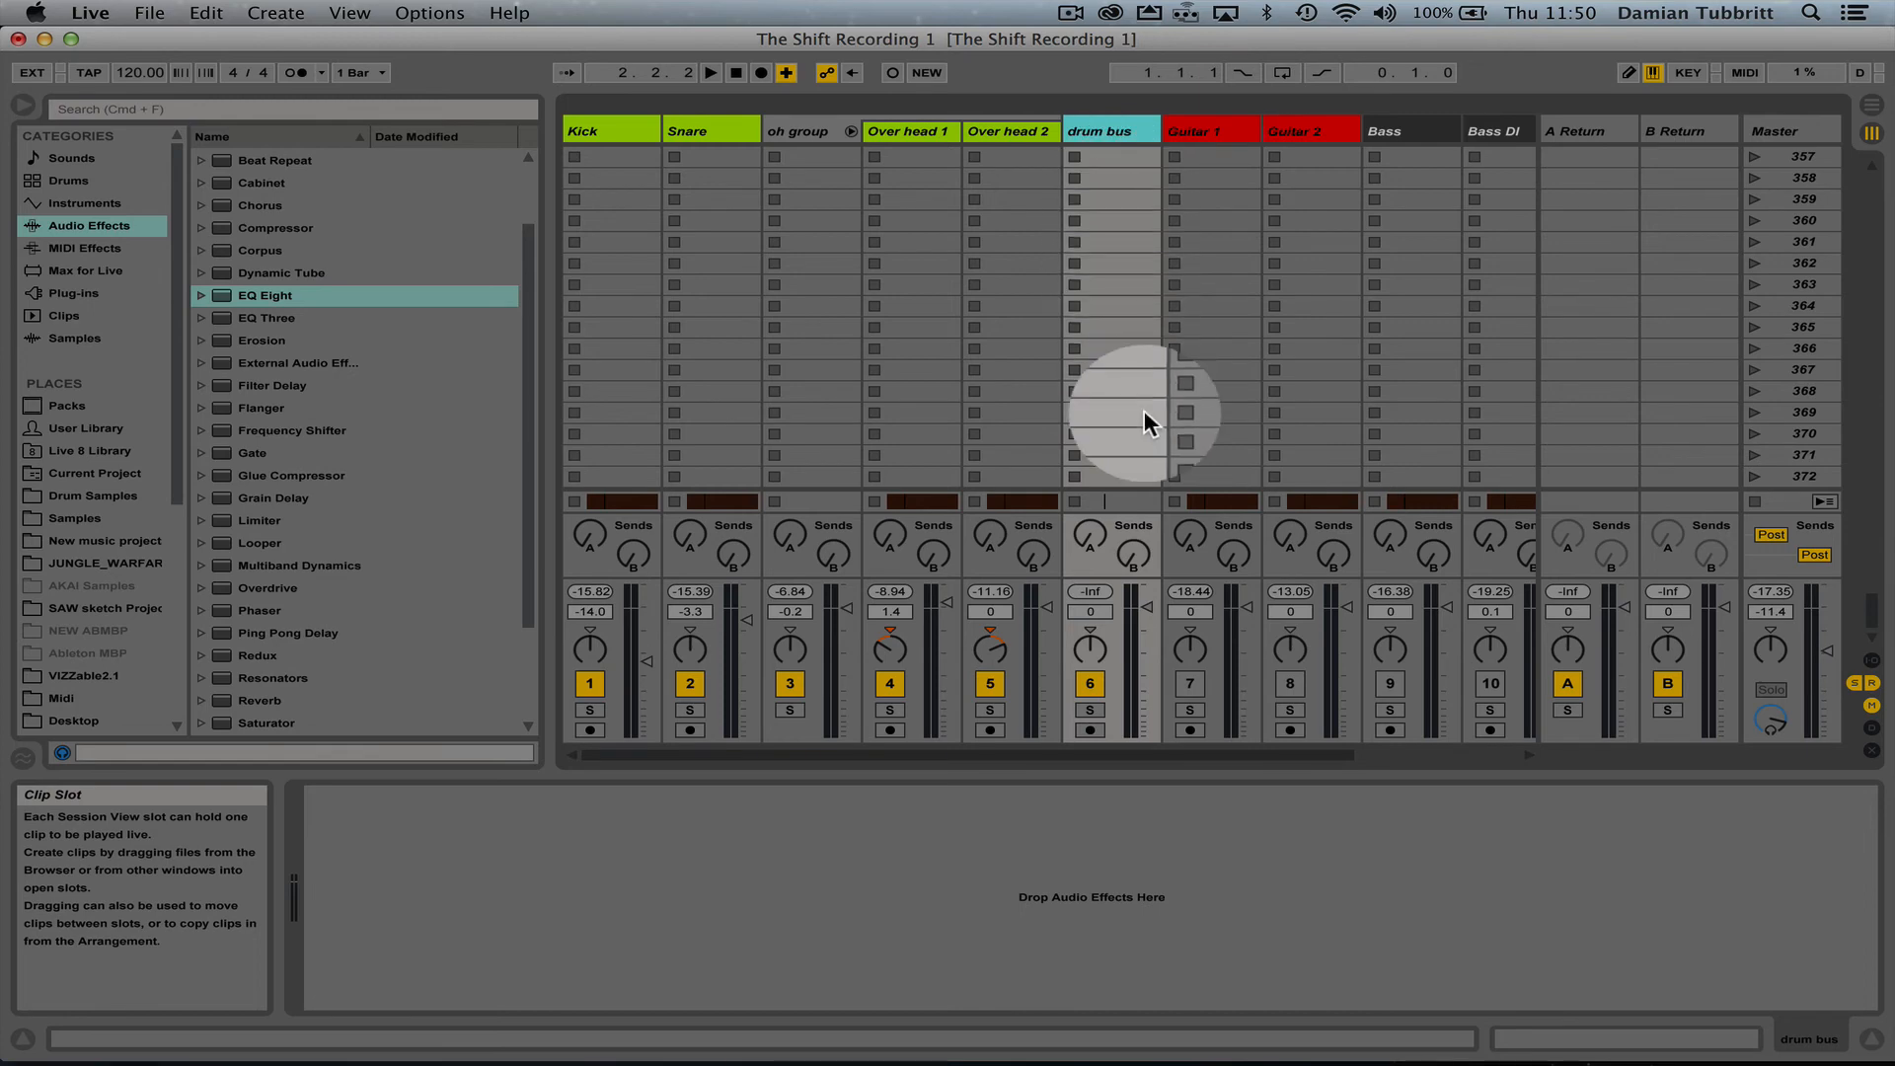
{"action": "mouse_move", "coordinate": [1101, 593]}
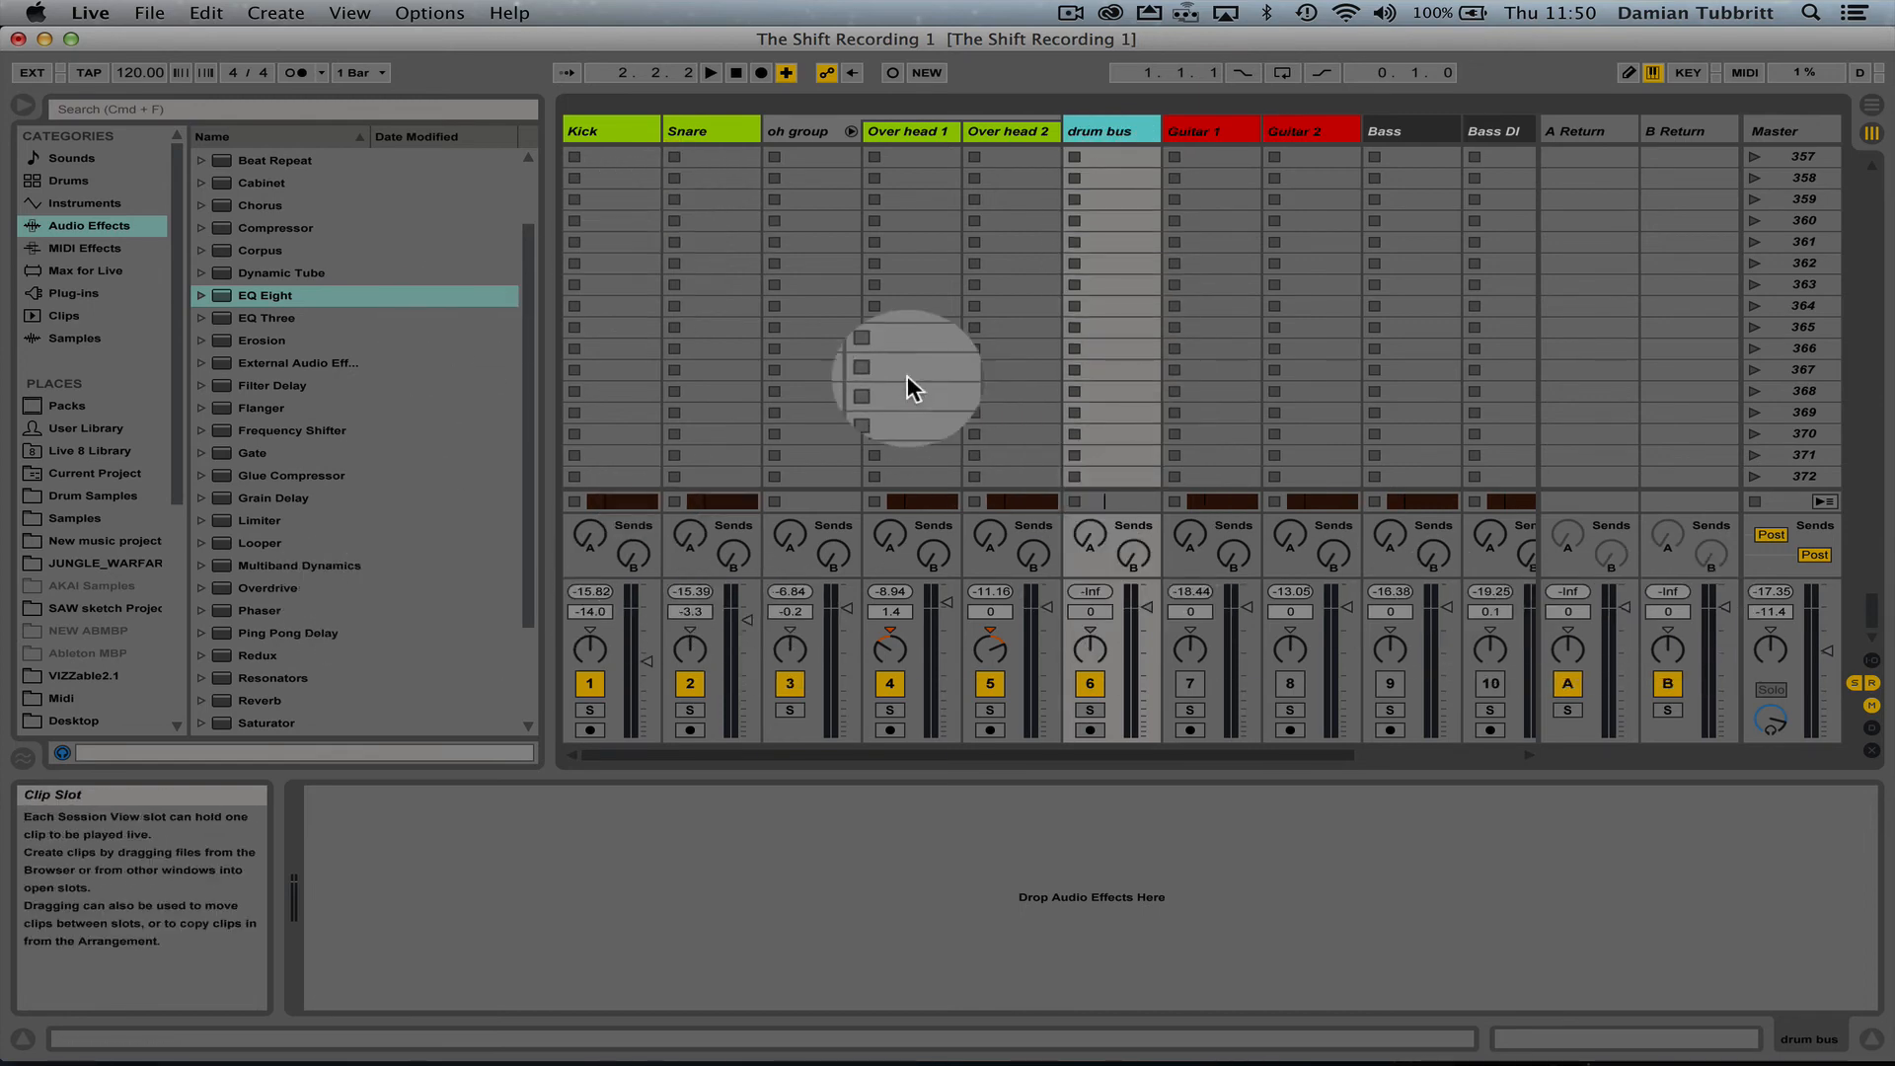
{"action": "mouse_move", "coordinate": [1661, 515]}
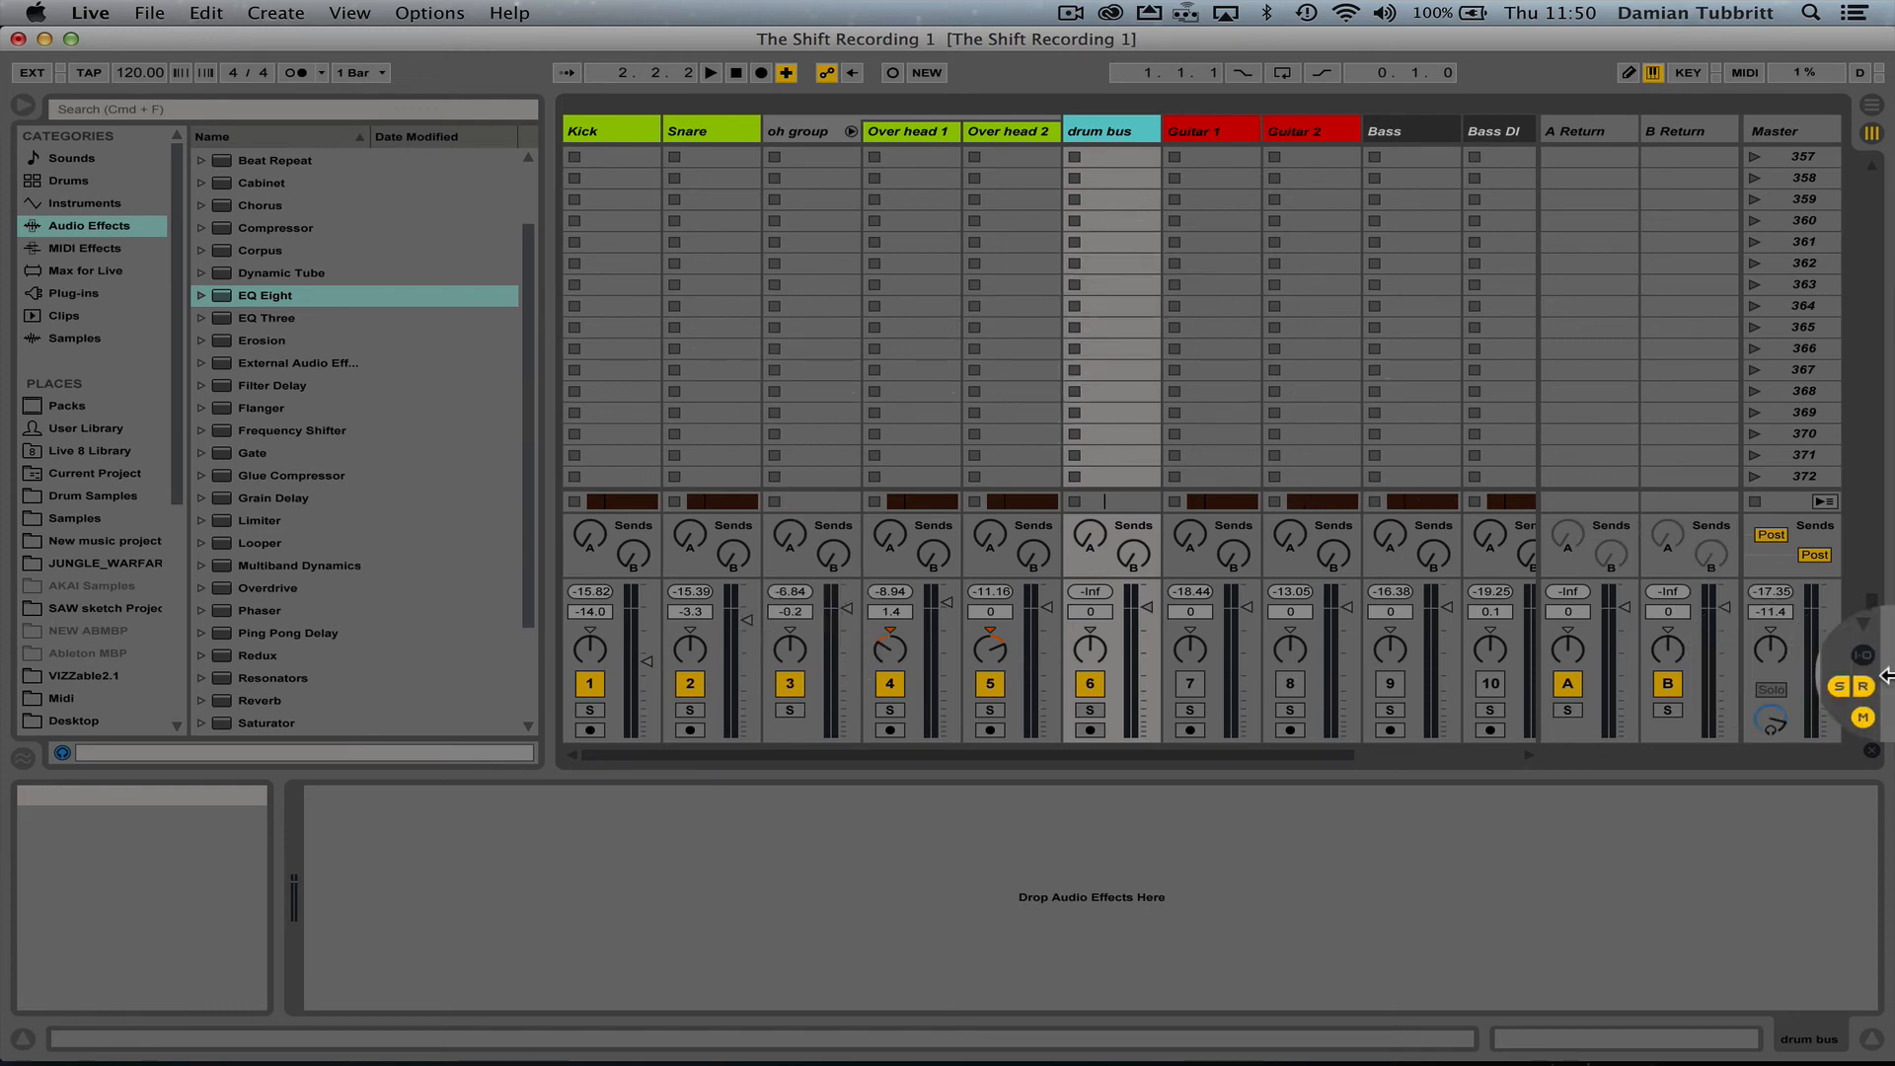
- Route Kick and oh group outputs to drum bus, and set drum bus input to No Input
{"action": "left_click", "coordinate": [1861, 656]}
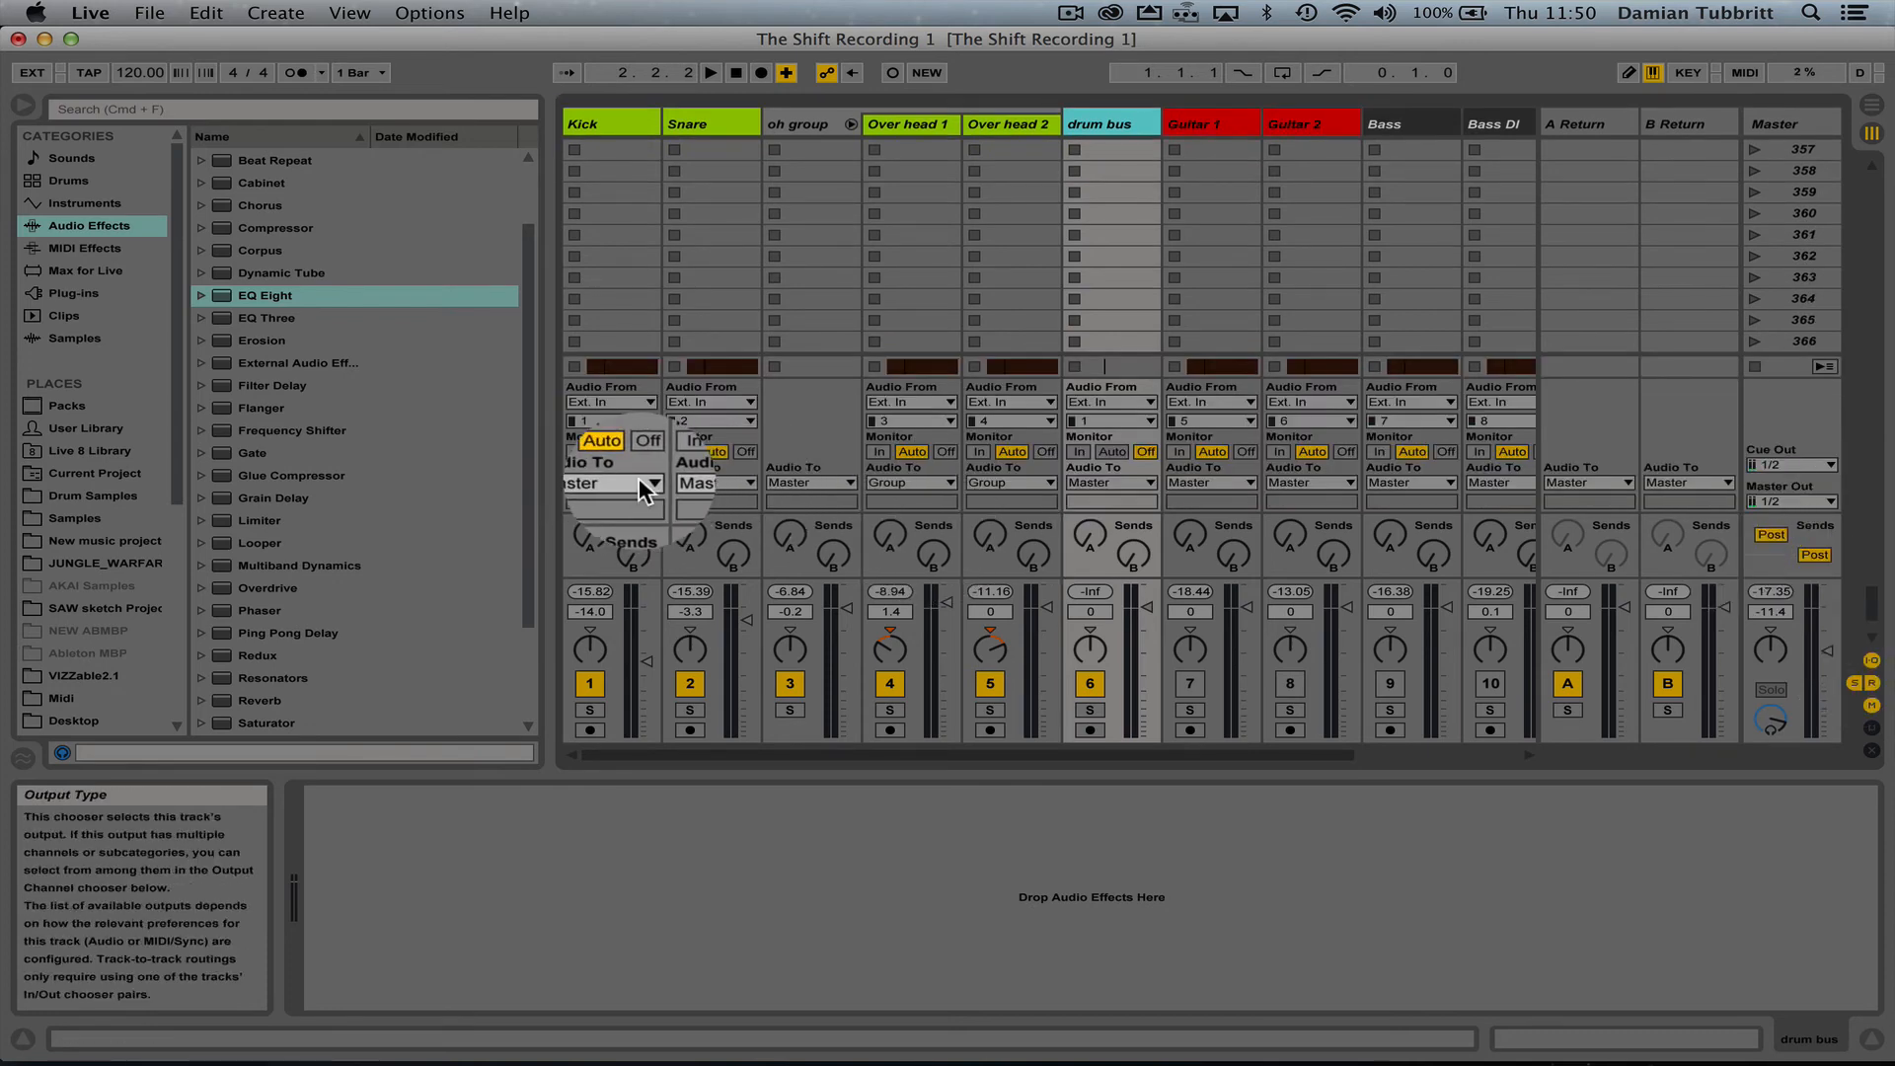
{"action": "left_click", "coordinate": [653, 482]}
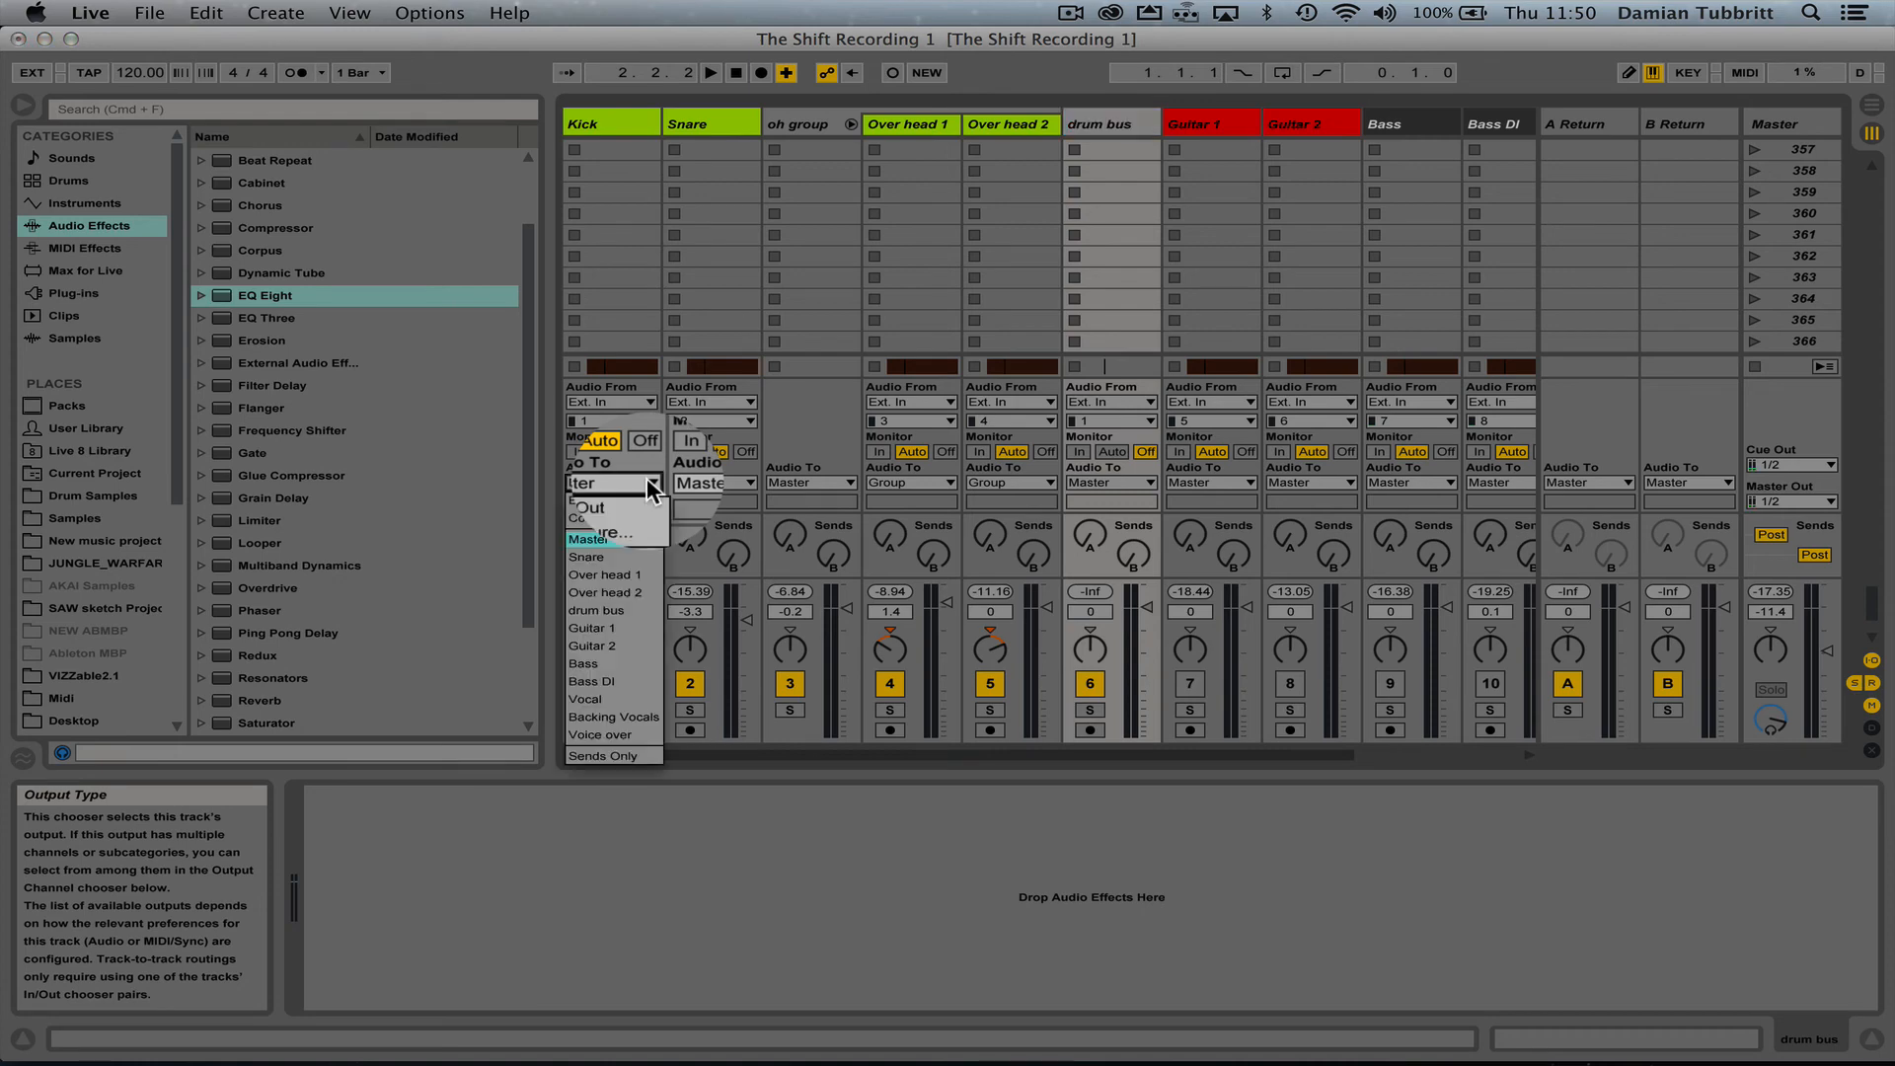
{"action": "left_click", "coordinate": [595, 610]}
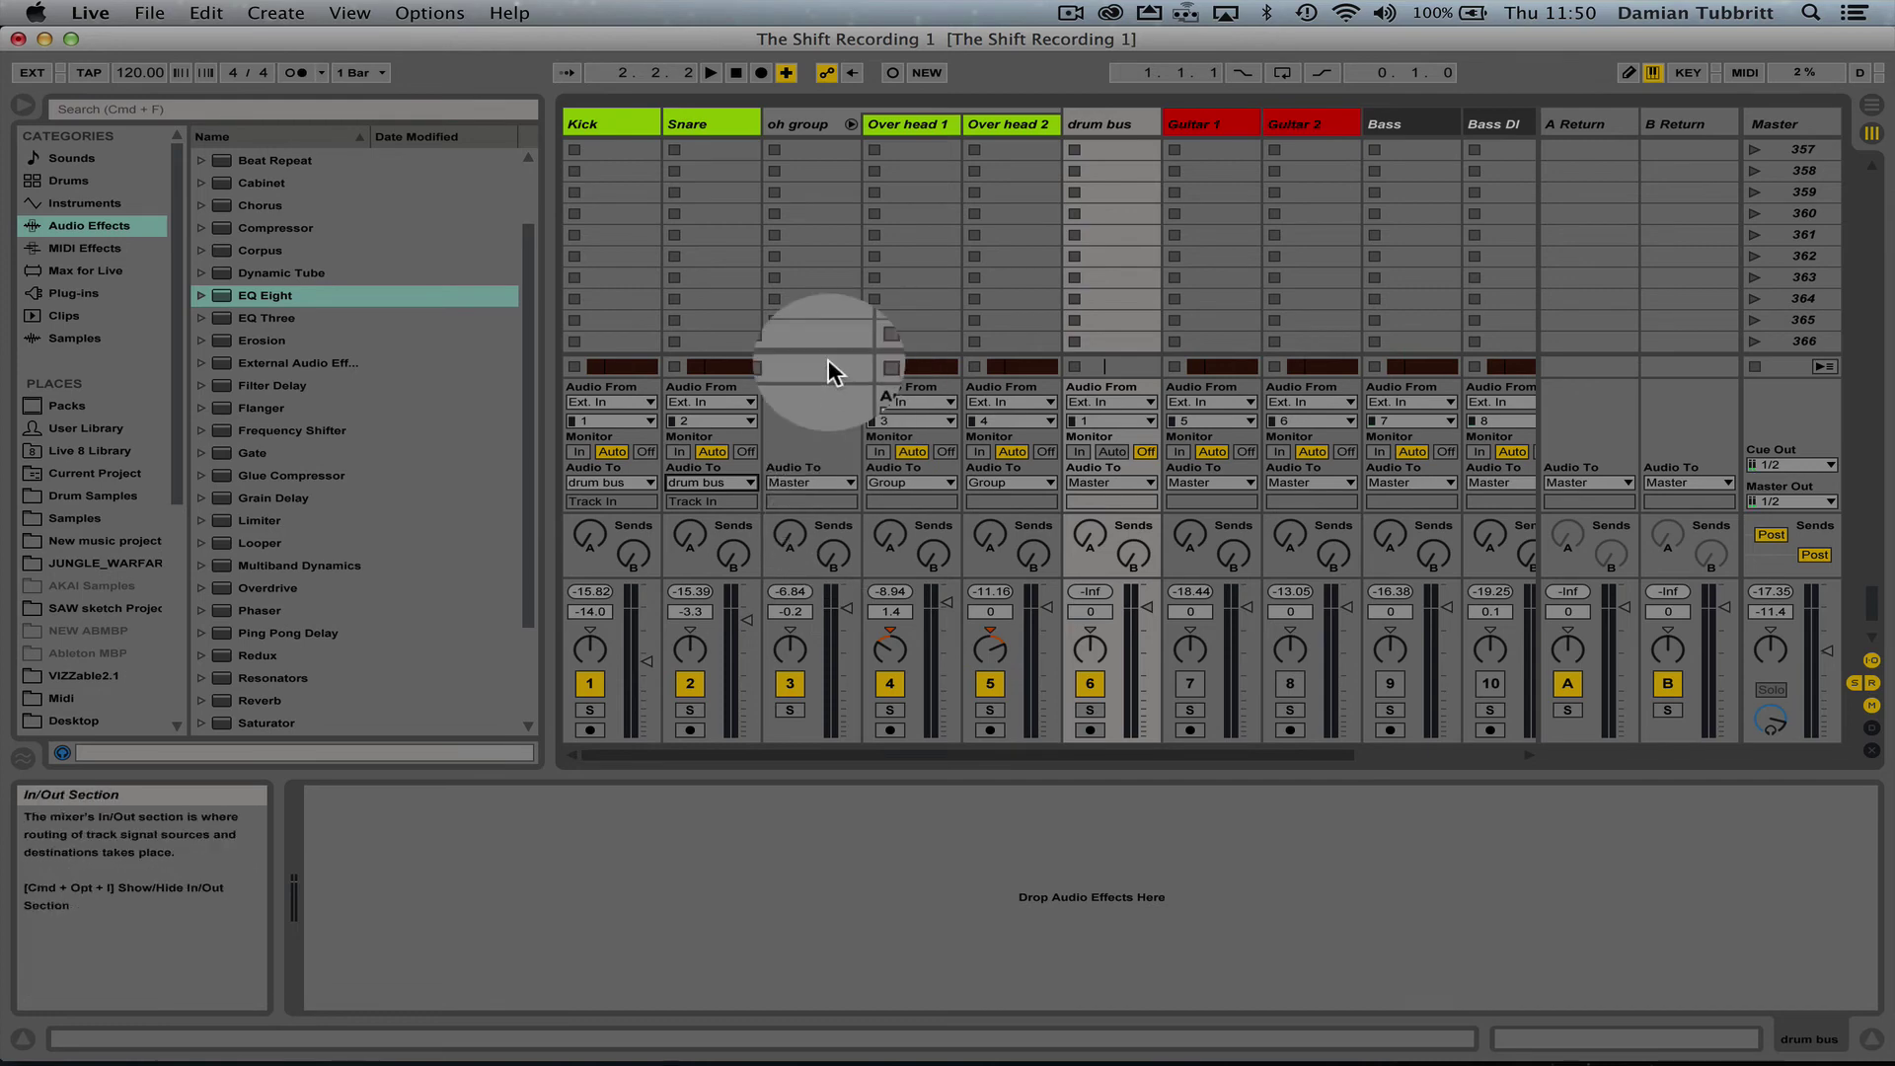
{"action": "left_click", "coordinate": [809, 483]}
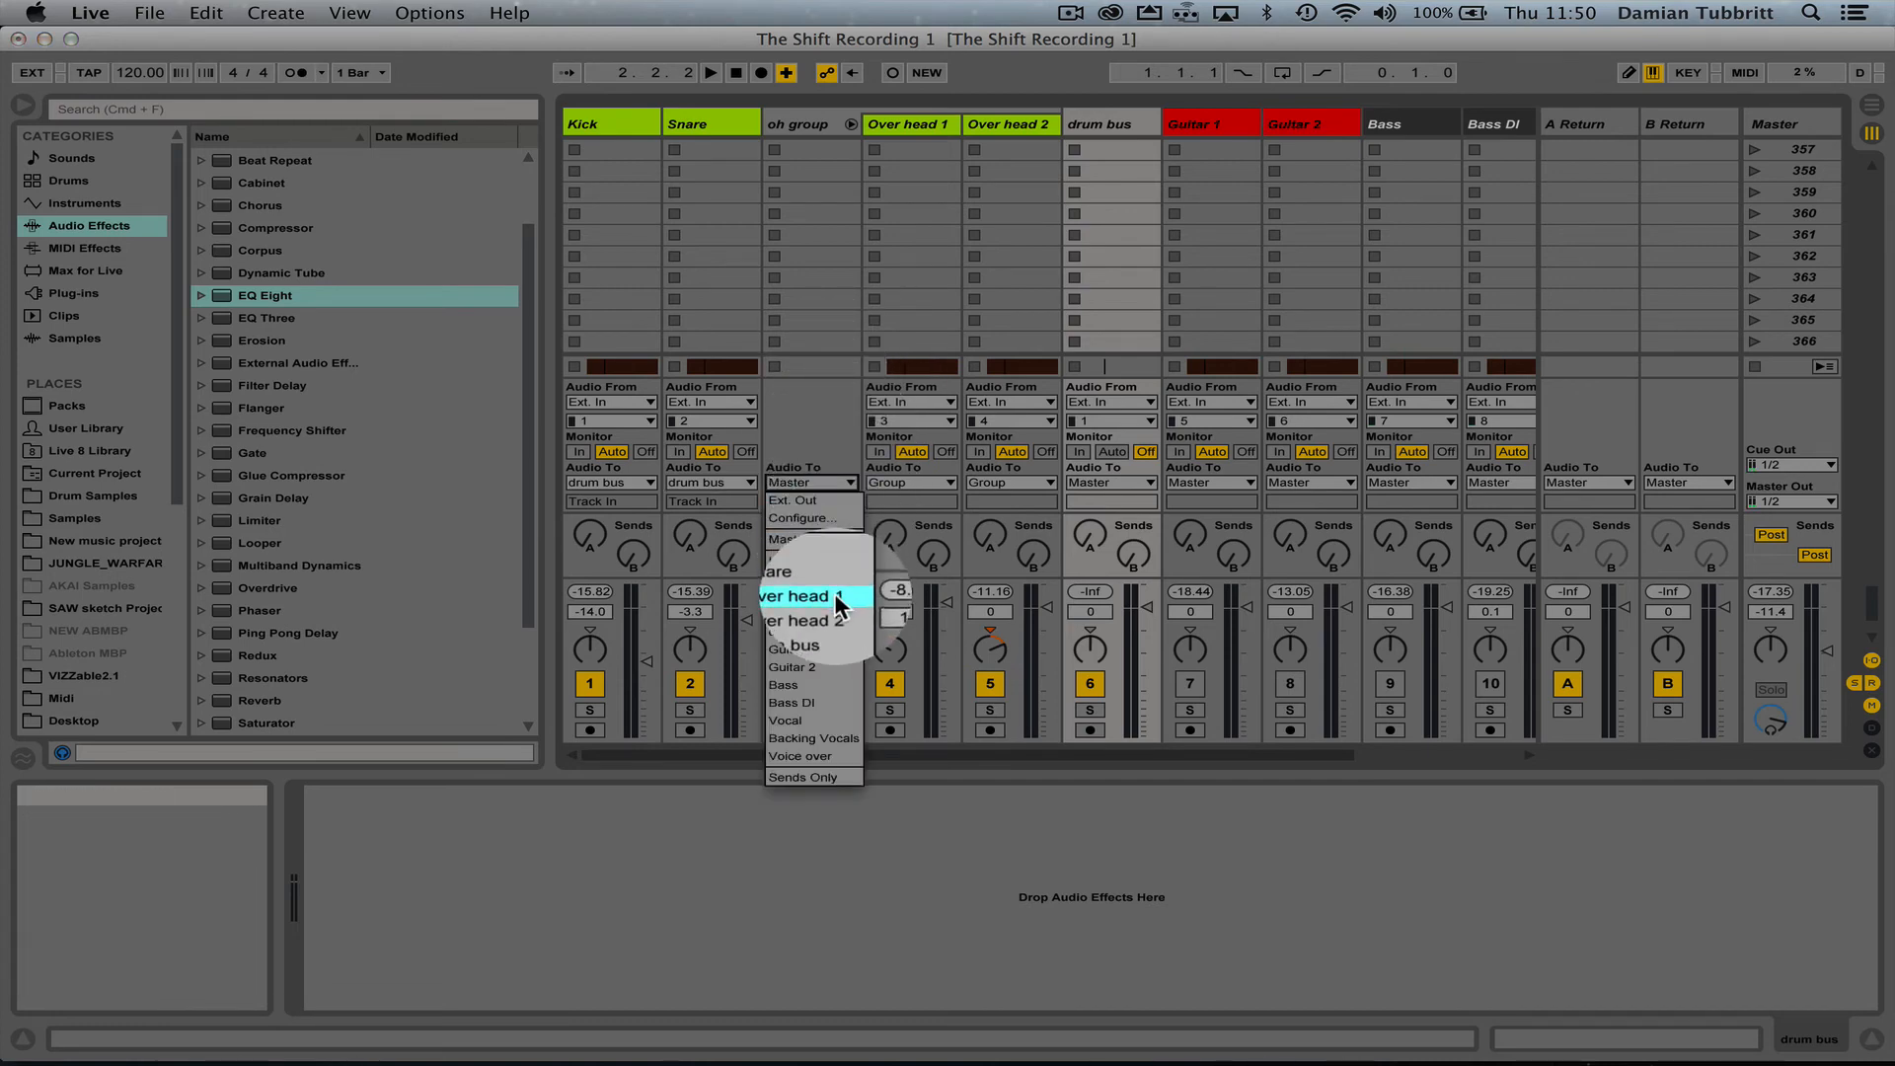
{"action": "left_click", "coordinate": [792, 596]}
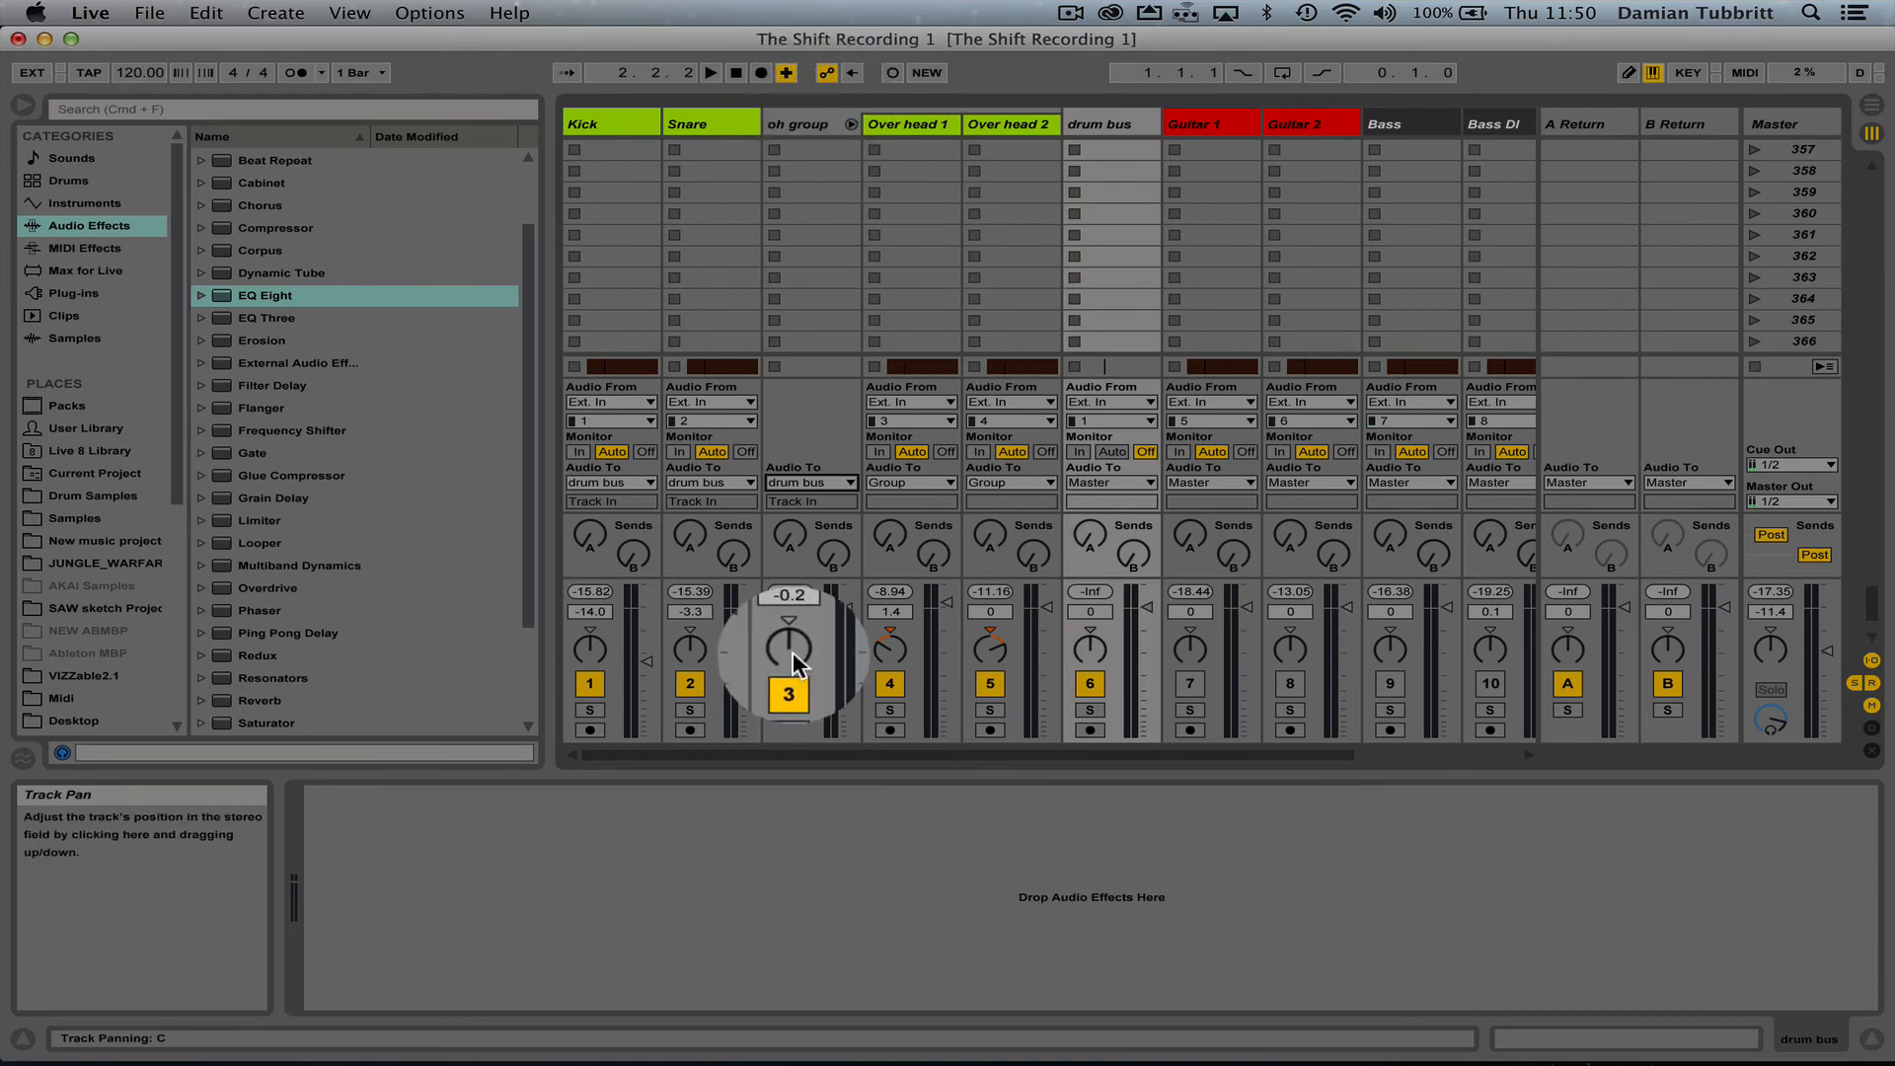
{"action": "left_click", "coordinate": [1108, 482]}
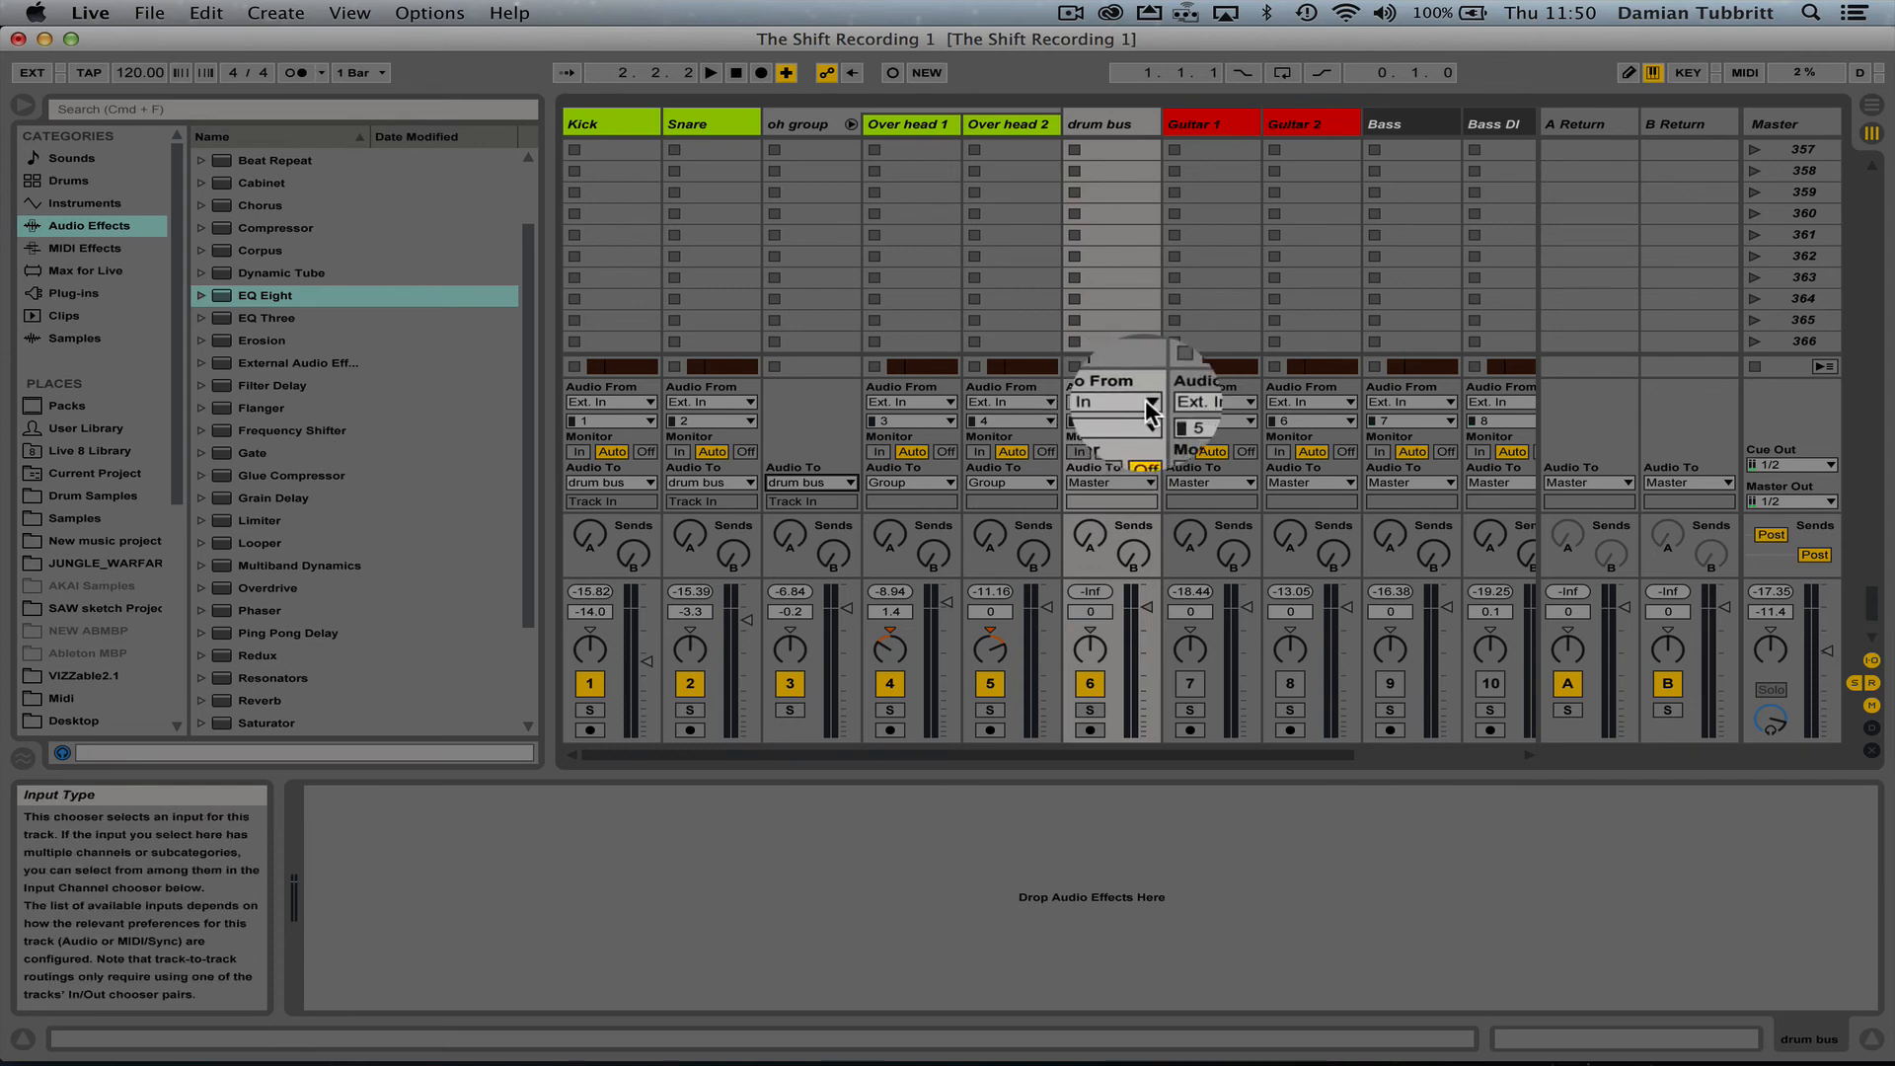
{"action": "left_click", "coordinate": [1113, 401]}
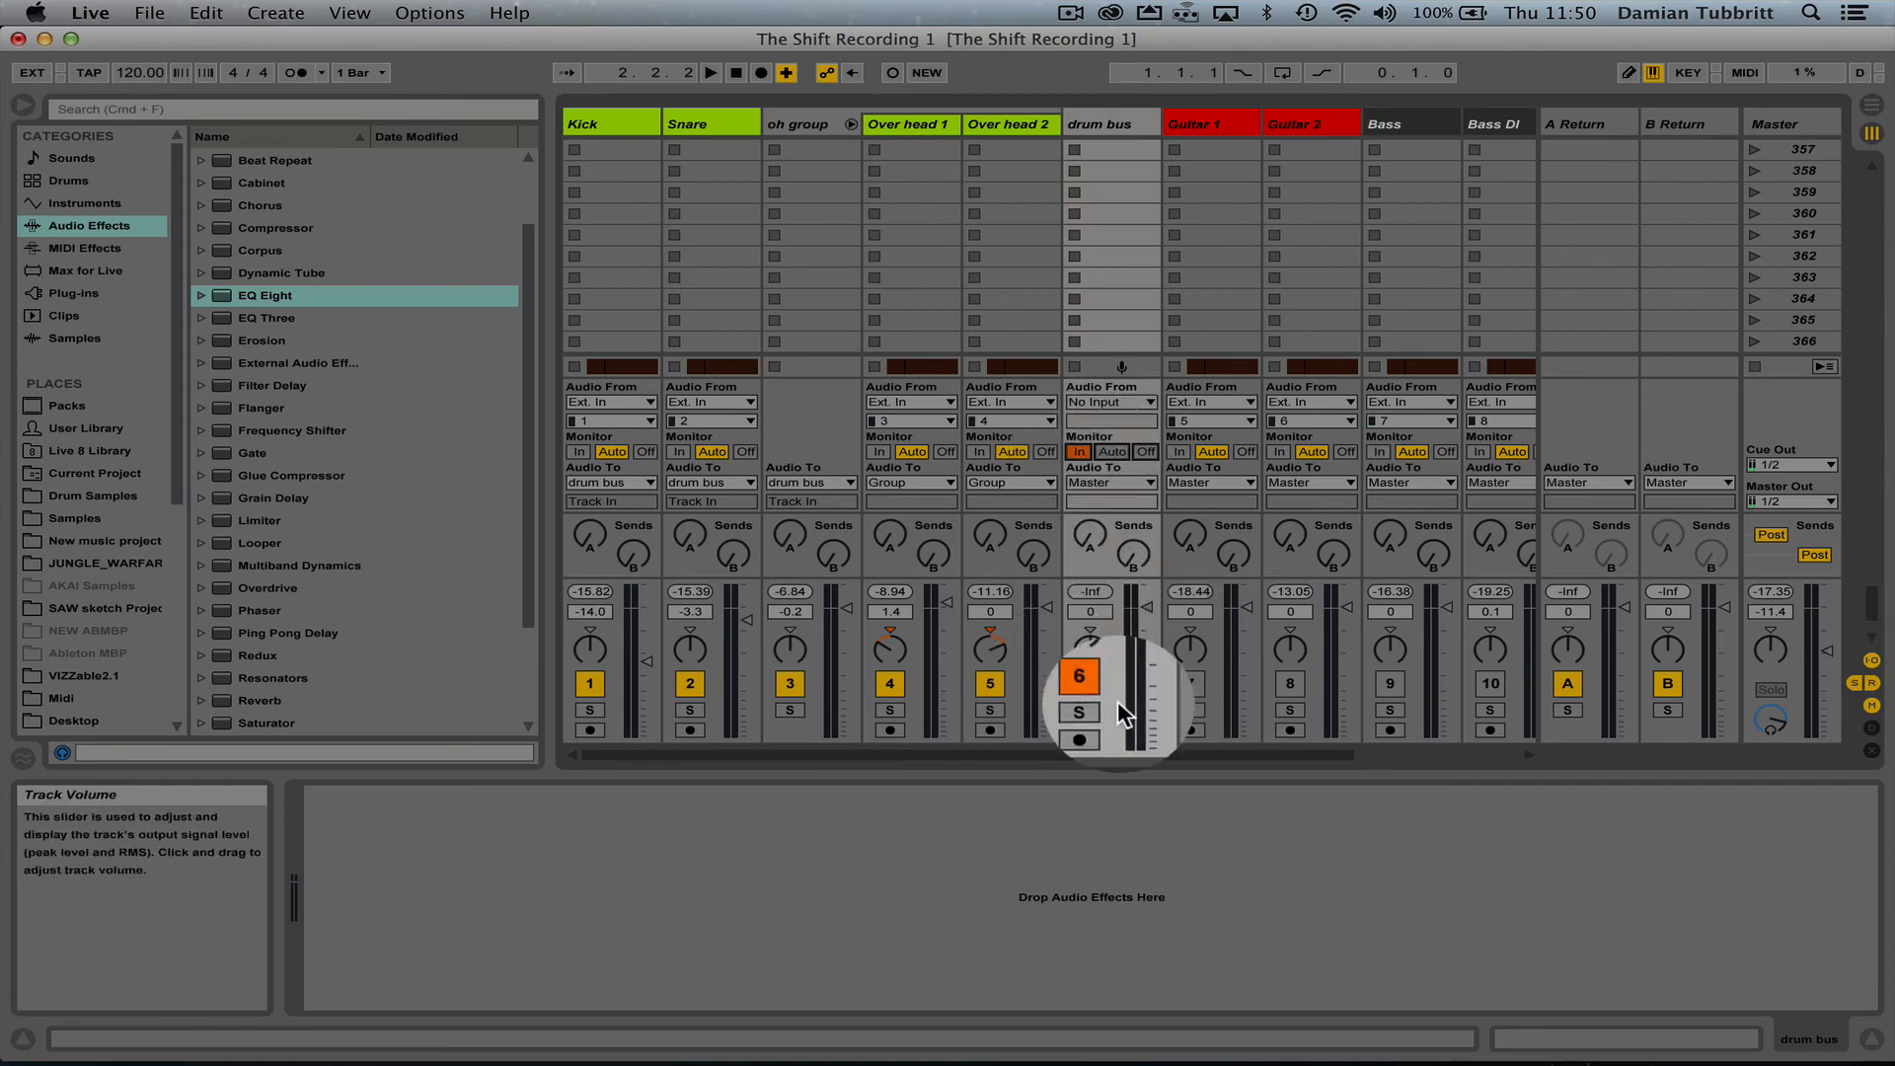
- Start playback, nudge the drum bus level, and load the 'Mastering - make it loud' compressor
{"action": "left_click", "coordinate": [711, 72]}
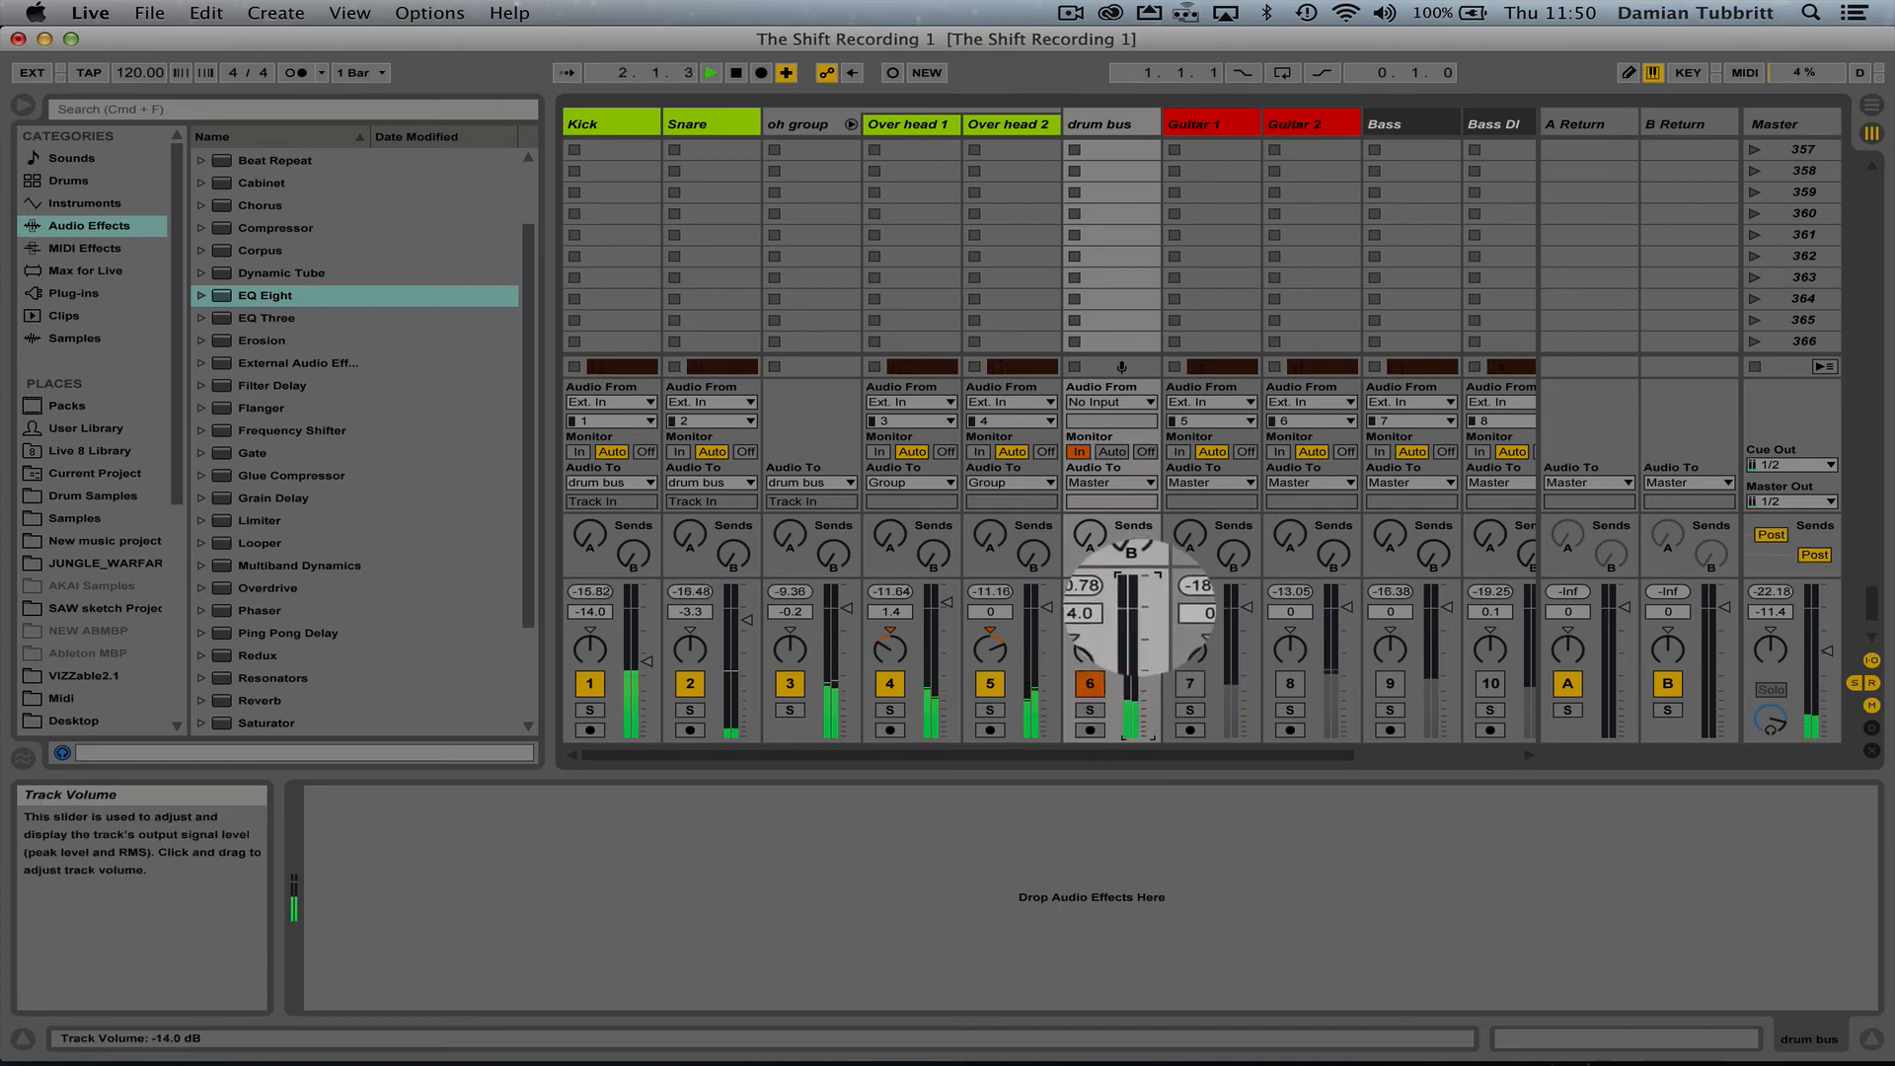
{"action": "left_click_drag", "start_coordinate": [1130, 628], "coordinate": [1142, 610]}
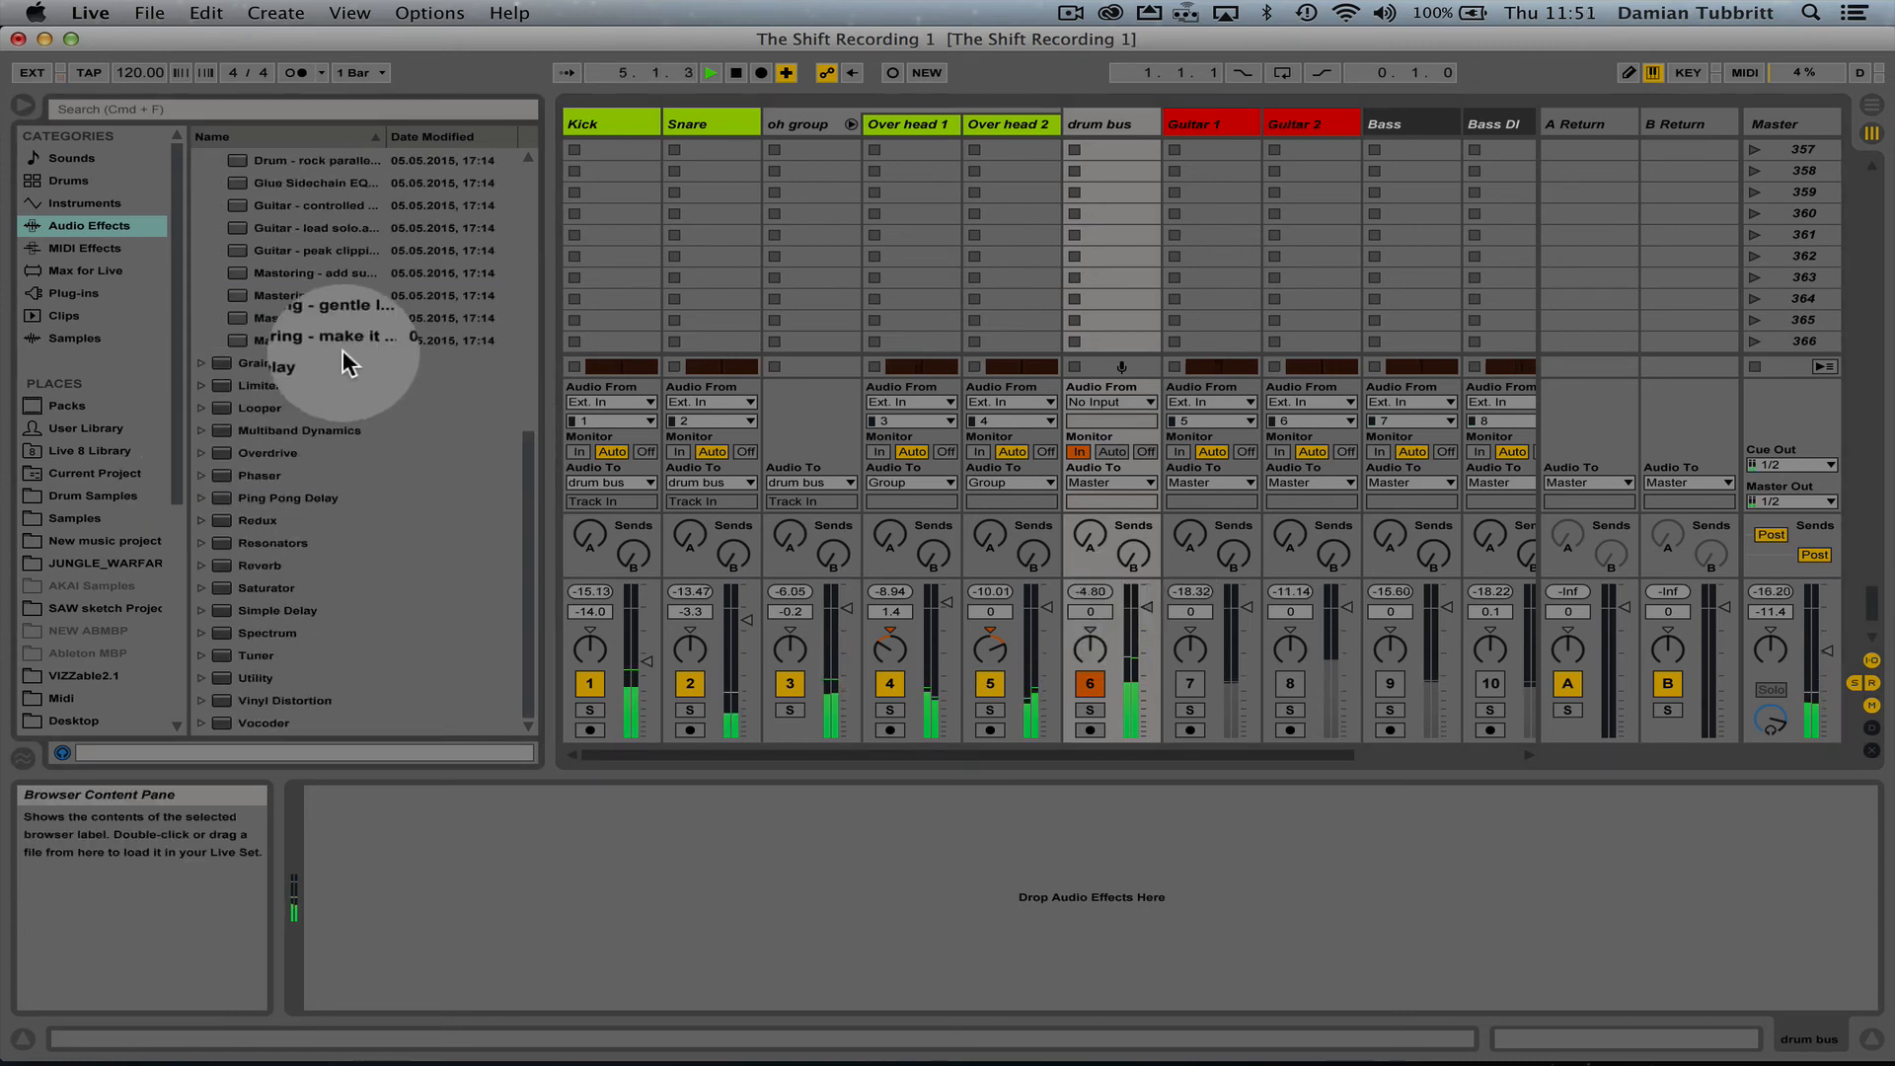
{"action": "left_click", "coordinate": [316, 340]}
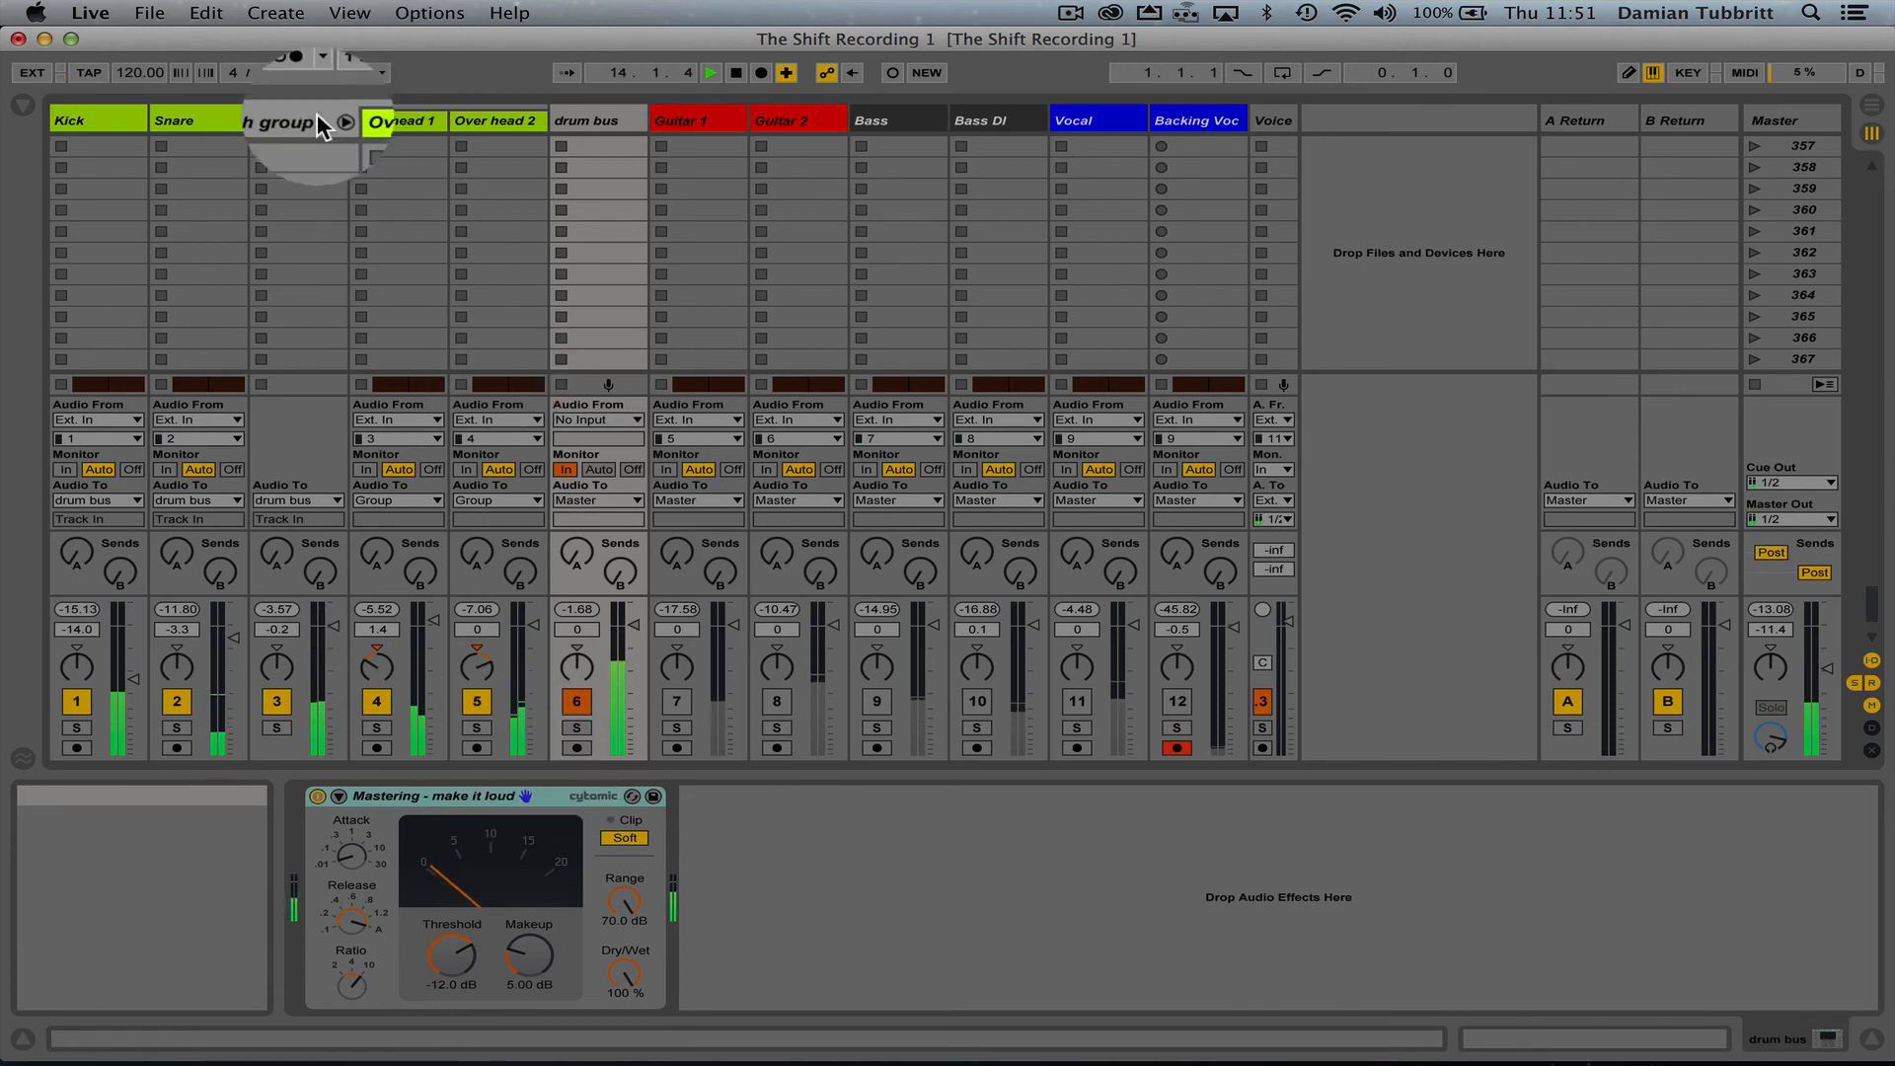
- Select oh group and move its EQ Eight band 4 to about 3.4 kHz, near 0 dB
{"action": "left_click", "coordinate": [286, 120]}
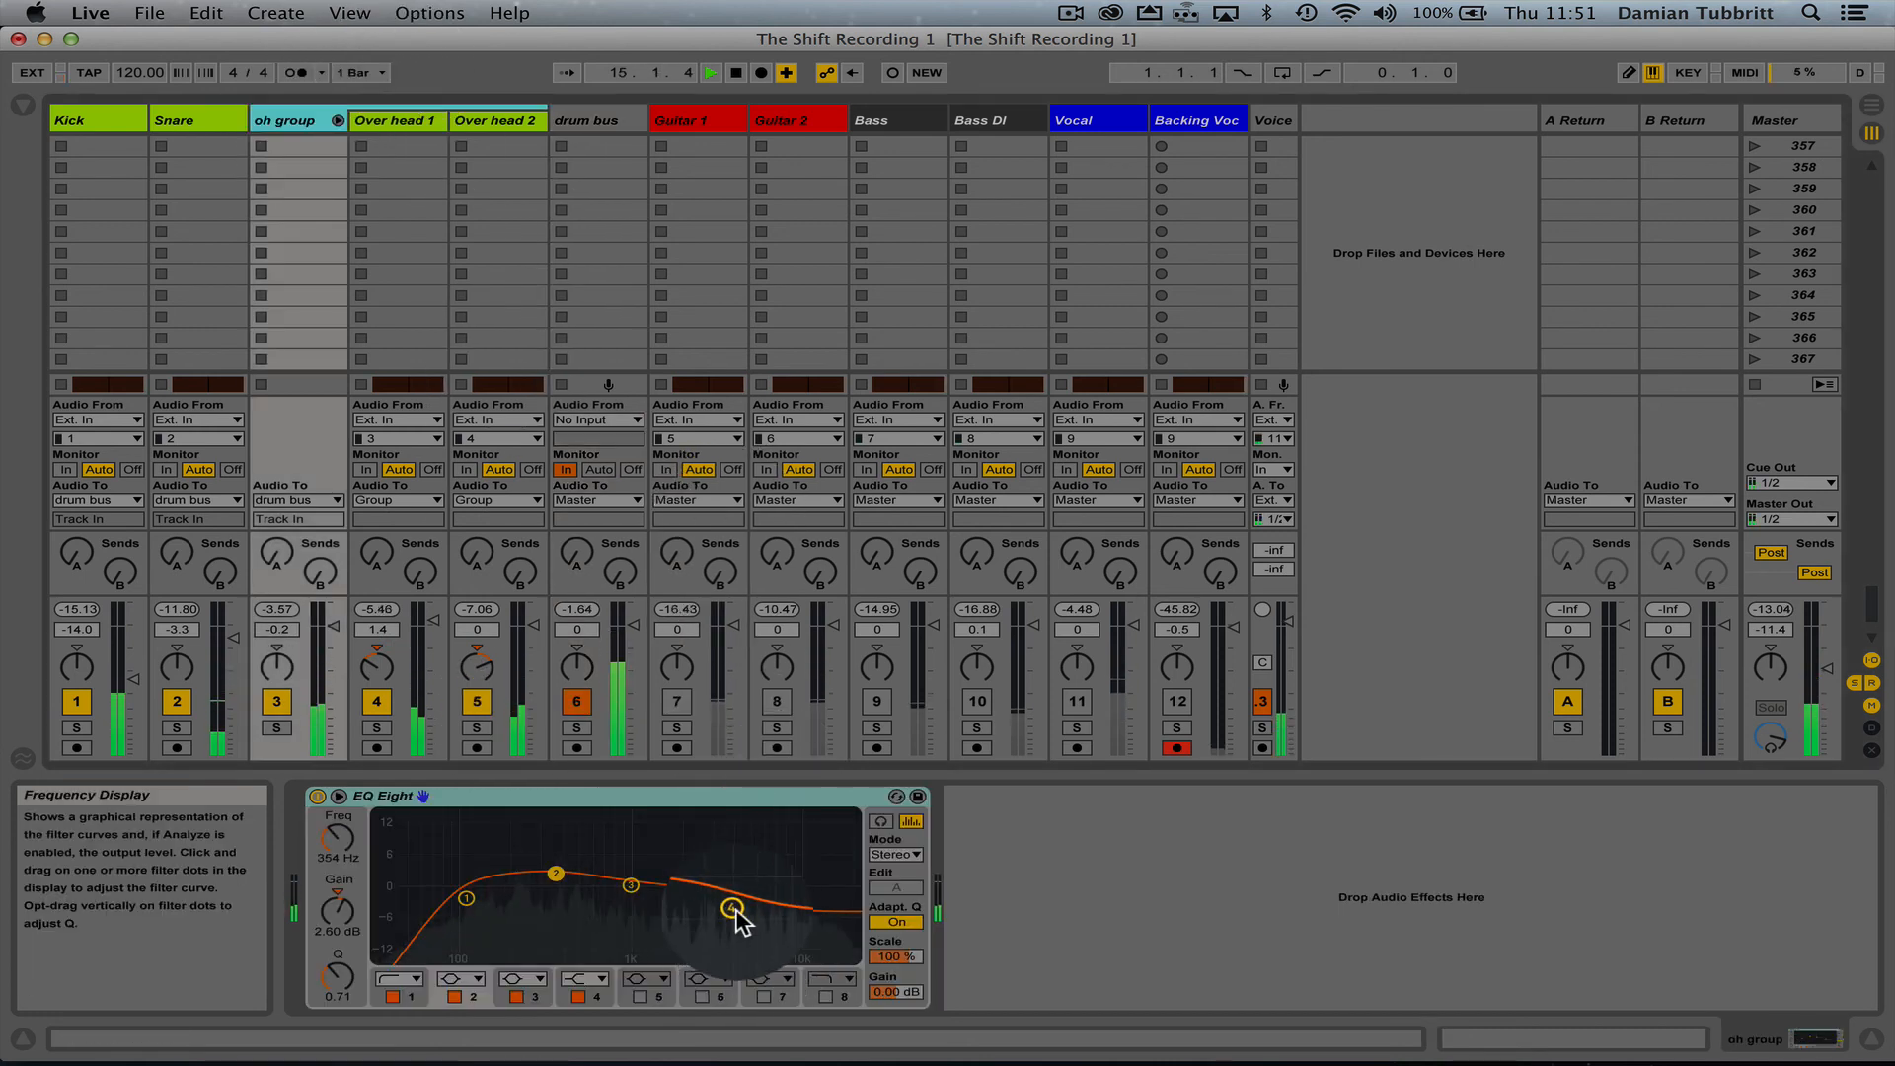
{"action": "left_click_drag", "start_coordinate": [732, 909], "coordinate": [706, 905]}
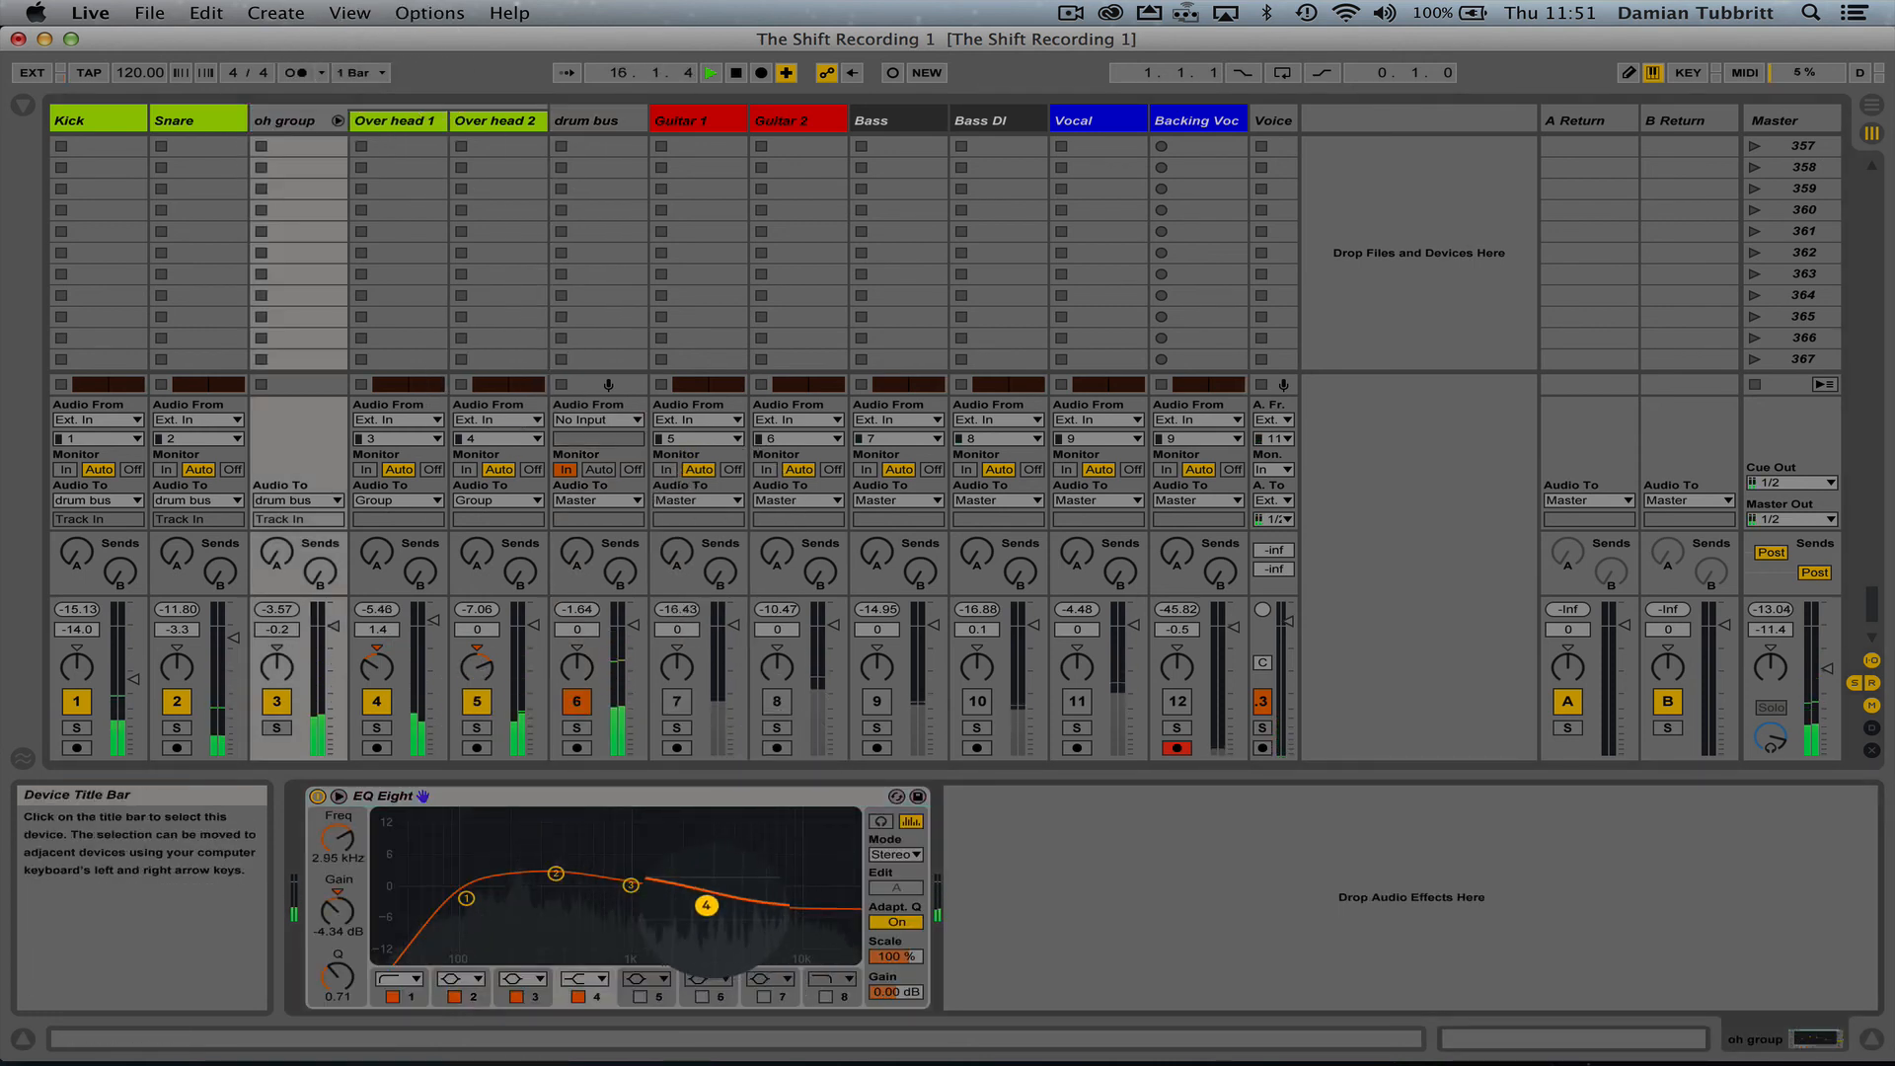
{"action": "left_click_drag", "start_coordinate": [705, 904], "coordinate": [717, 914]}
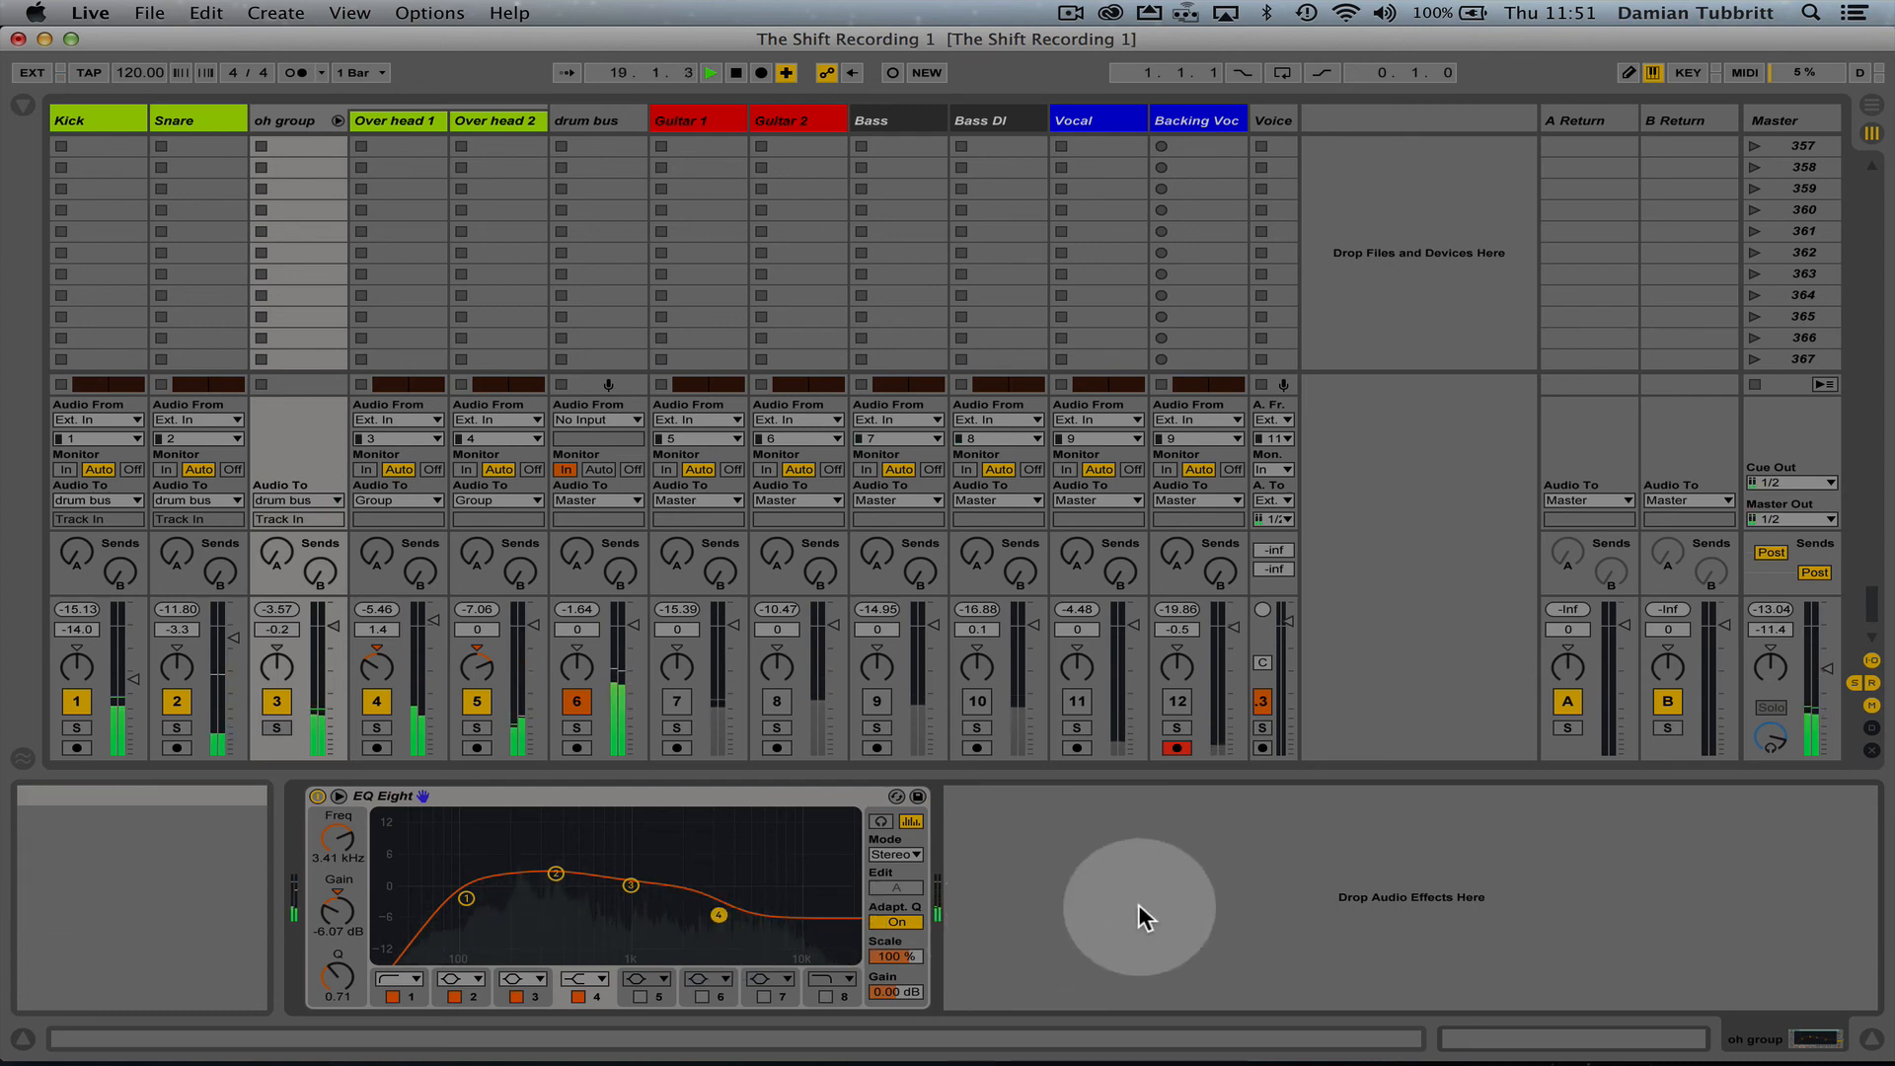
{"action": "mouse_move", "coordinate": [602, 210]}
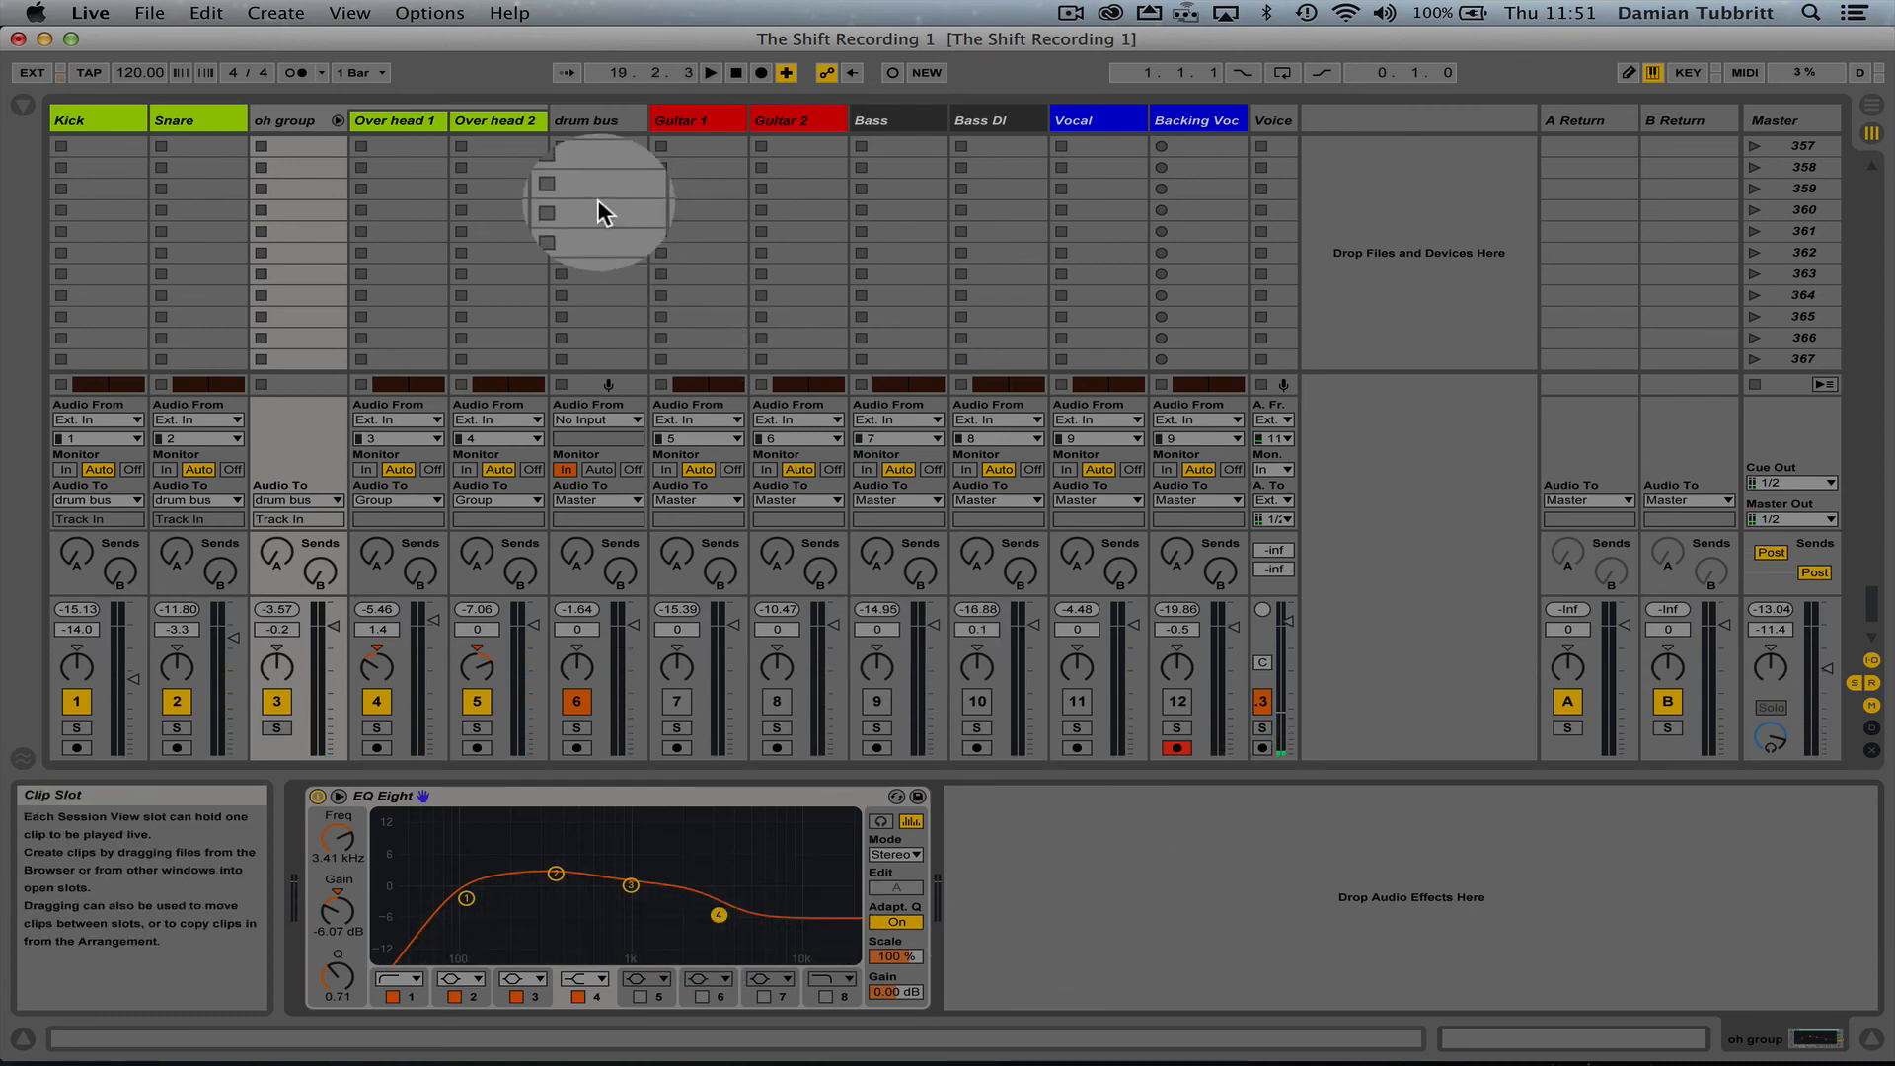
- Select the Bass track, lower its volume fader, and toggle the drum bus activator
{"action": "left_click", "coordinate": [698, 120]}
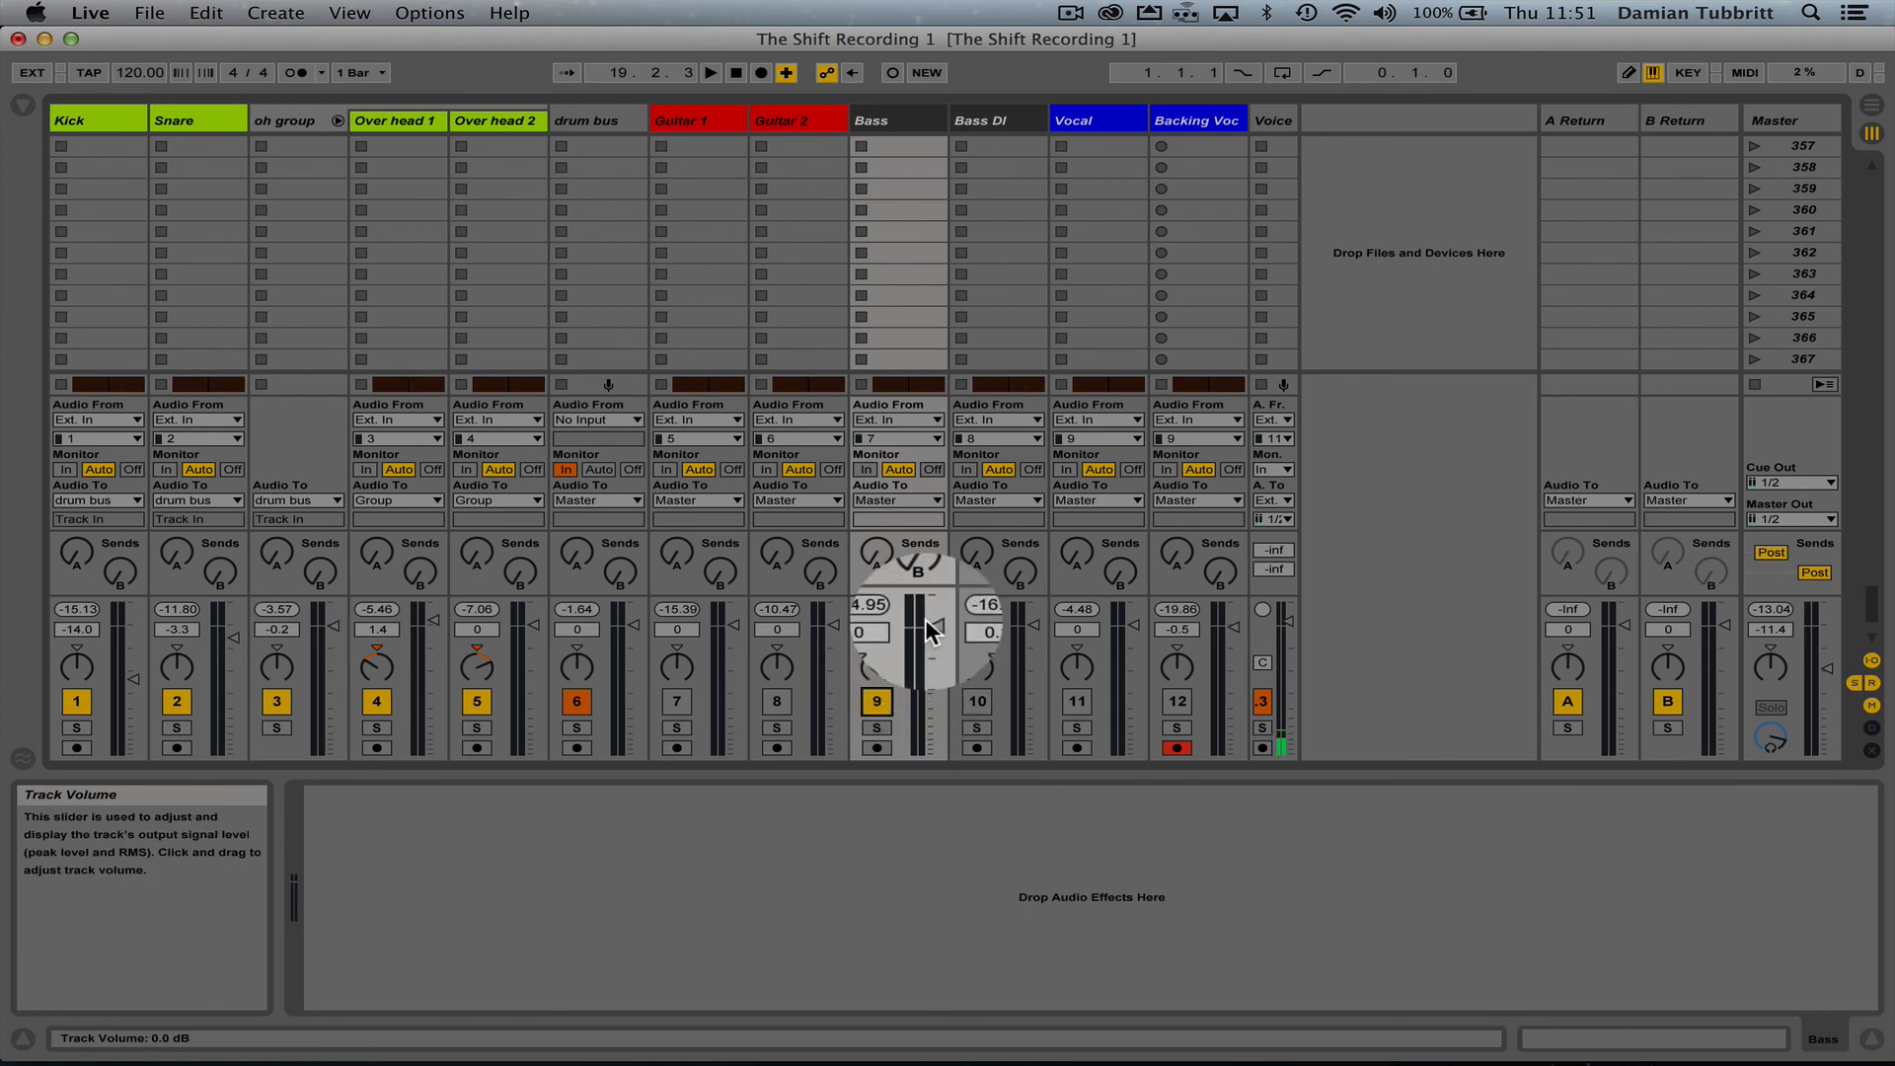
{"action": "left_click_drag", "start_coordinate": [868, 629], "coordinate": [867, 703]}
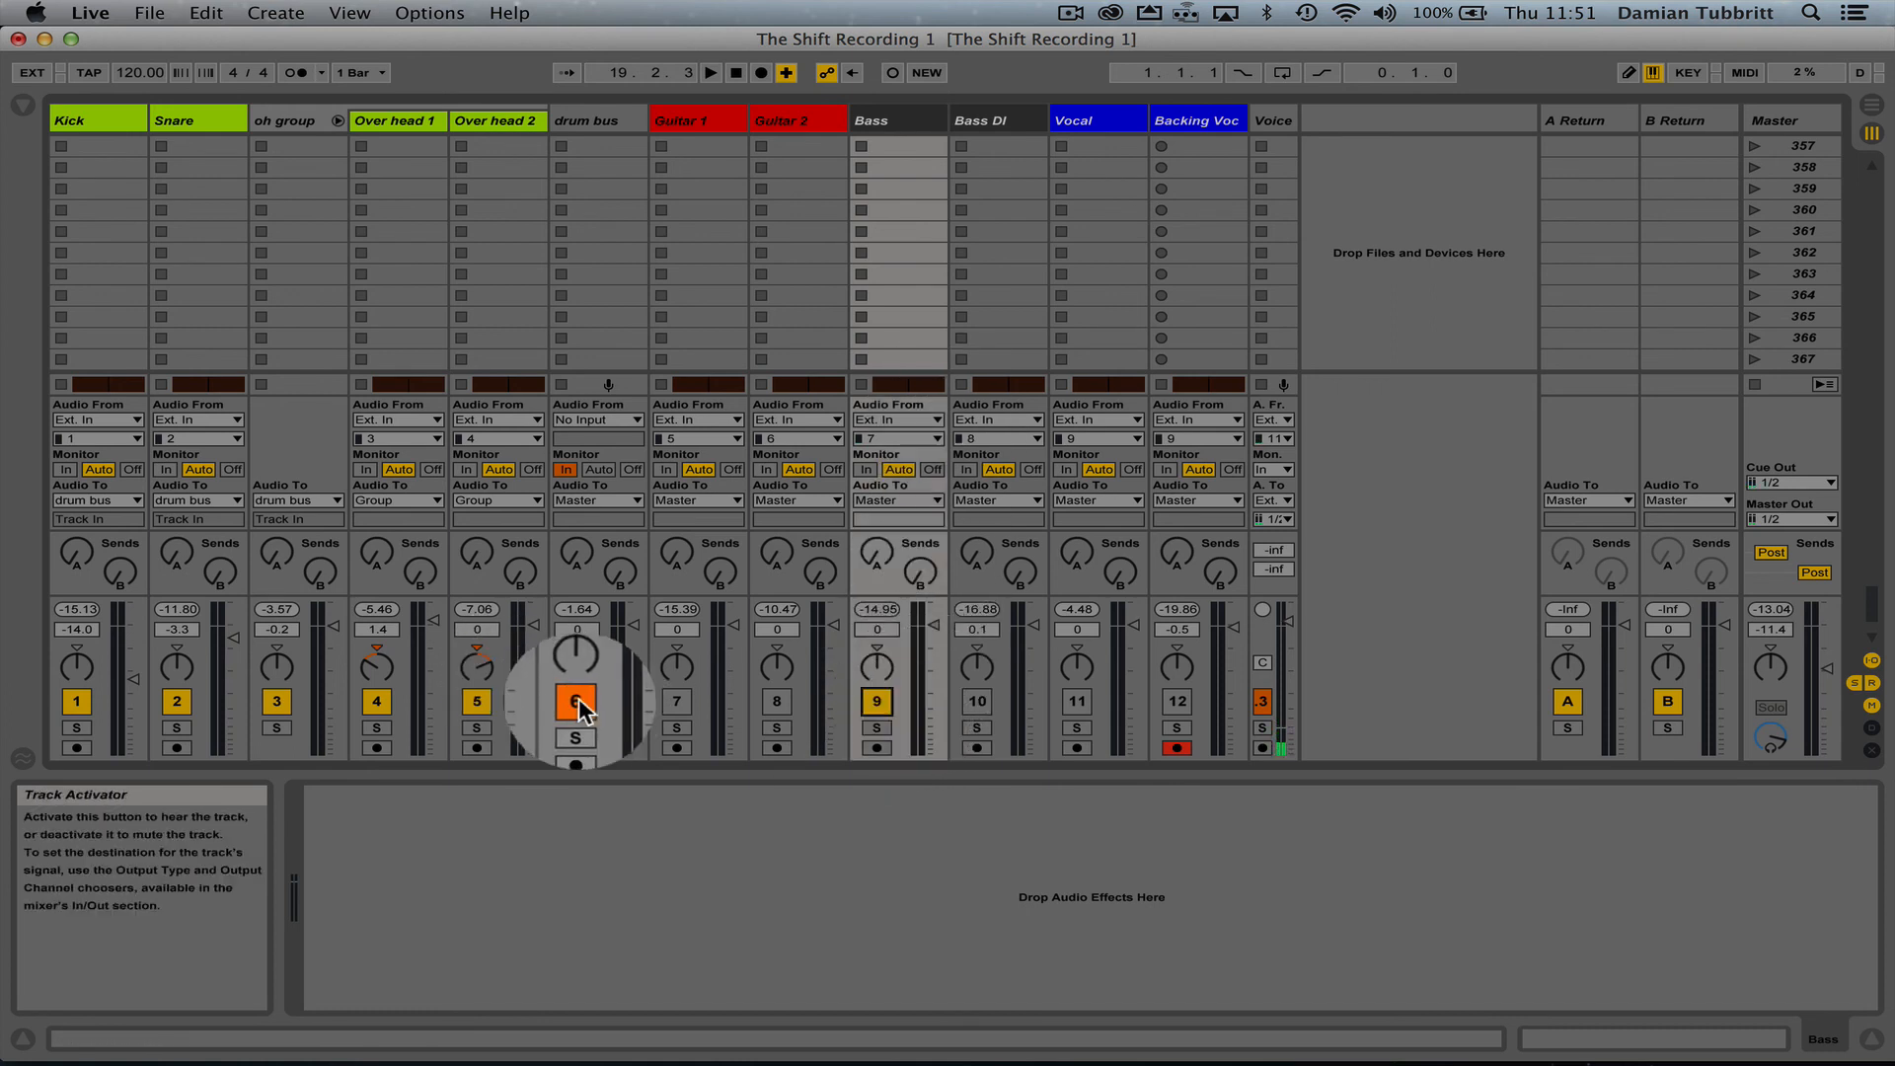
{"action": "left_click", "coordinate": [711, 72]}
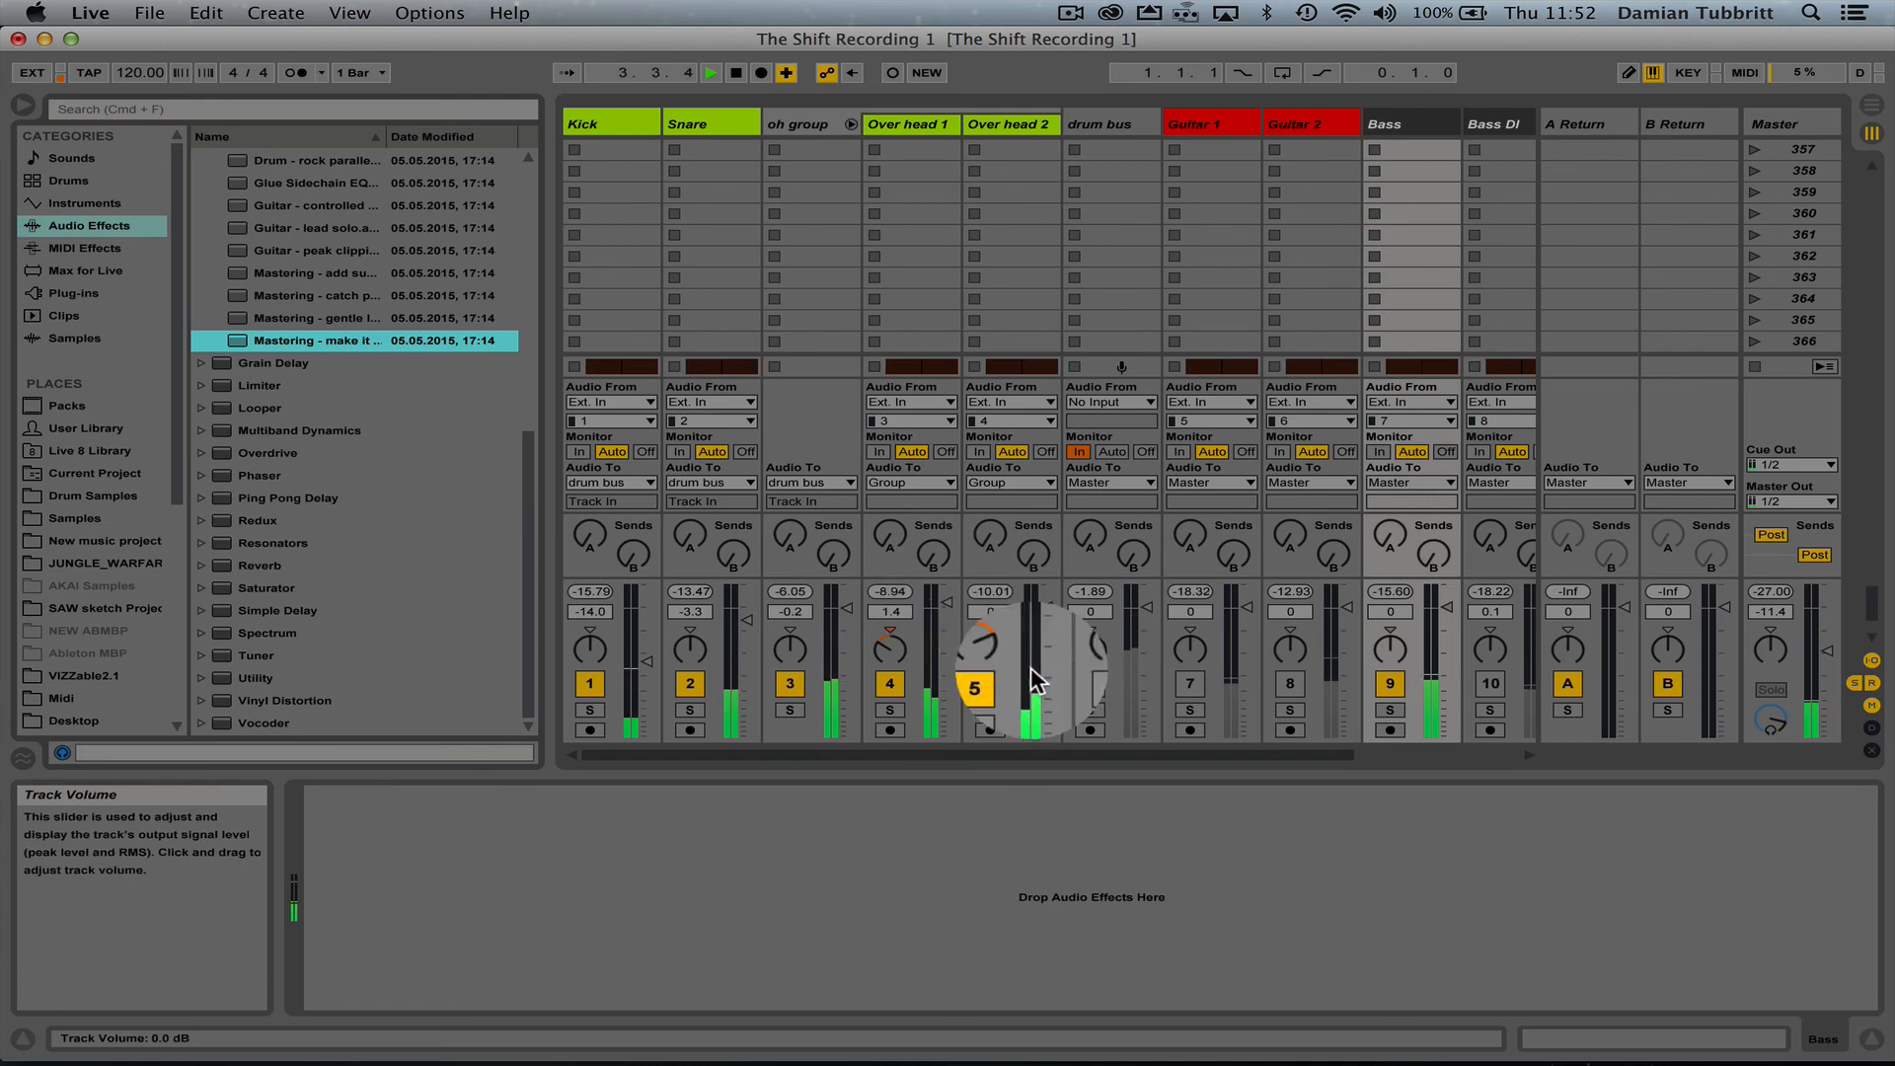
{"action": "scroll", "scroll_direction": "right", "scroll_amount": 3}
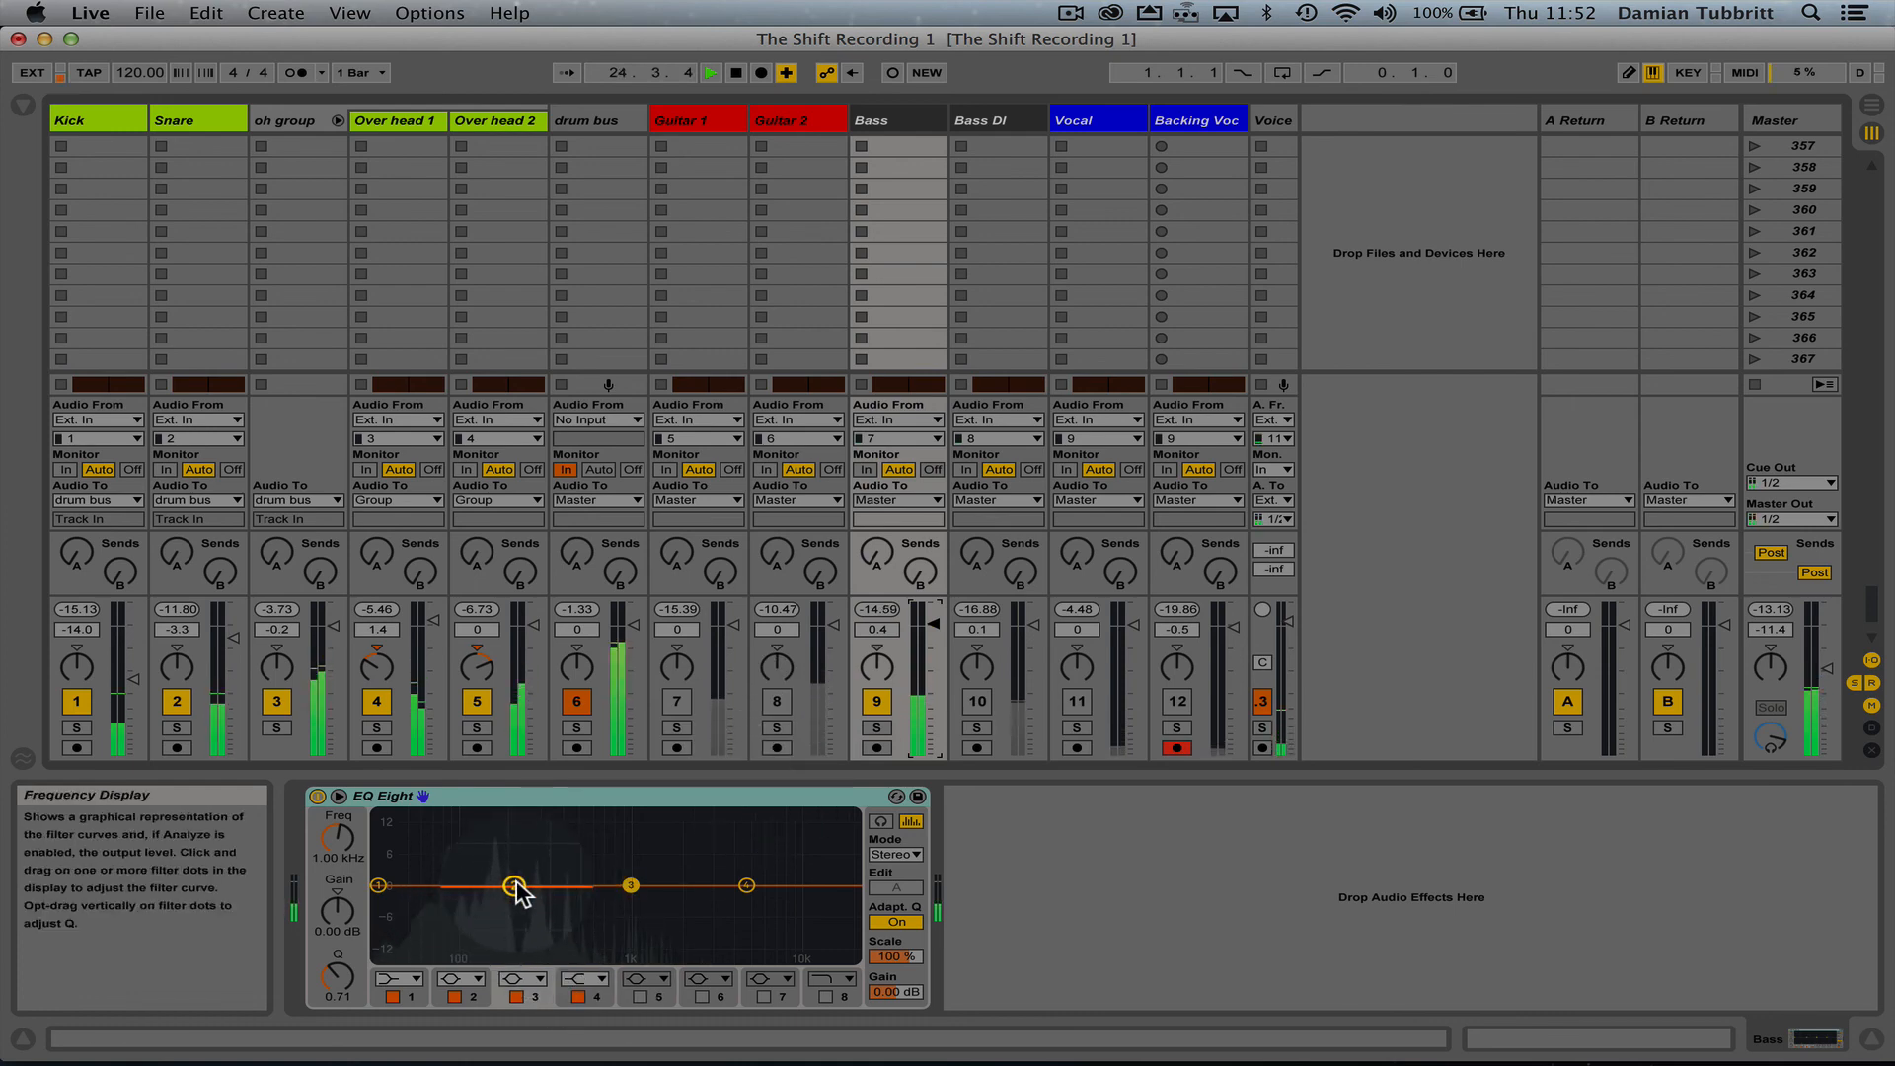
- Shape the Bass EQ Eight bands: about +3.35 dB at 1.14 kHz, low-cut at 43 Hz
{"action": "left_click_drag", "start_coordinate": [516, 885], "coordinate": [362, 884]}
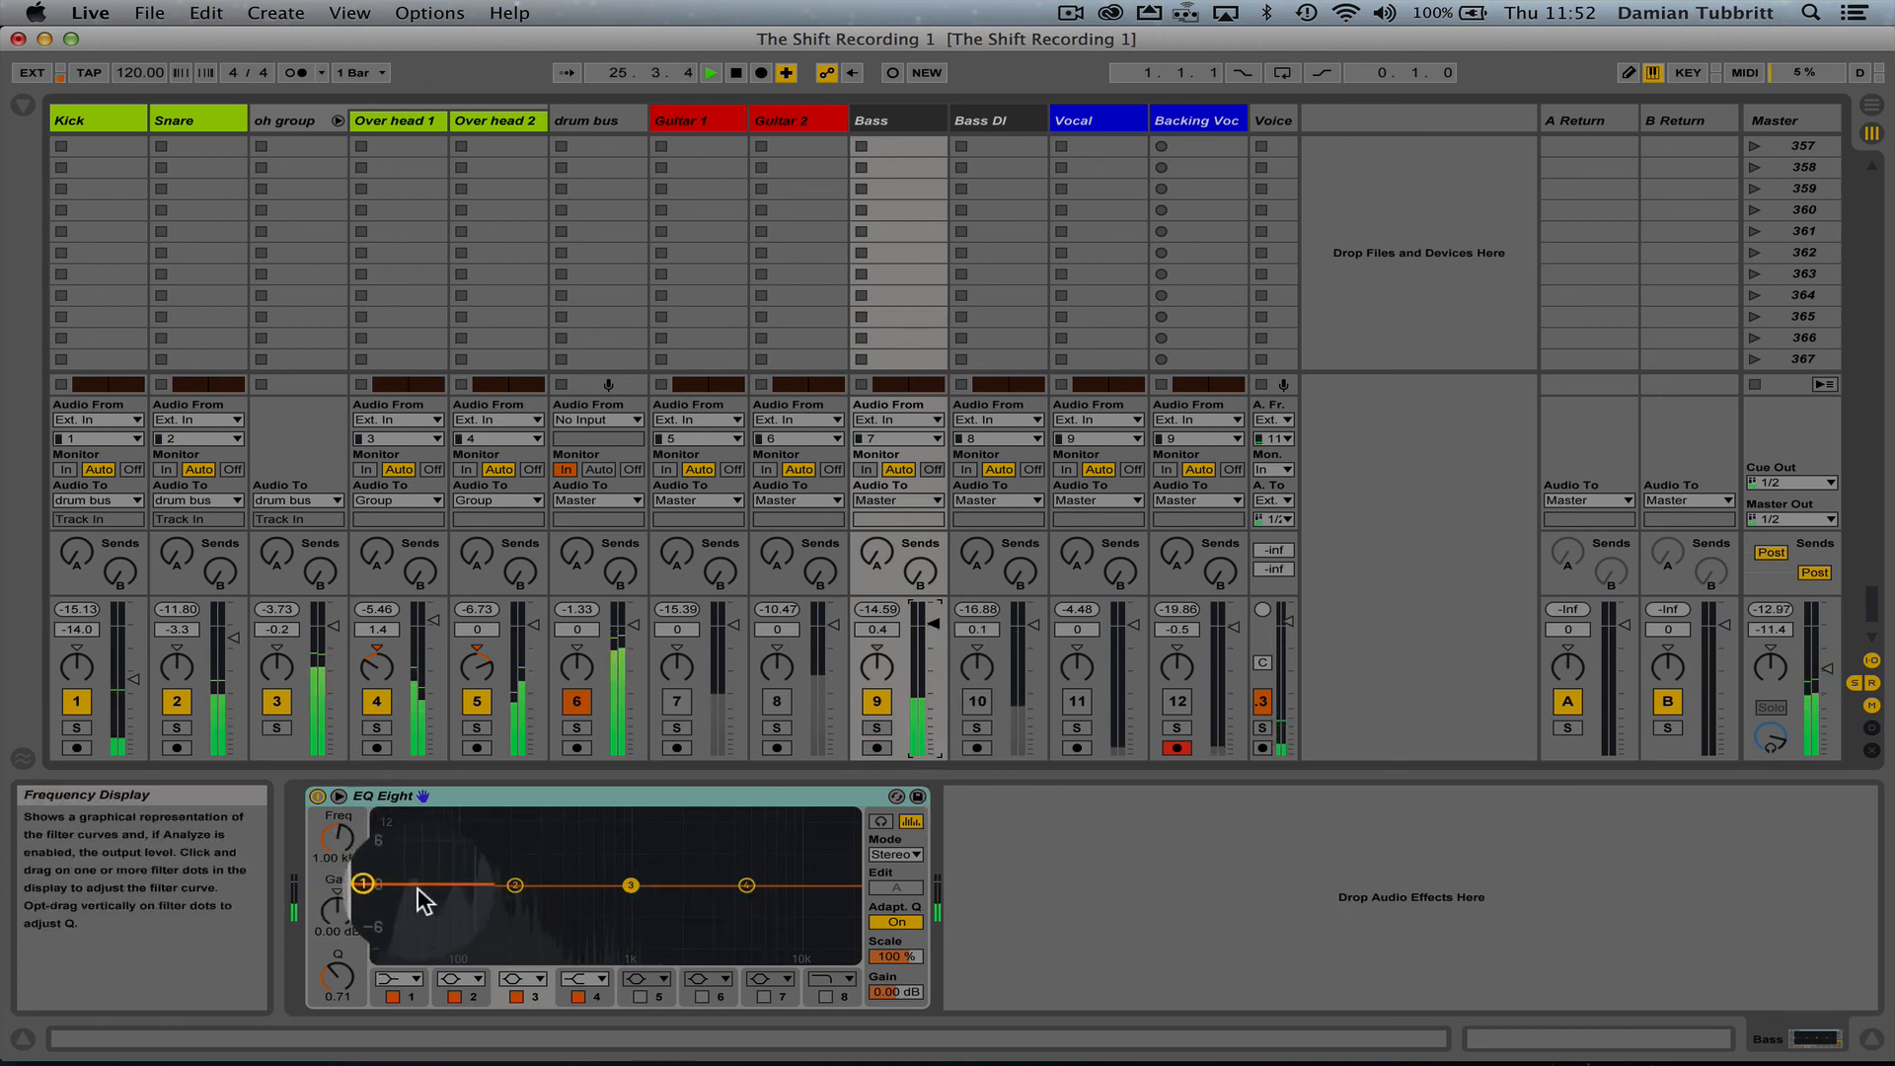
{"action": "left_click_drag", "start_coordinate": [630, 887], "coordinate": [640, 866]}
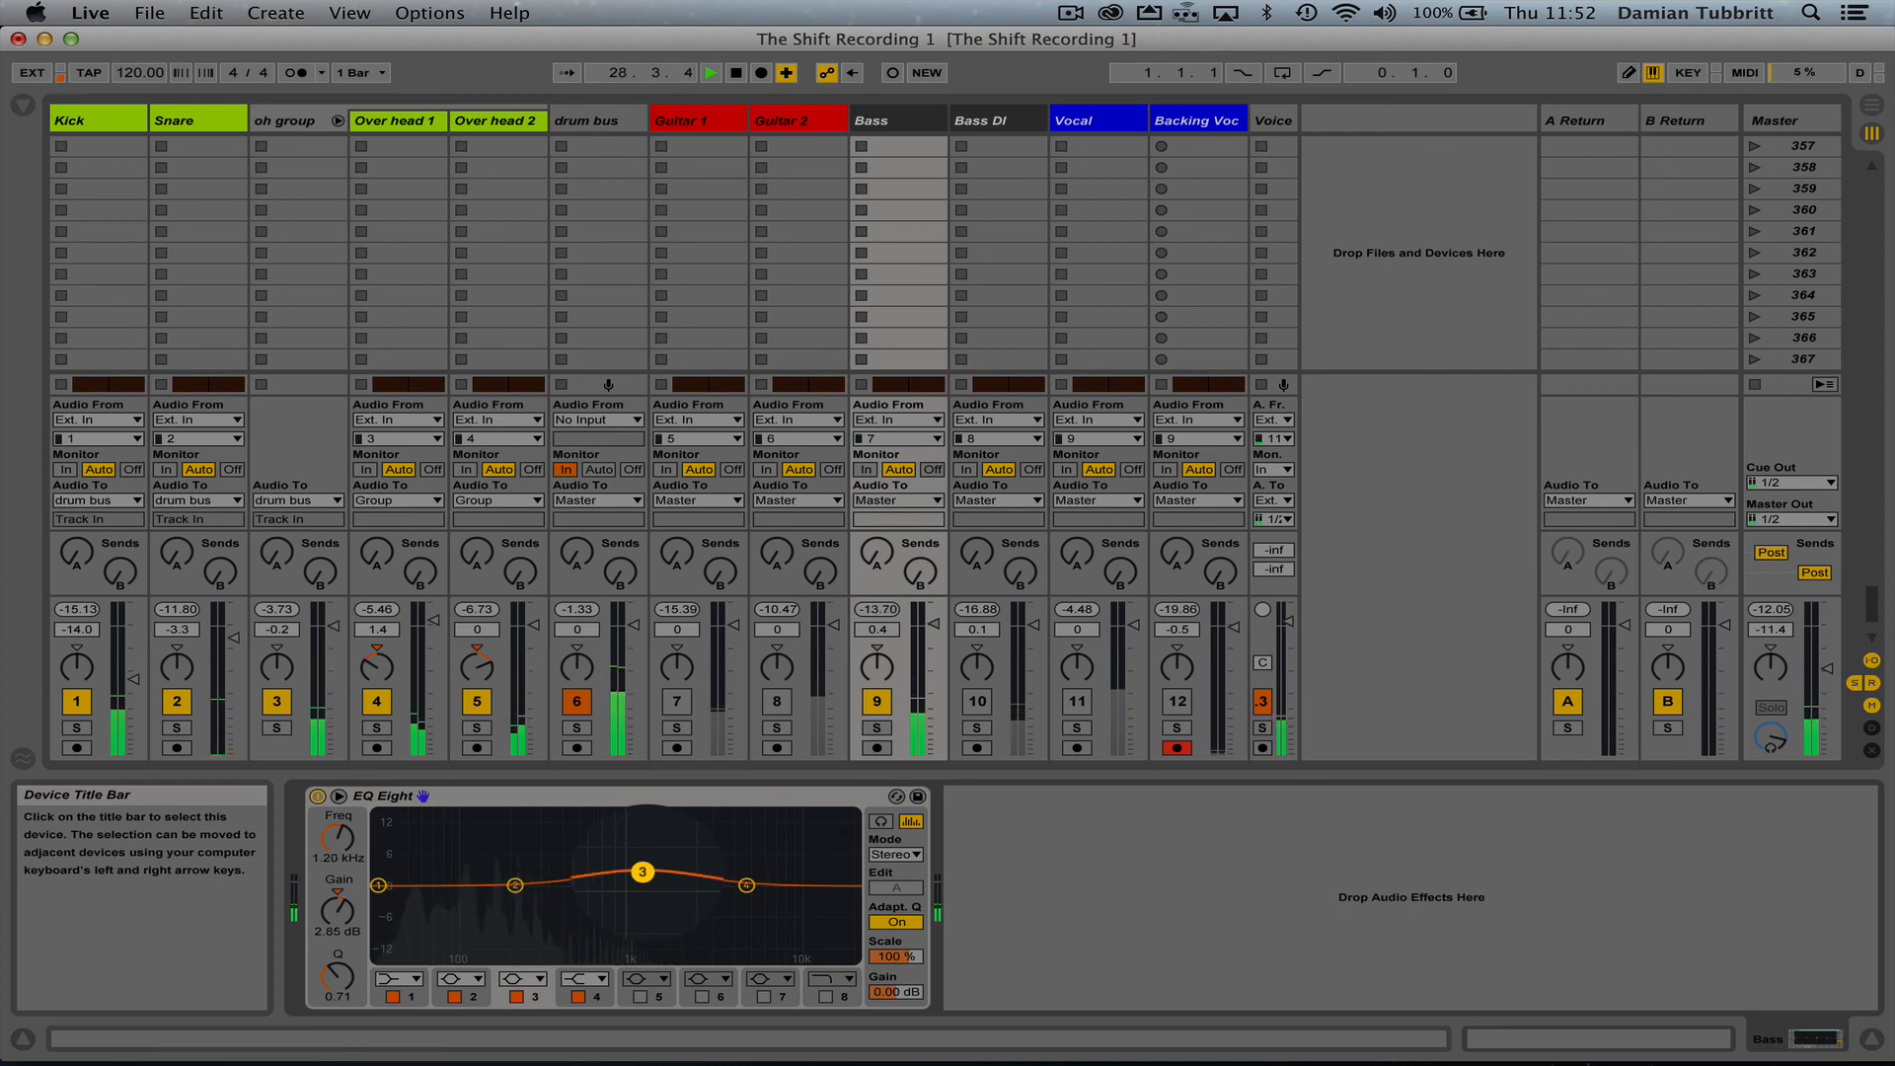
{"action": "mouse_move", "coordinate": [340, 845]}
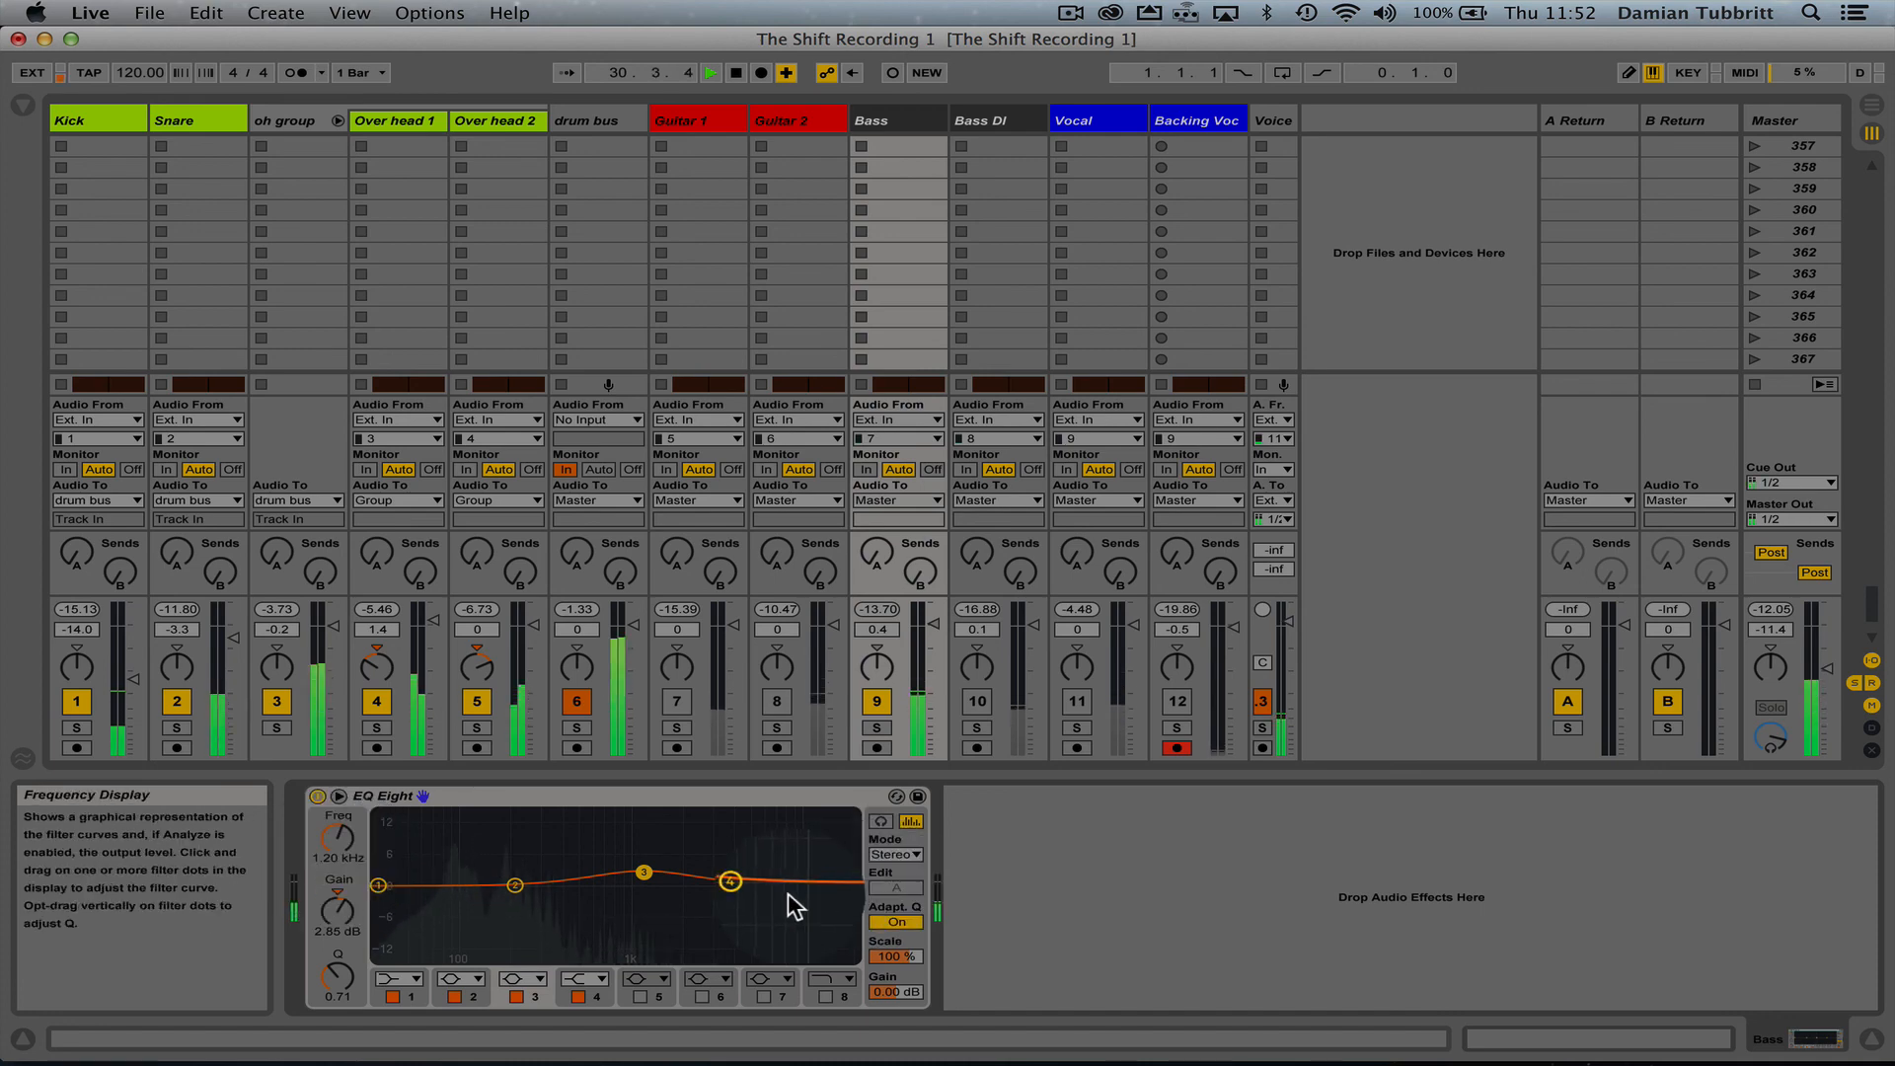
{"action": "left_click_drag", "start_coordinate": [642, 872], "coordinate": [642, 855]}
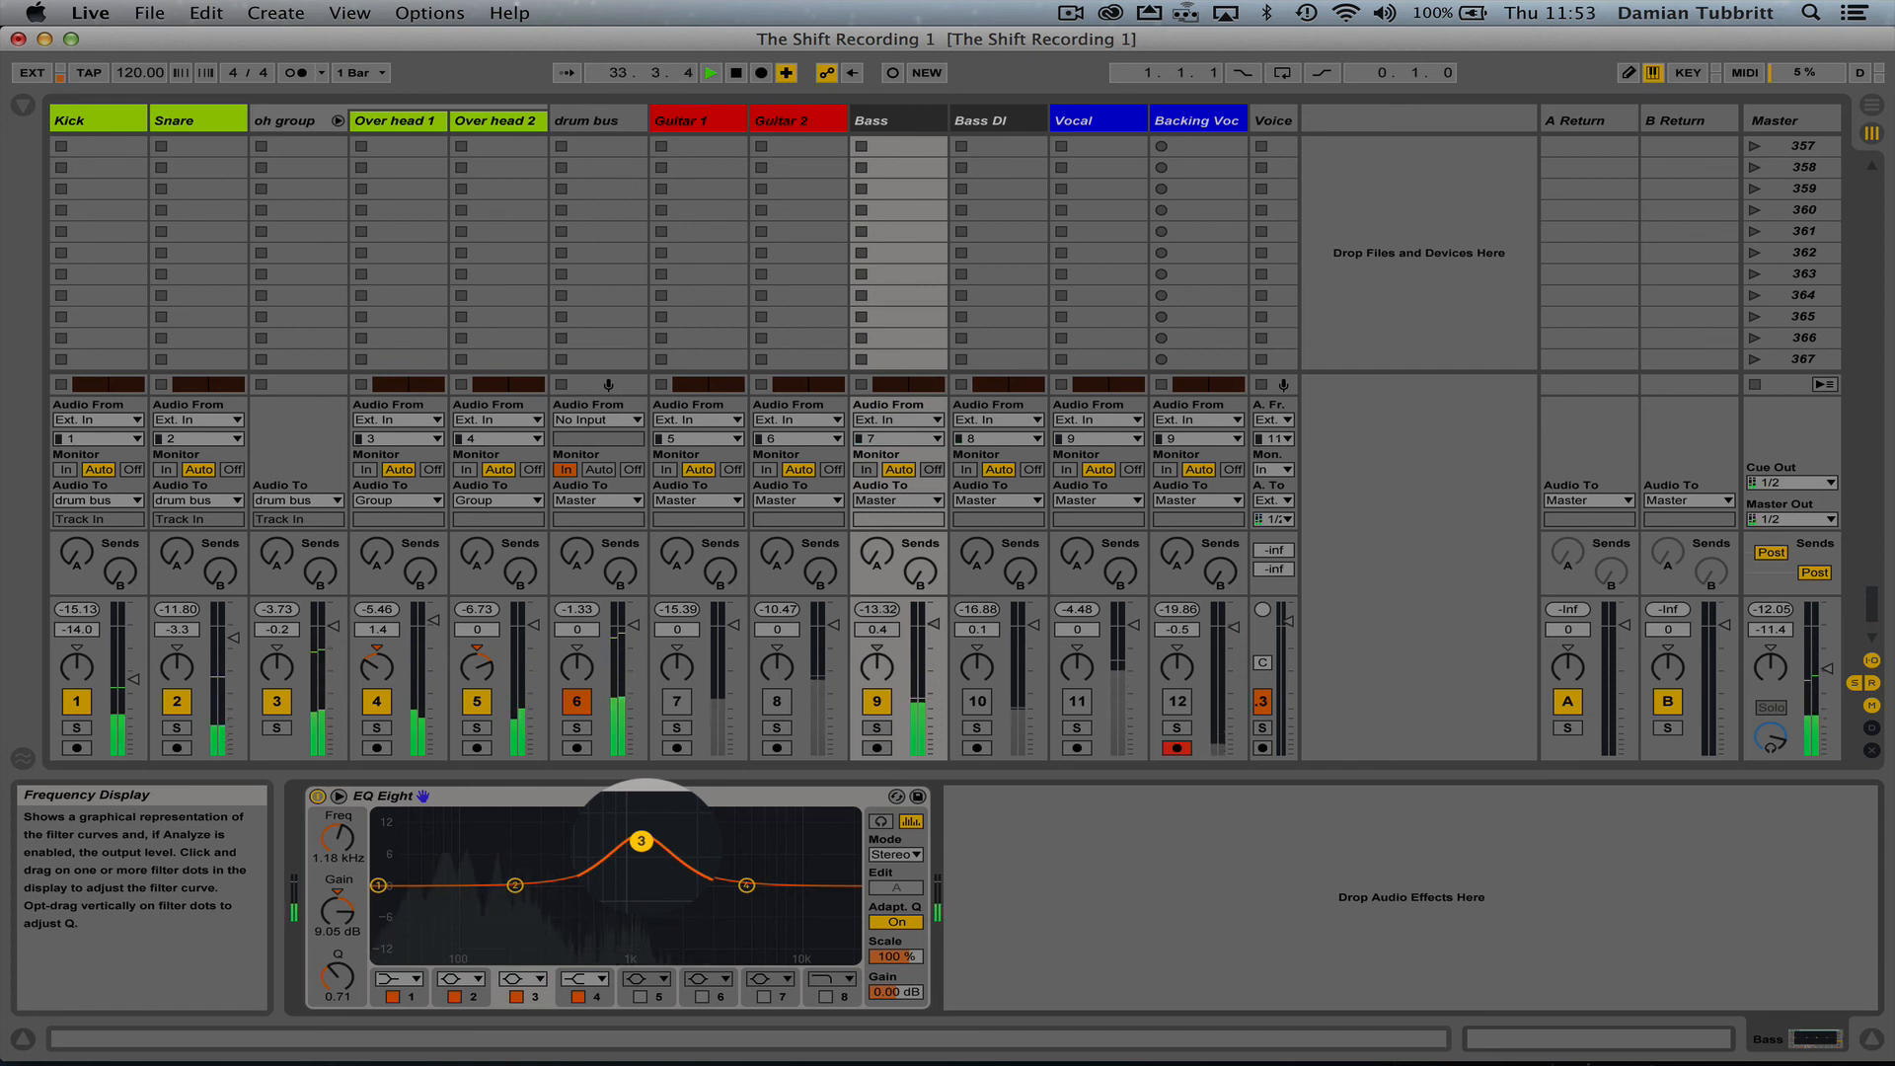
{"action": "left_click_drag", "start_coordinate": [641, 838], "coordinate": [641, 870]}
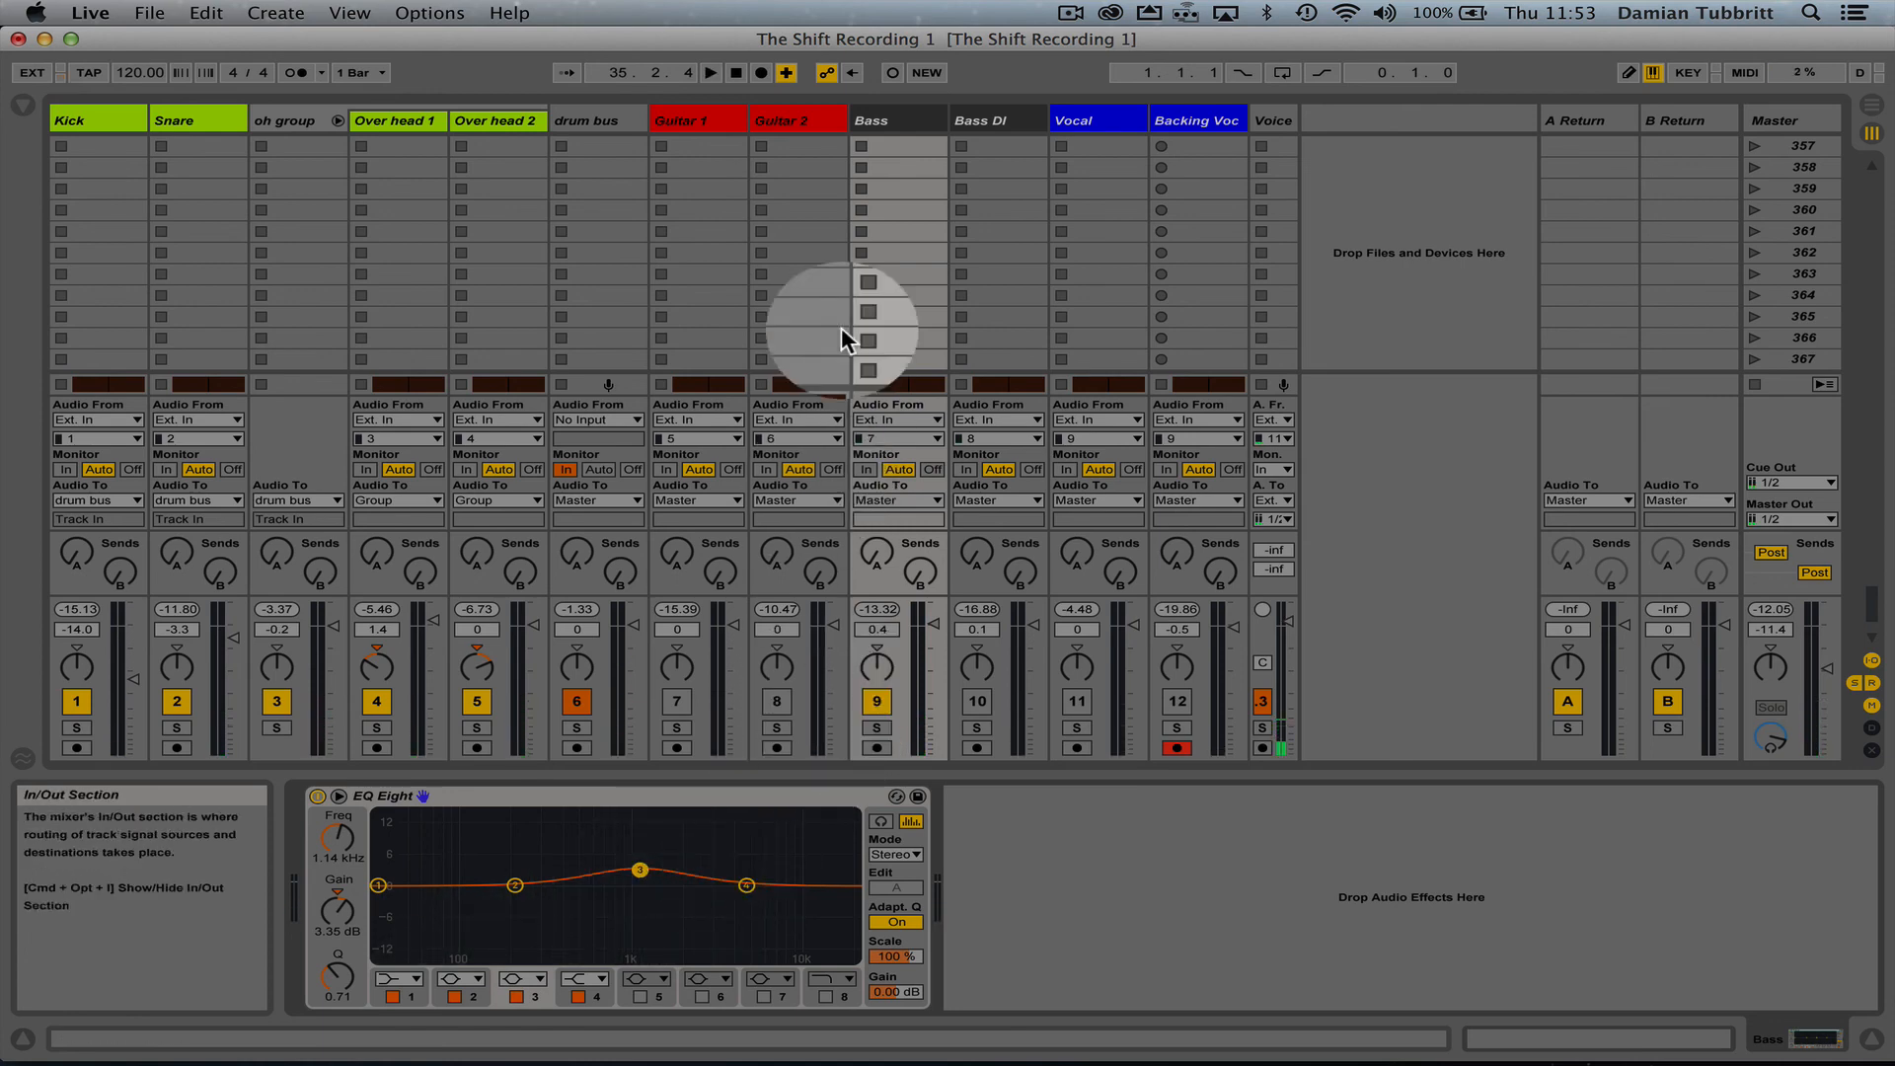
{"action": "left_click", "coordinate": [396, 979]}
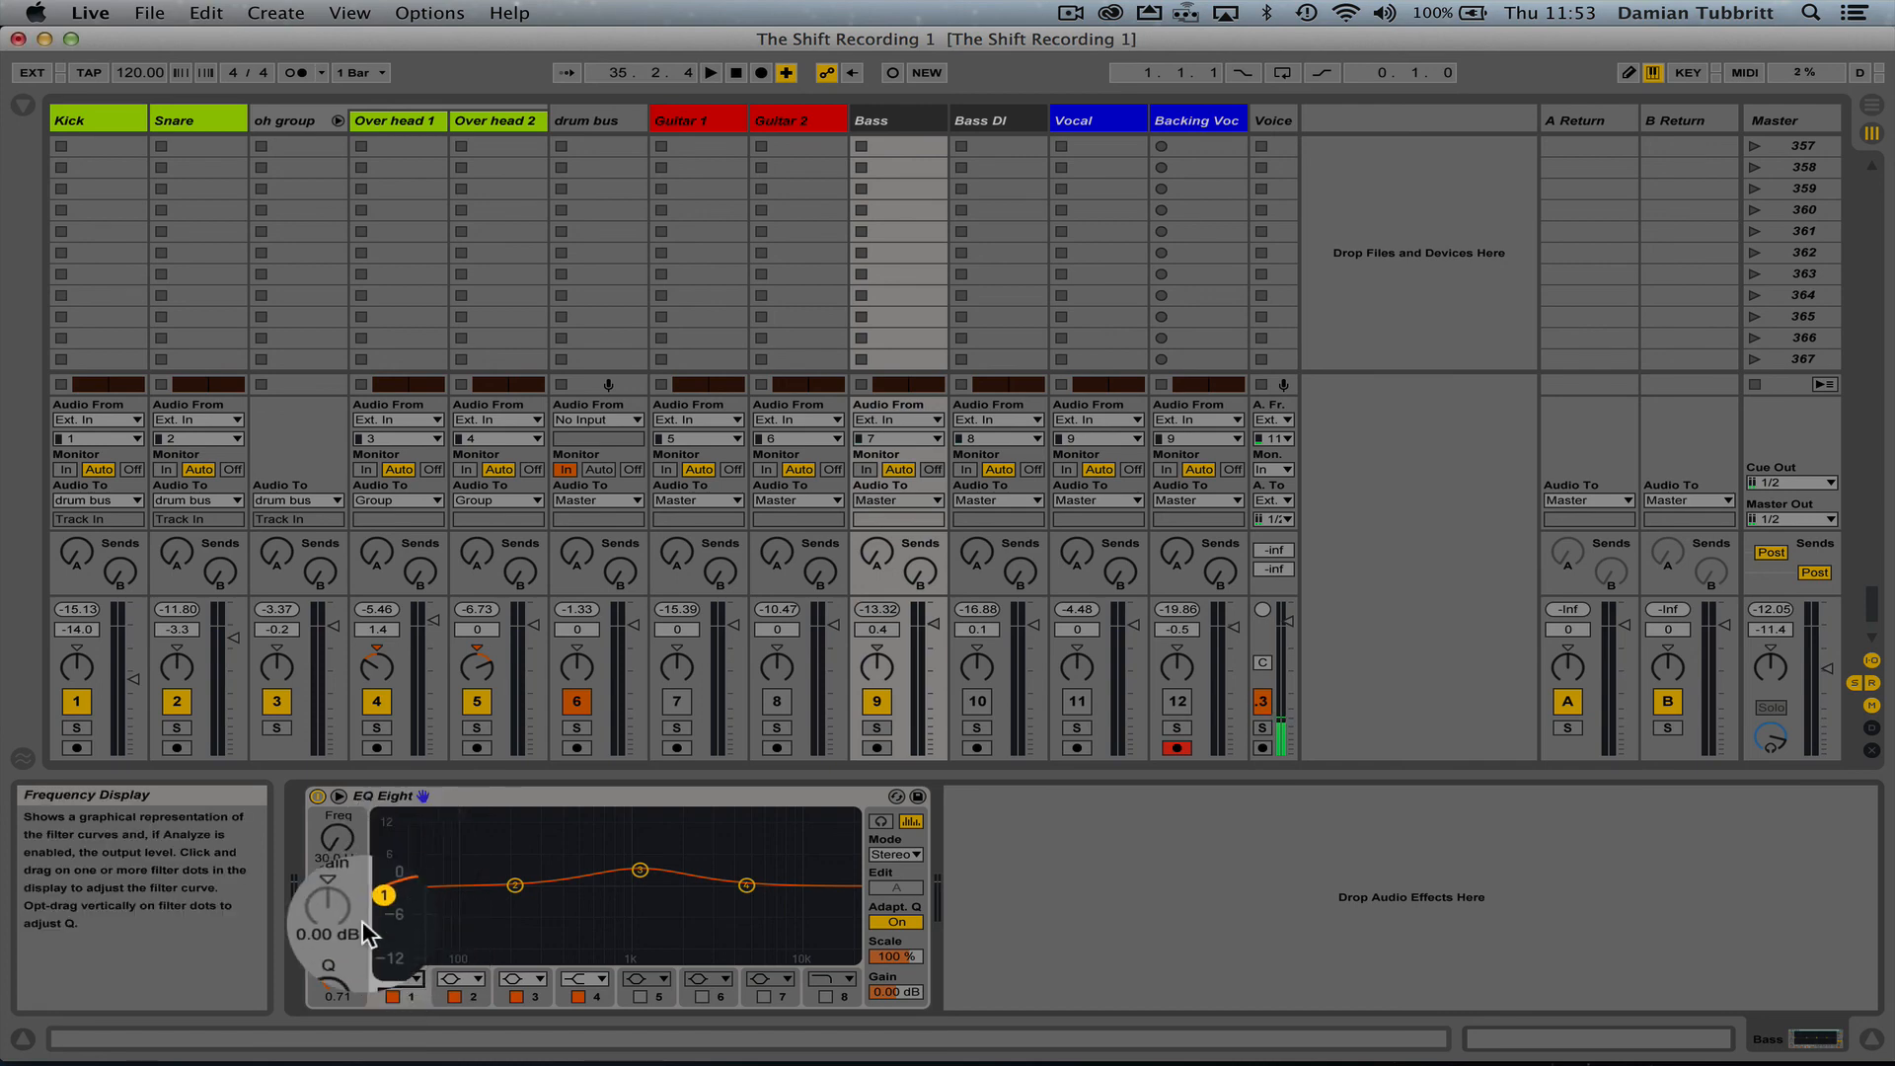
{"action": "left_click_drag", "start_coordinate": [384, 894], "coordinate": [404, 900]}
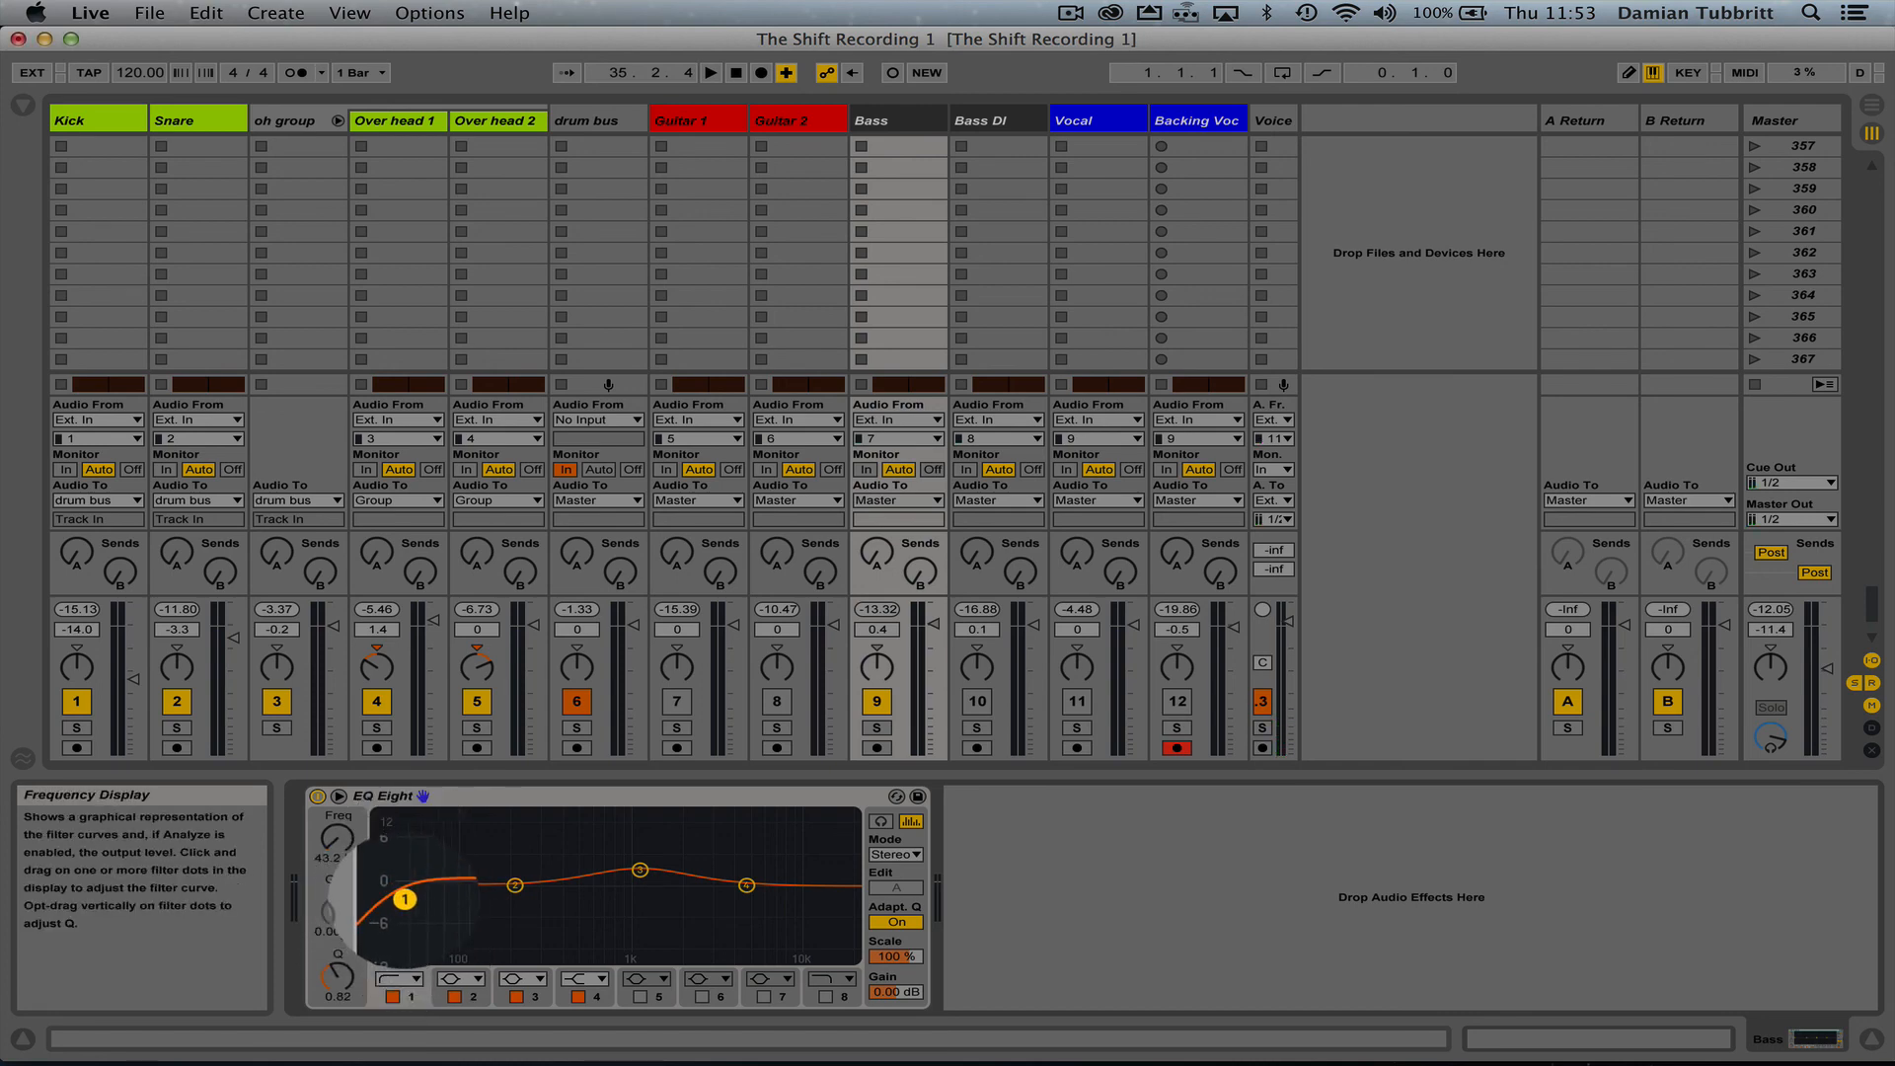